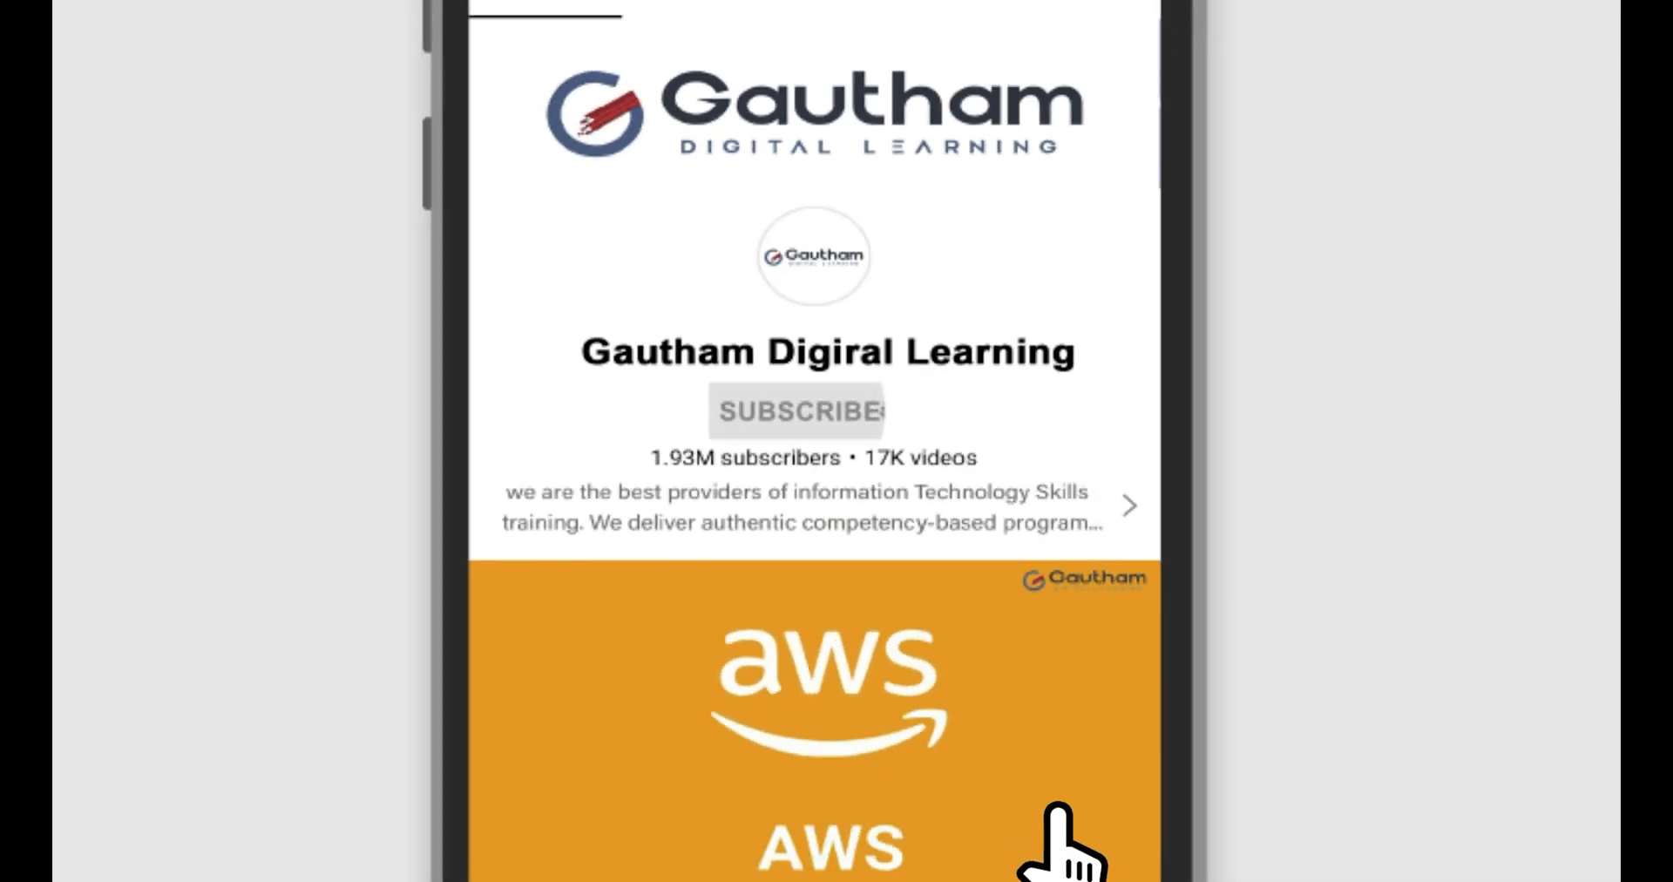
Open Manage Regions from the bottom of the Hyderabad region selector list.
{"action": "left_click", "coordinate": [798, 411]}
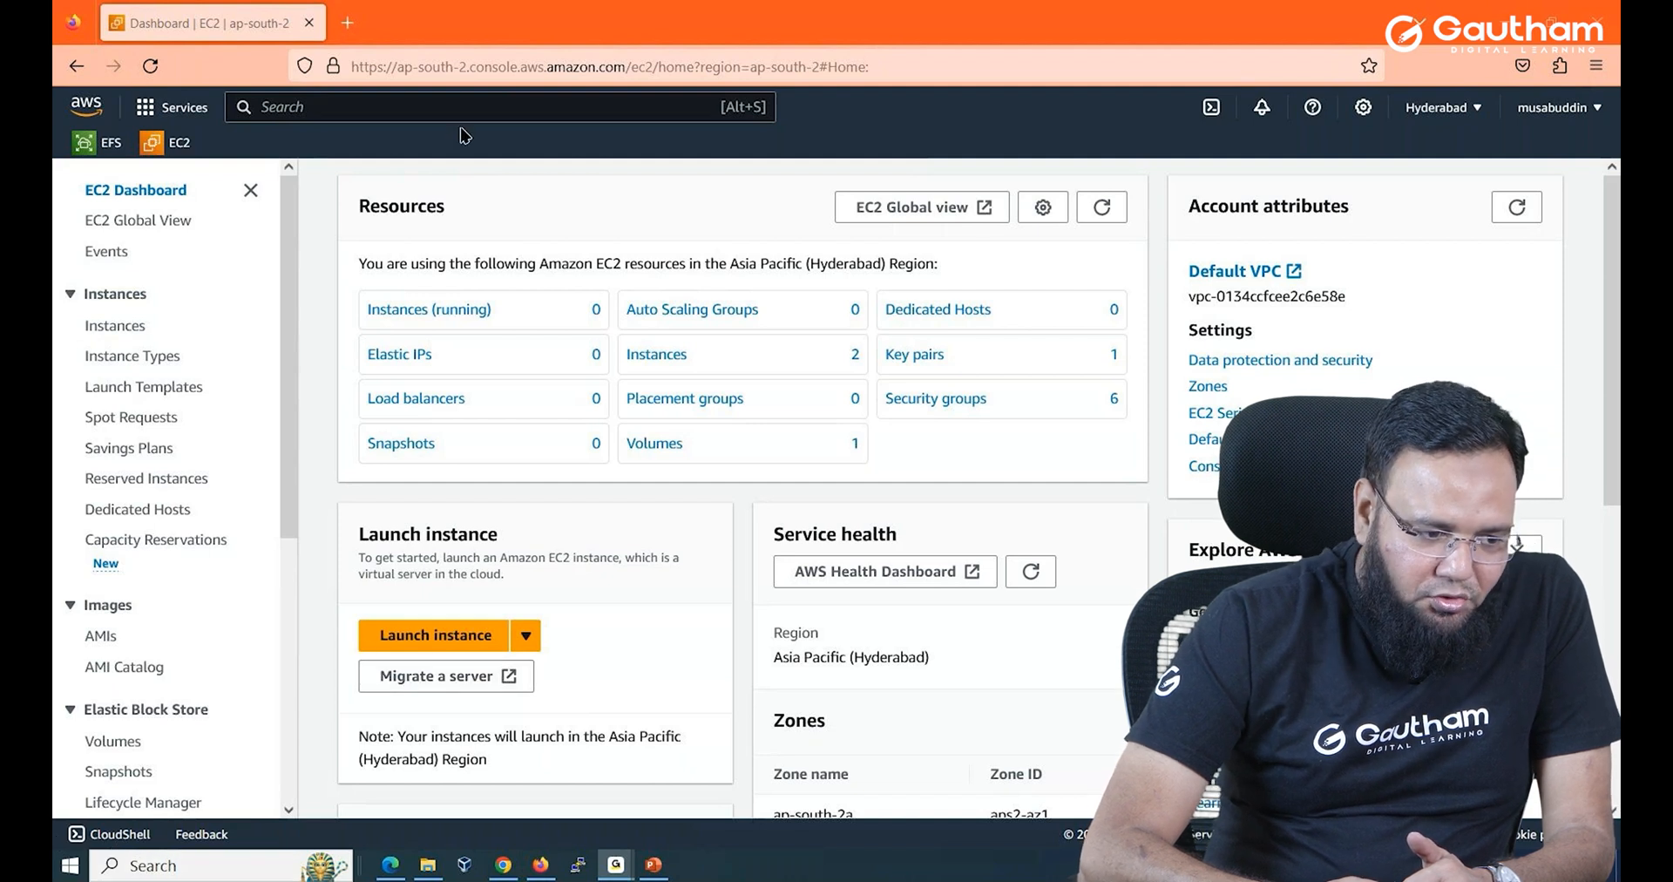
{"action": "left_click", "coordinate": [1442, 107]}
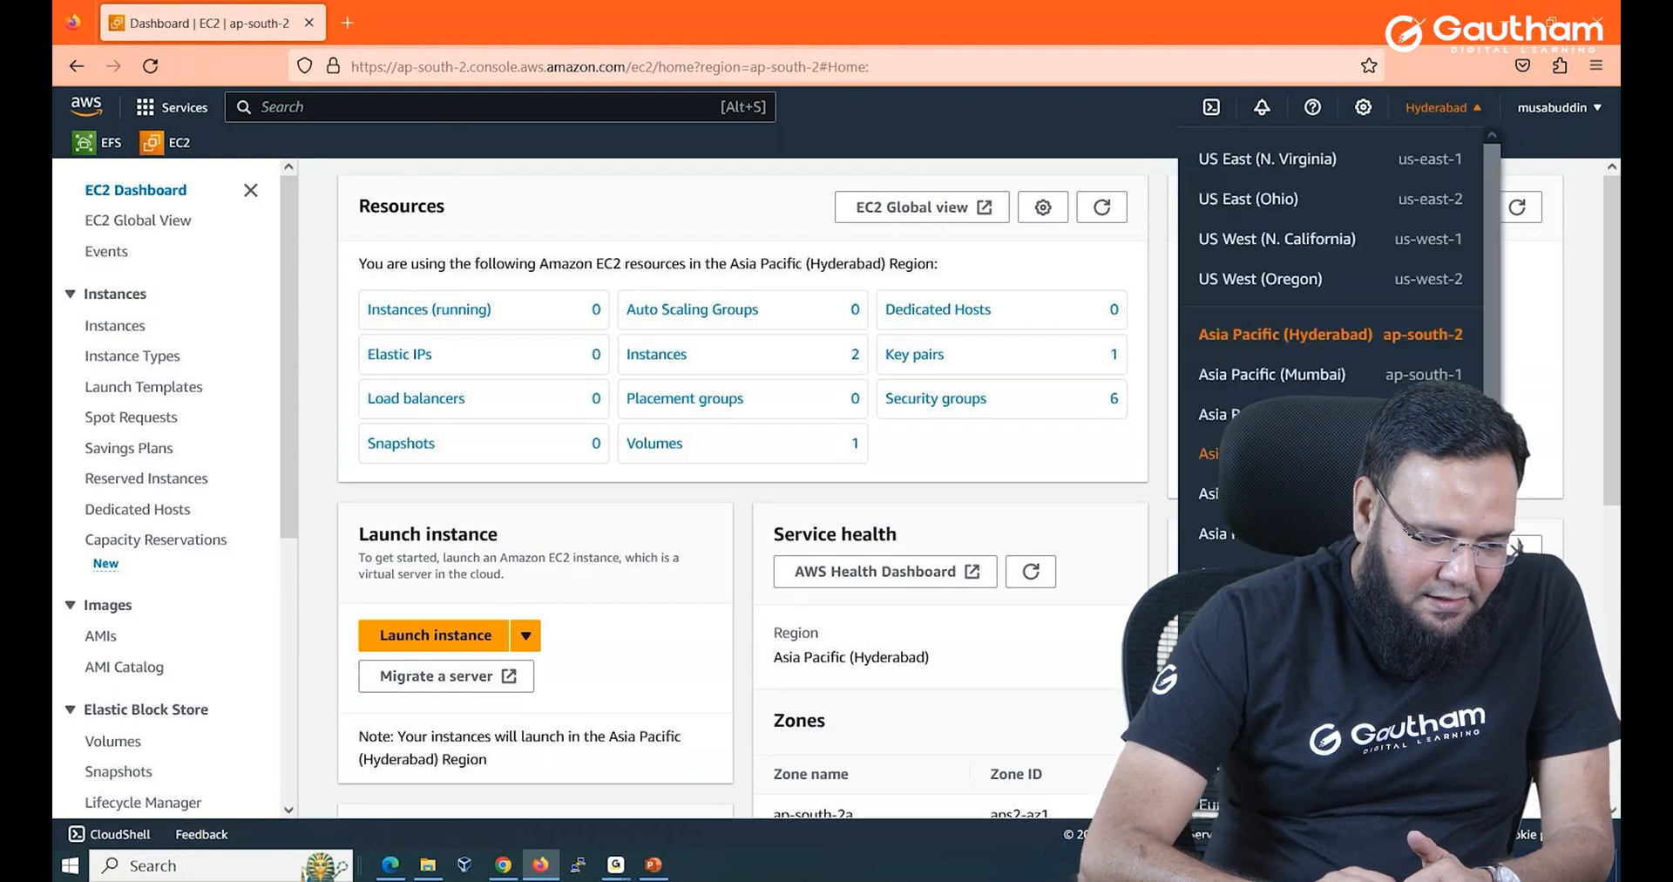
{"action": "left_click", "coordinate": [1442, 107]}
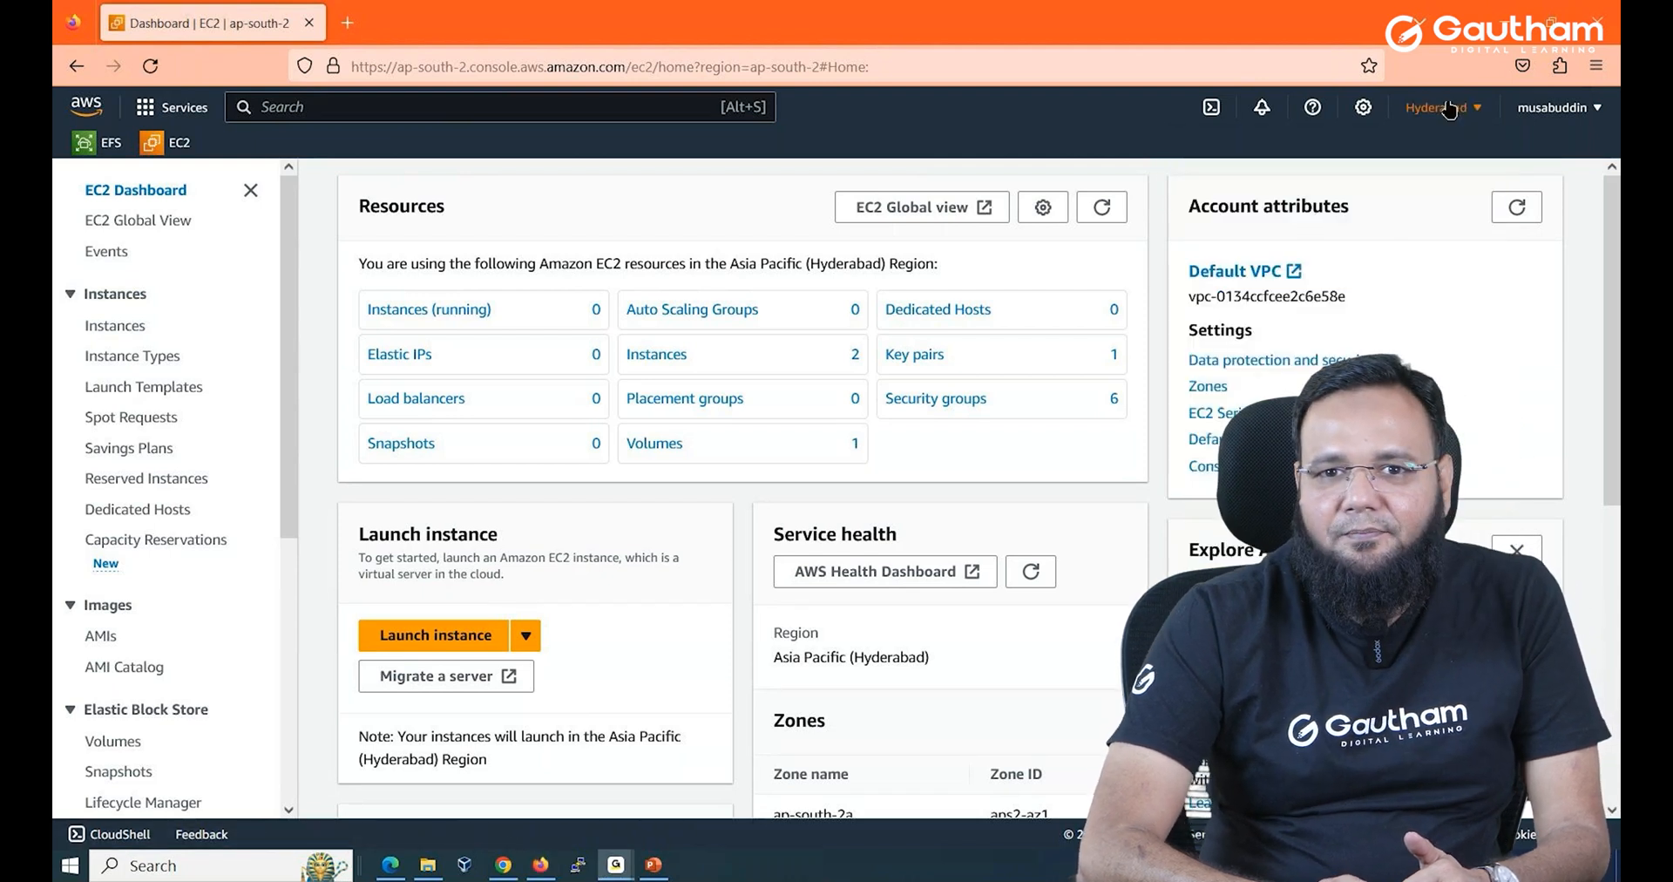
{"action": "left_click", "coordinate": [1441, 107]}
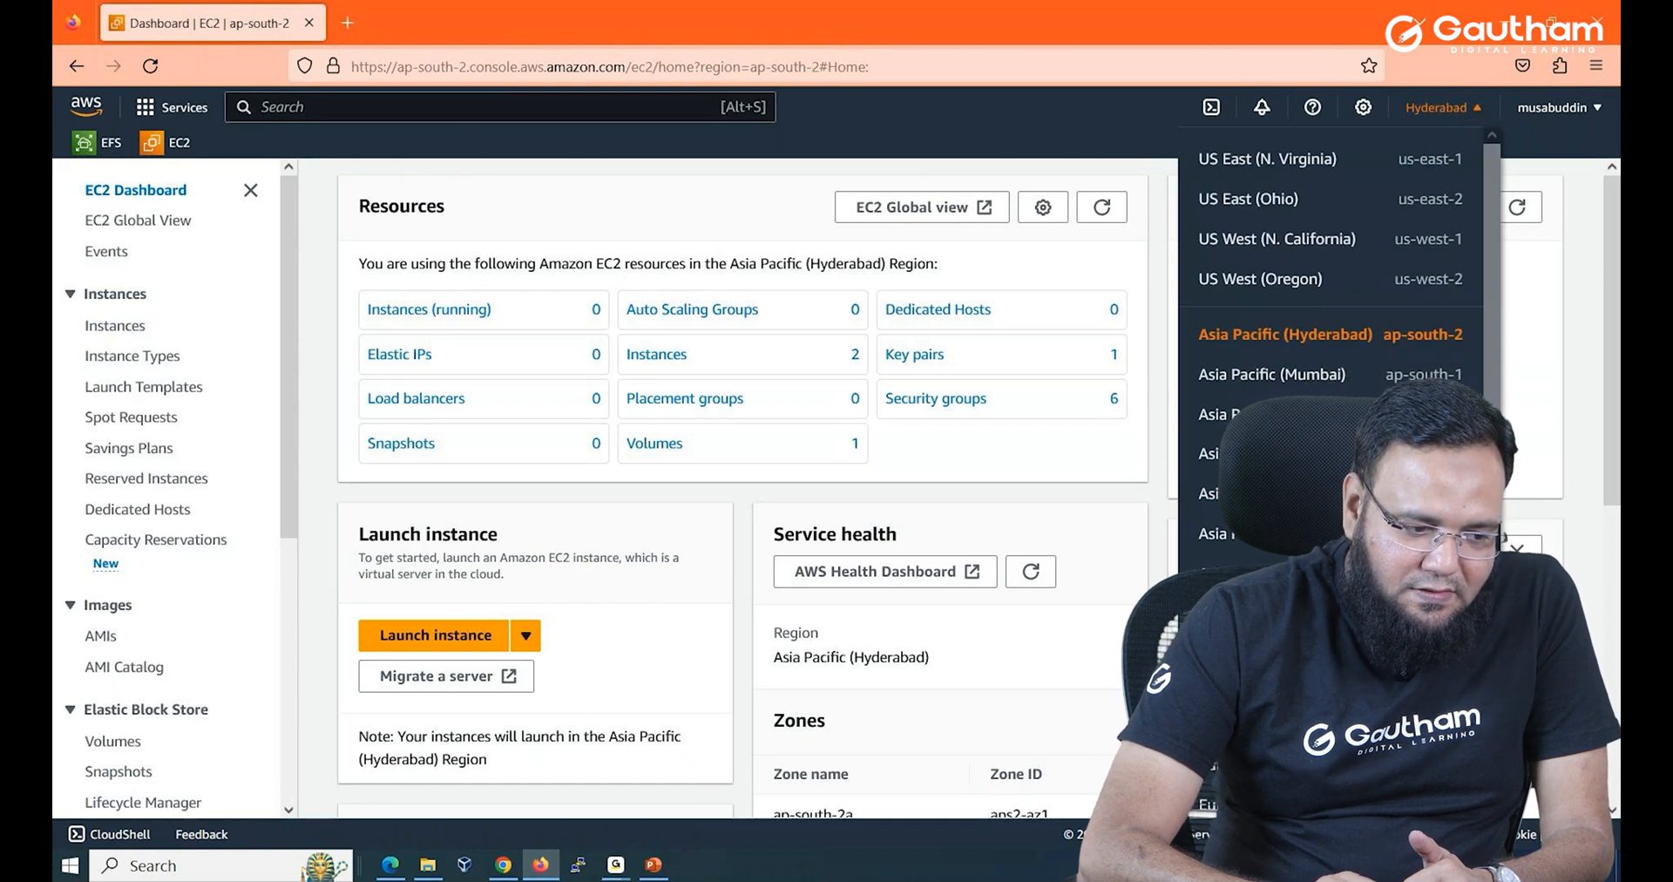
{"action": "scroll", "scroll_direction": "down", "scroll_amount": 3}
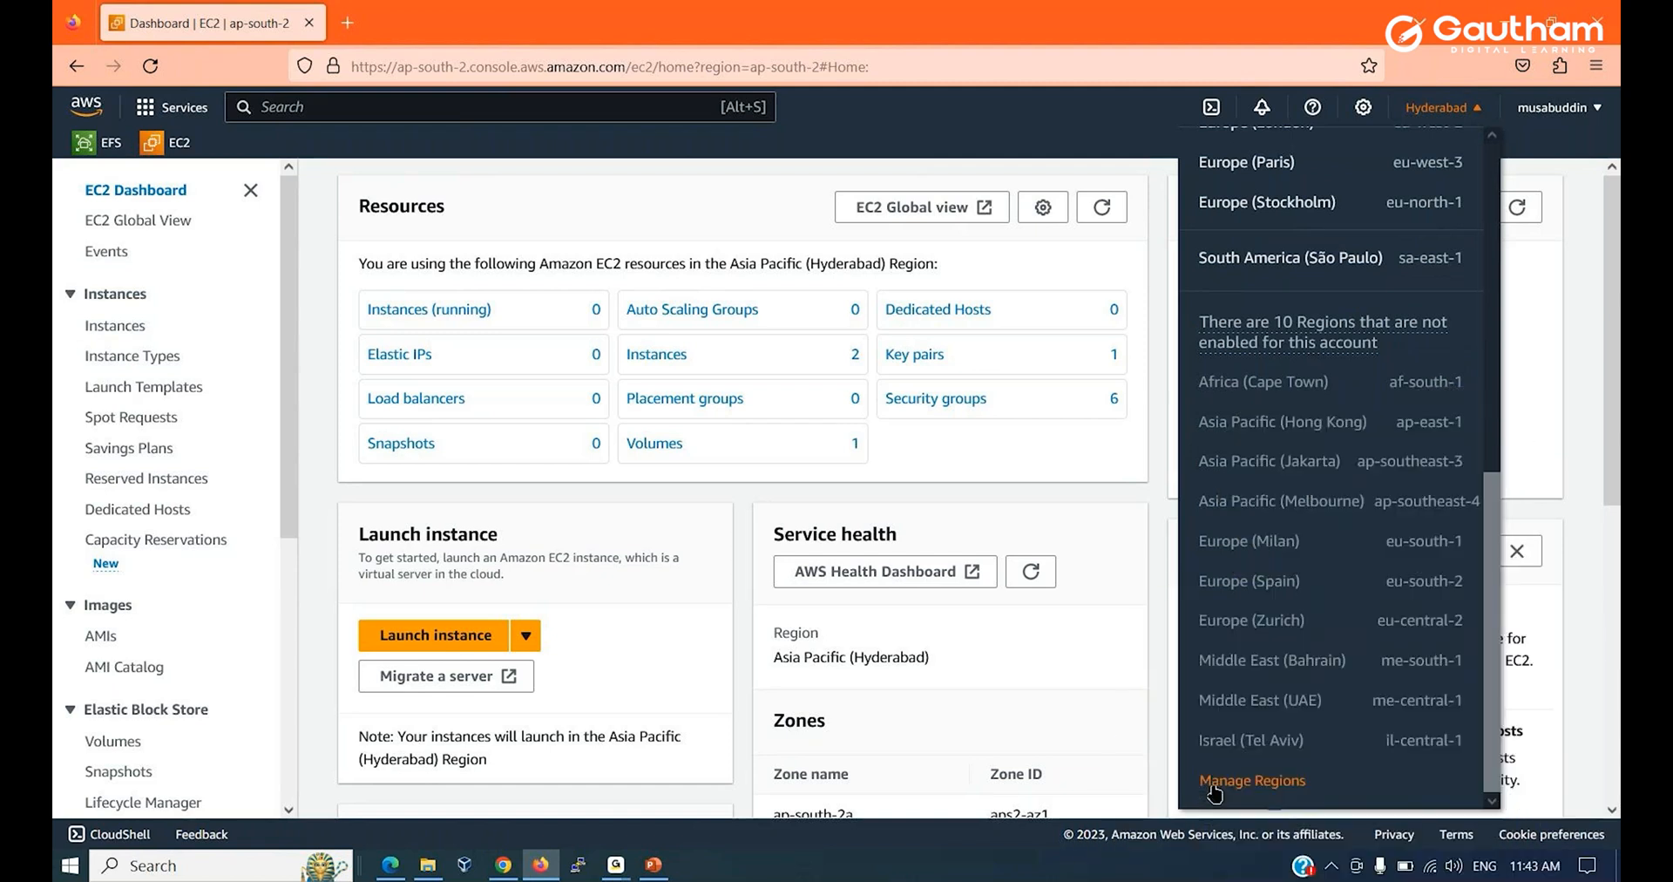
{"action": "left_click", "coordinate": [1252, 781]}
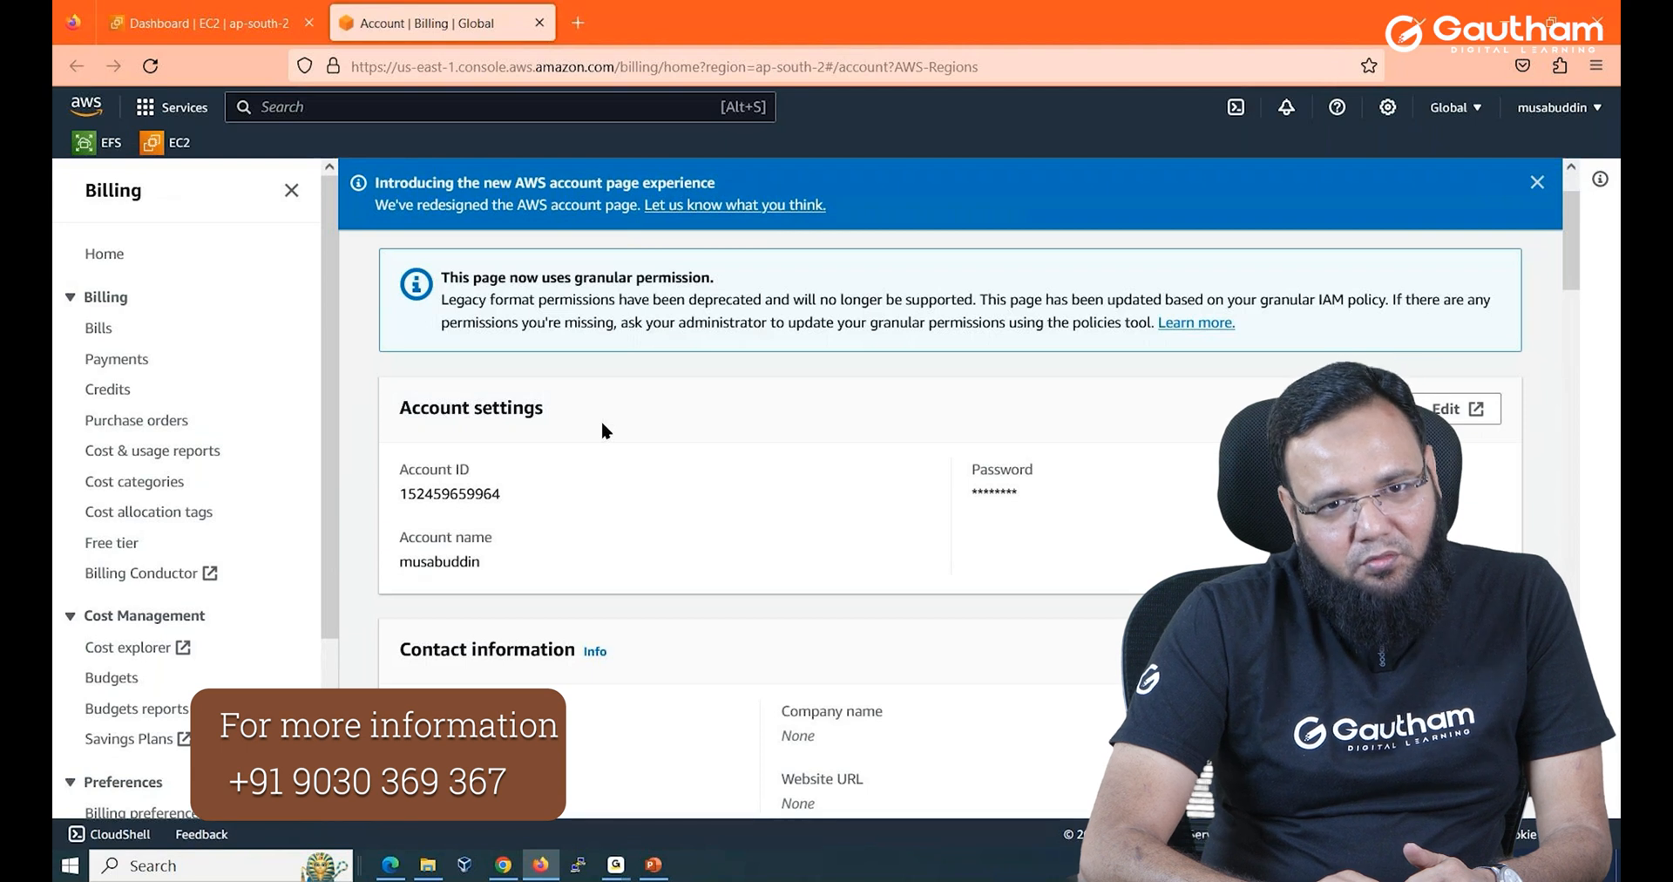
In the AWS Regions table, highlight Hyderabad's Enabled status and tick Asia Pacific (Hong Kong).
{"action": "scroll", "scroll_direction": "down", "scroll_amount": 3}
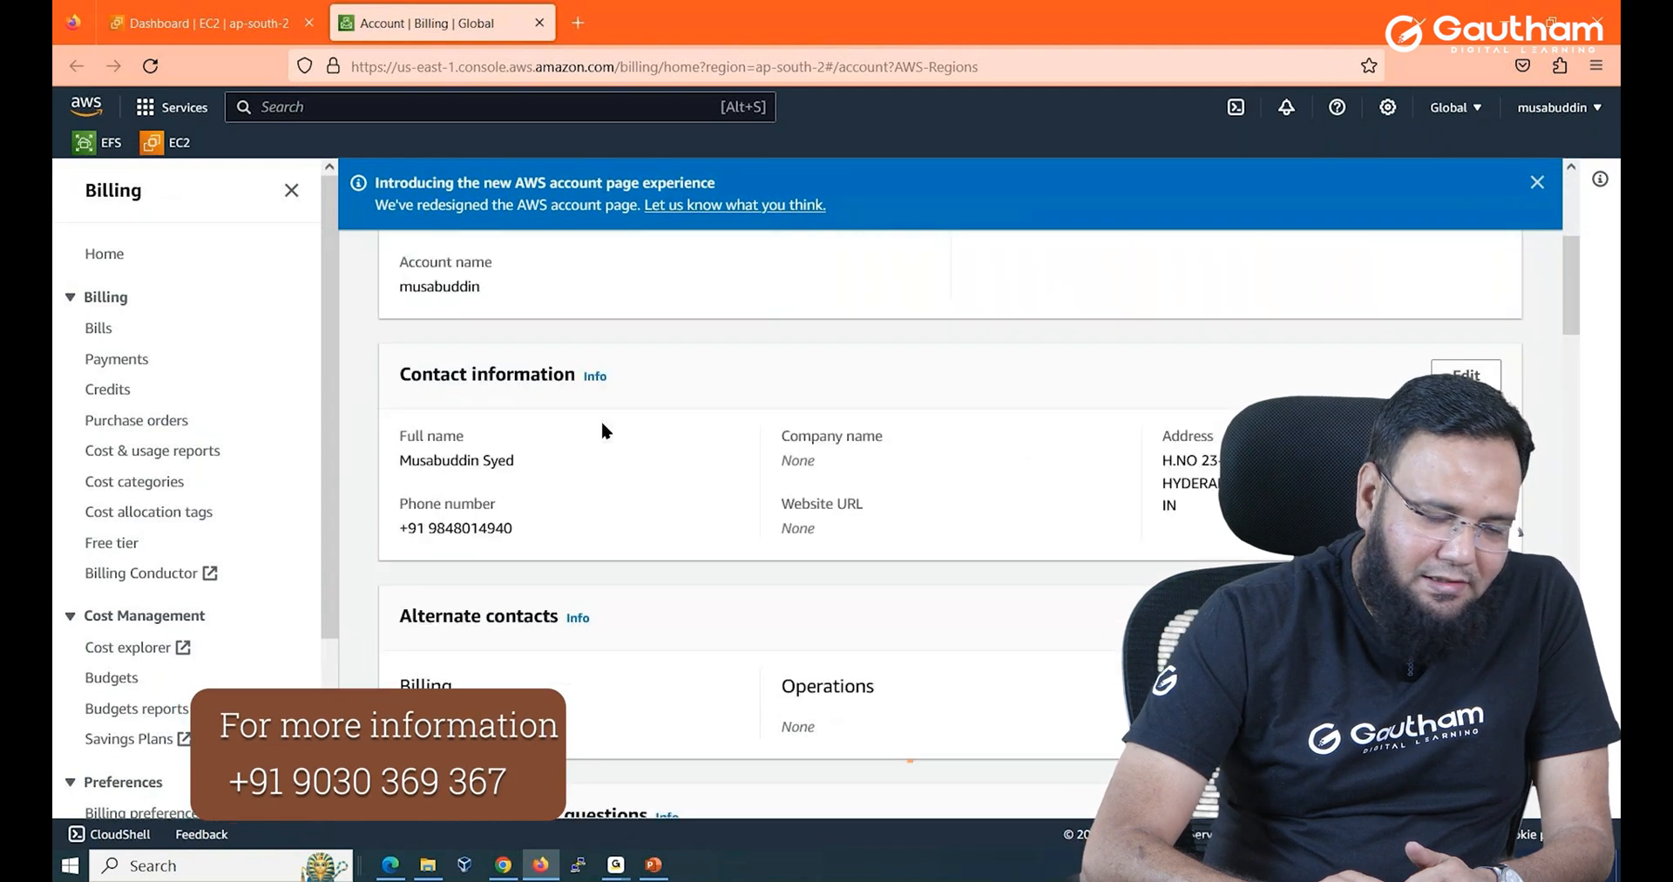
{"action": "scroll", "scroll_direction": "down", "scroll_amount": 3}
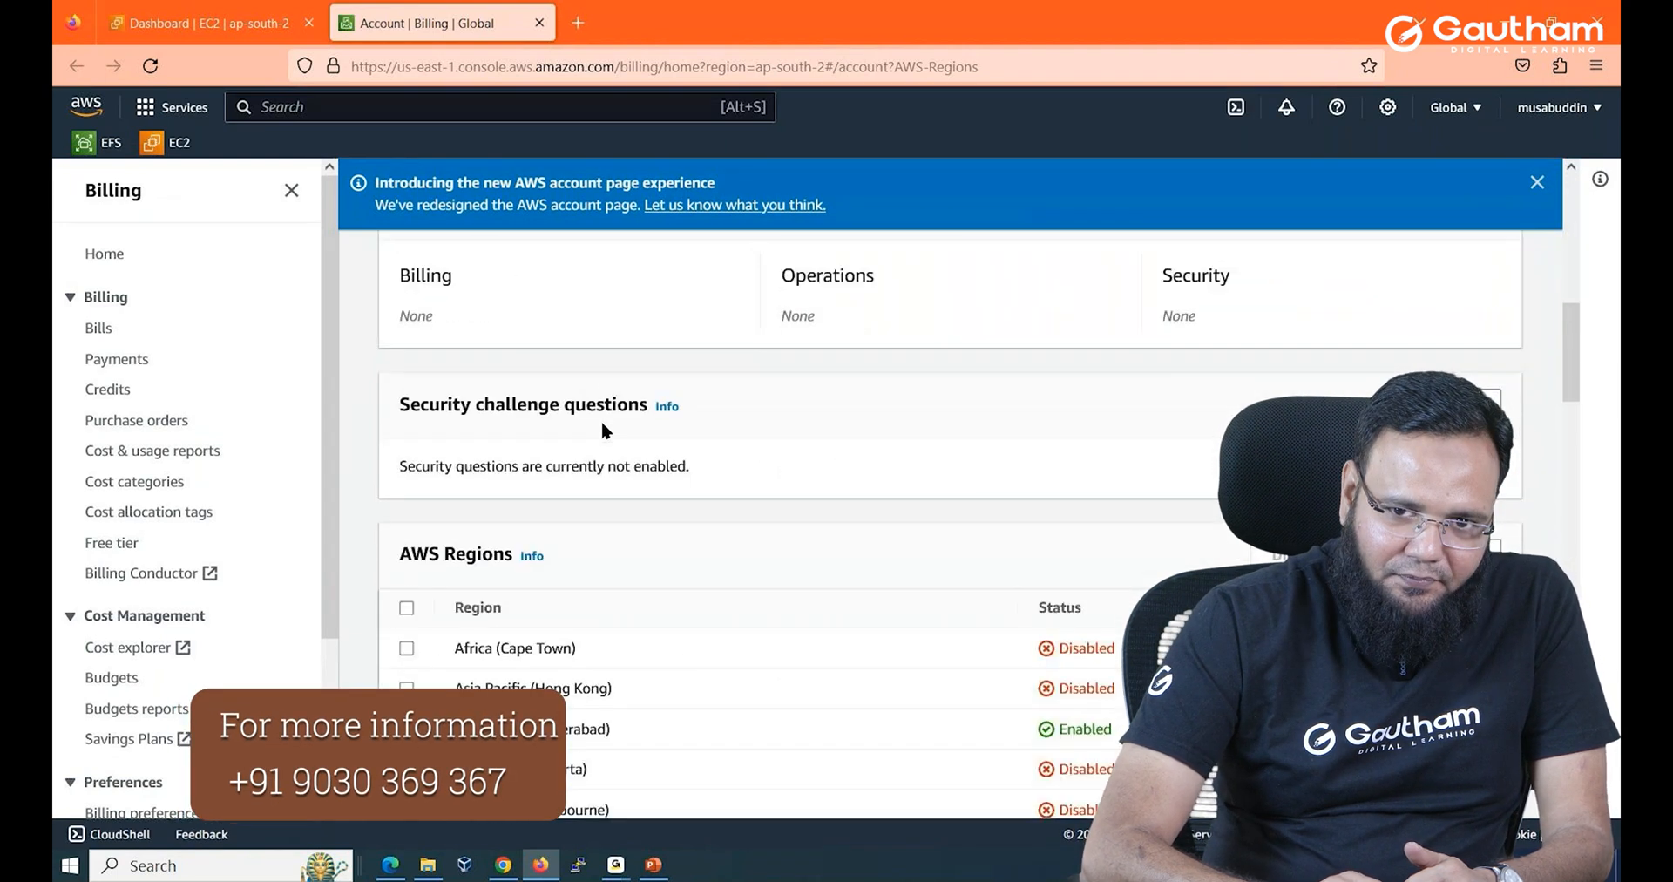
{"action": "scroll", "scroll_direction": "down", "scroll_amount": 3}
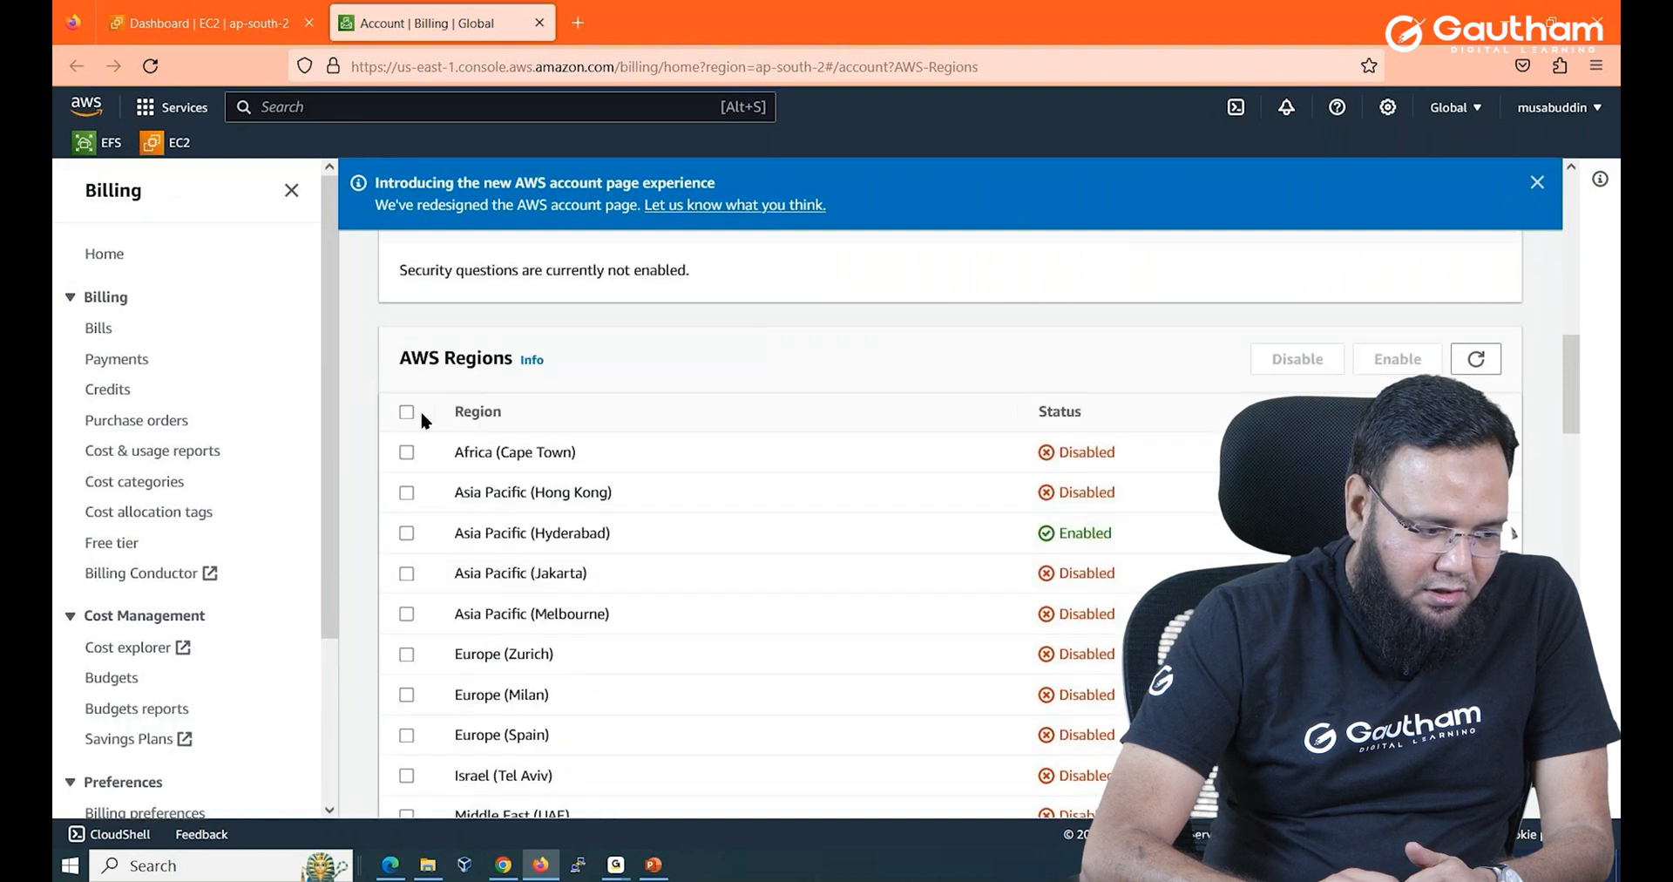
{"action": "scroll", "scroll_direction": "down", "scroll_amount": 3}
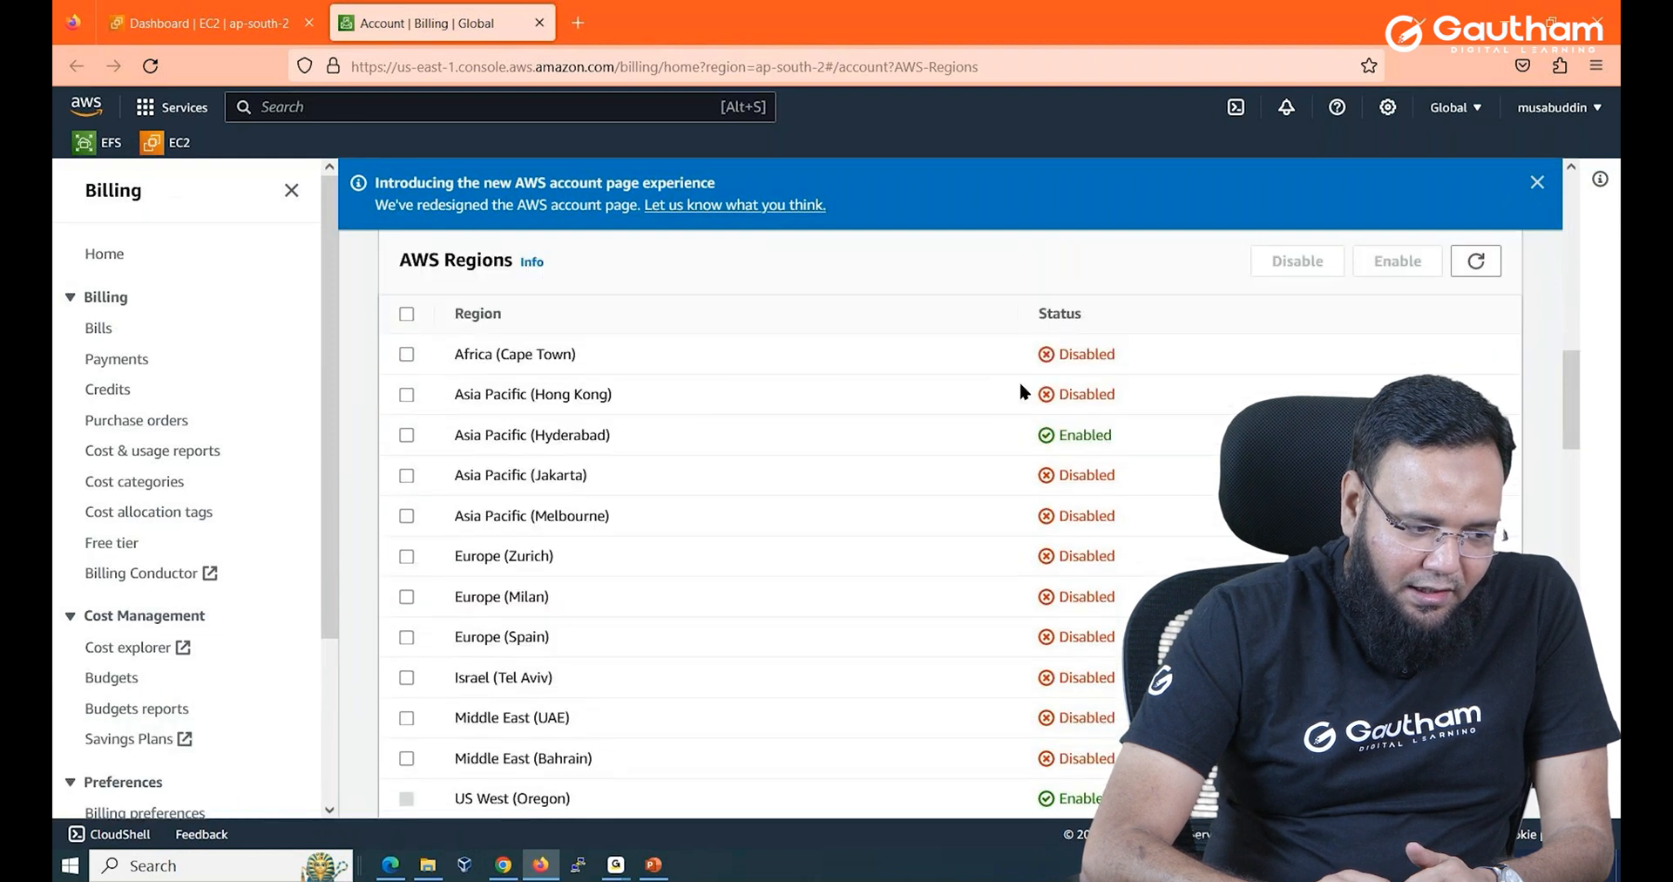
{"action": "double_click", "coordinate": [1087, 354]}
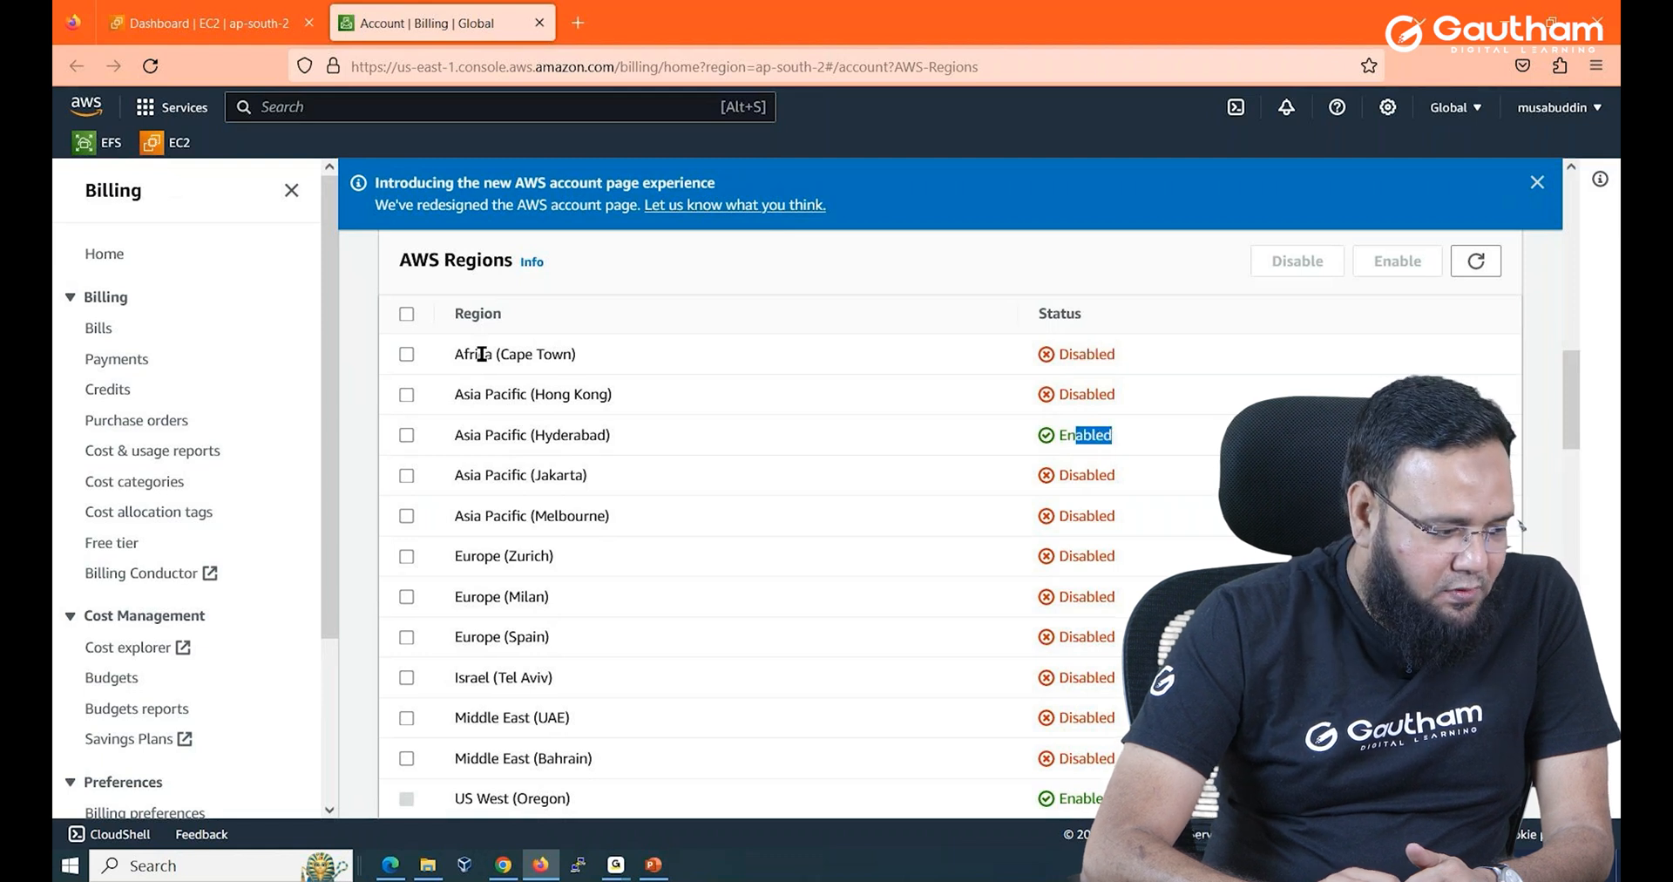
{"action": "mouse_move", "coordinate": [412, 403]}
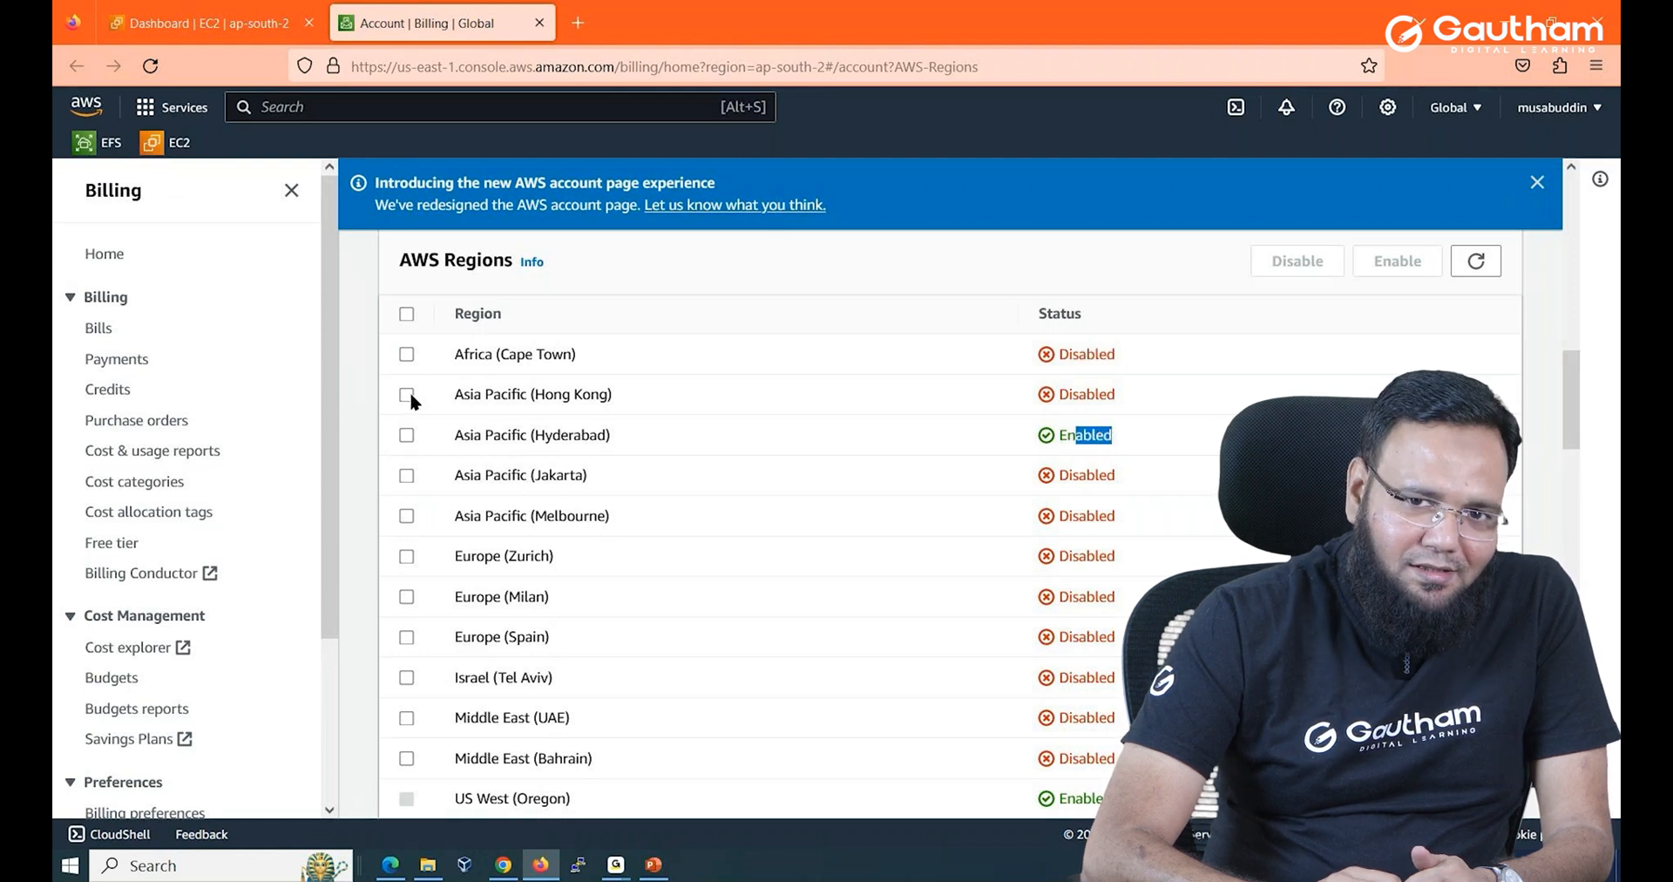
{"action": "left_click", "coordinate": [406, 394]}
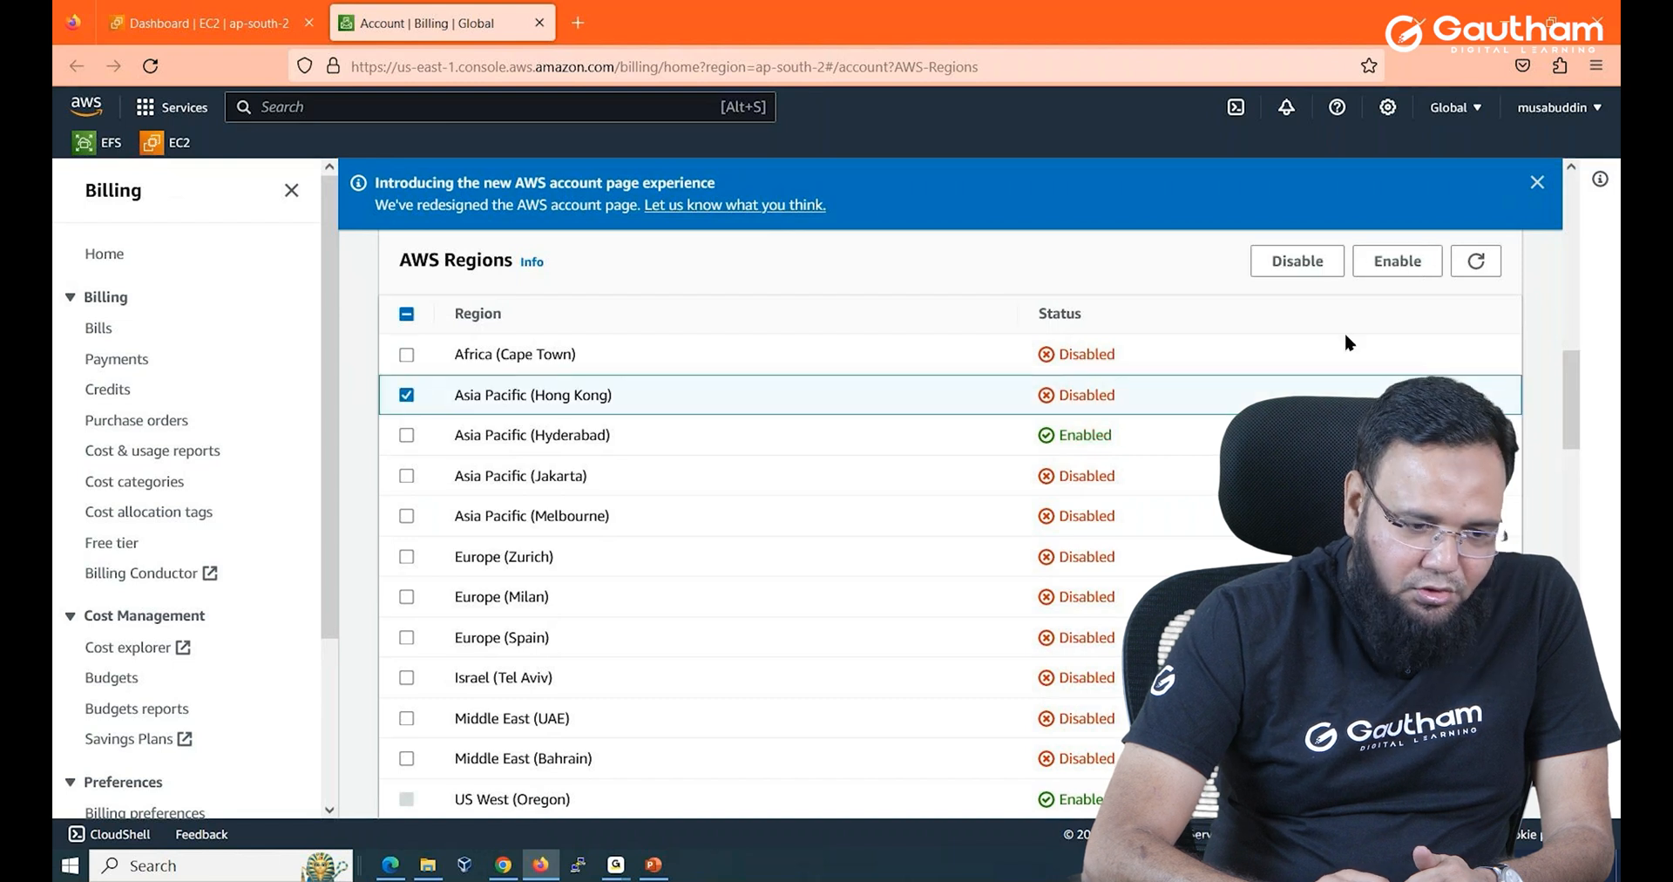
{"action": "mouse_move", "coordinate": [1379, 281]}
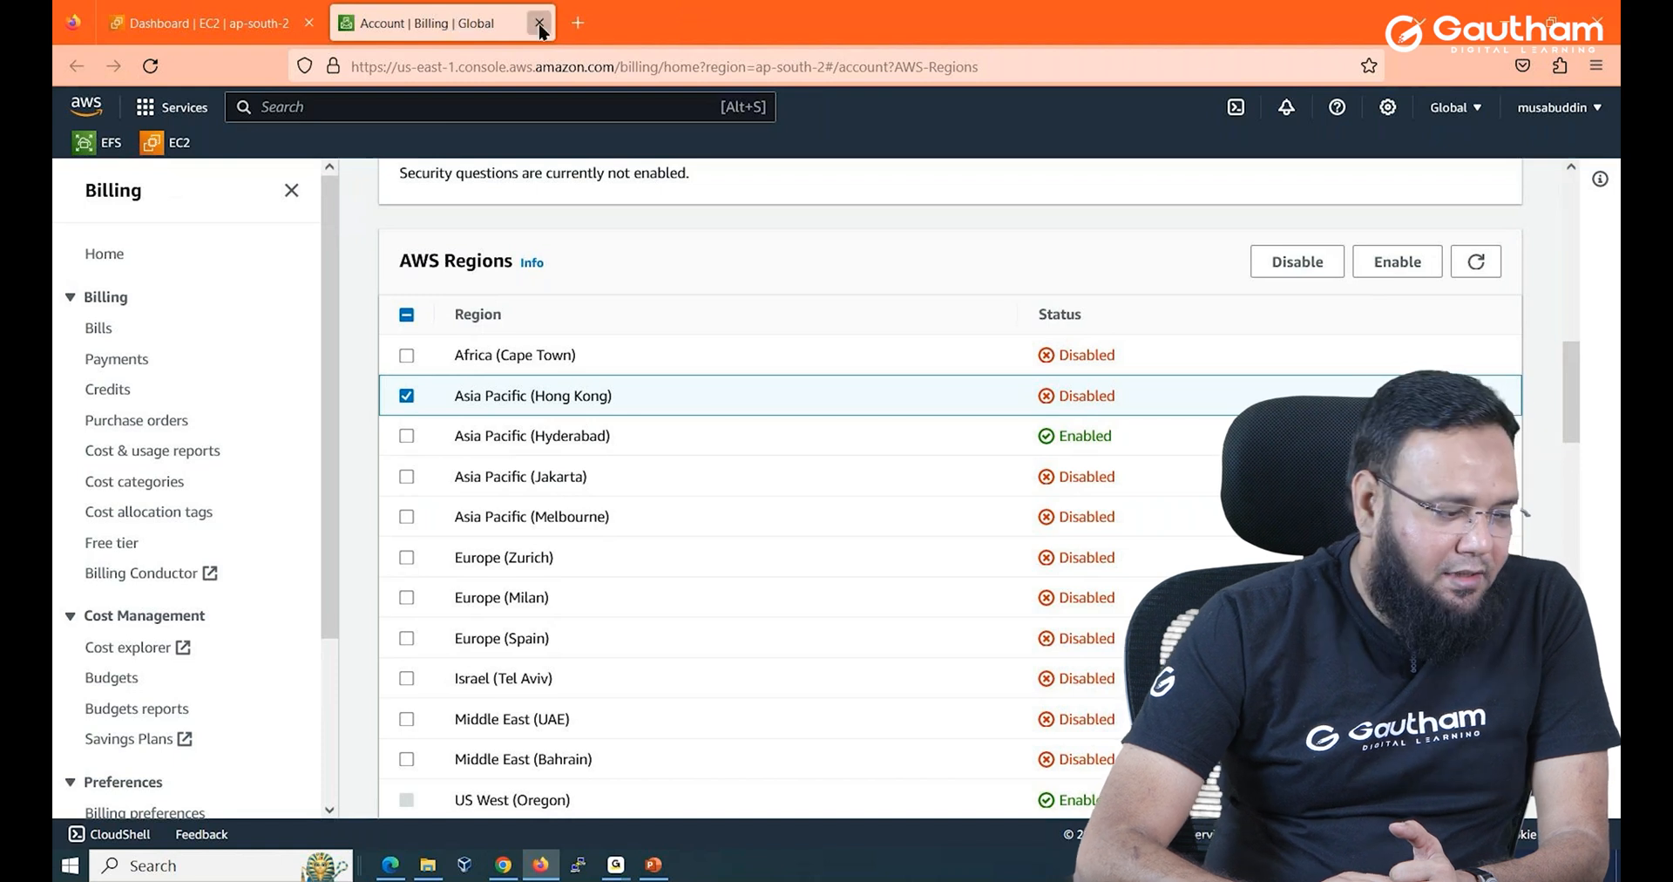
Close the Billing tab and list EC2 instances DEVOPS CLASS and LINUX-NEW.
{"action": "left_click", "coordinate": [540, 24]}
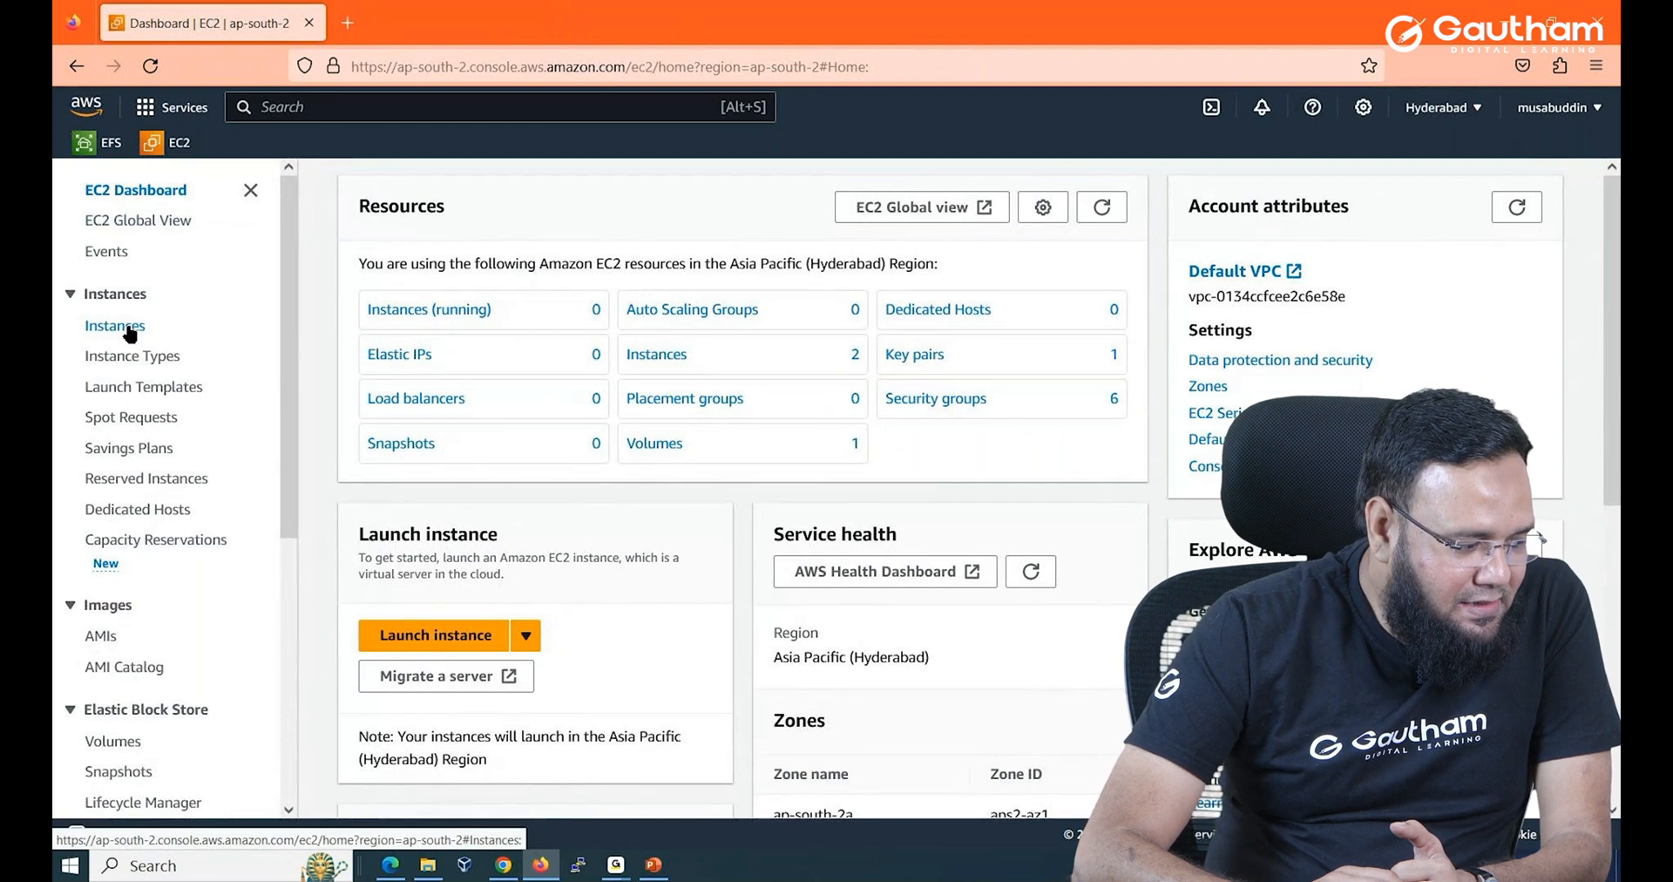
{"action": "left_click", "coordinate": [114, 325]}
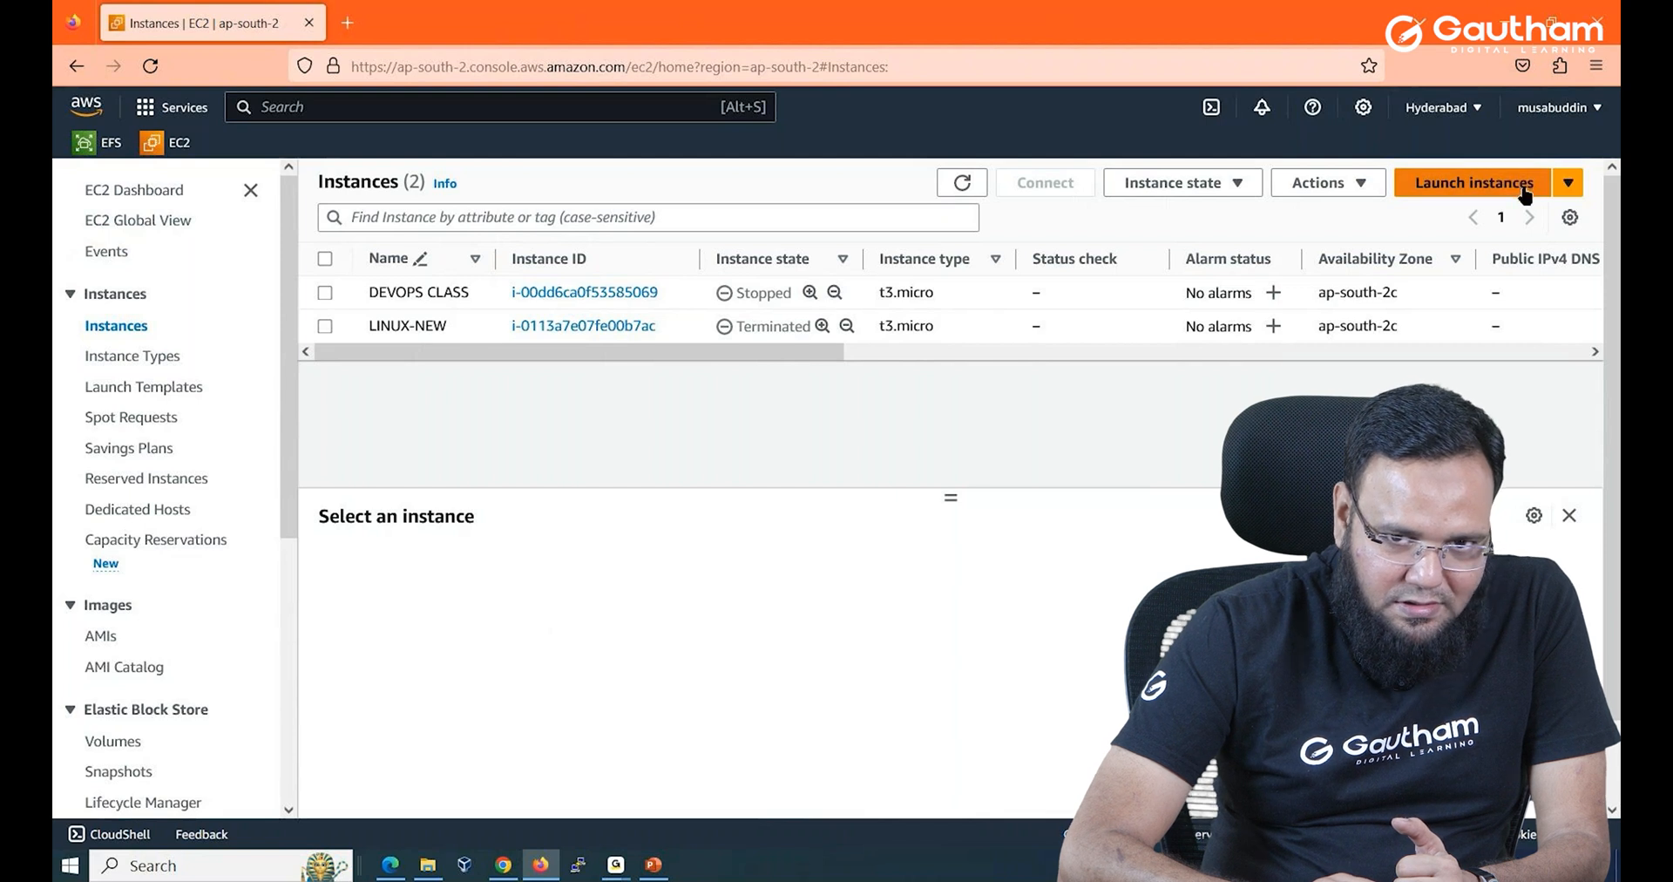
Start a new instance launch and enter MY-LINUX as its name.
{"action": "left_click", "coordinate": [1473, 183]}
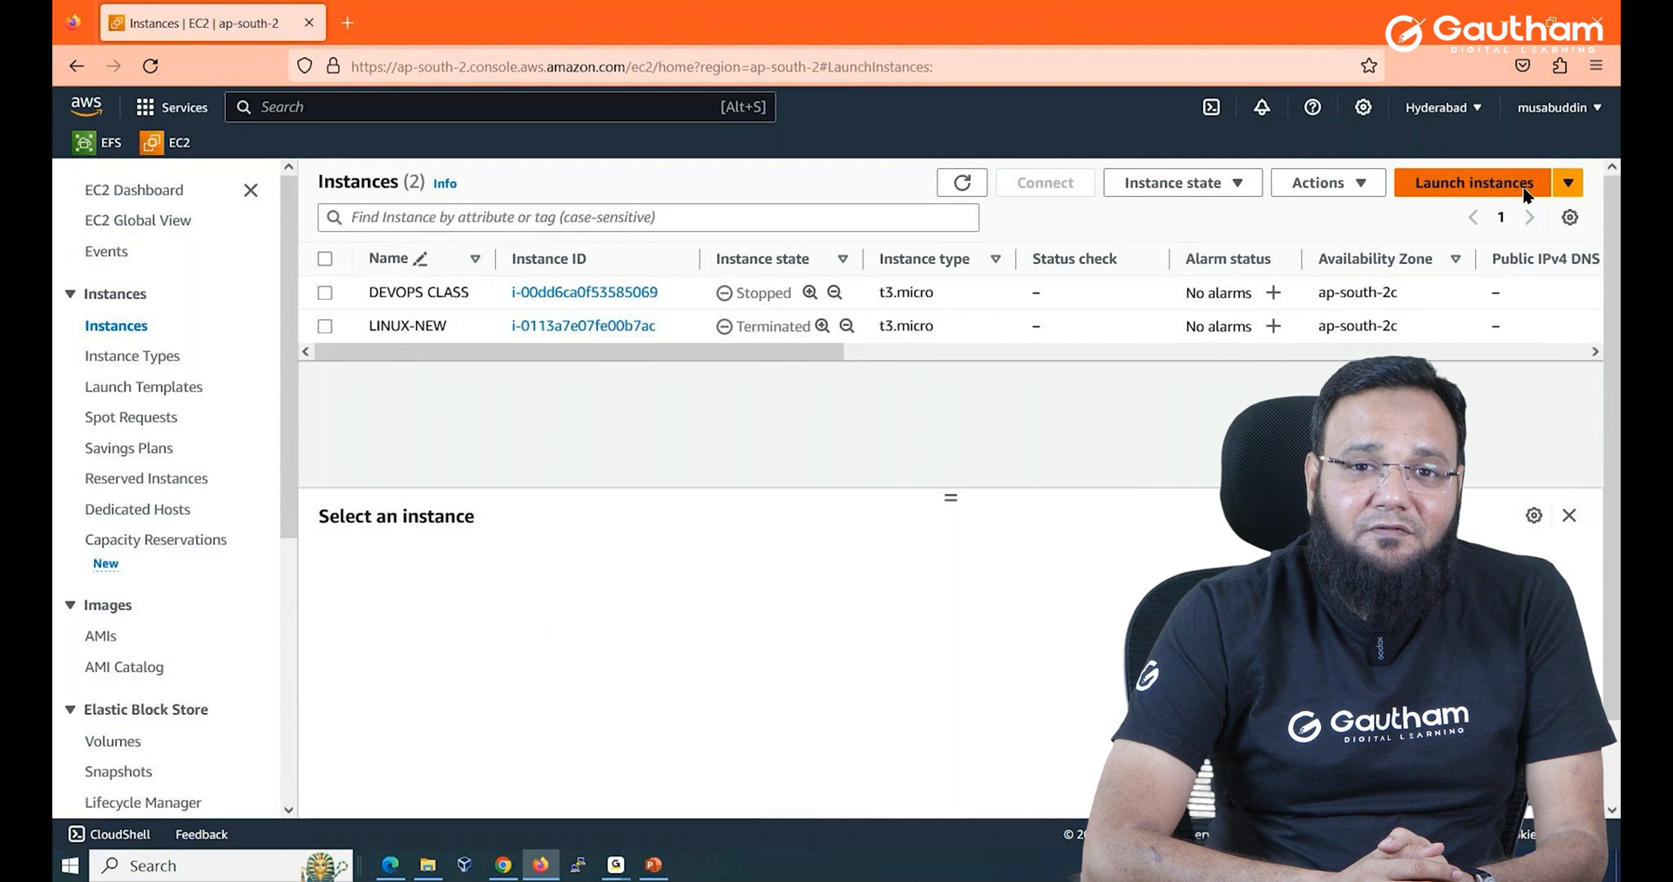
{"action": "left_click", "coordinate": [1474, 183]}
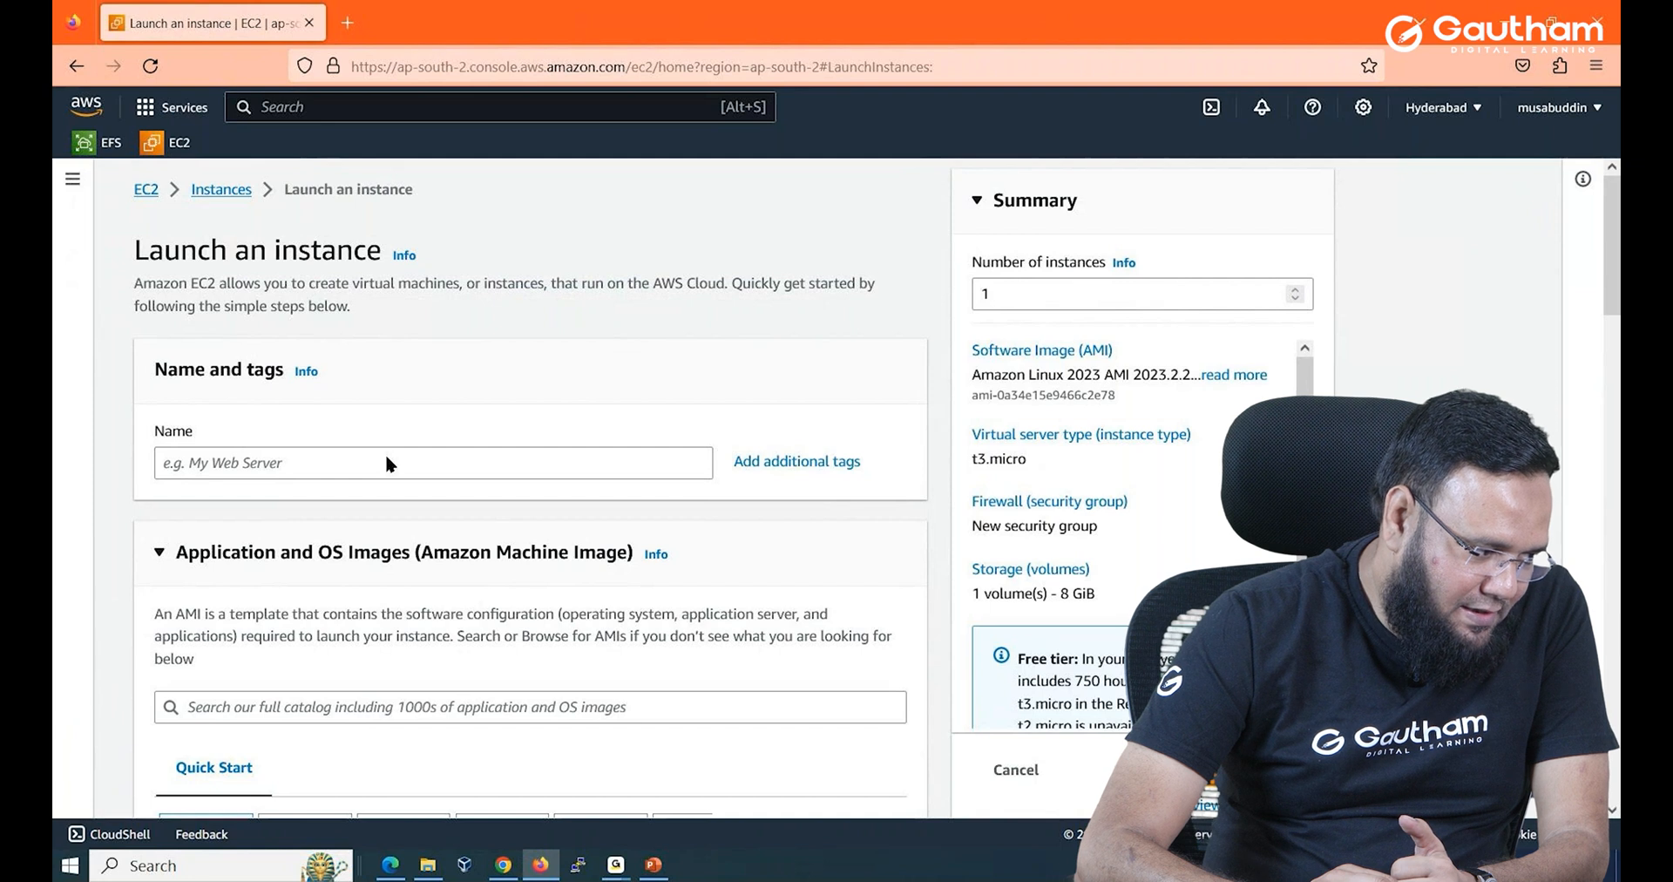
{"action": "scroll", "scroll_direction": "down", "scroll_amount": 3}
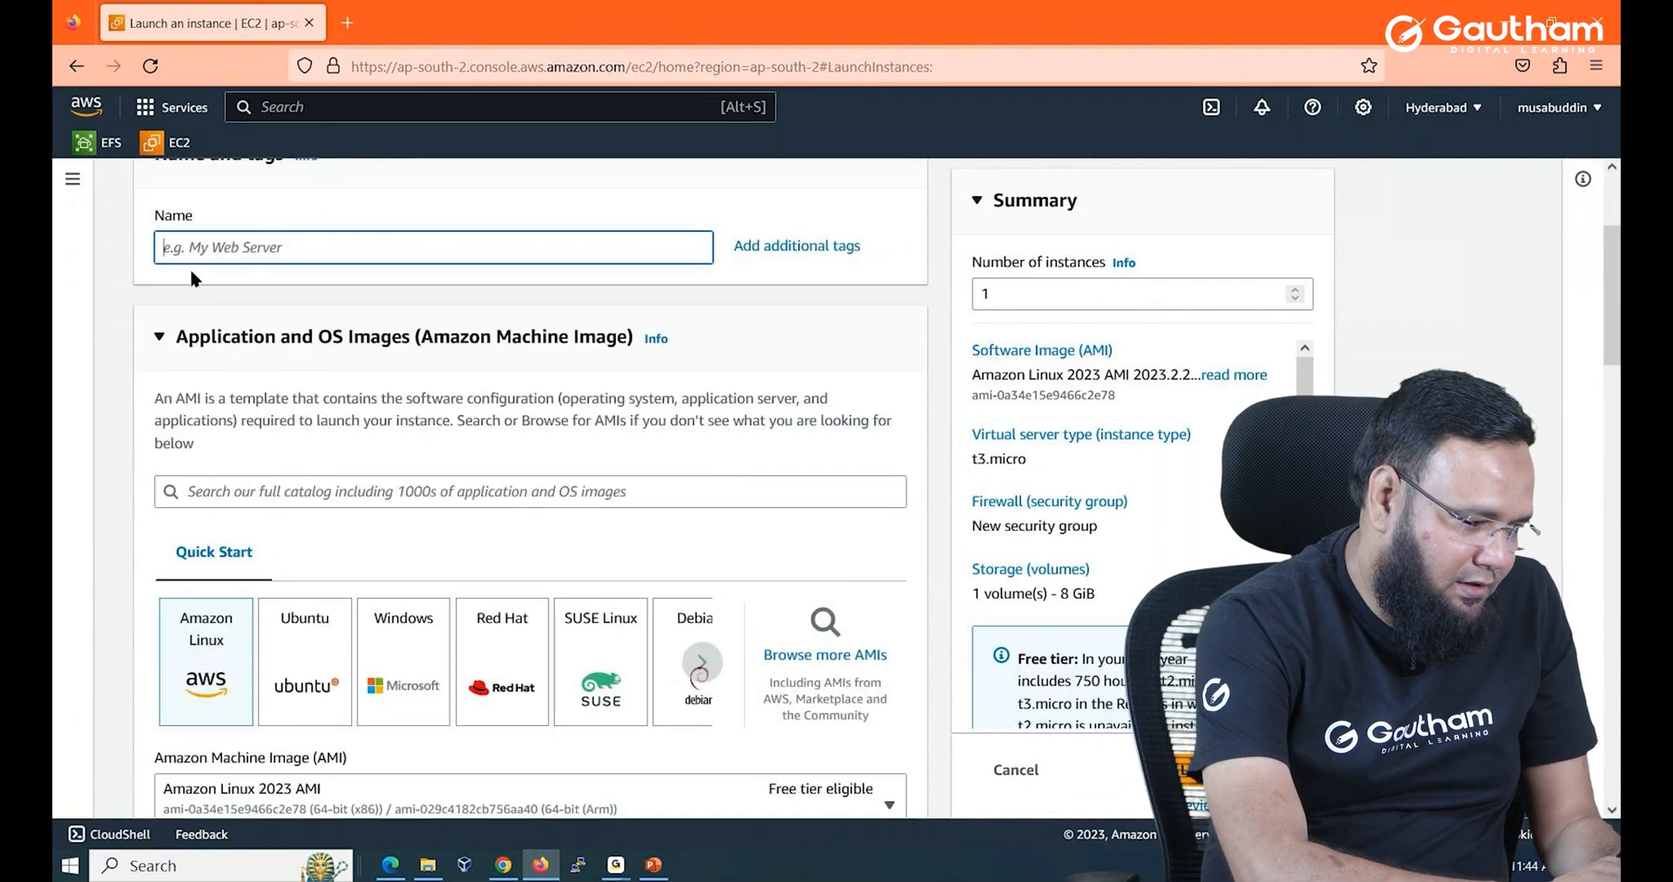
{"action": "type", "text": "MY"}
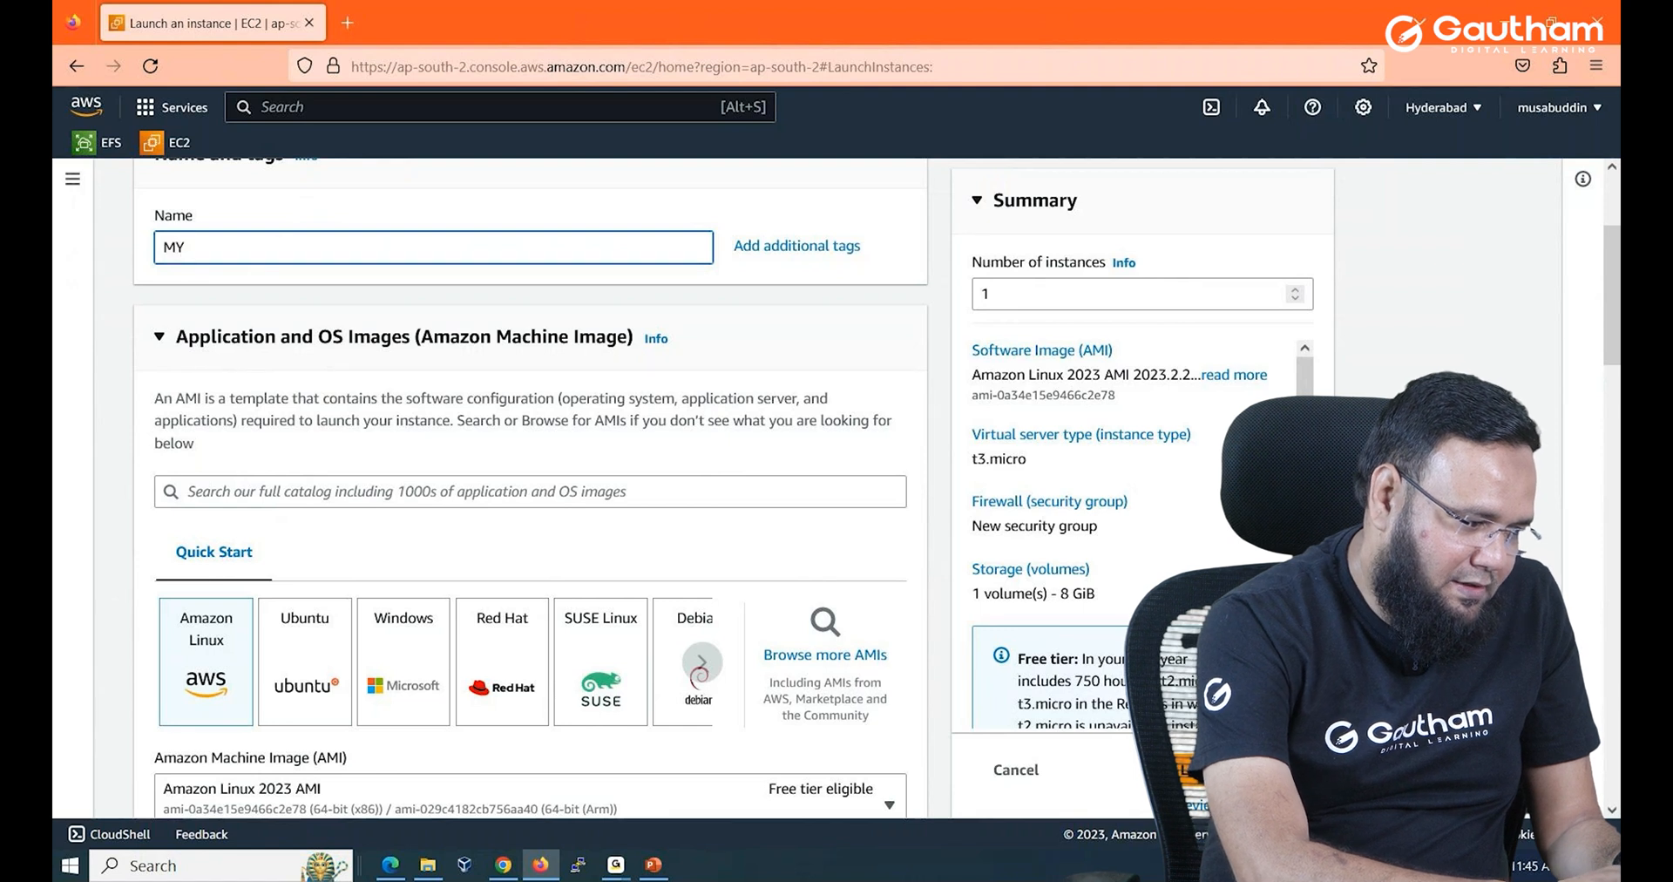
{"action": "type", "text": "-LINUX"}
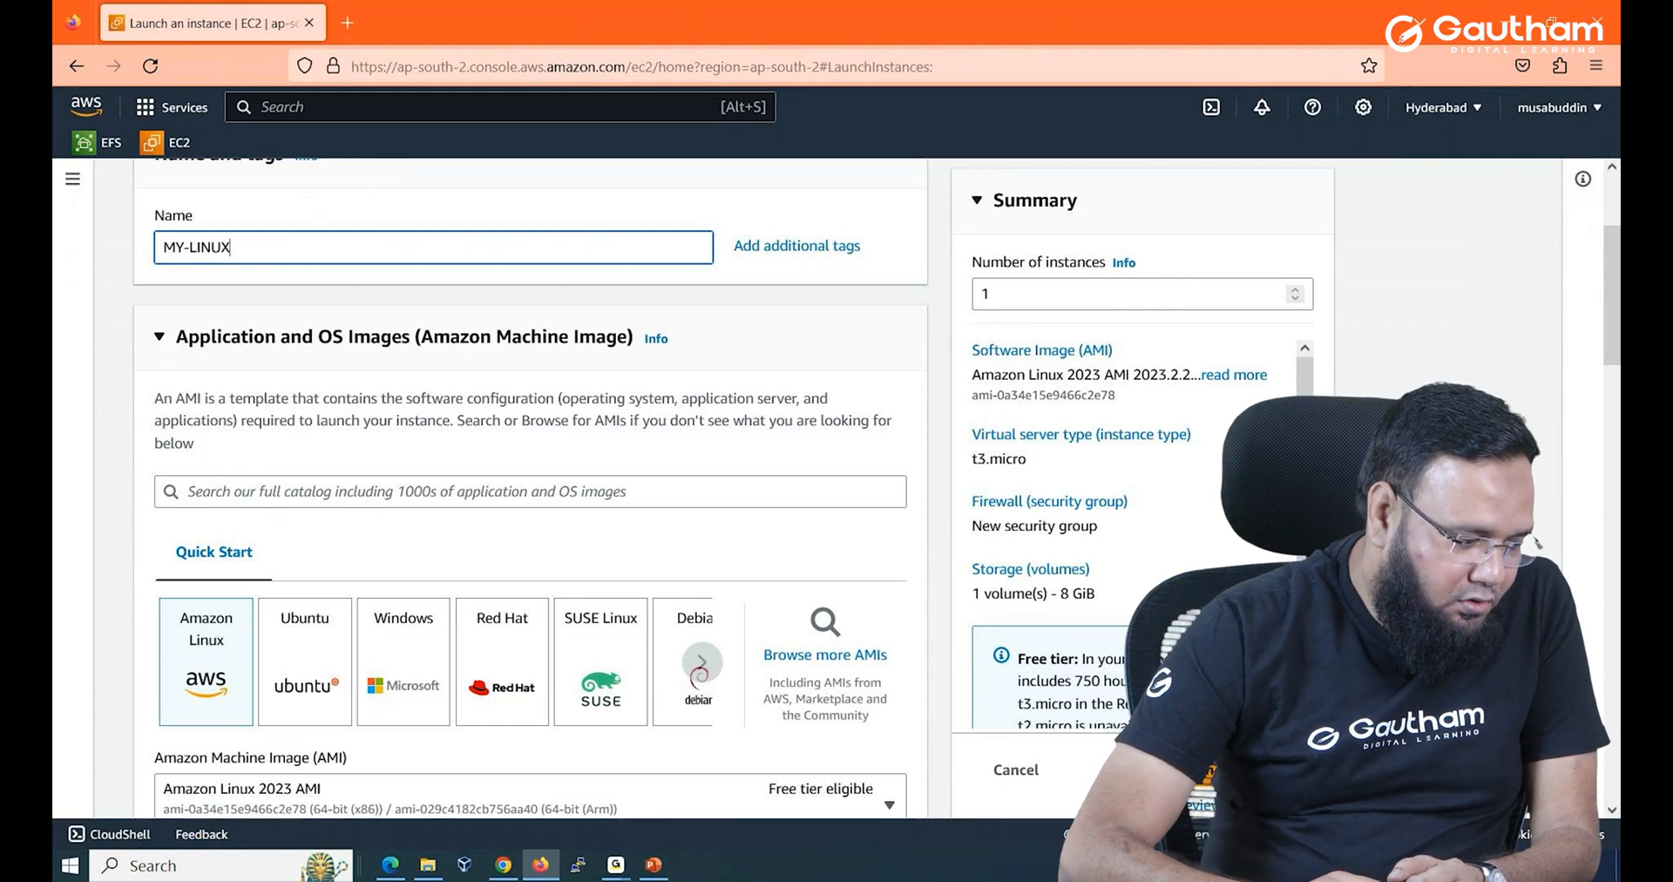
{"action": "scroll", "scroll_direction": "down", "scroll_amount": 3}
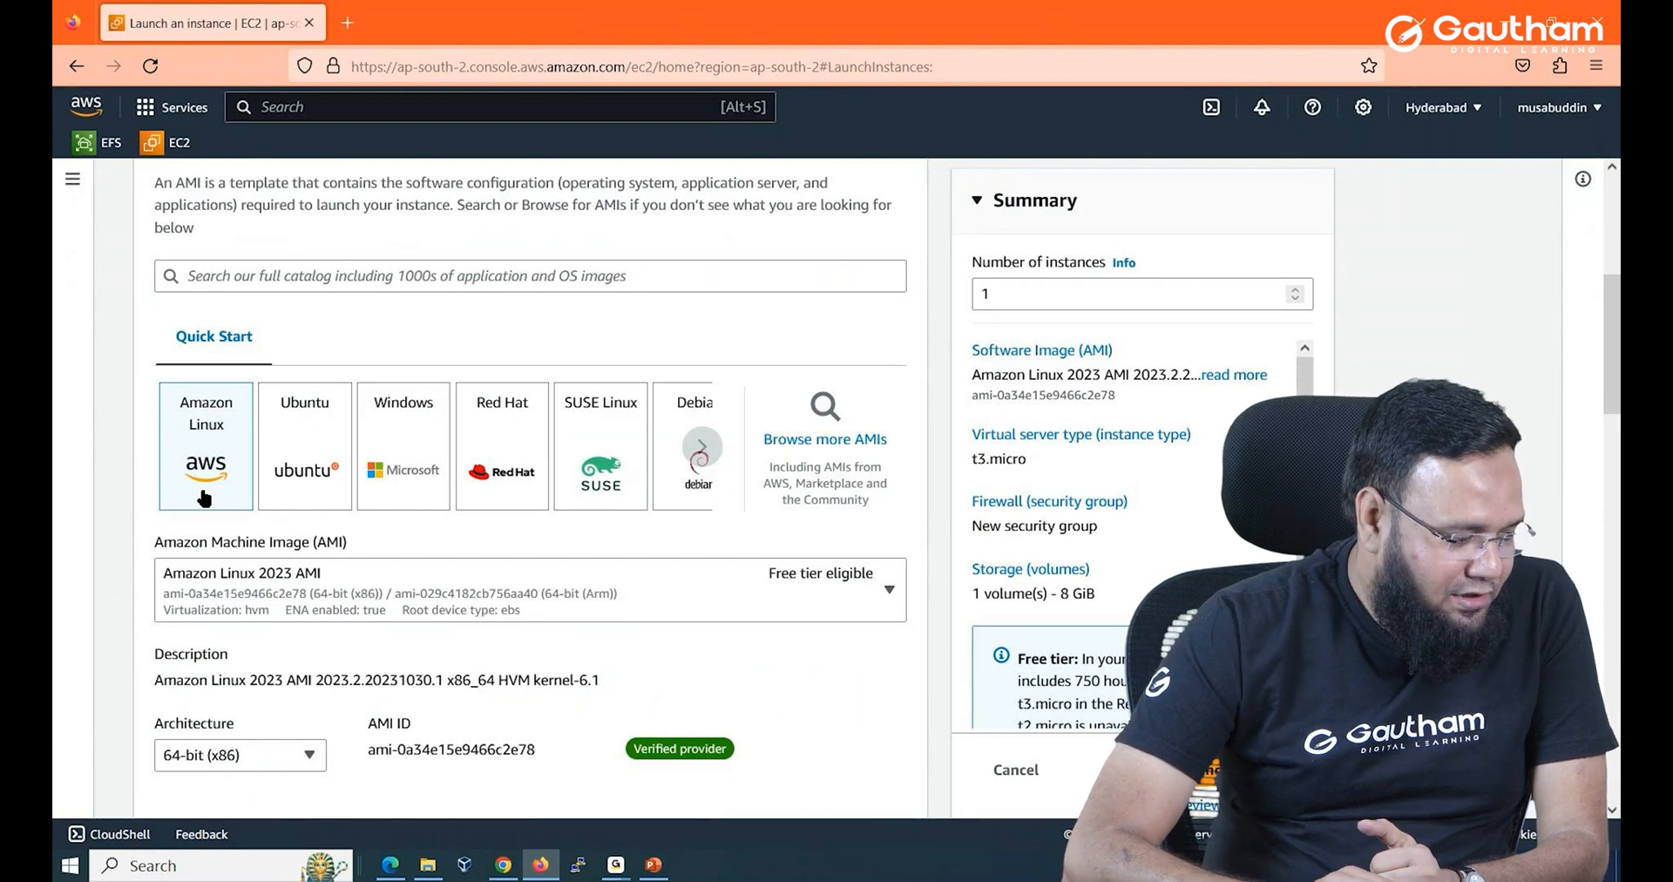
{"action": "mouse_move", "coordinate": [206, 448]}
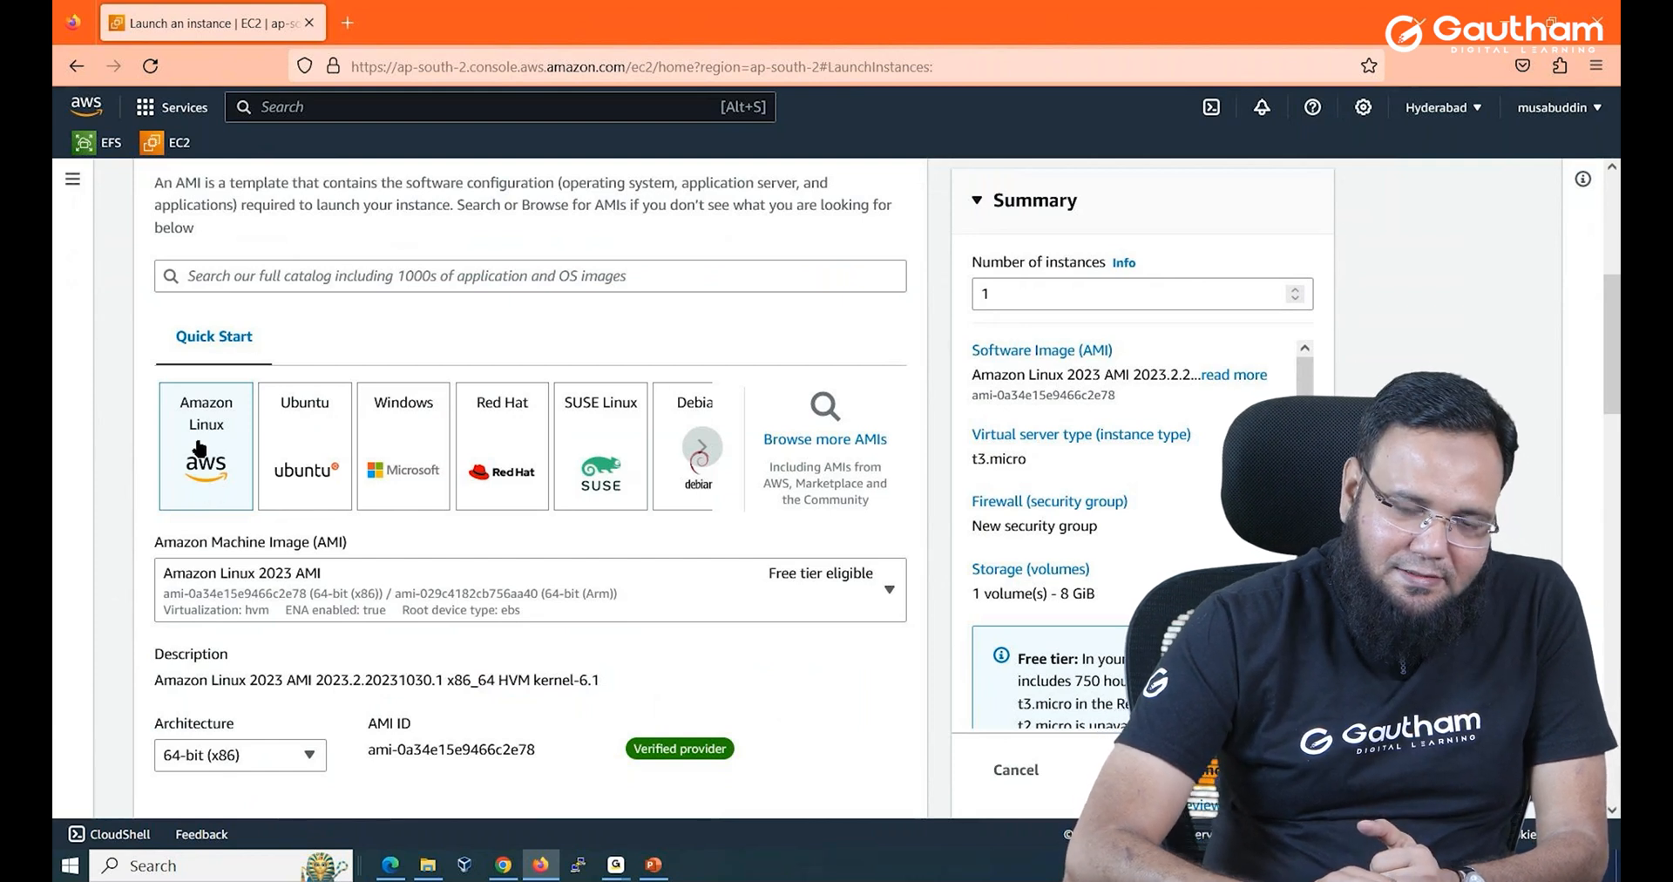
{"action": "mouse_move", "coordinate": [294, 473]}
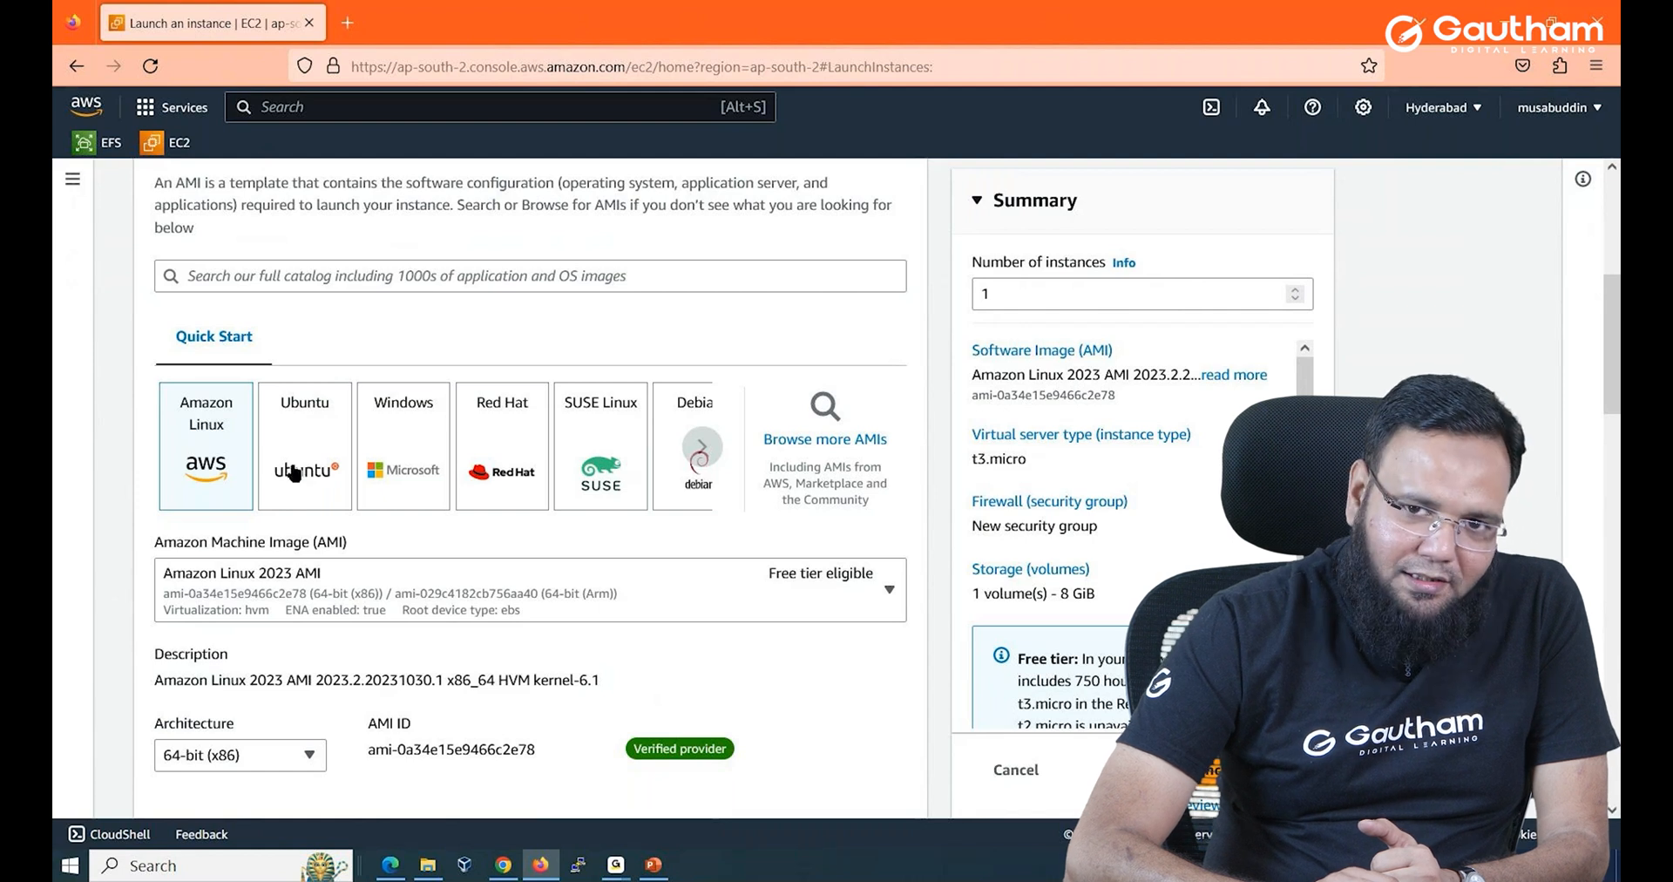
{"action": "mouse_move", "coordinate": [502, 502]}
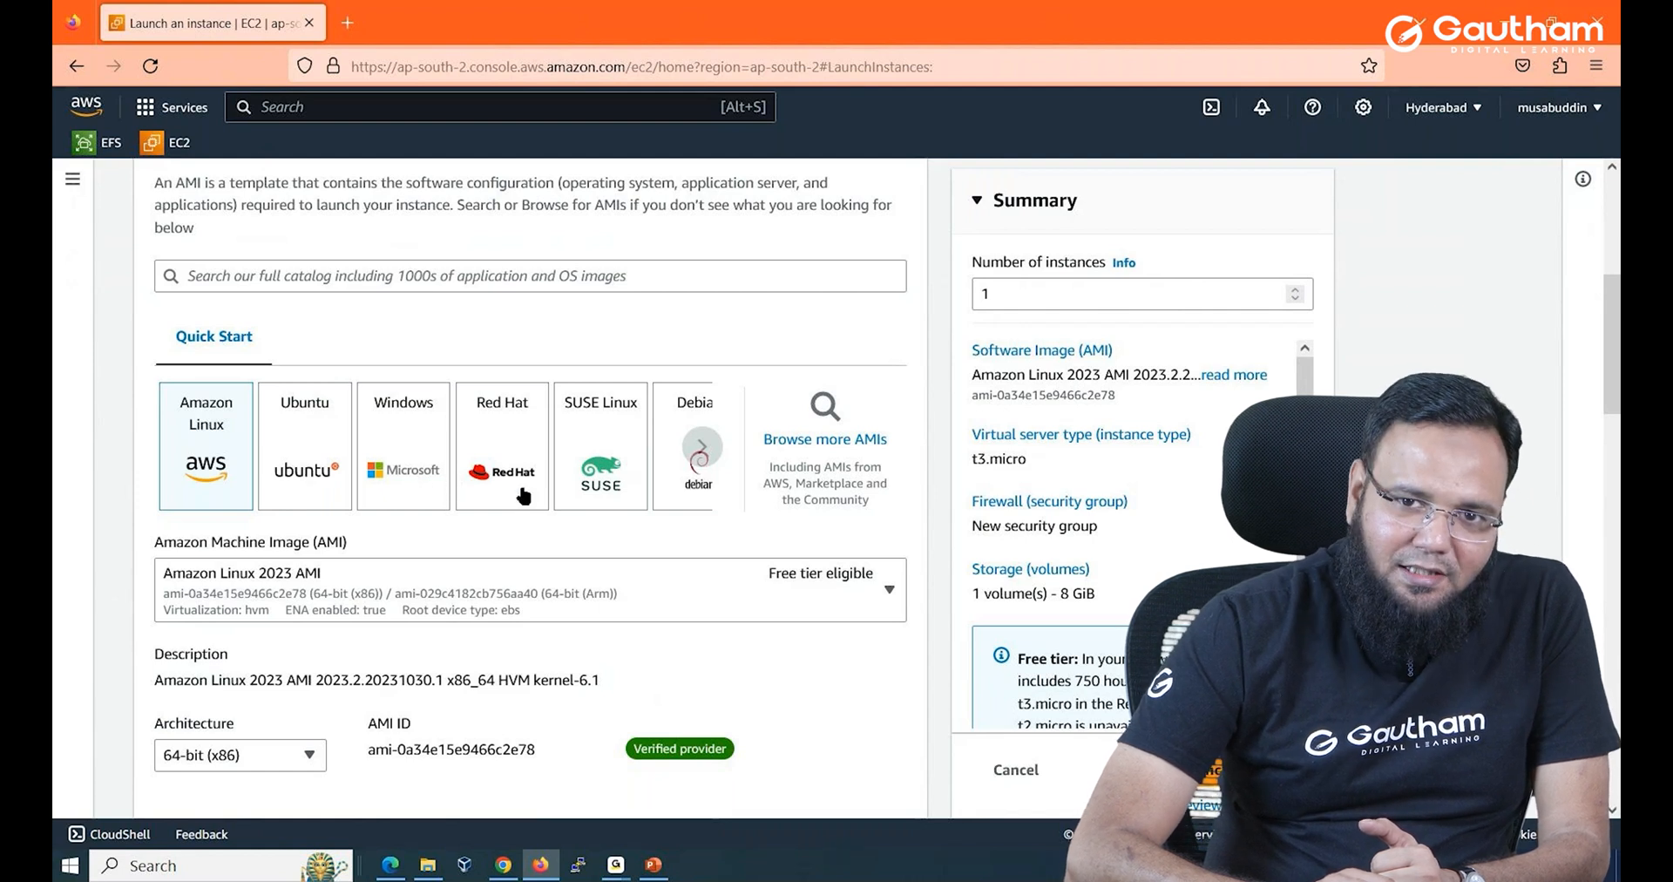
{"action": "mouse_move", "coordinate": [409, 475]}
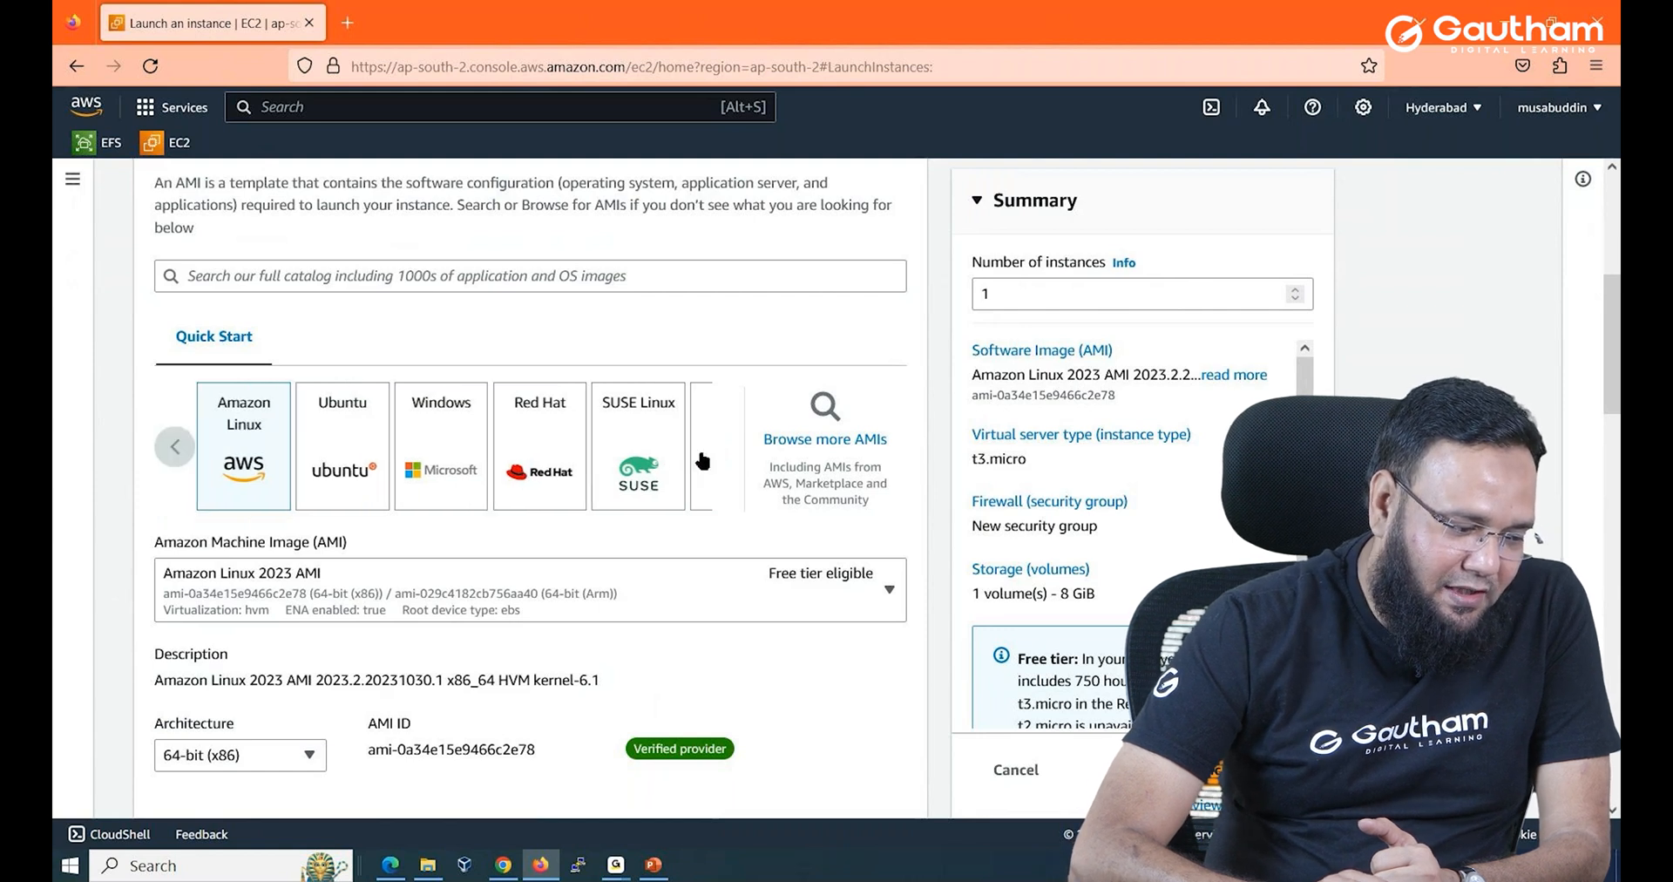
{"action": "left_click", "coordinate": [703, 458]}
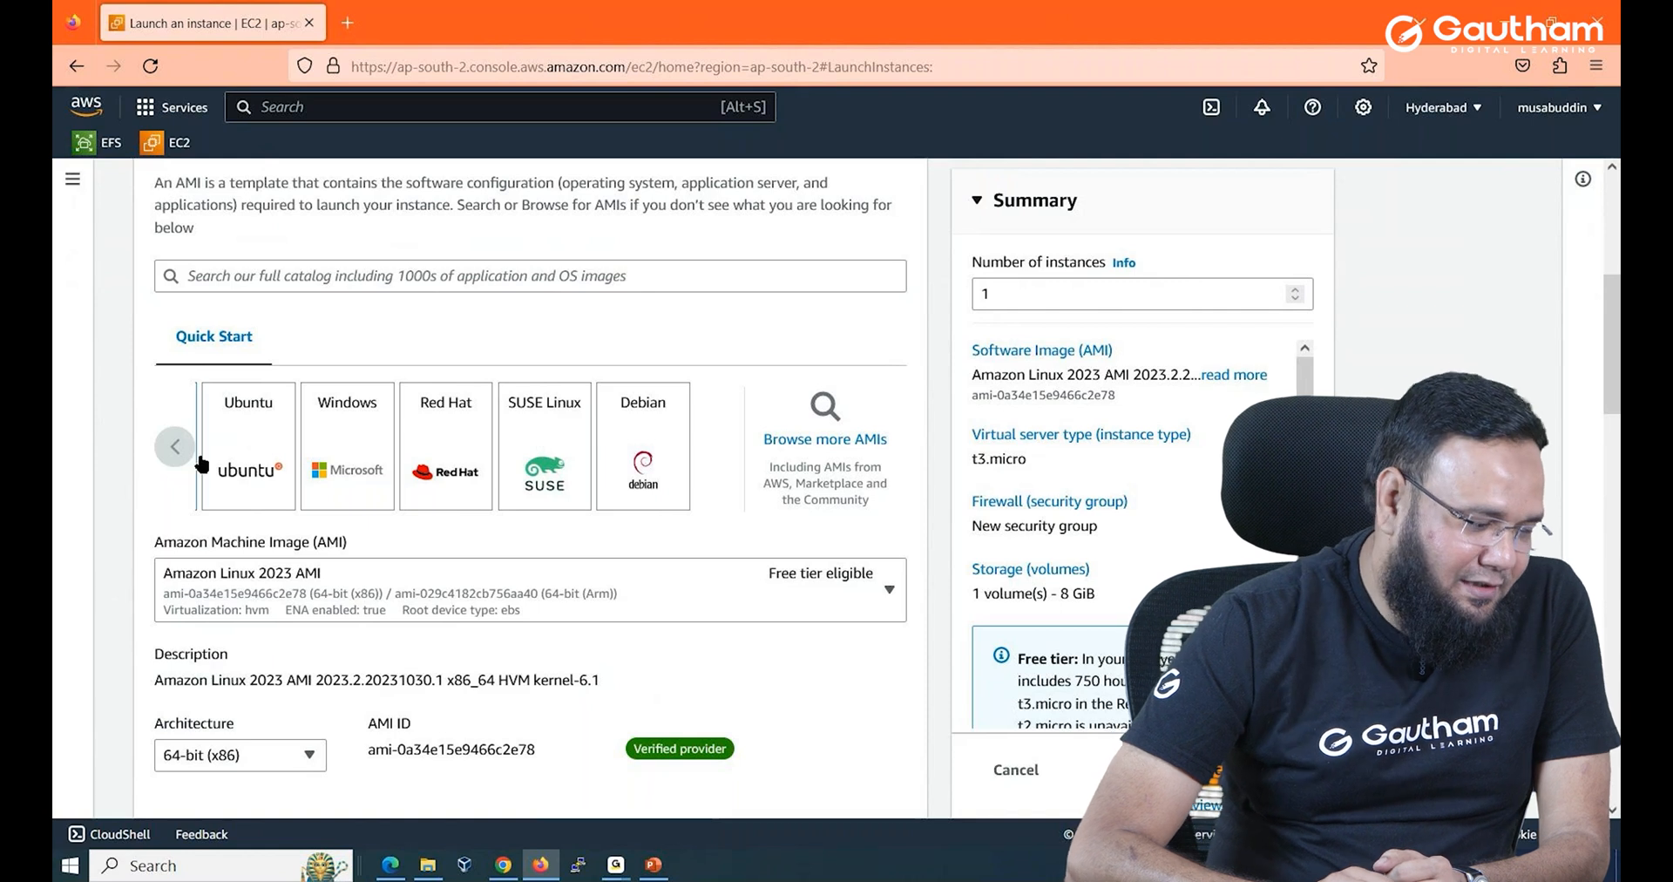
{"action": "left_click", "coordinate": [174, 445]}
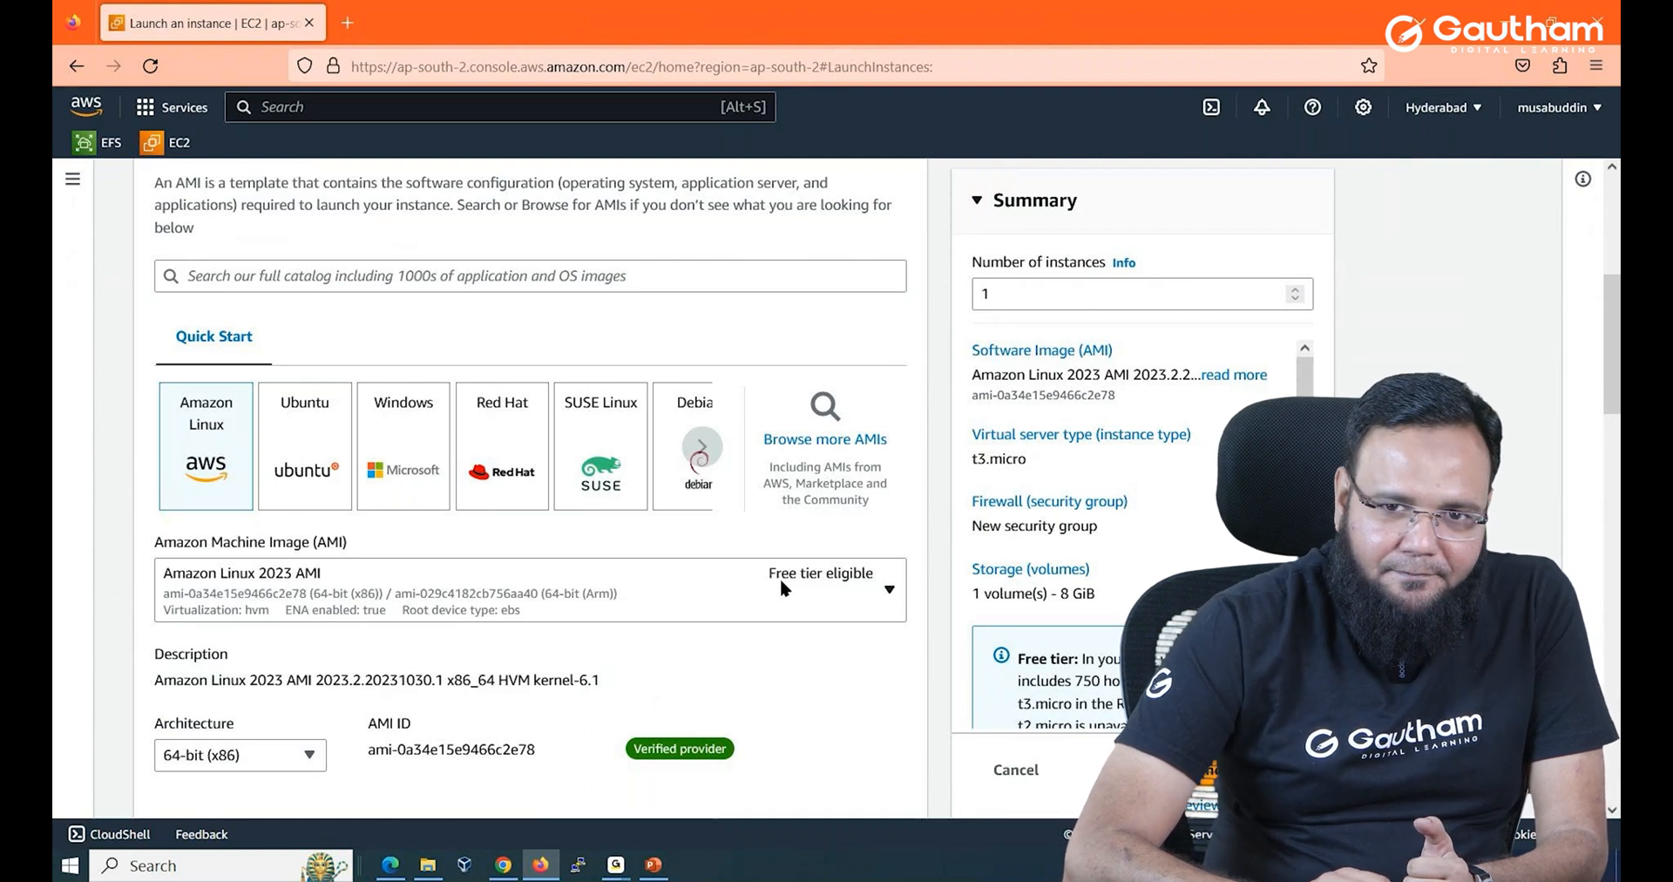
{"action": "scroll", "scroll_direction": "down", "scroll_amount": 3}
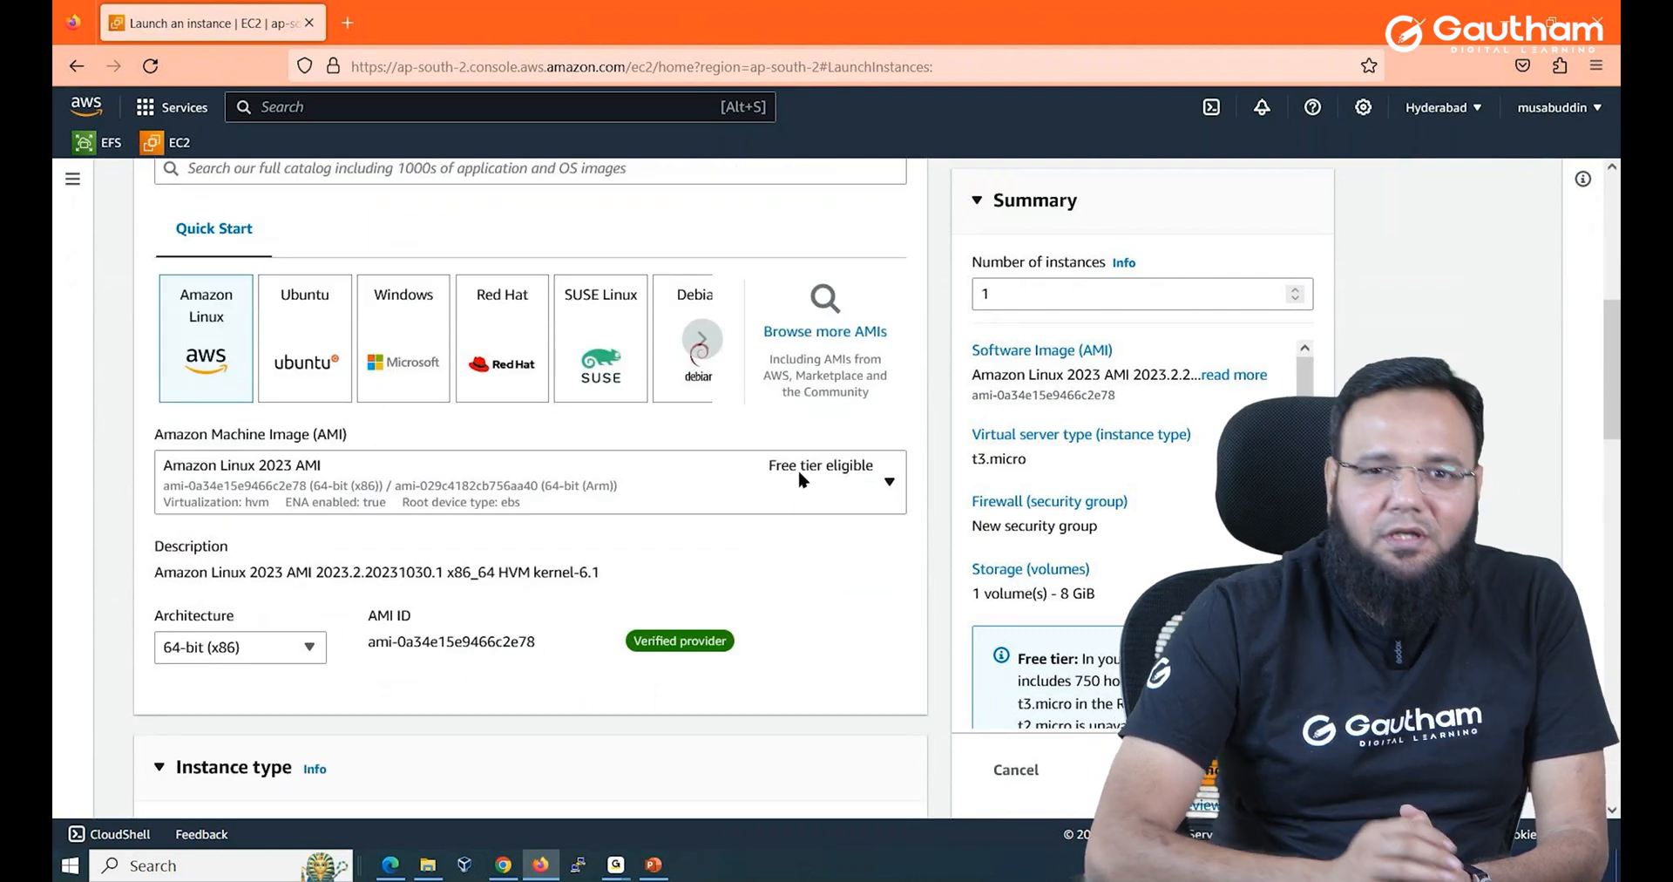
{"action": "mouse_move", "coordinate": [807, 486]}
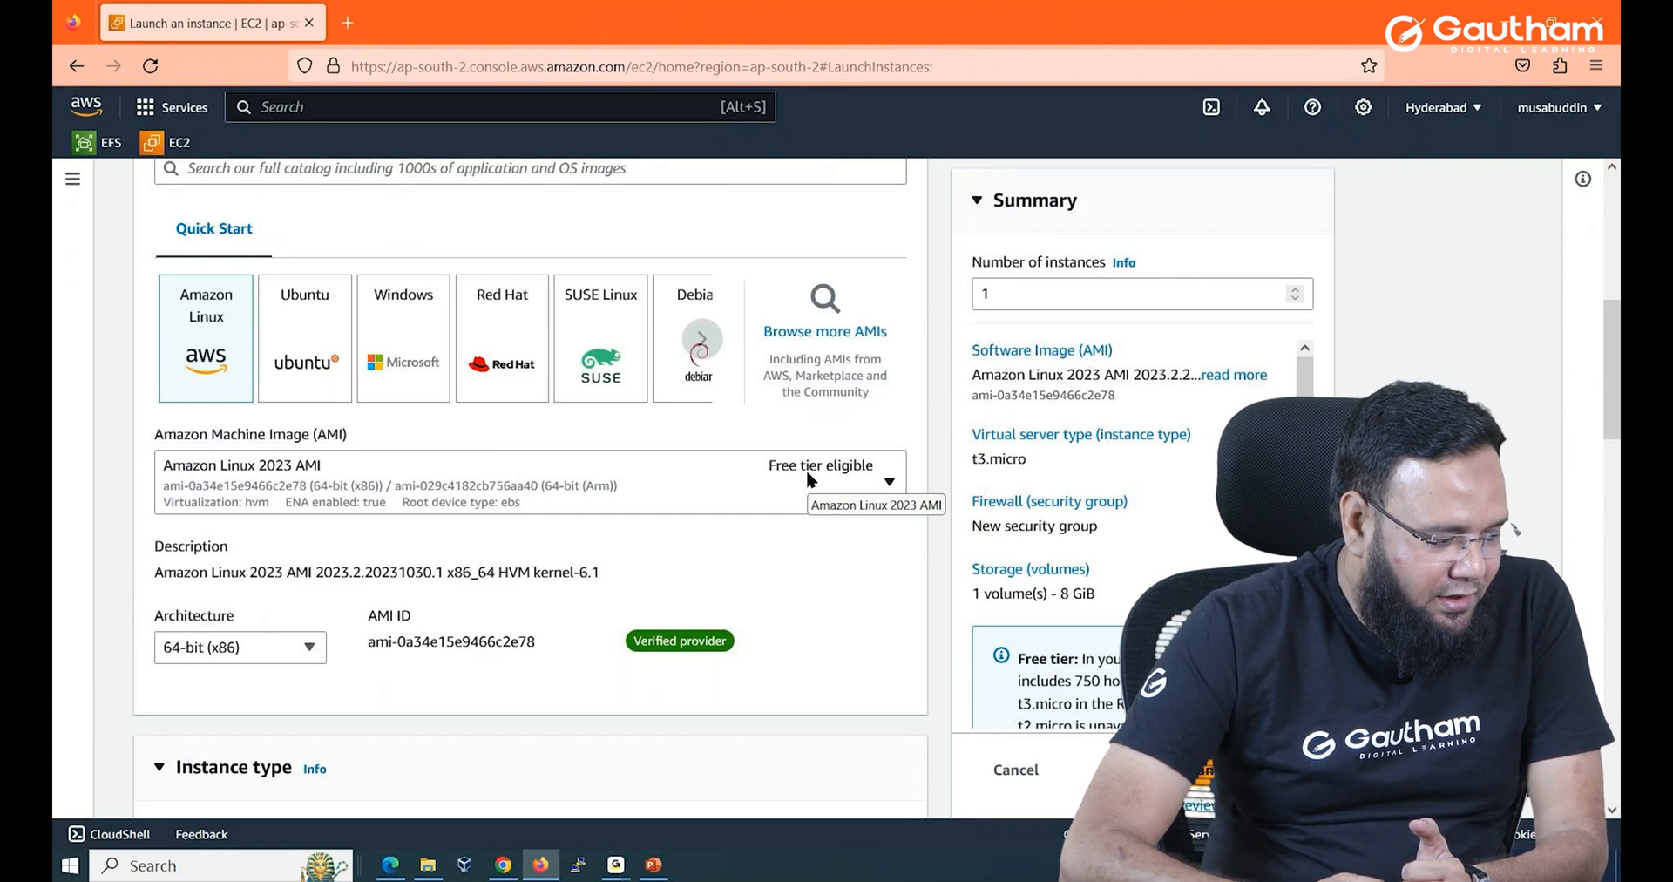
{"action": "scroll", "scroll_direction": "down", "scroll_amount": 3}
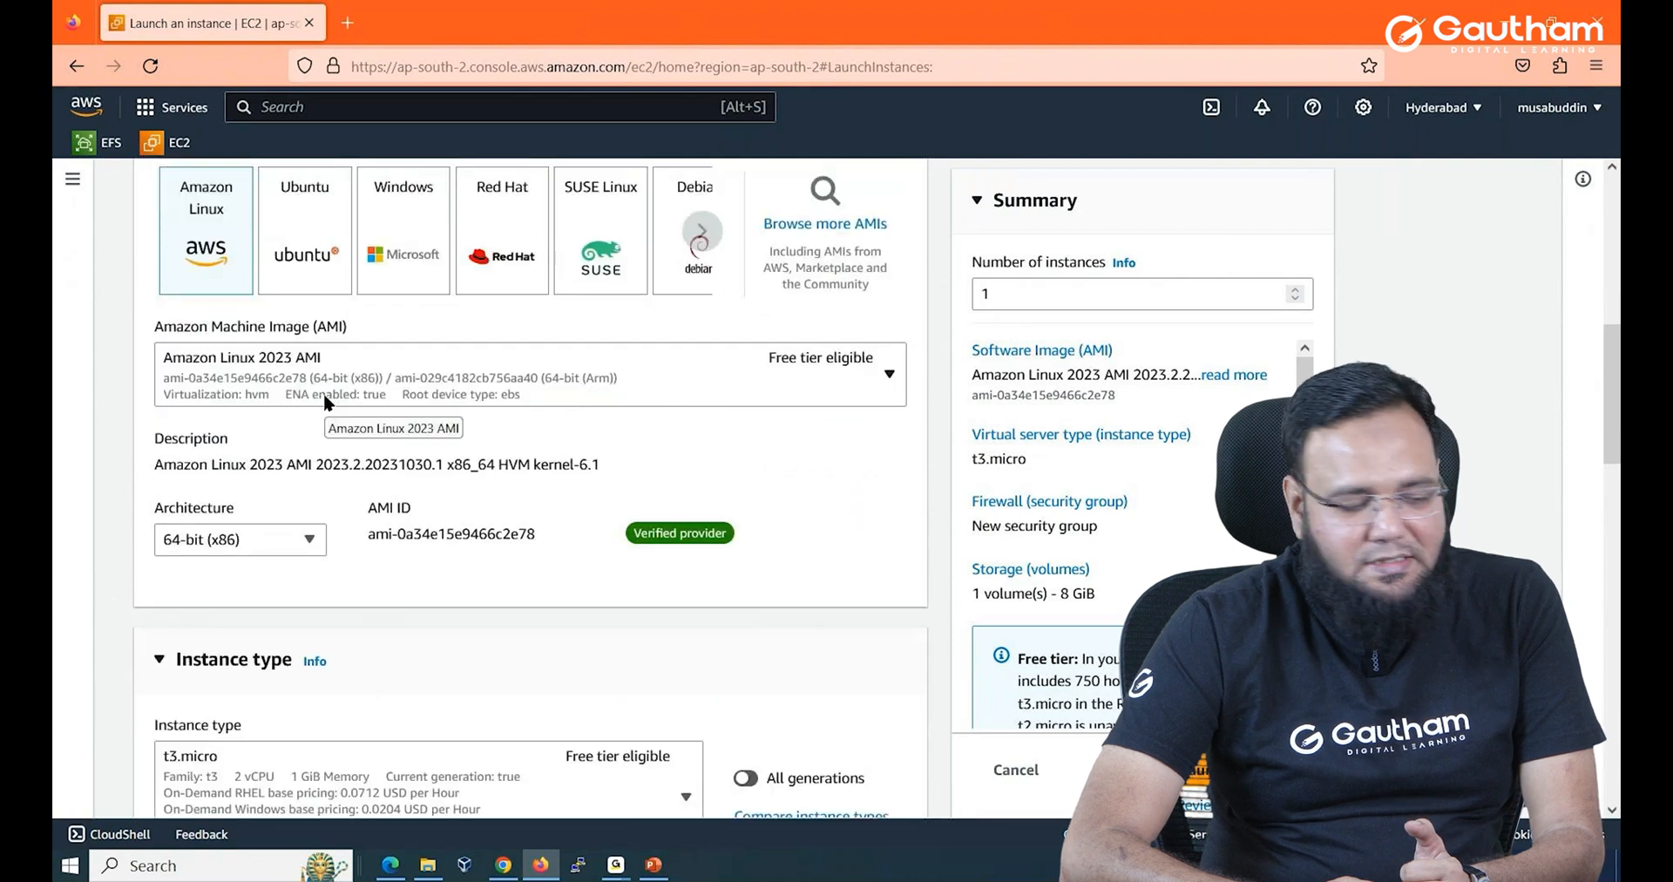
{"action": "scroll", "scroll_direction": "down", "scroll_amount": 3}
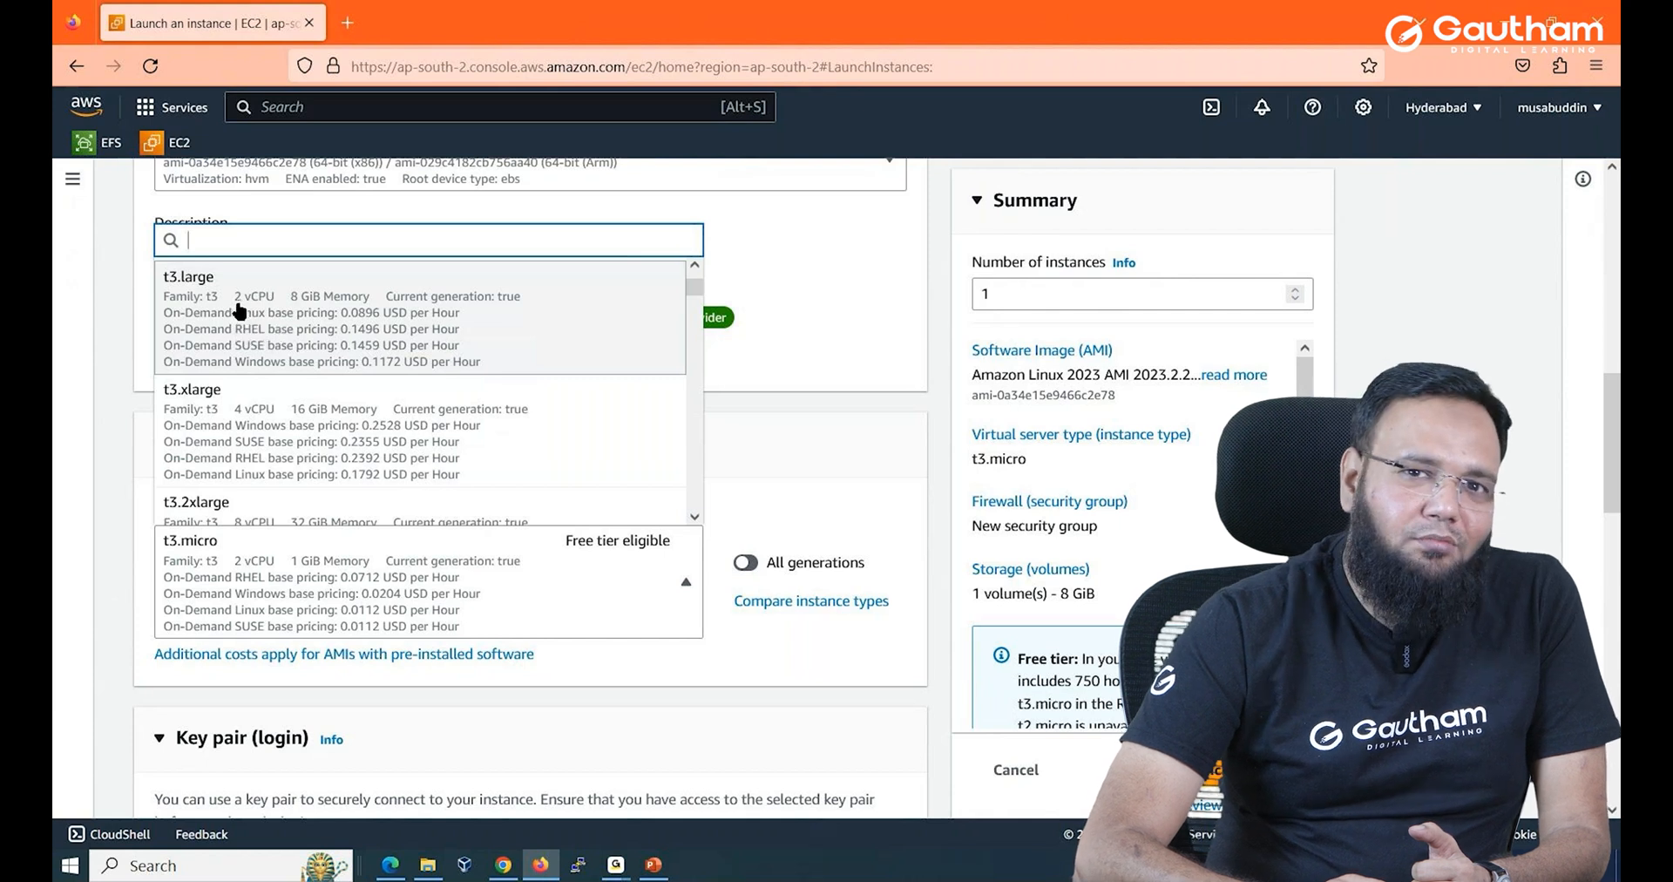
{"action": "mouse_move", "coordinate": [345, 312]}
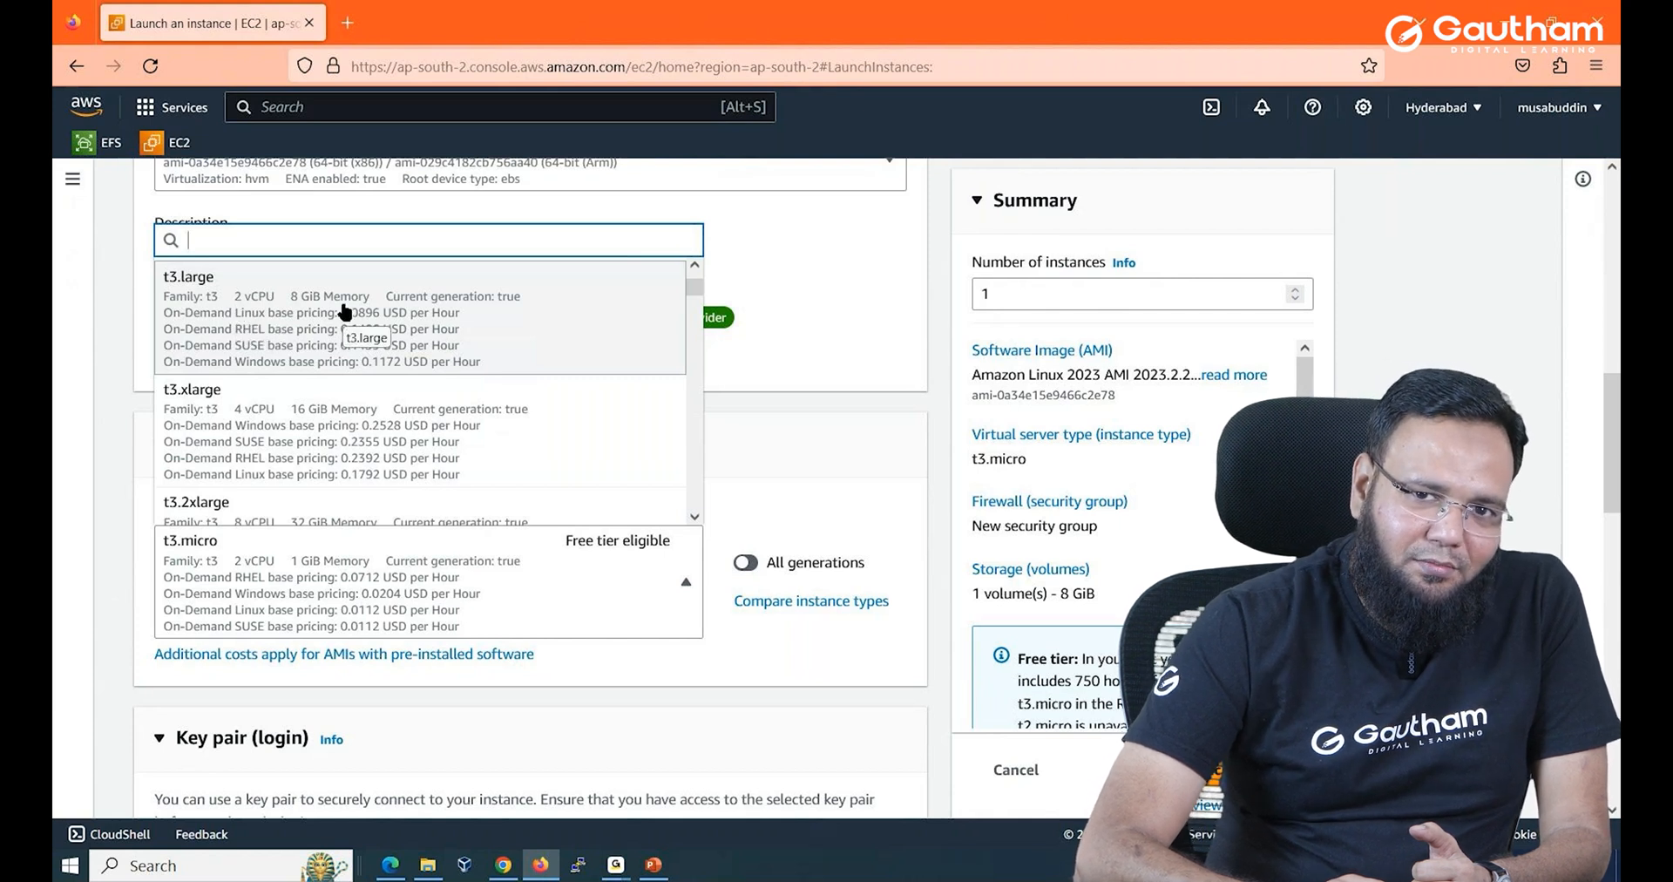
{"action": "mouse_move", "coordinate": [745, 502]}
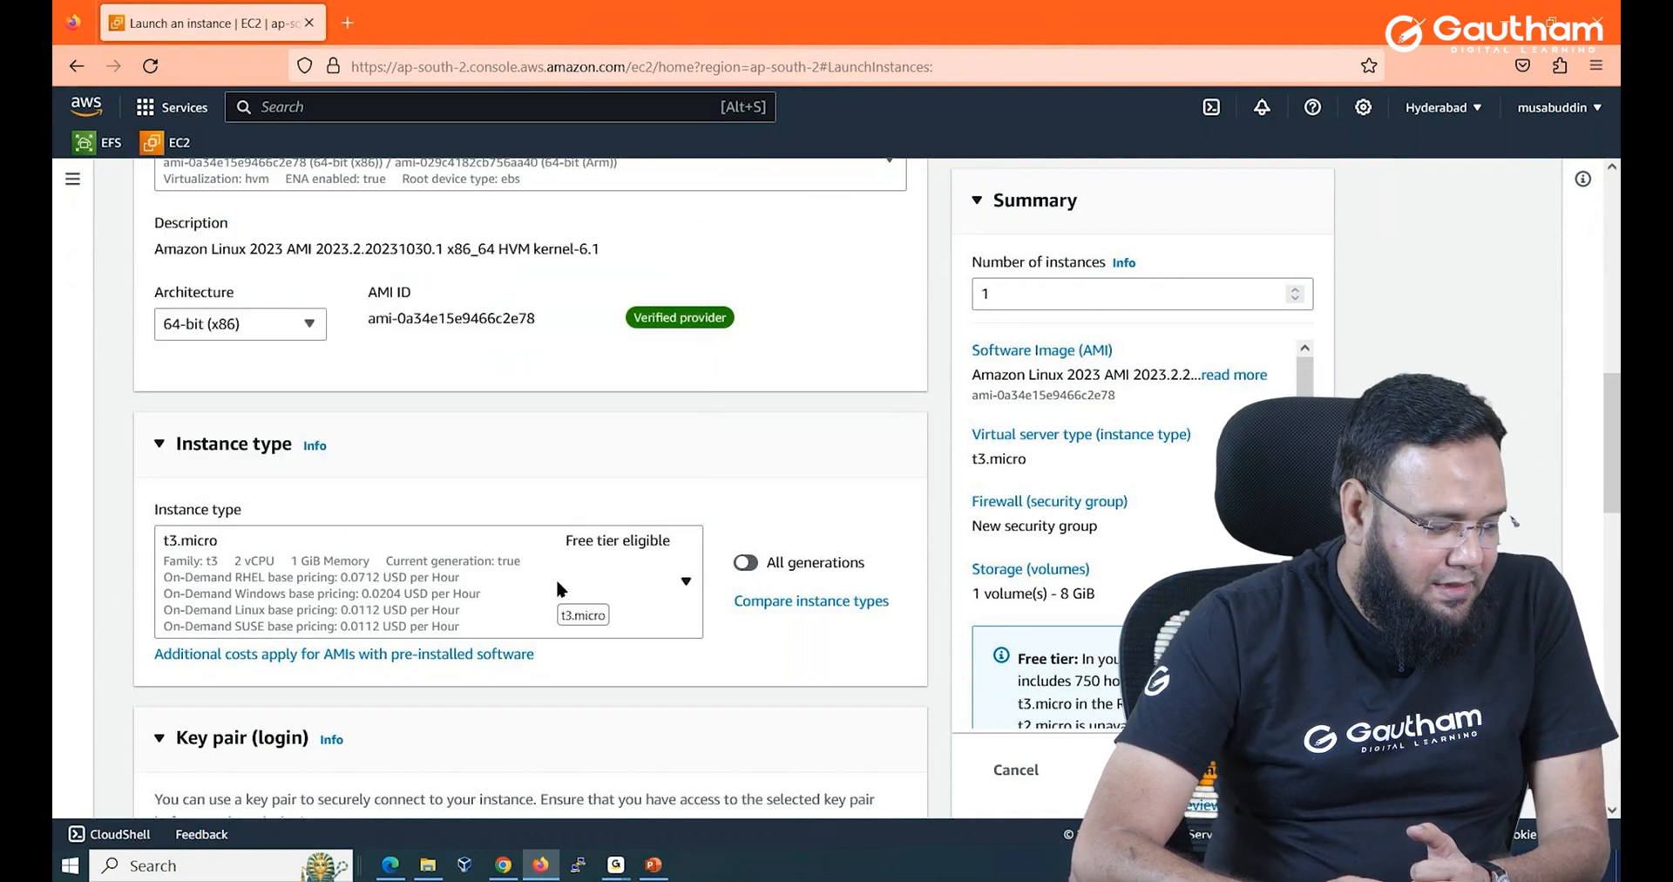
{"action": "scroll", "scroll_direction": "down", "scroll_amount": 3}
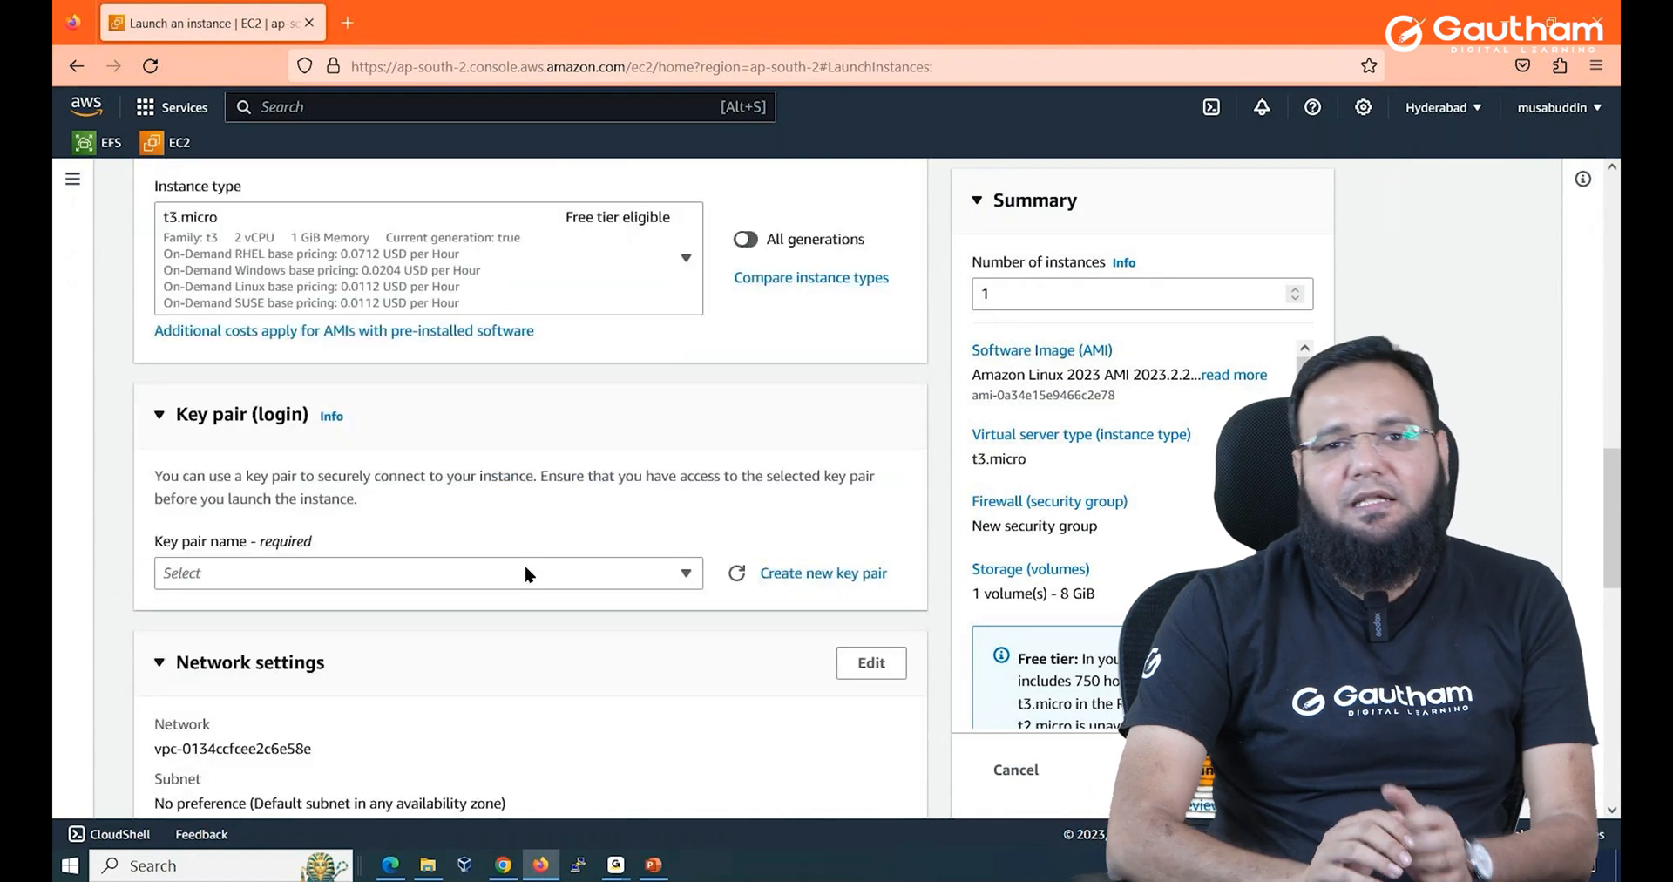
{"action": "mouse_move", "coordinate": [259, 440]}
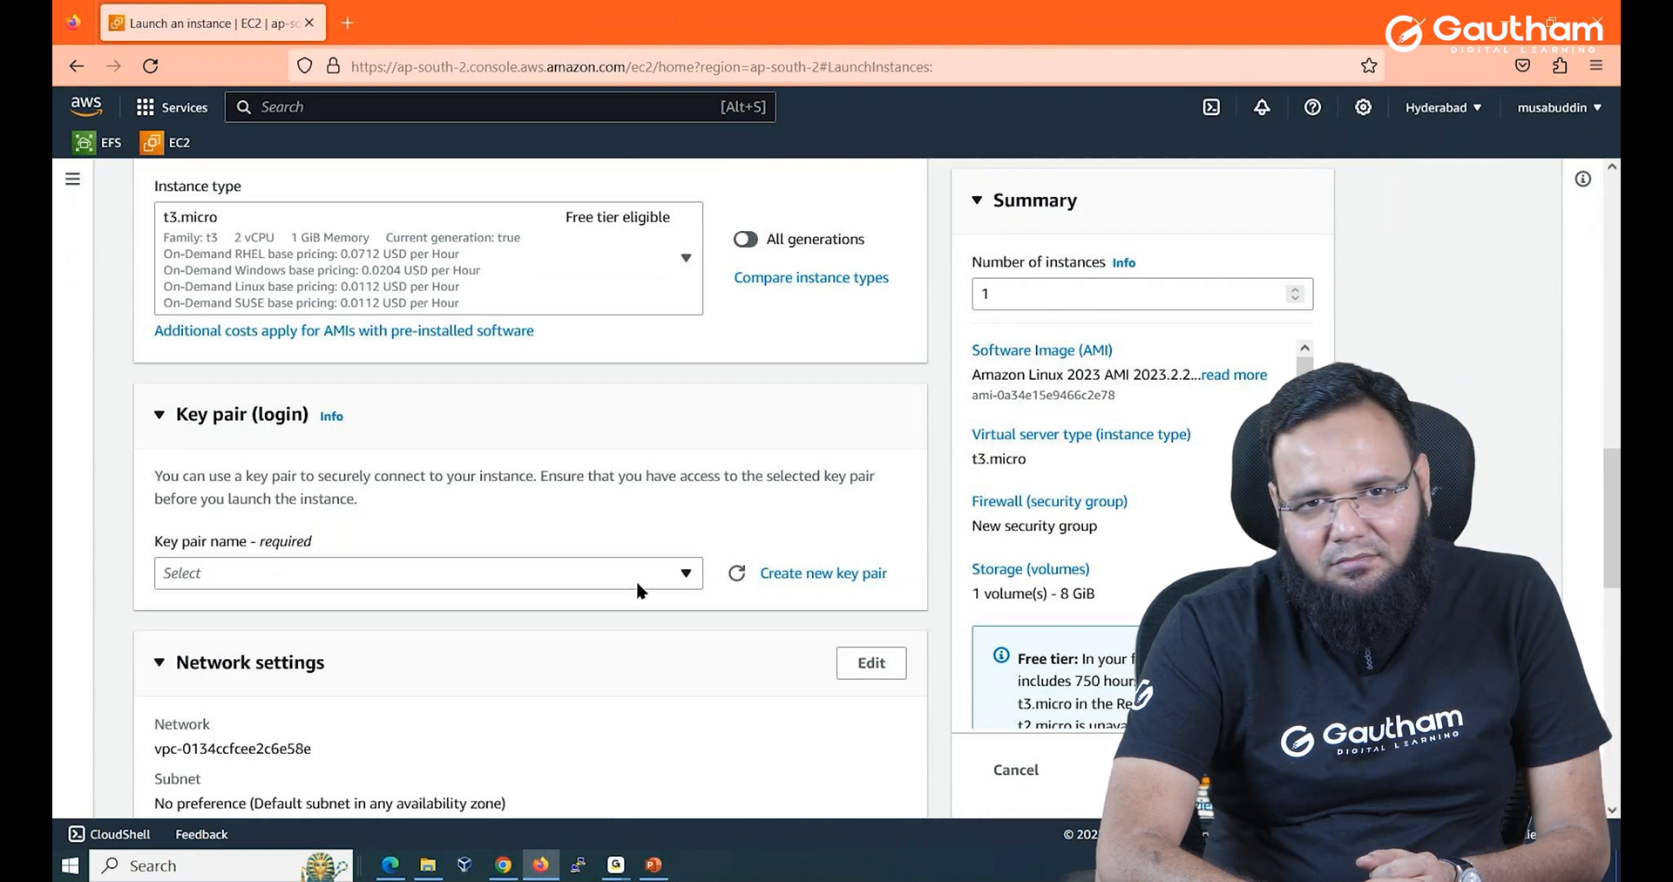
{"action": "mouse_move", "coordinate": [851, 586]}
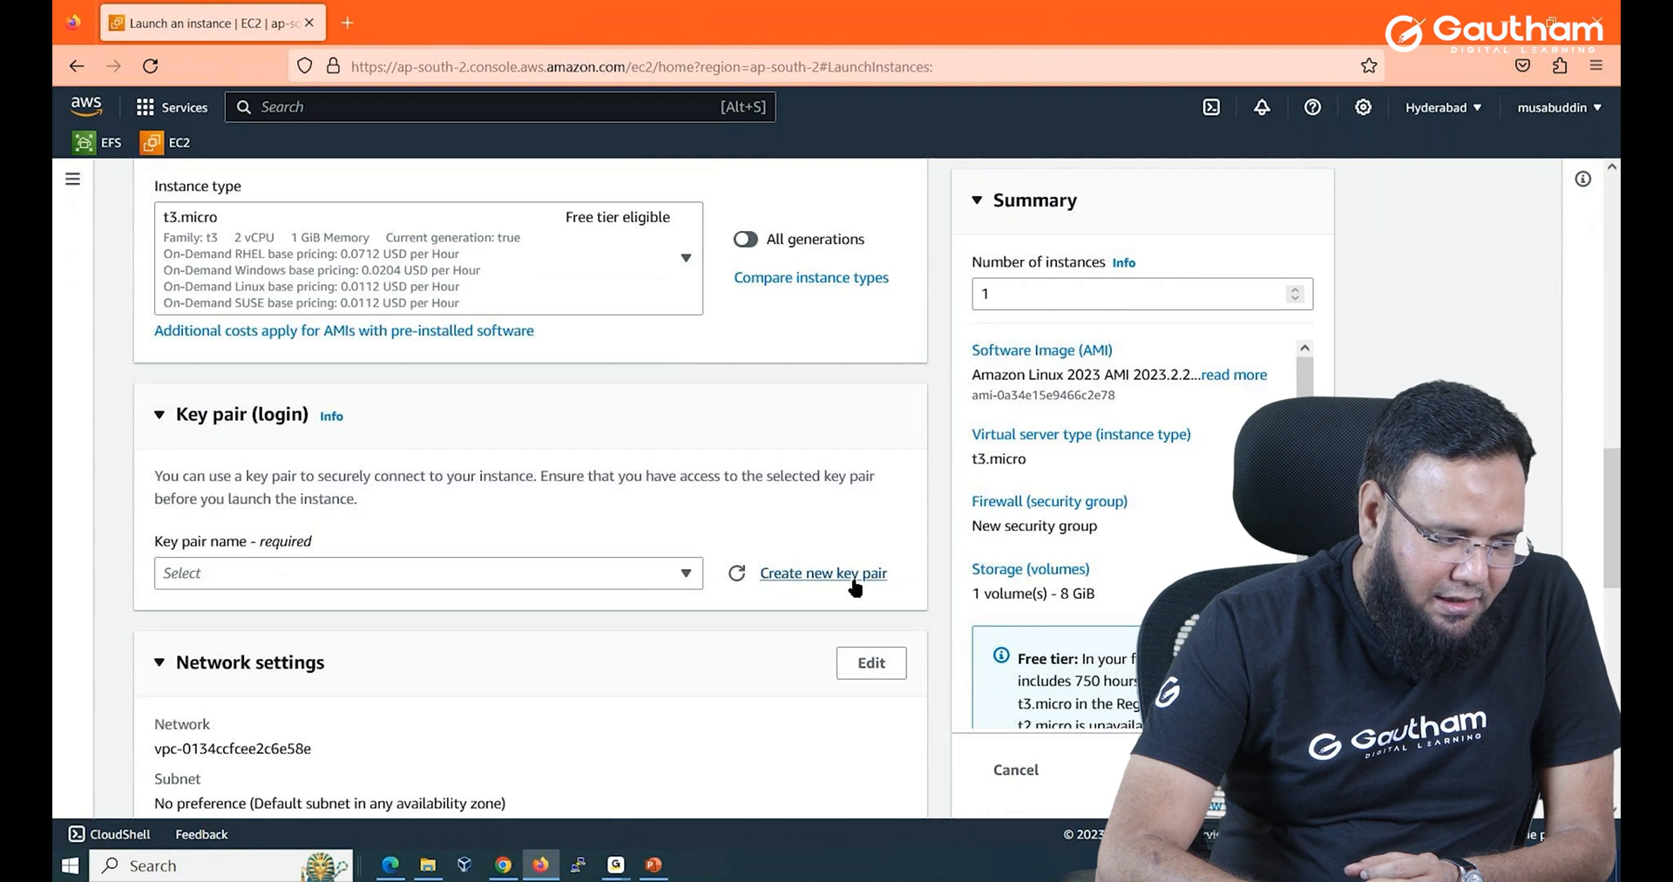
Create RSA key pair 'online' and download online.pem for the instance.
{"action": "left_click", "coordinate": [823, 573]}
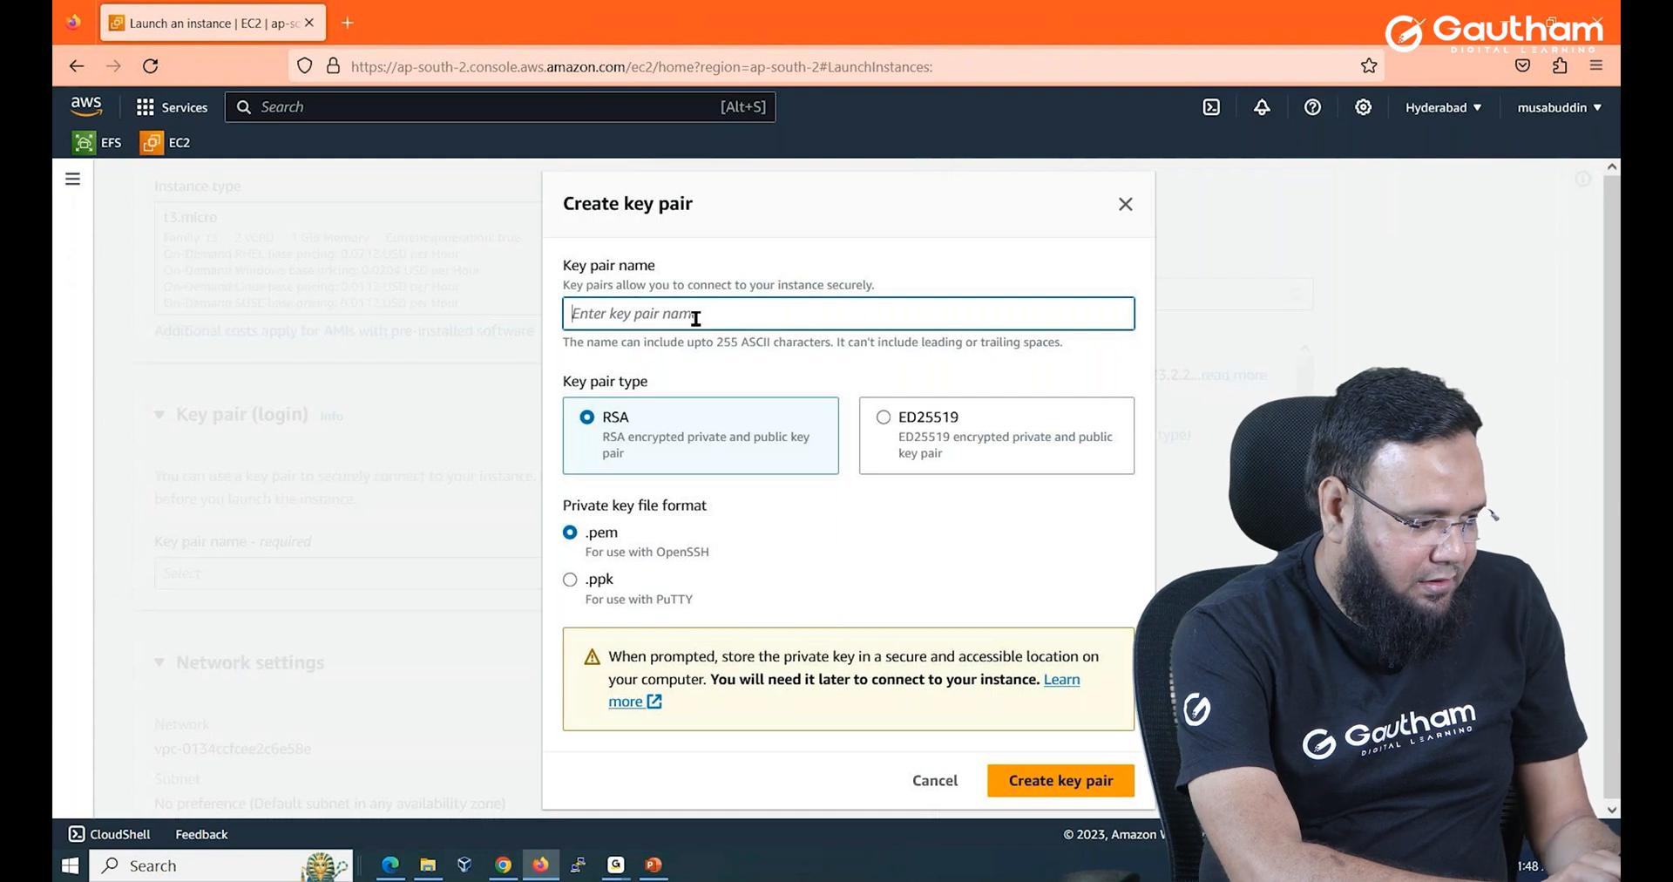
{"action": "type", "text": "oN"}
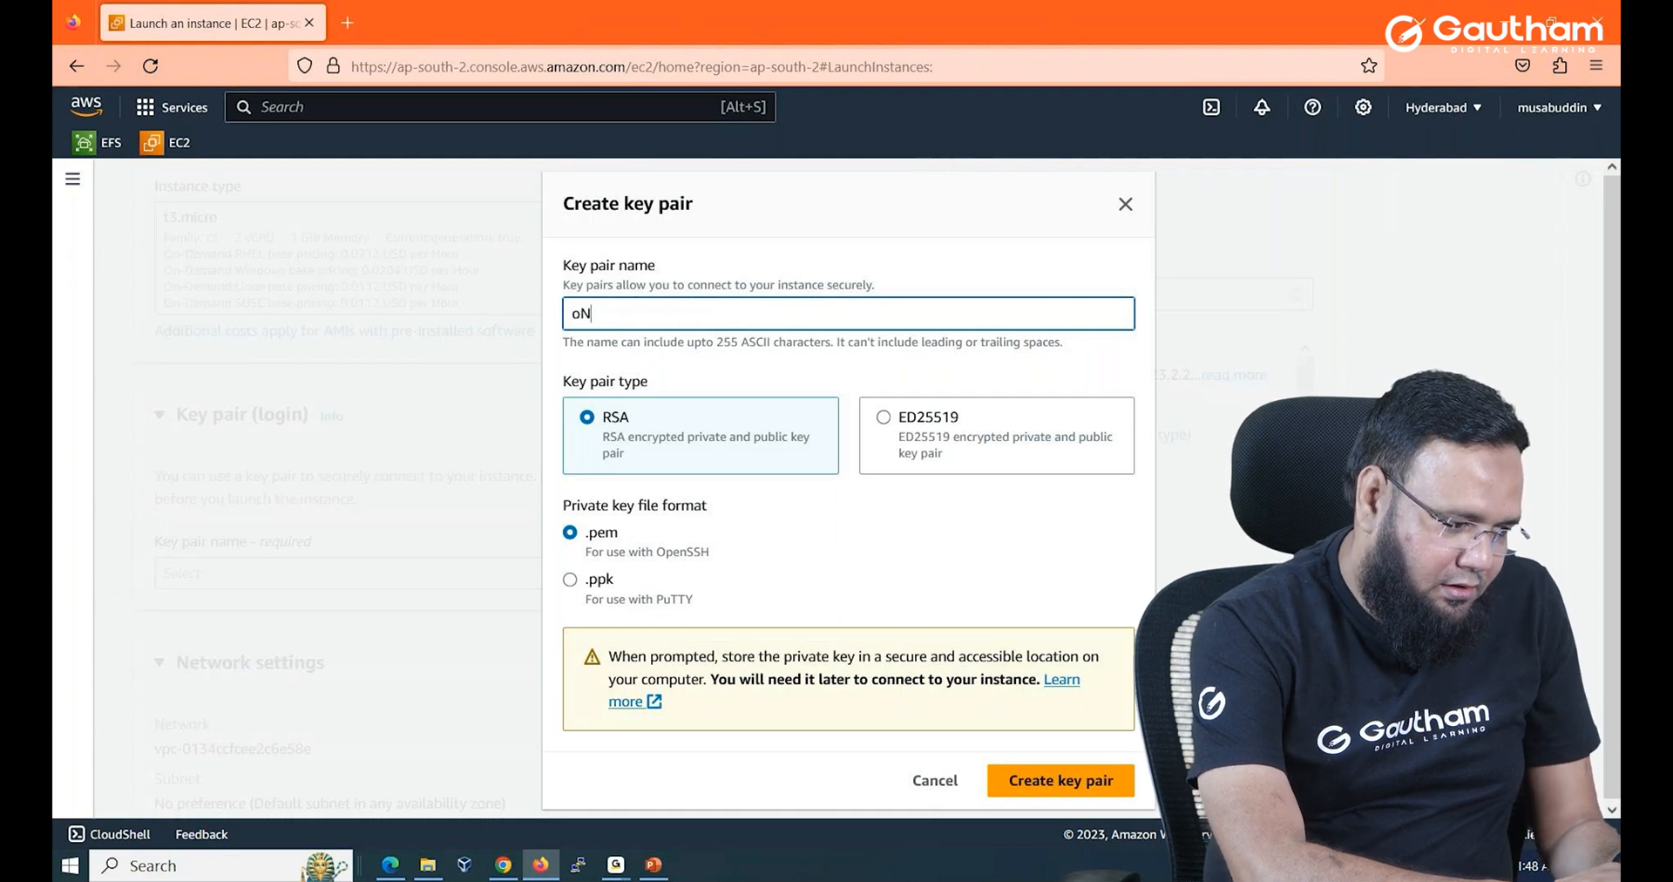
{"action": "type", "text": "online"}
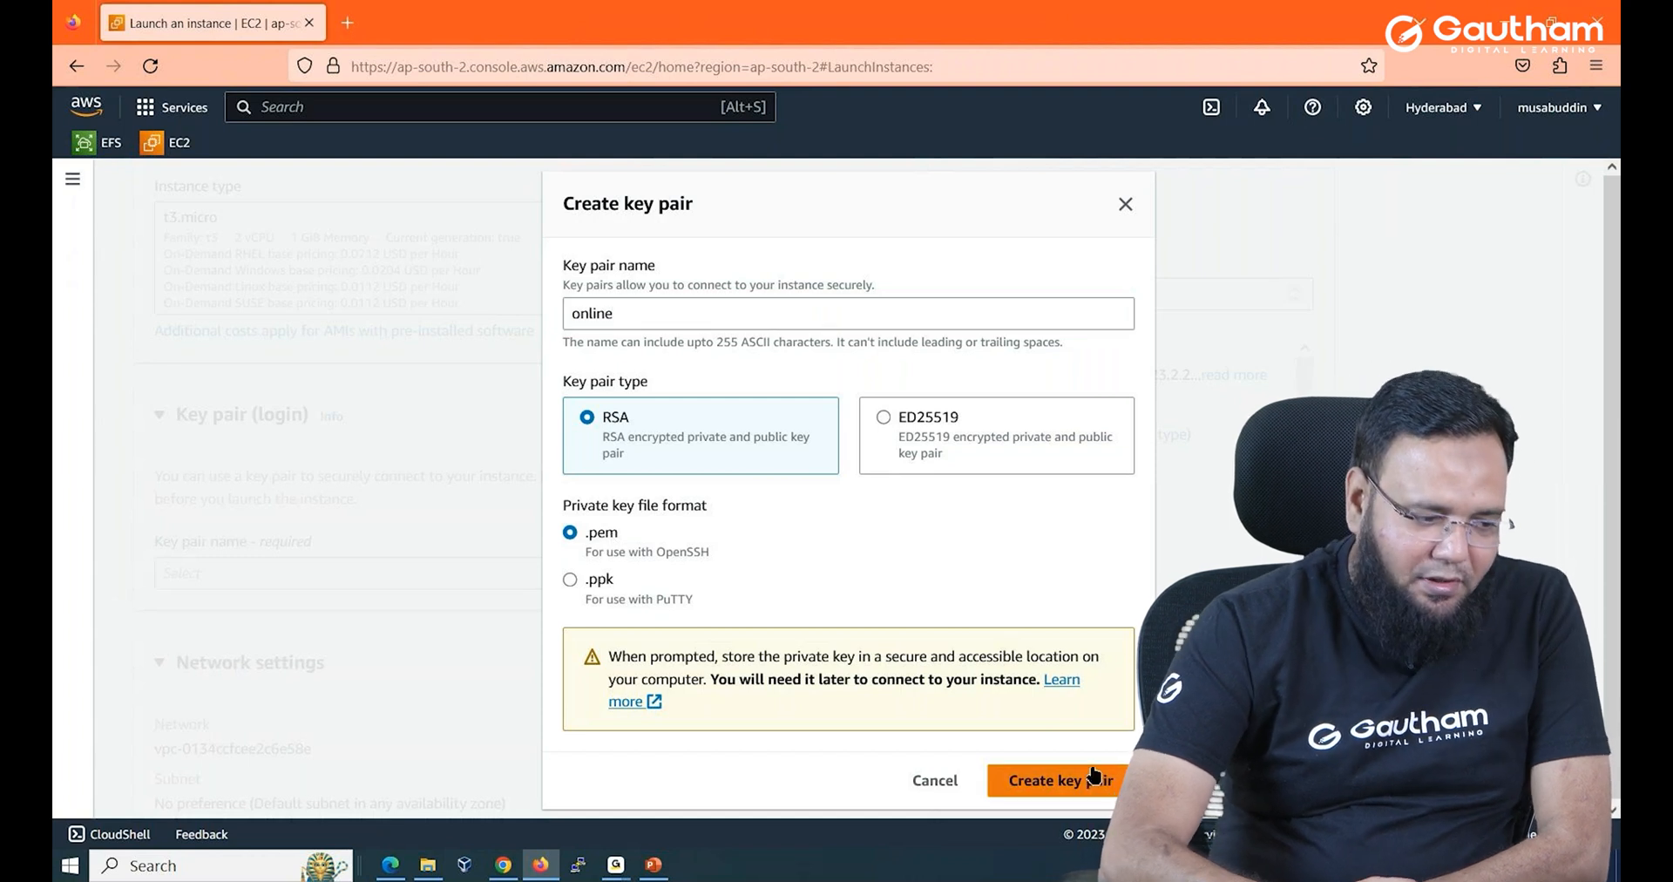
{"action": "left_click", "coordinate": [1056, 781]}
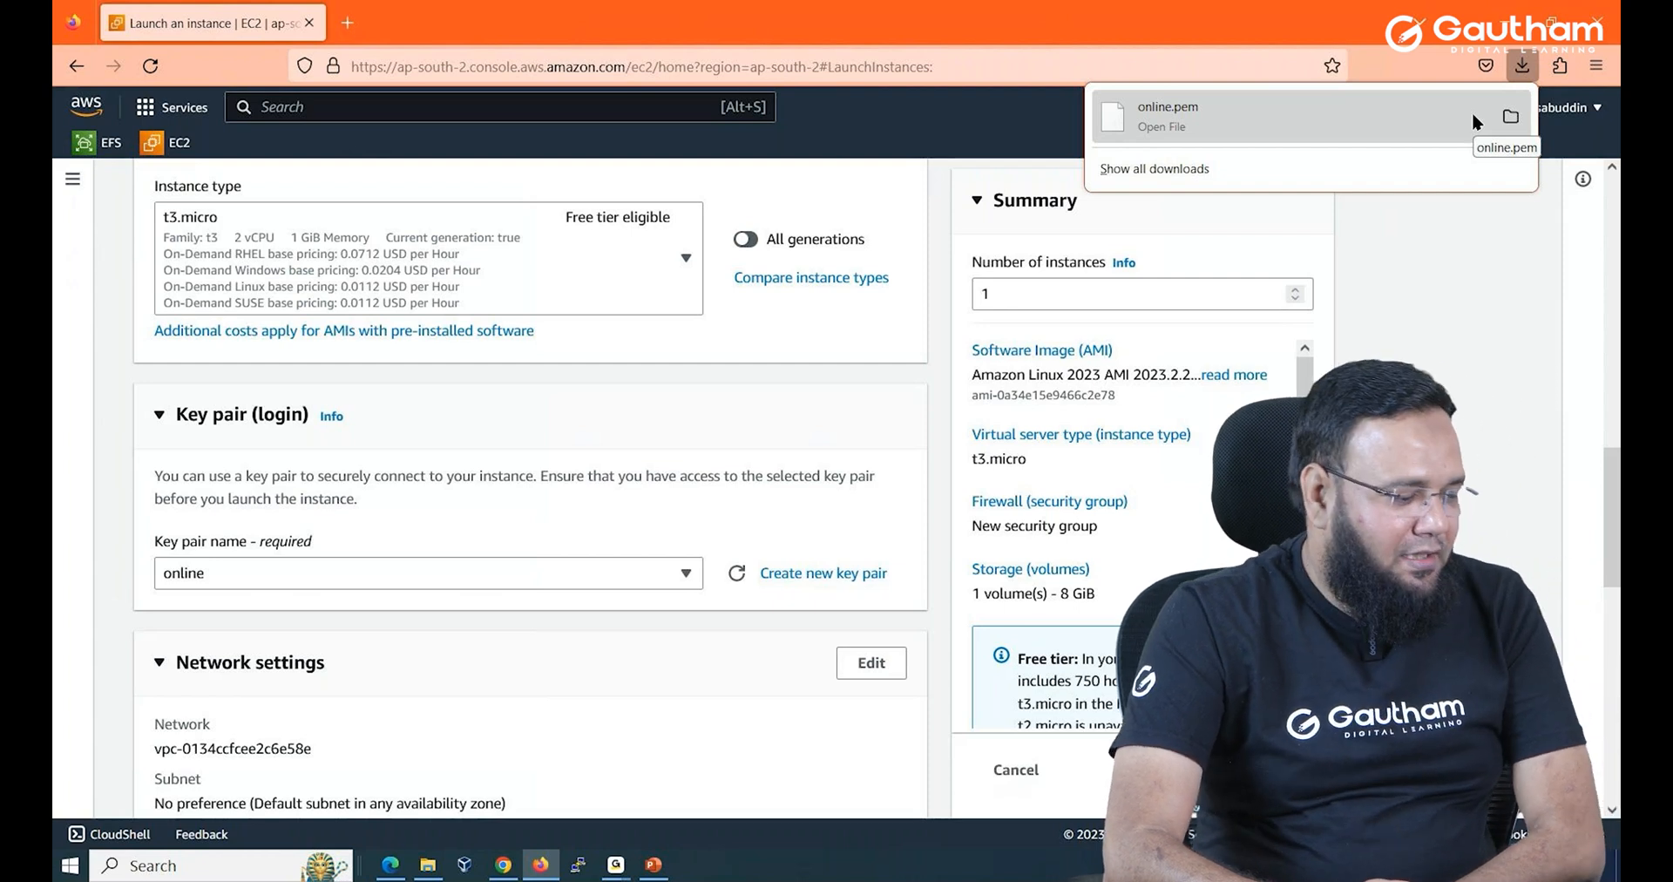
Review SSH-from-anywhere network settings and the 8 GiB gp3 root volume.
{"action": "scroll", "scroll_direction": "down", "scroll_amount": 3}
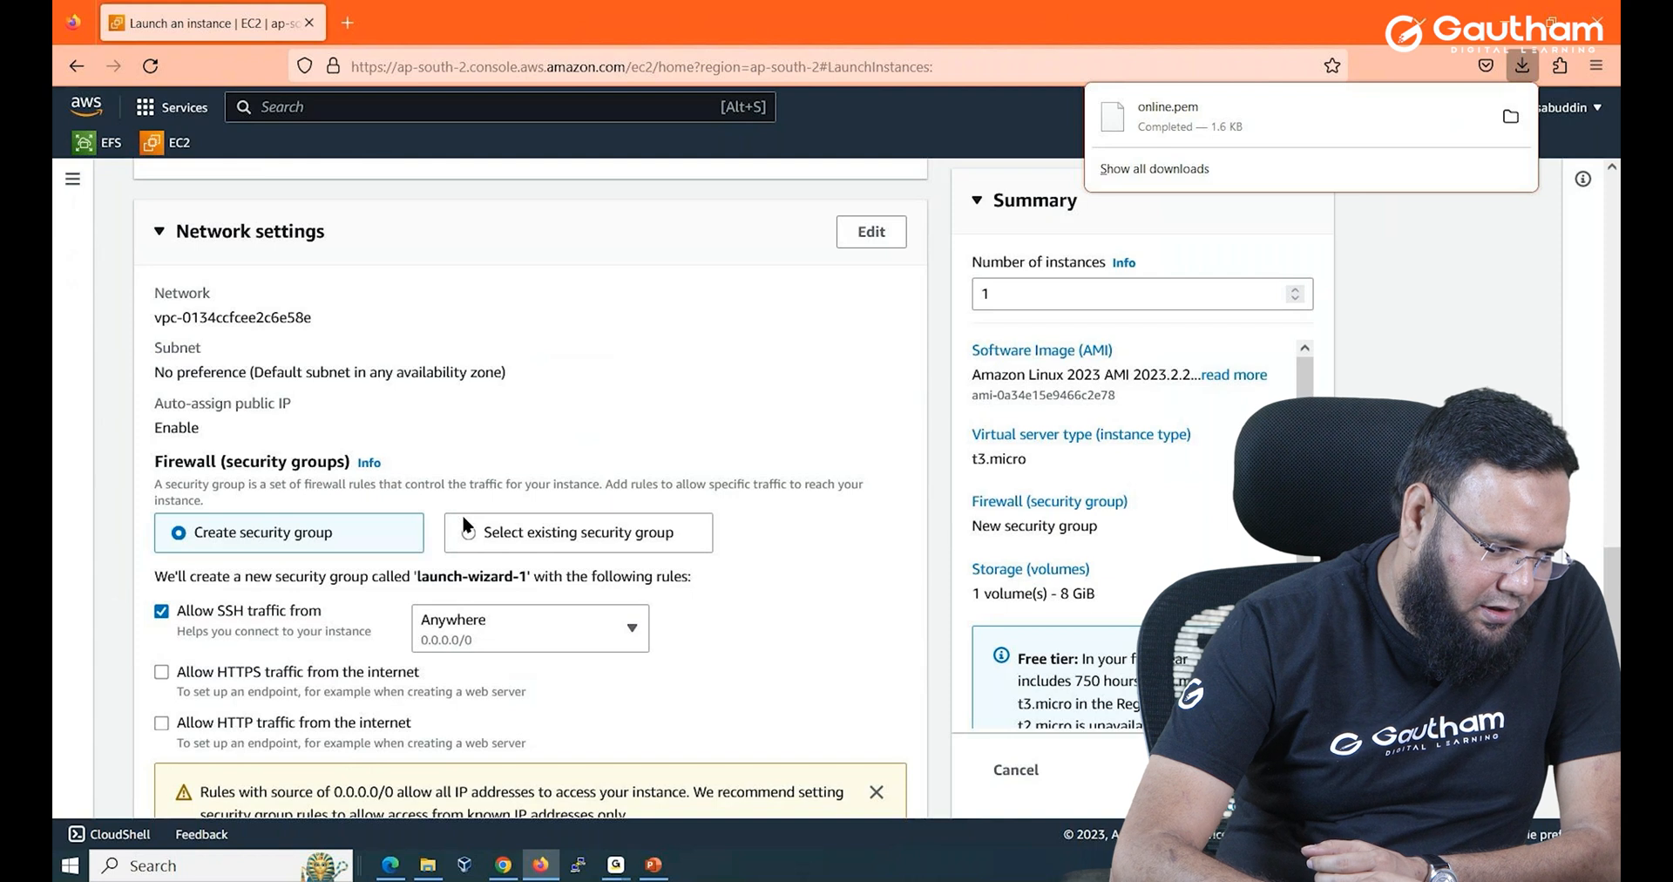
{"action": "scroll", "scroll_direction": "down", "scroll_amount": 3}
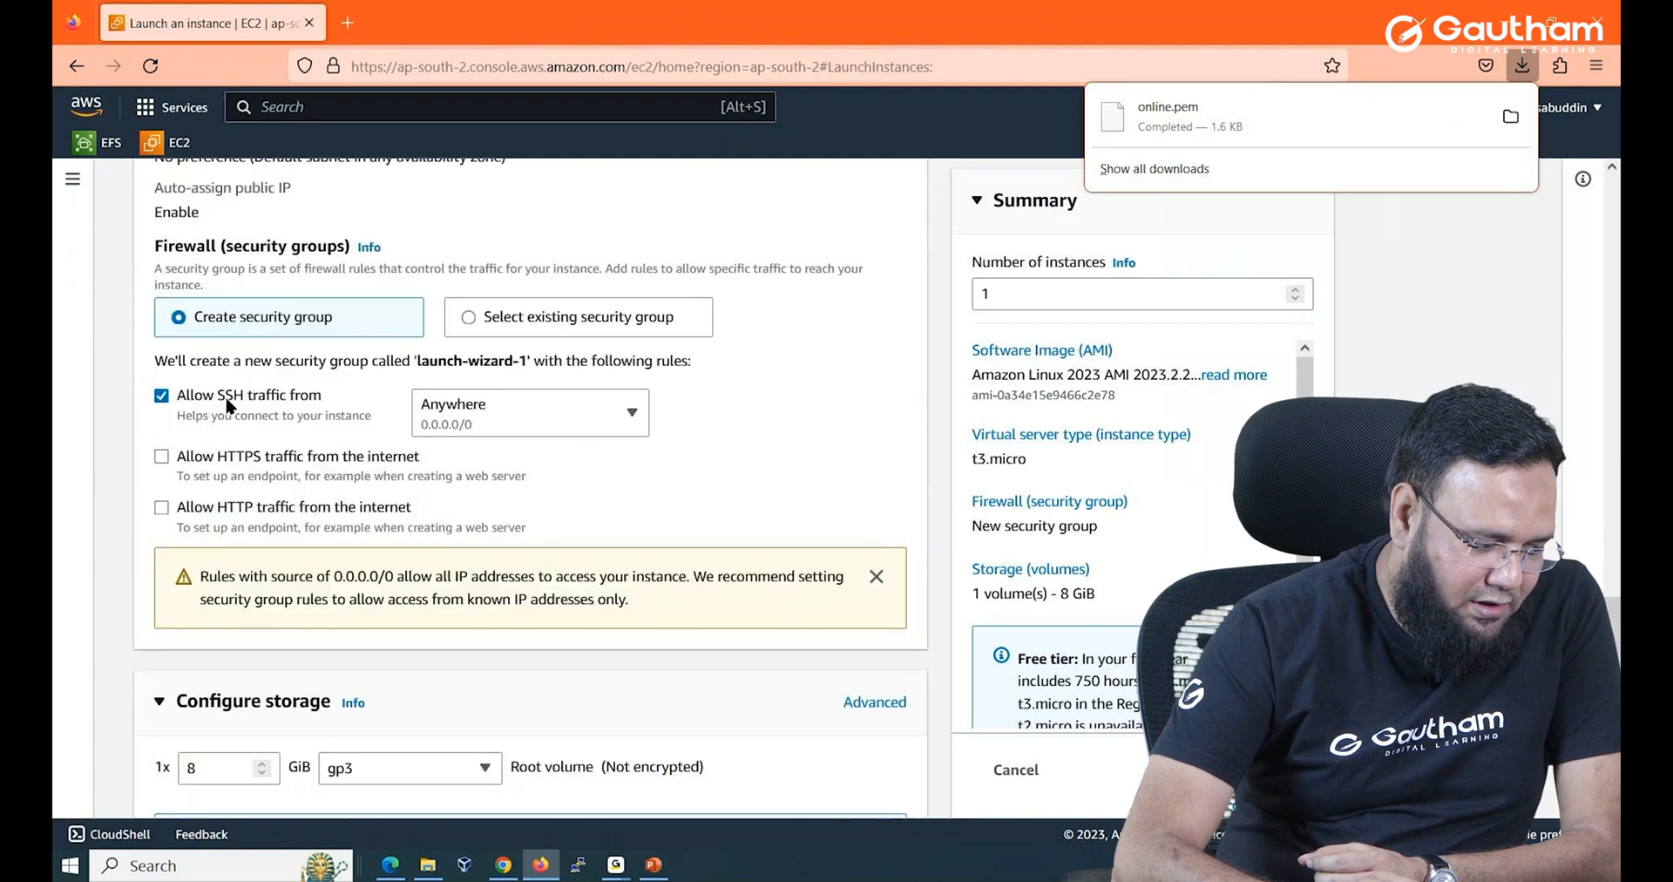
{"action": "scroll", "scroll_direction": "down", "scroll_amount": 3}
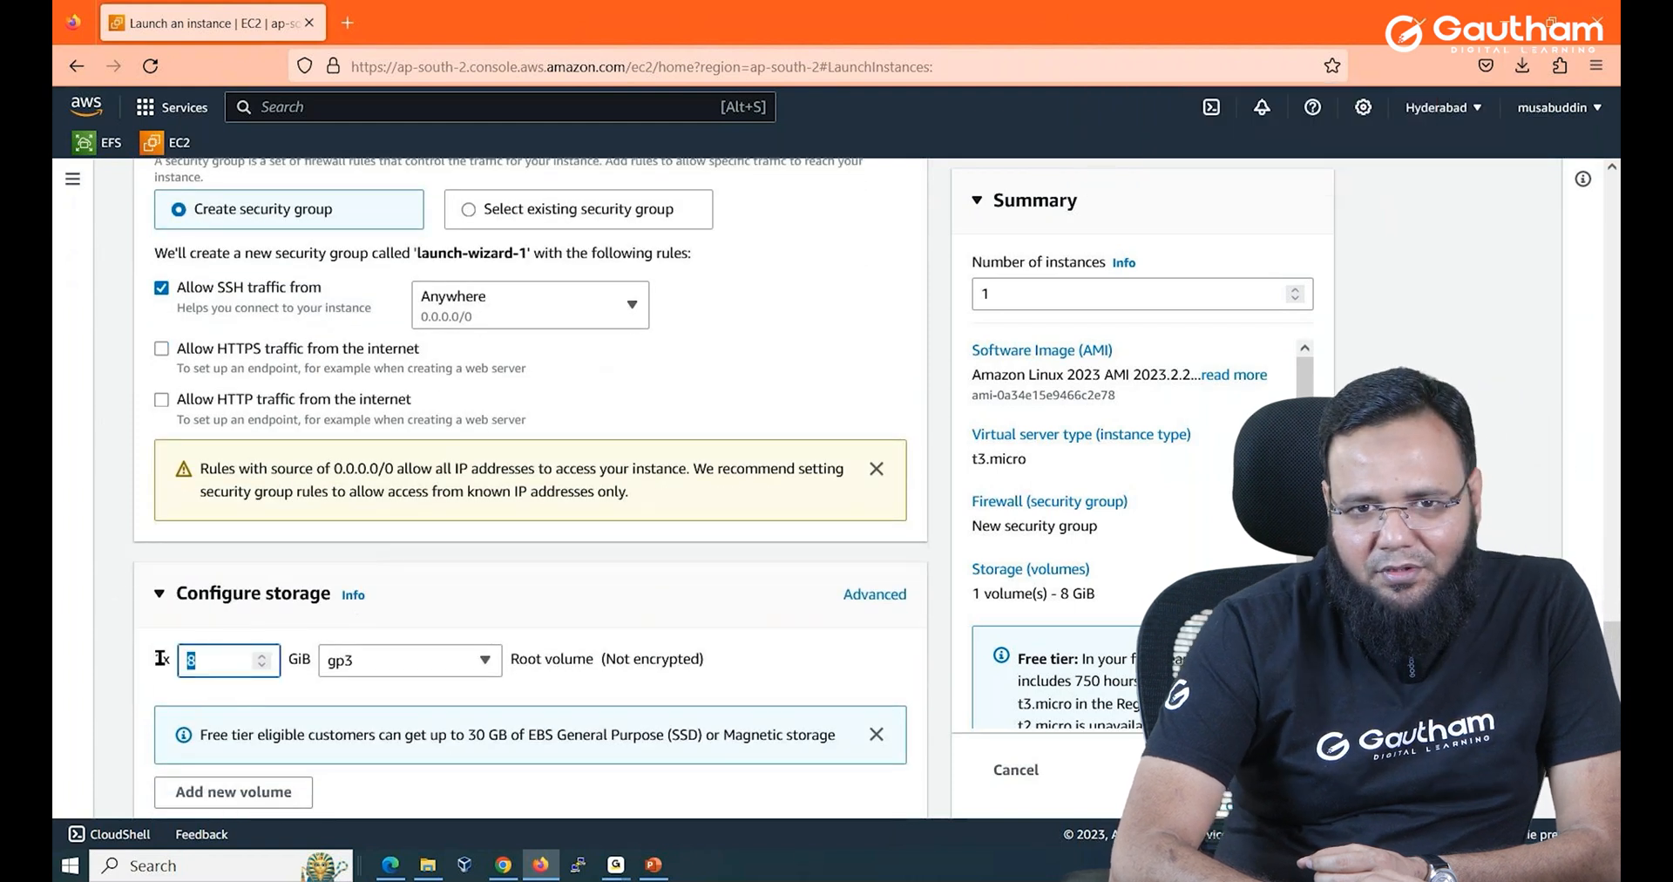
{"action": "scroll", "scroll_direction": "down", "scroll_amount": 3}
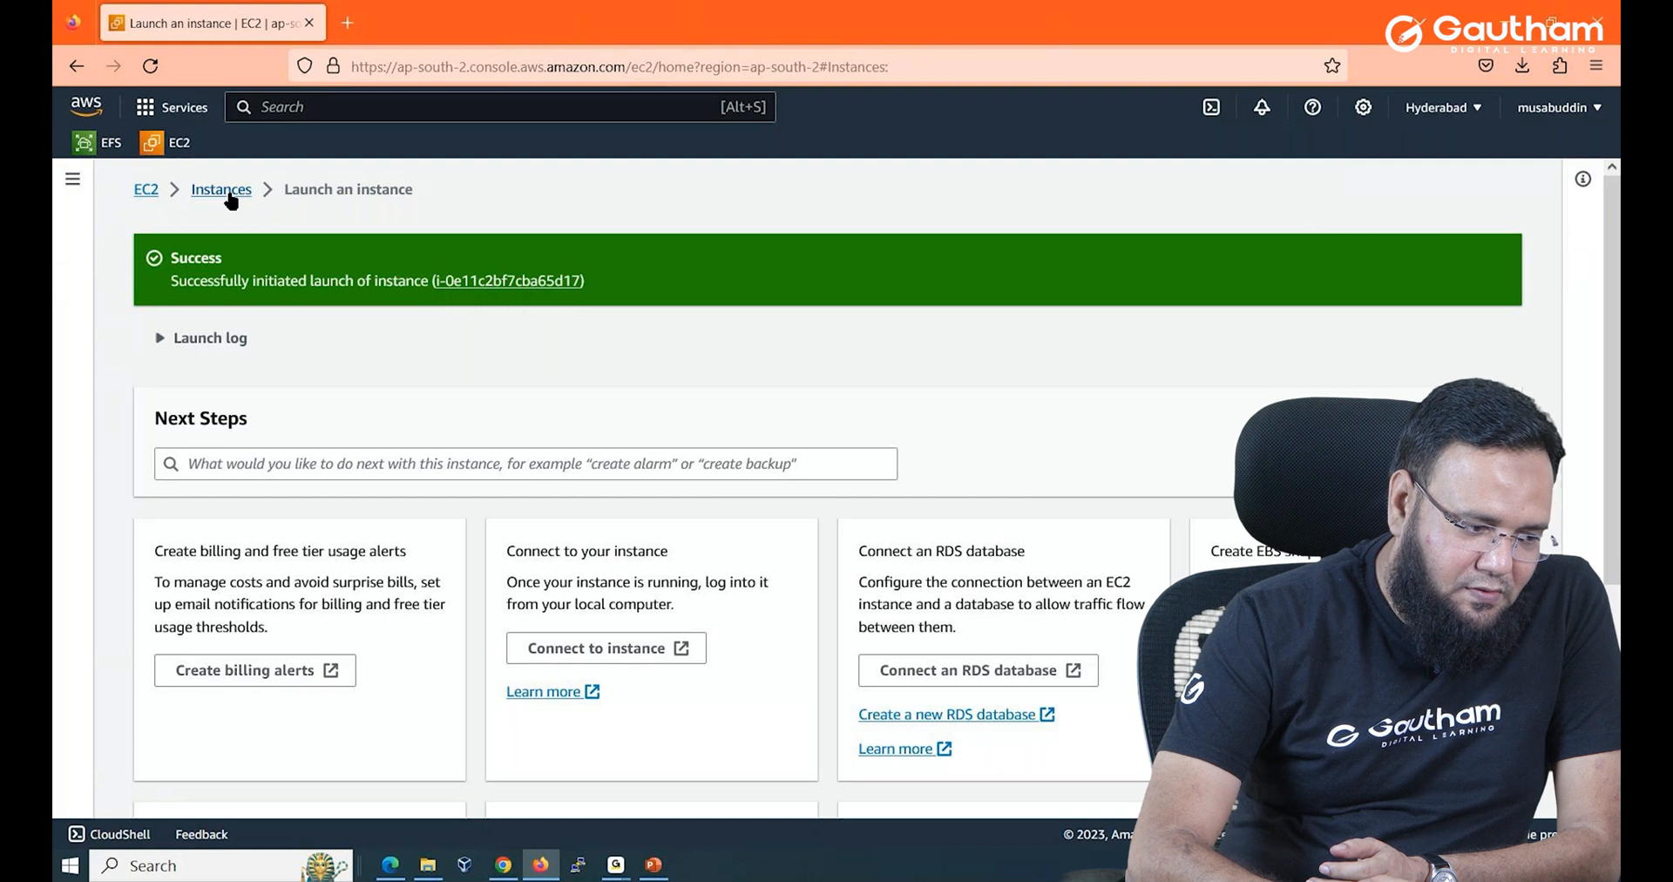
Select running MY-LINUX in Instances and note its public IPv4 address 18.60.59.94.
{"action": "left_click", "coordinate": [220, 189]}
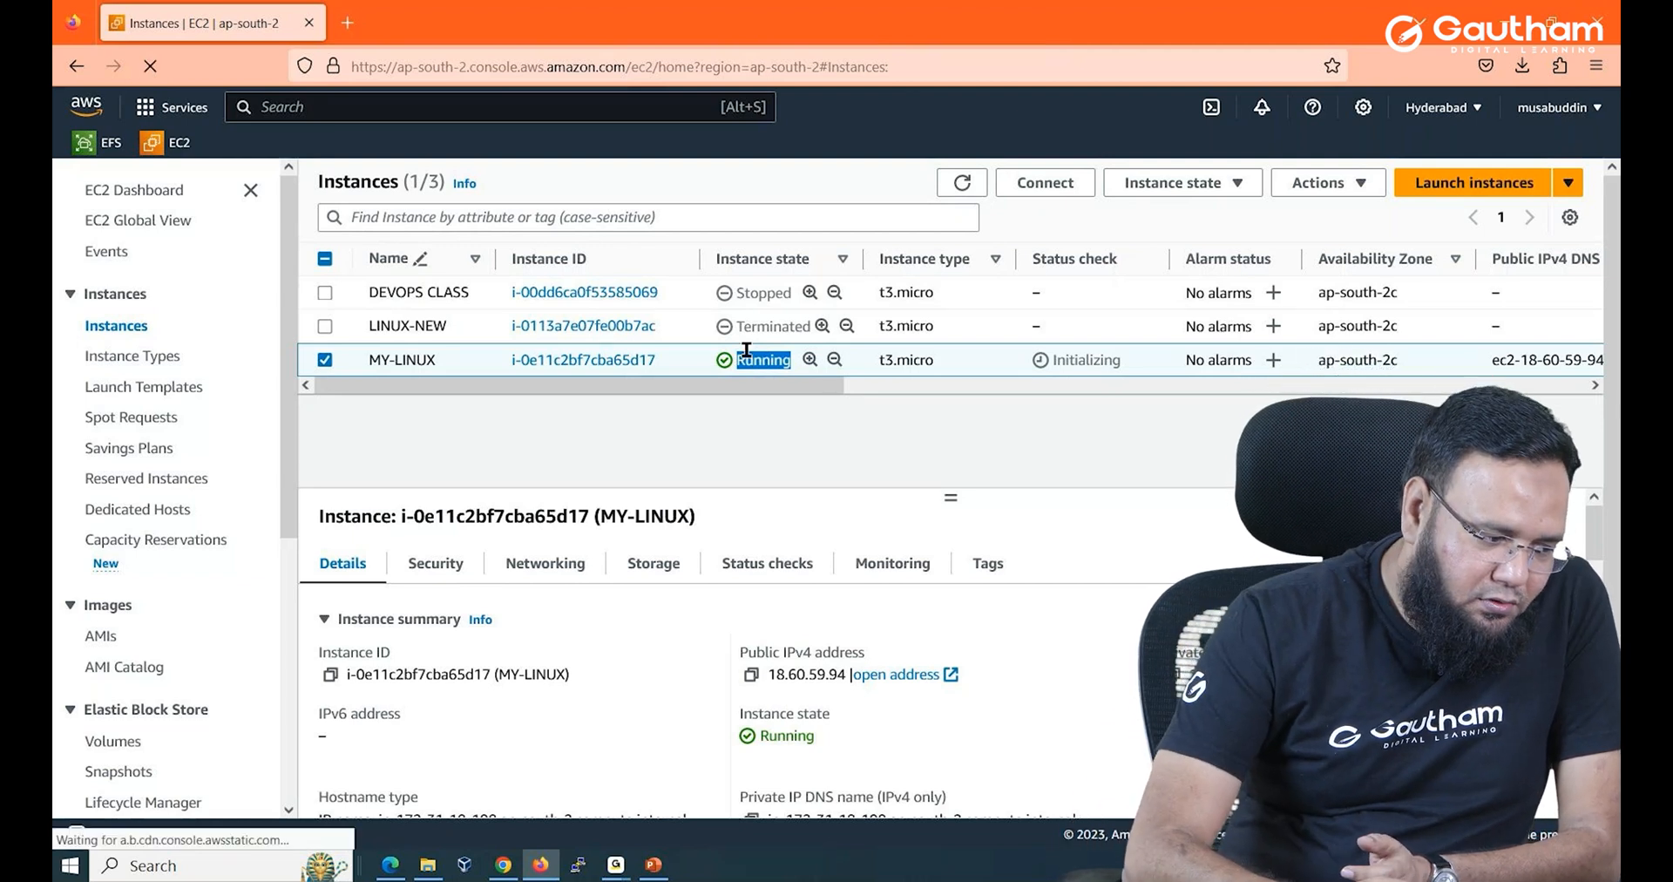
{"action": "right_click", "coordinate": [454, 360]}
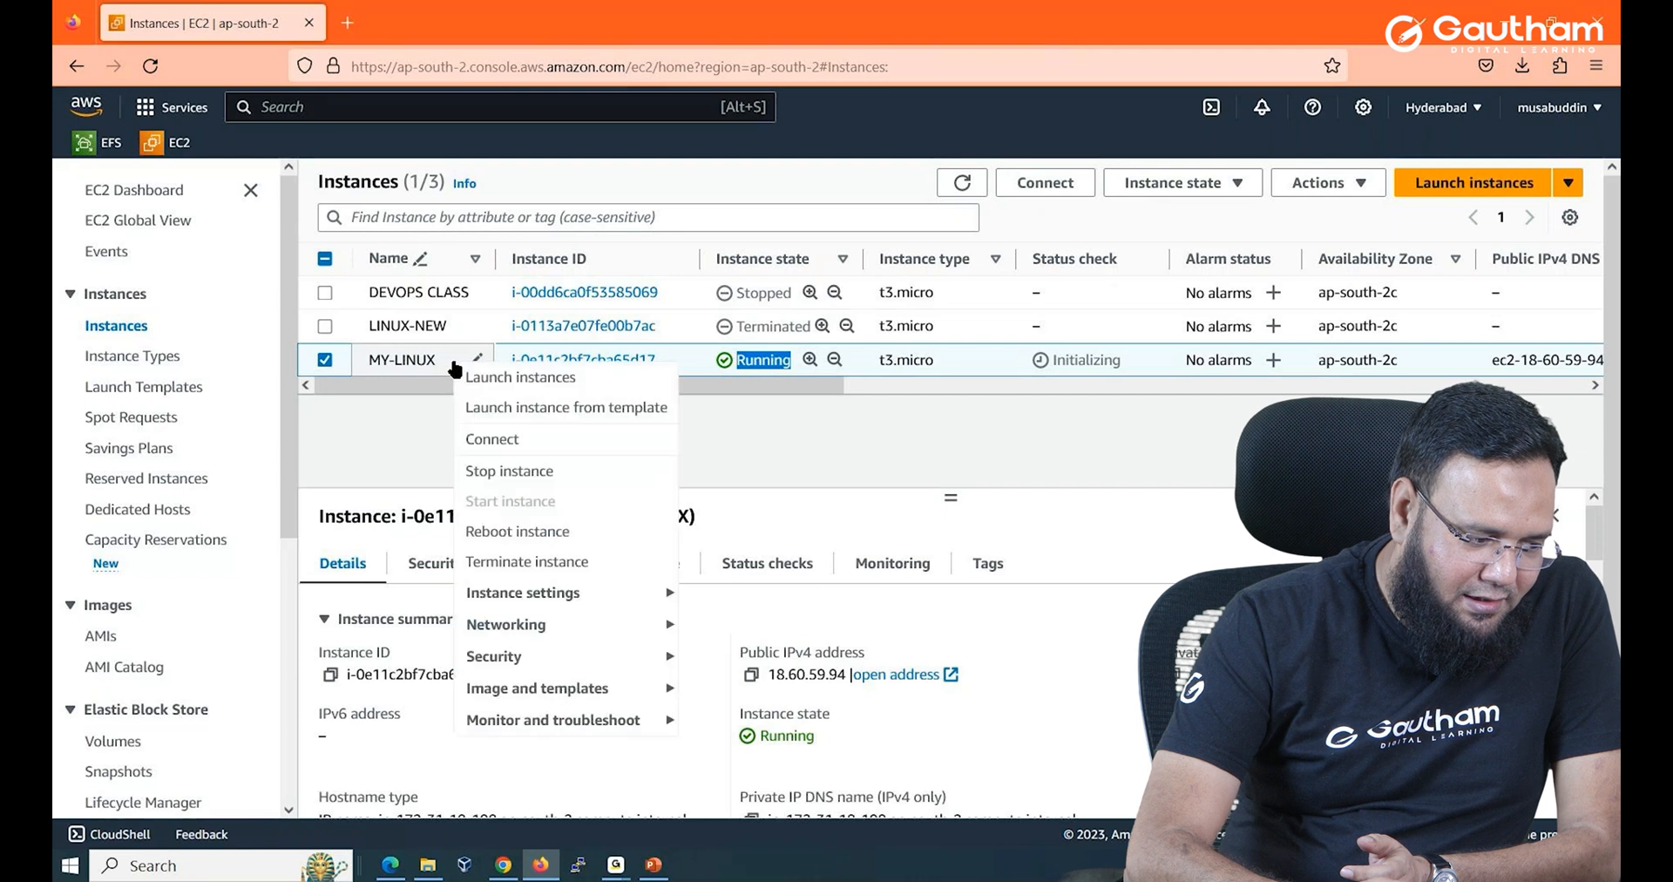
{"action": "mouse_move", "coordinate": [526, 481]}
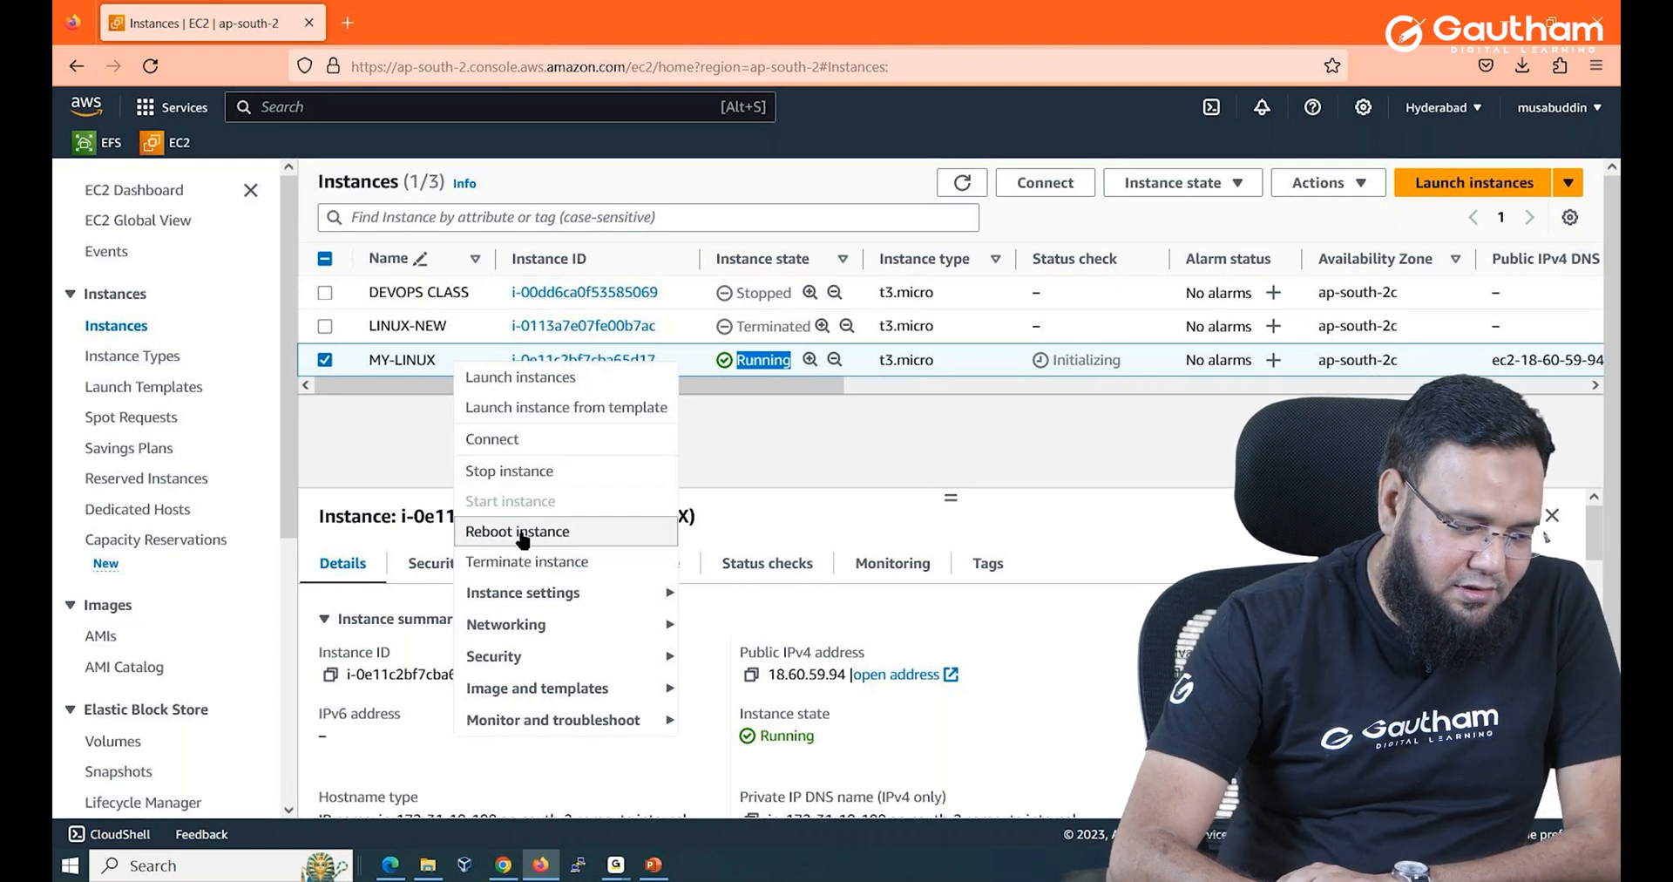
{"action": "mouse_move", "coordinate": [959, 463]}
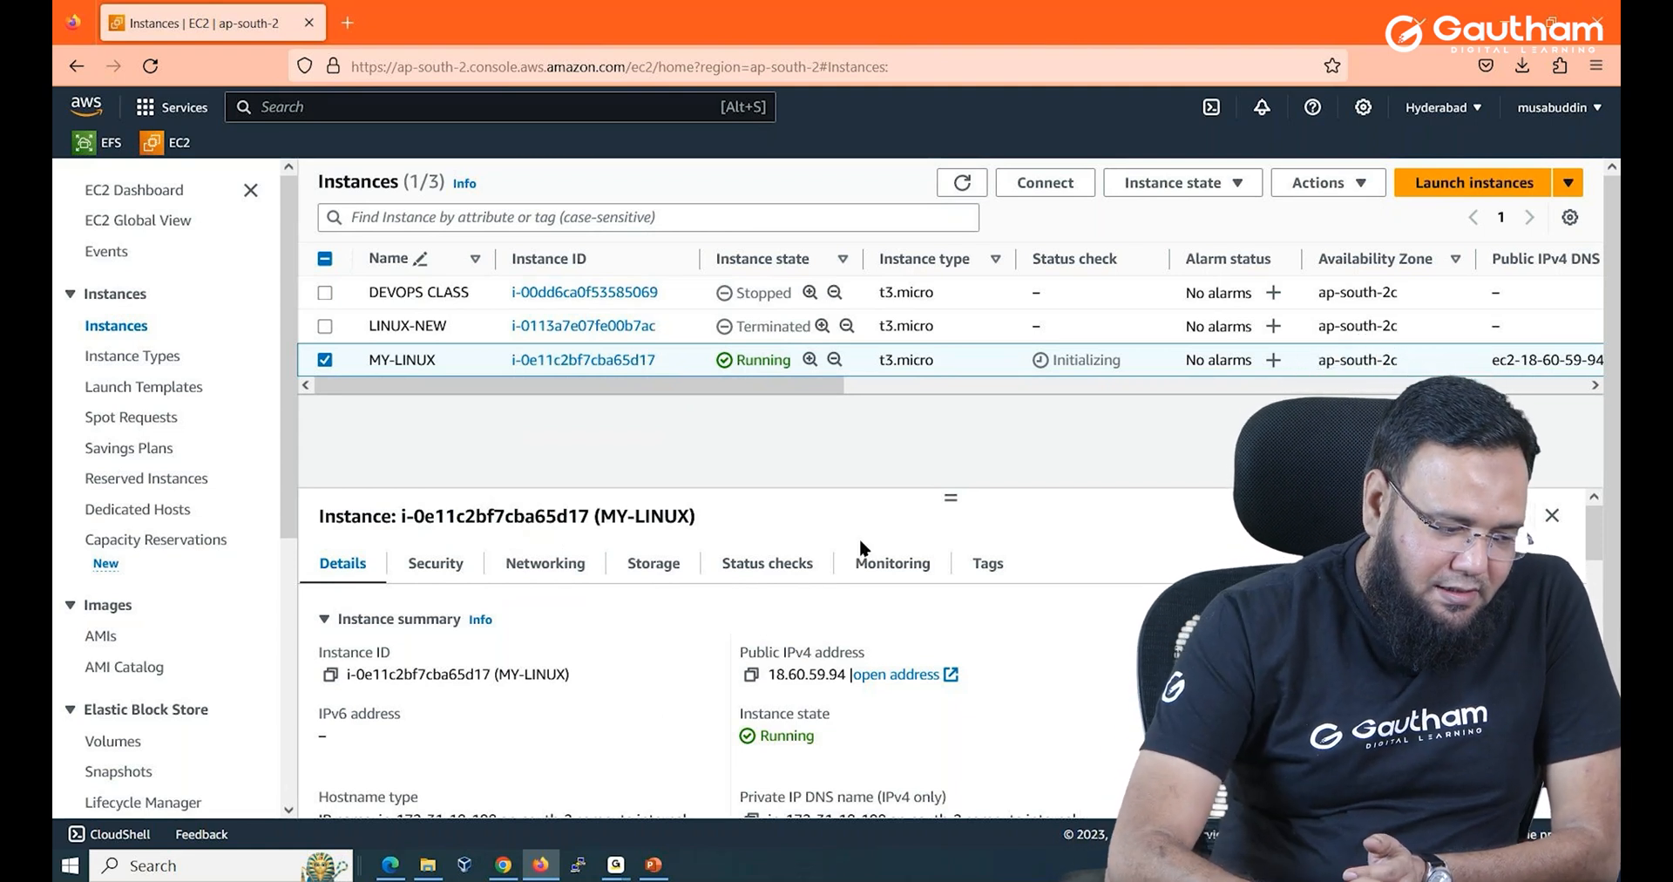
{"action": "double_click", "coordinate": [800, 653]}
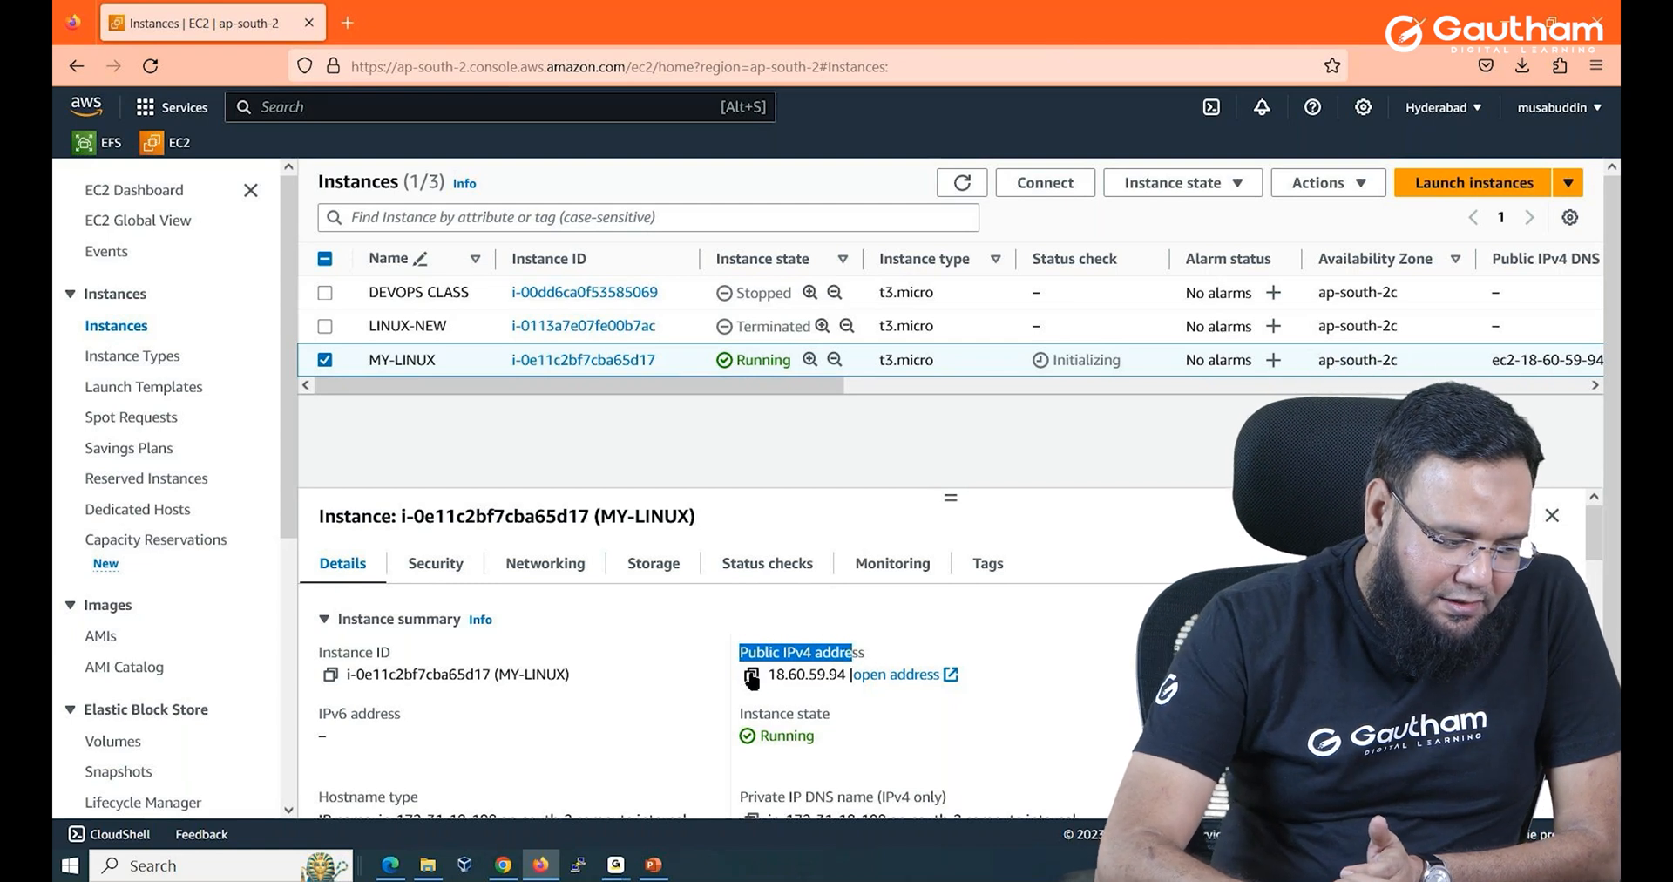
{"action": "mouse_move", "coordinate": [750, 677]}
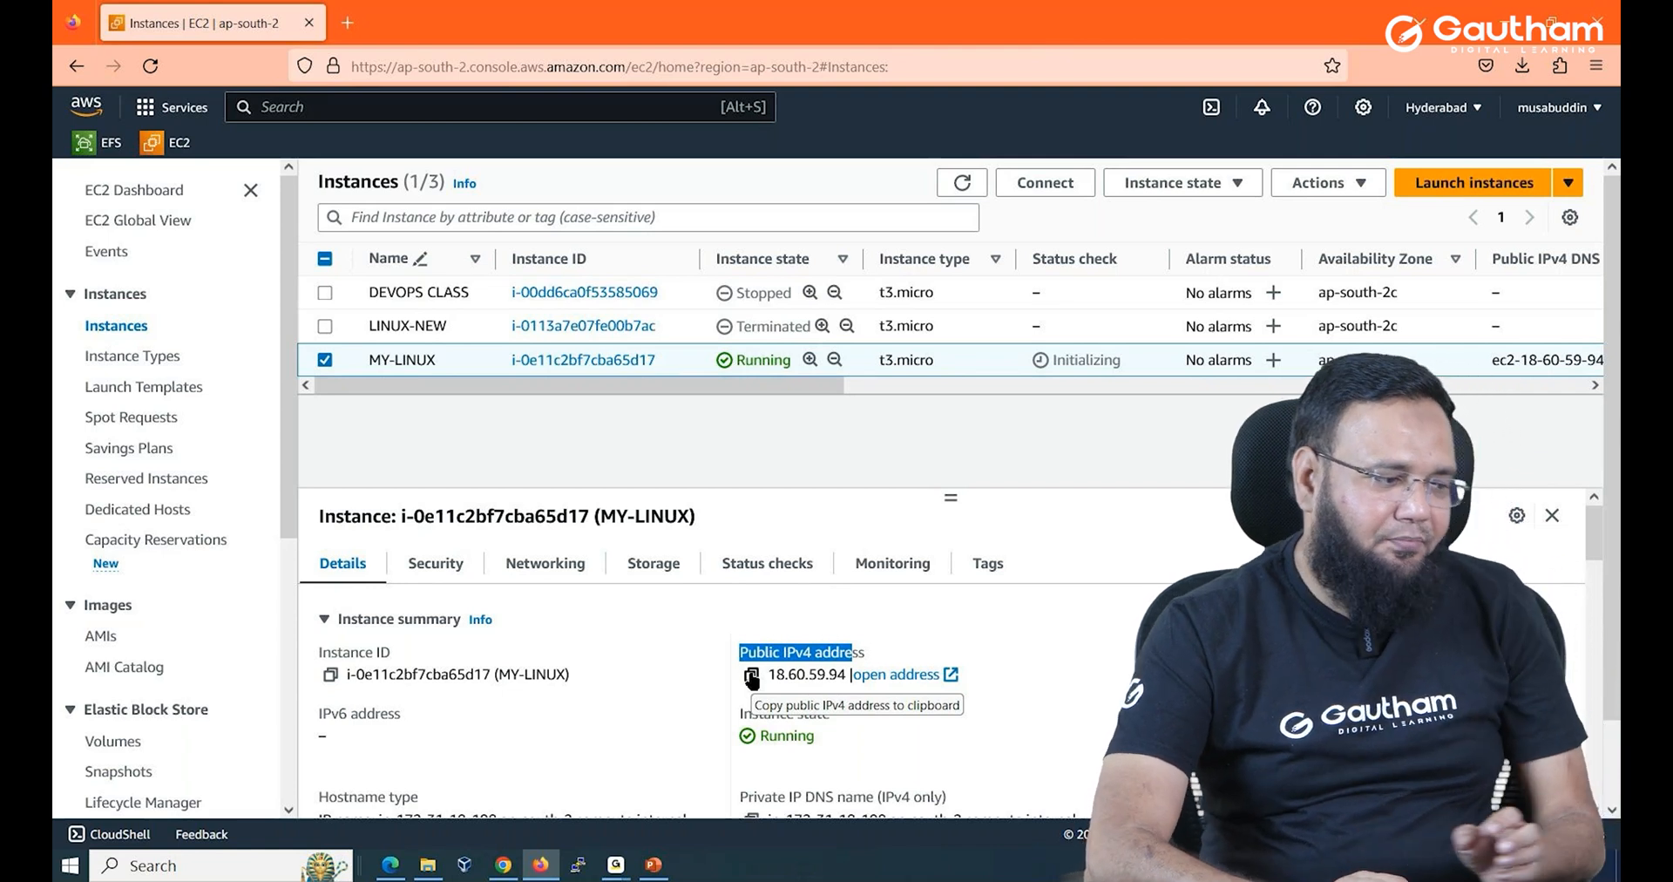
Search Google for 'download putty' and reach putty.org's PuTTY 0.79 download page.
{"action": "left_click", "coordinate": [357, 22]}
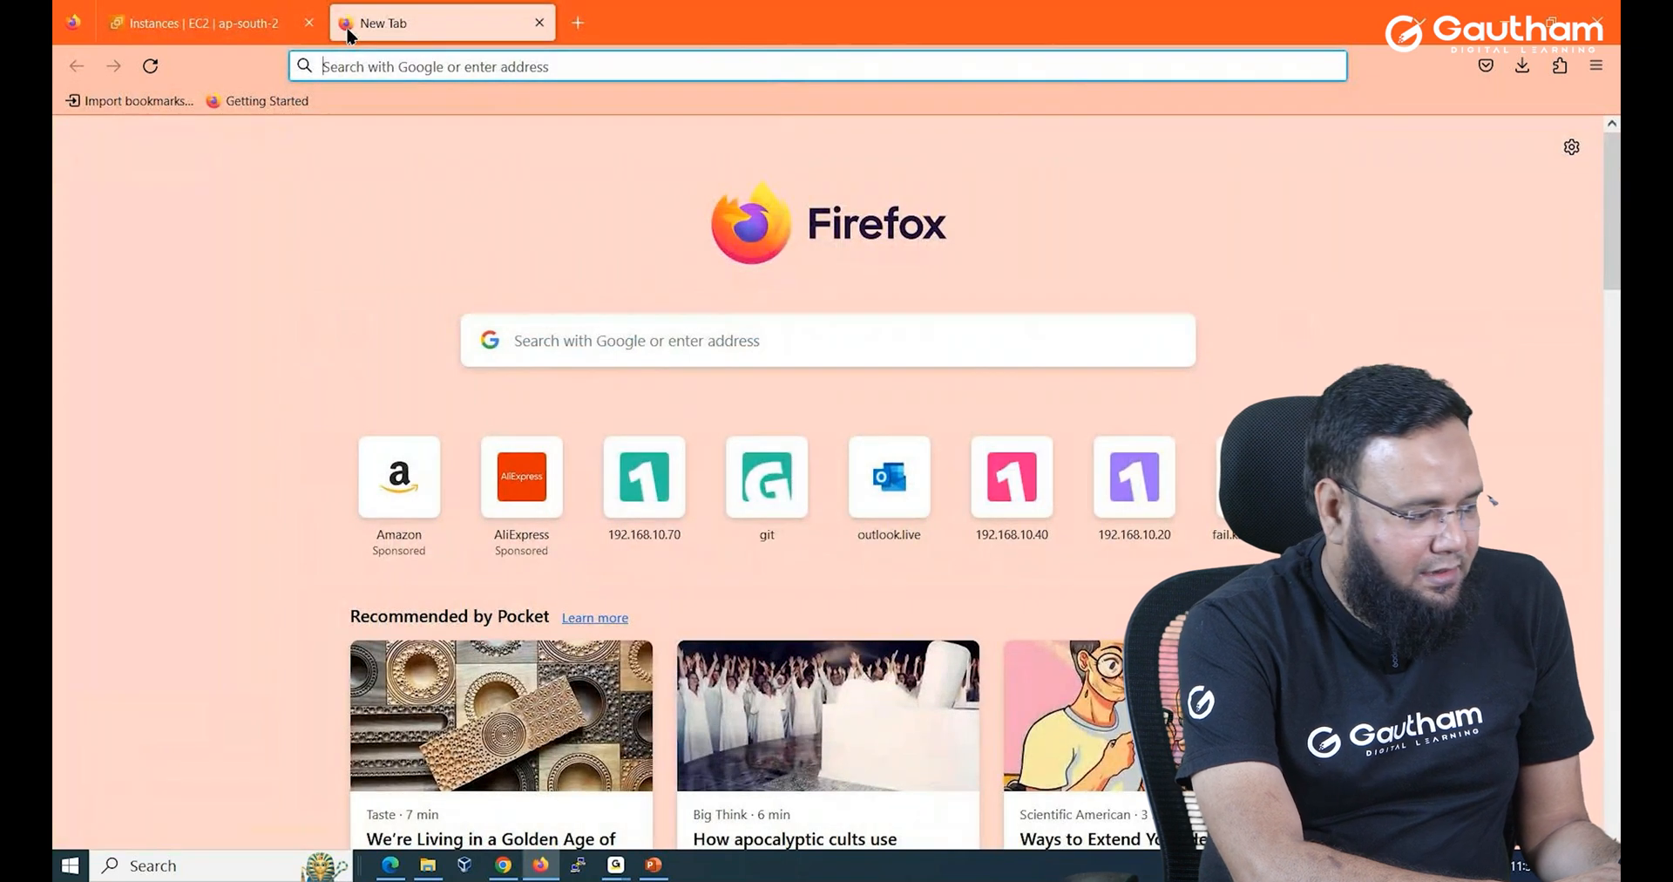
{"action": "type", "text": "download pu"}
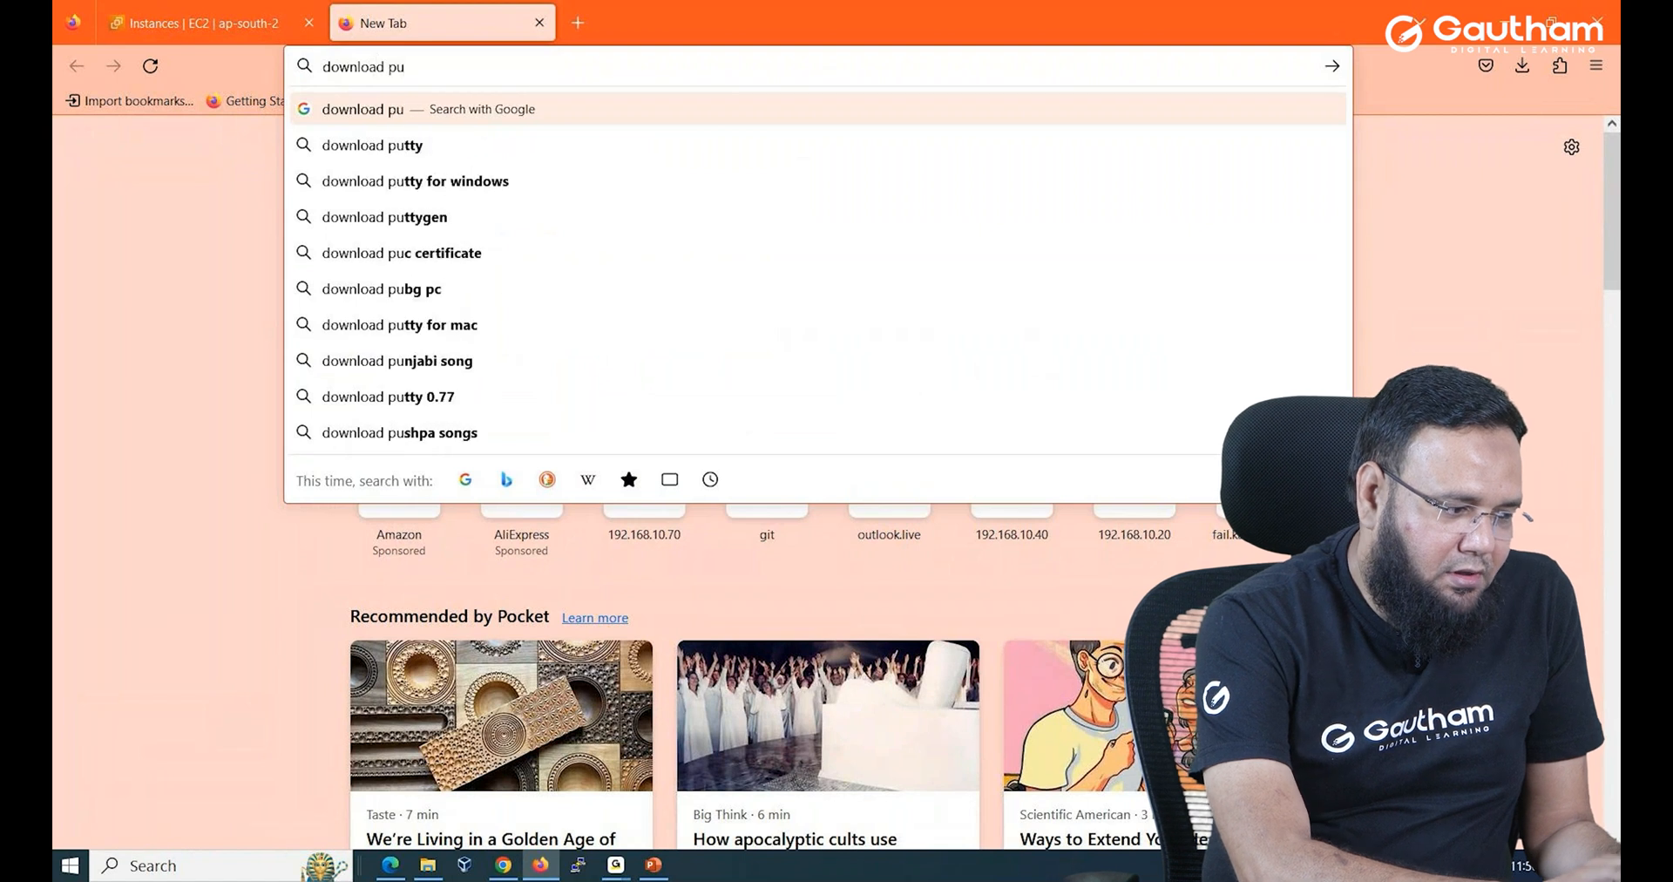
{"action": "left_click", "coordinate": [370, 146]}
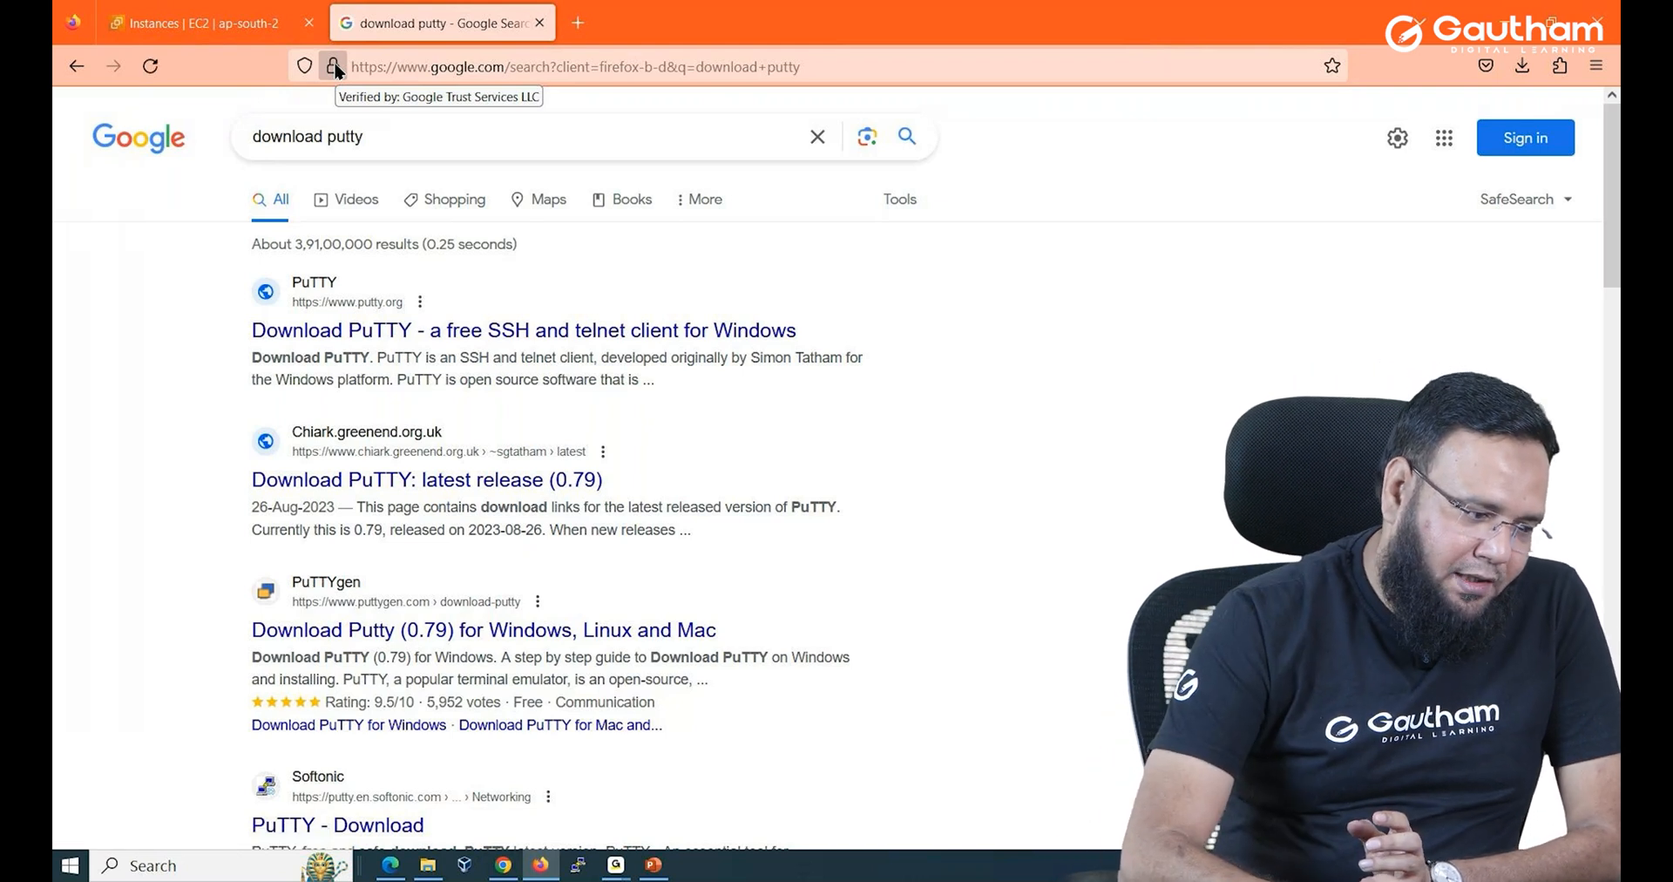
{"action": "left_click", "coordinate": [523, 330]}
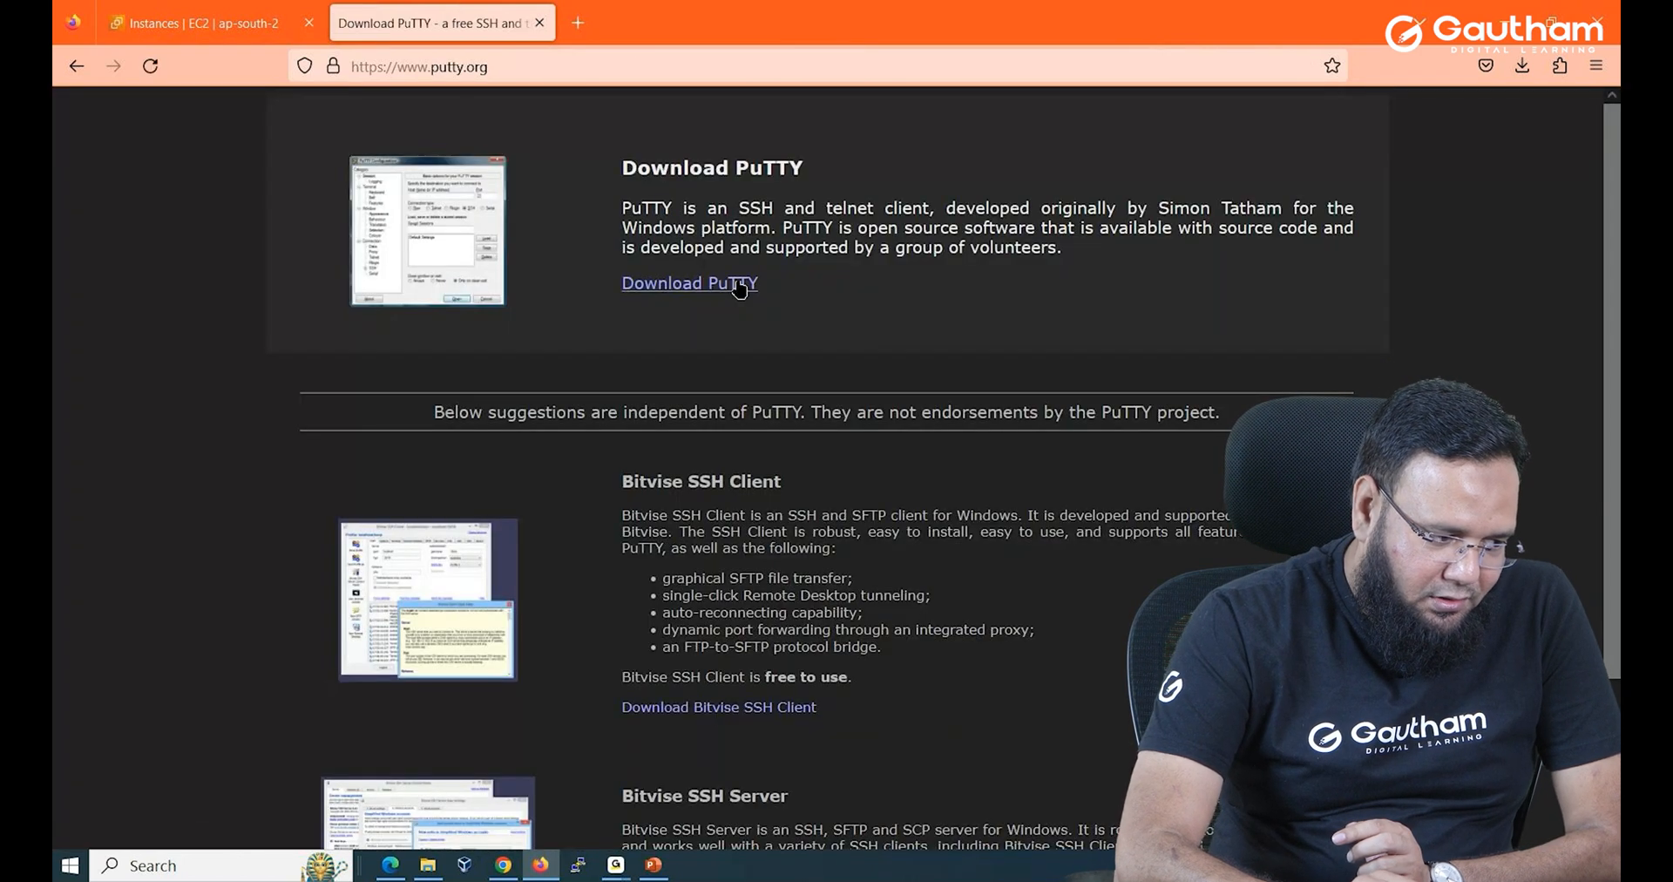
{"action": "left_click", "coordinate": [689, 283]}
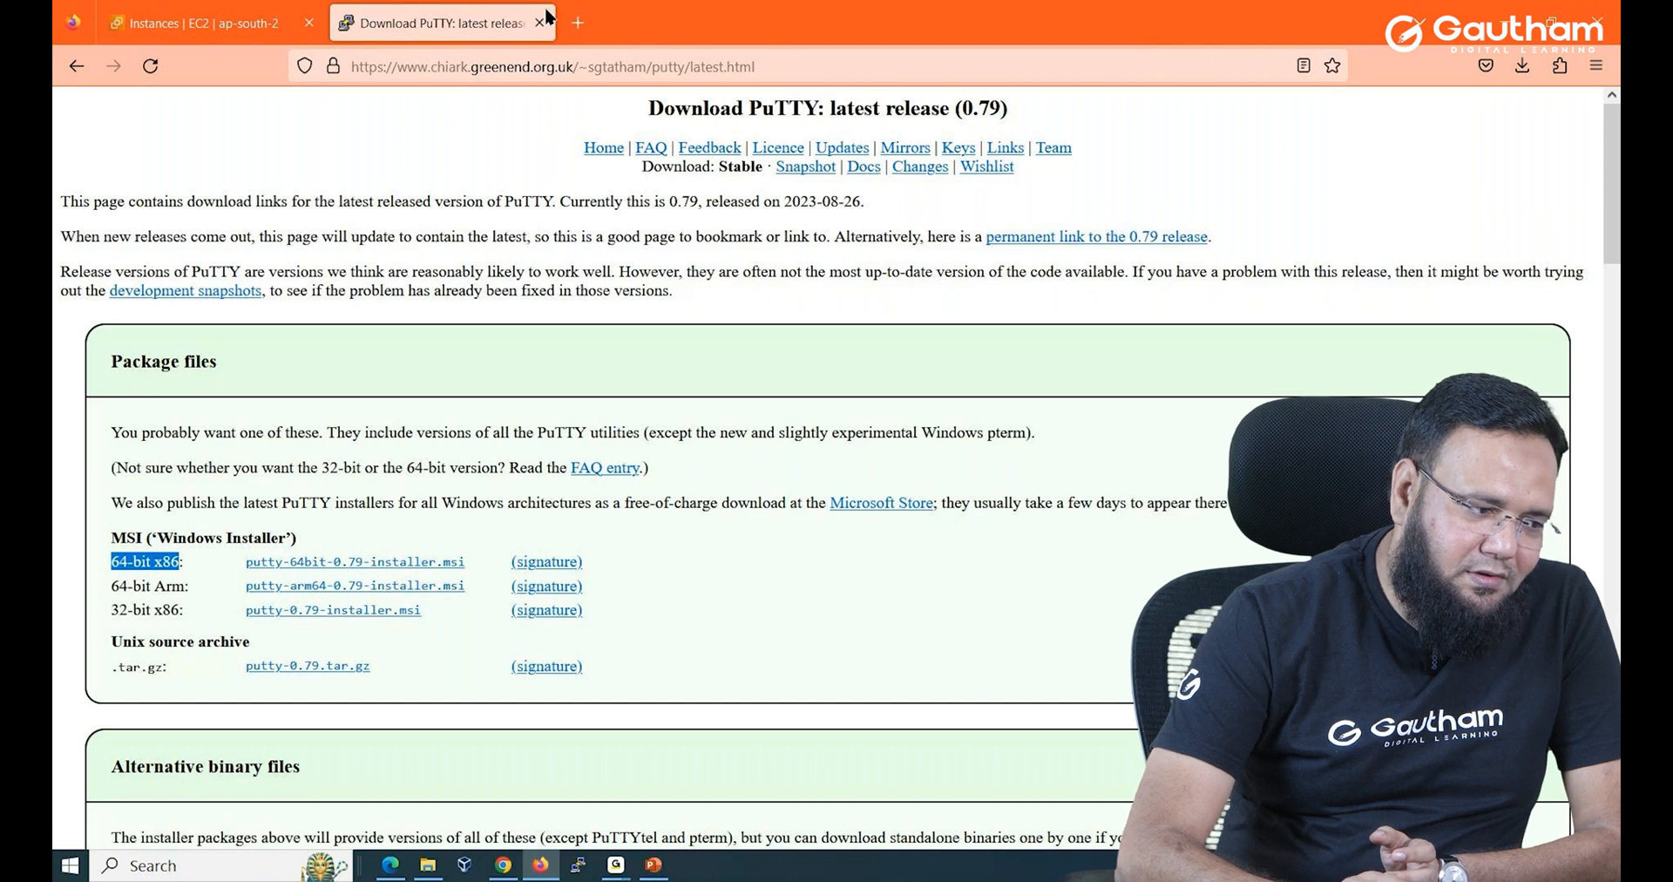
{"action": "left_click", "coordinate": [201, 23]}
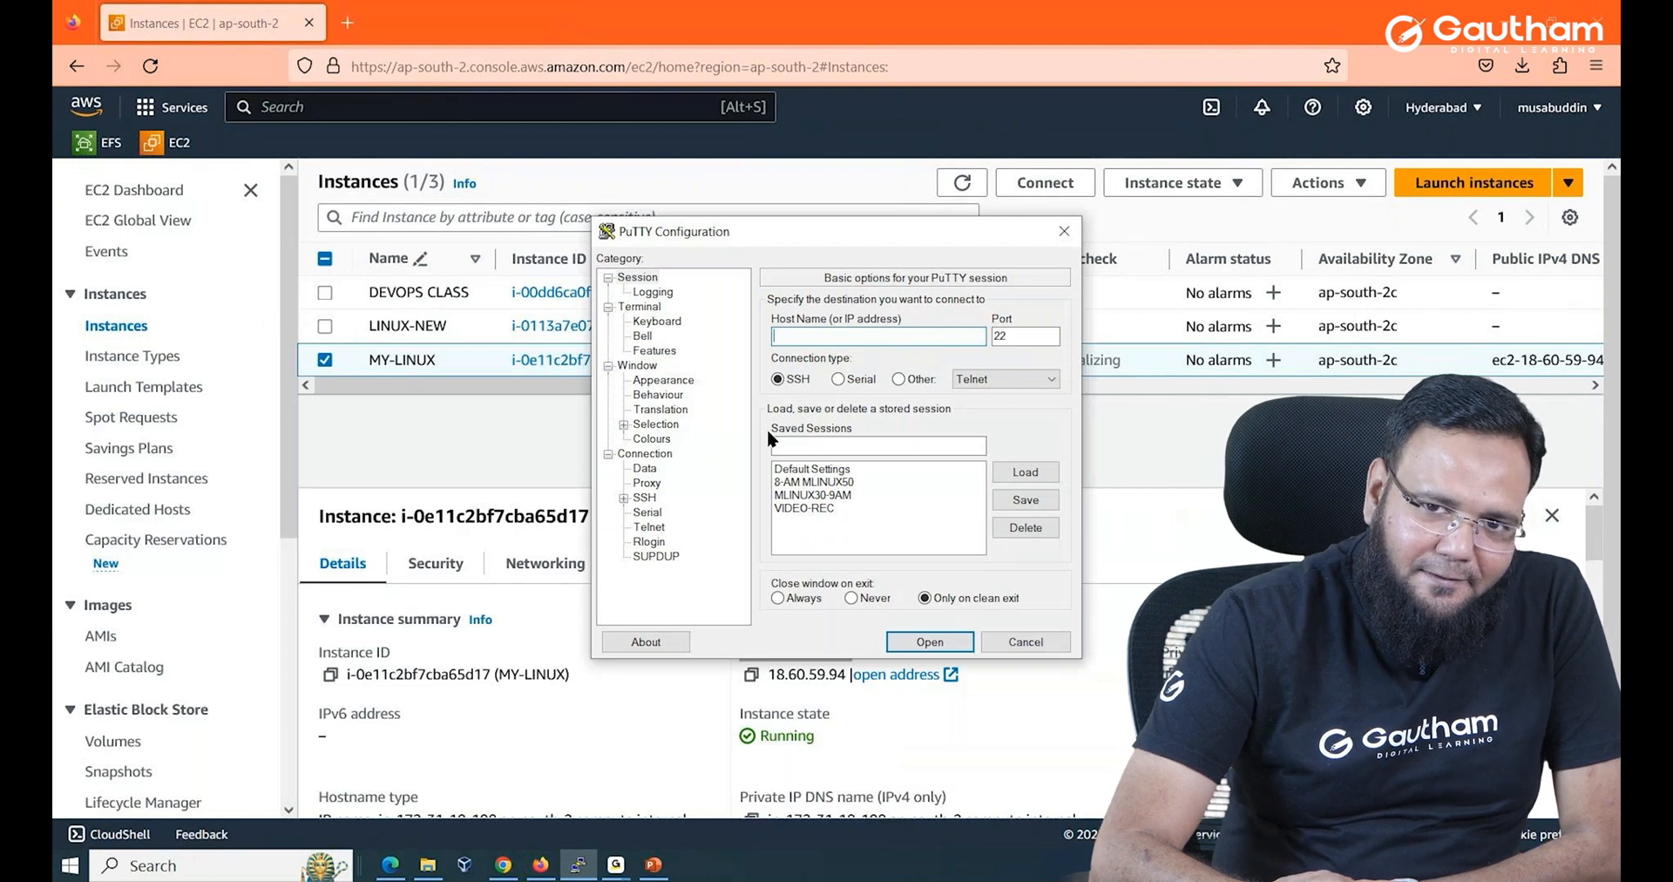
{"action": "mouse_move", "coordinate": [920, 682]}
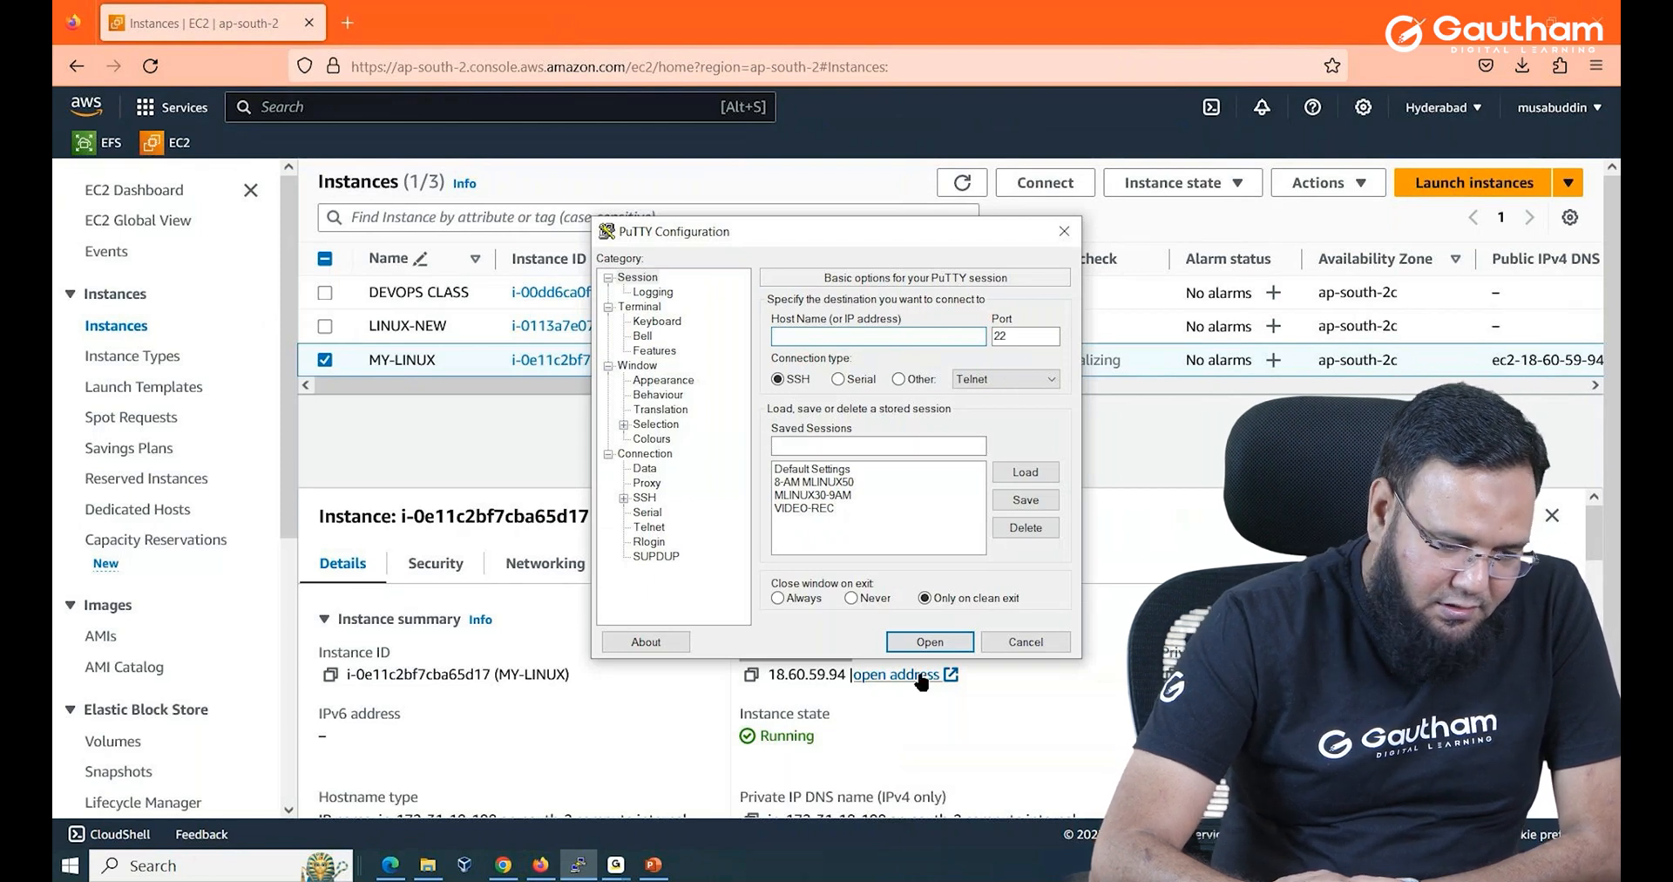
Connect PuTTY to MY-LINUX's public IP 18.60.59.94 and accept the host key.
{"action": "left_click", "coordinate": [1025, 641]}
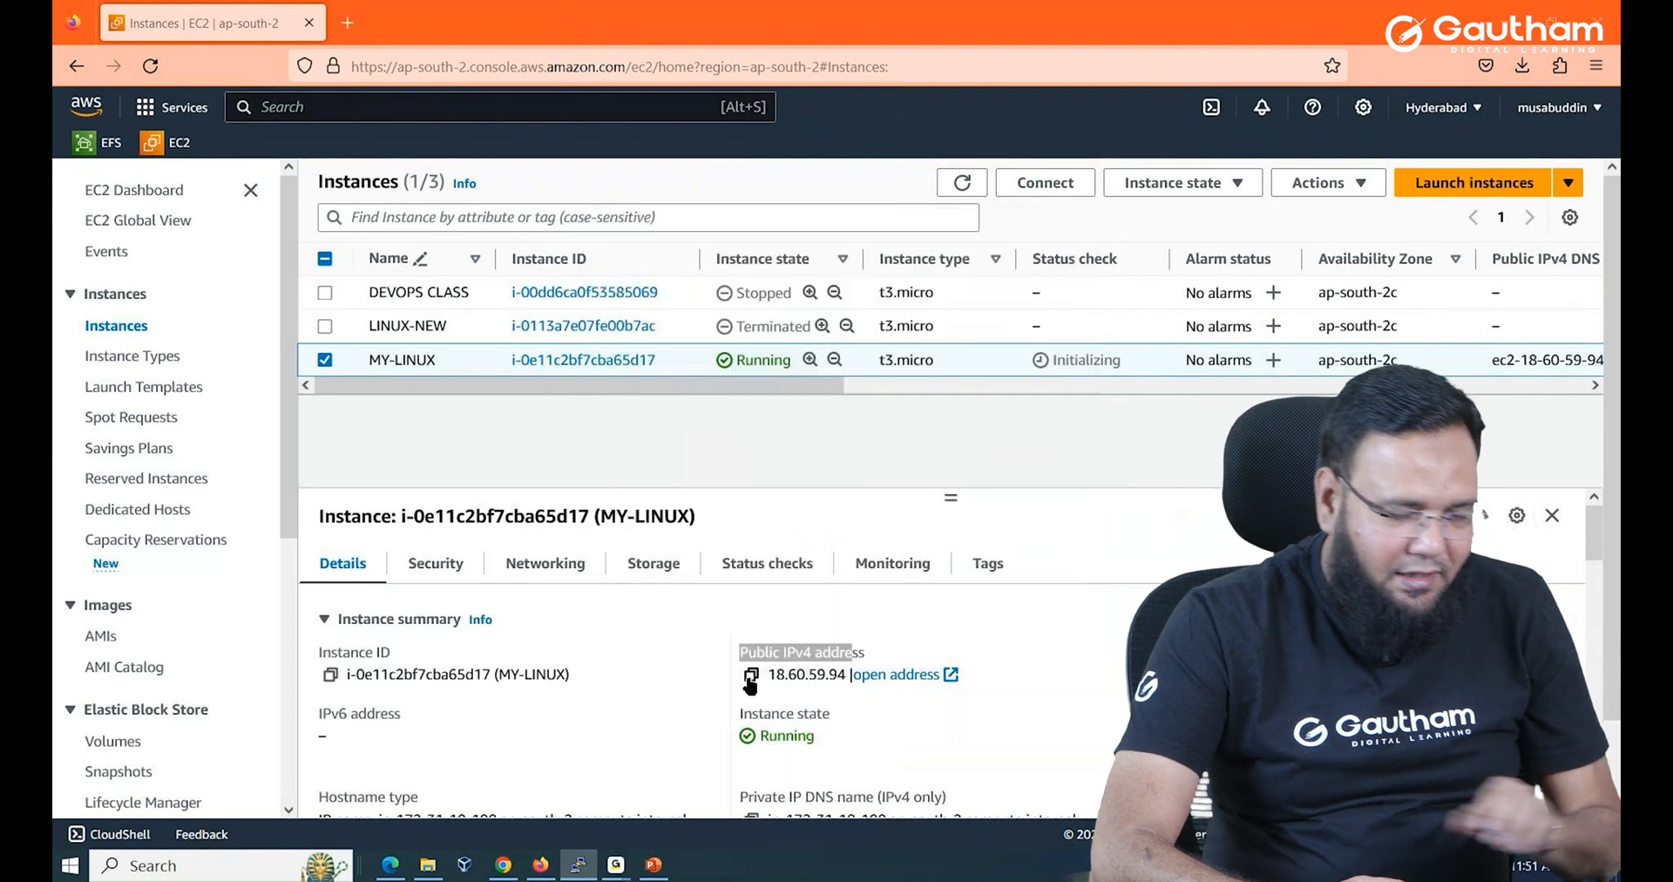
{"action": "left_click", "coordinate": [749, 679]}
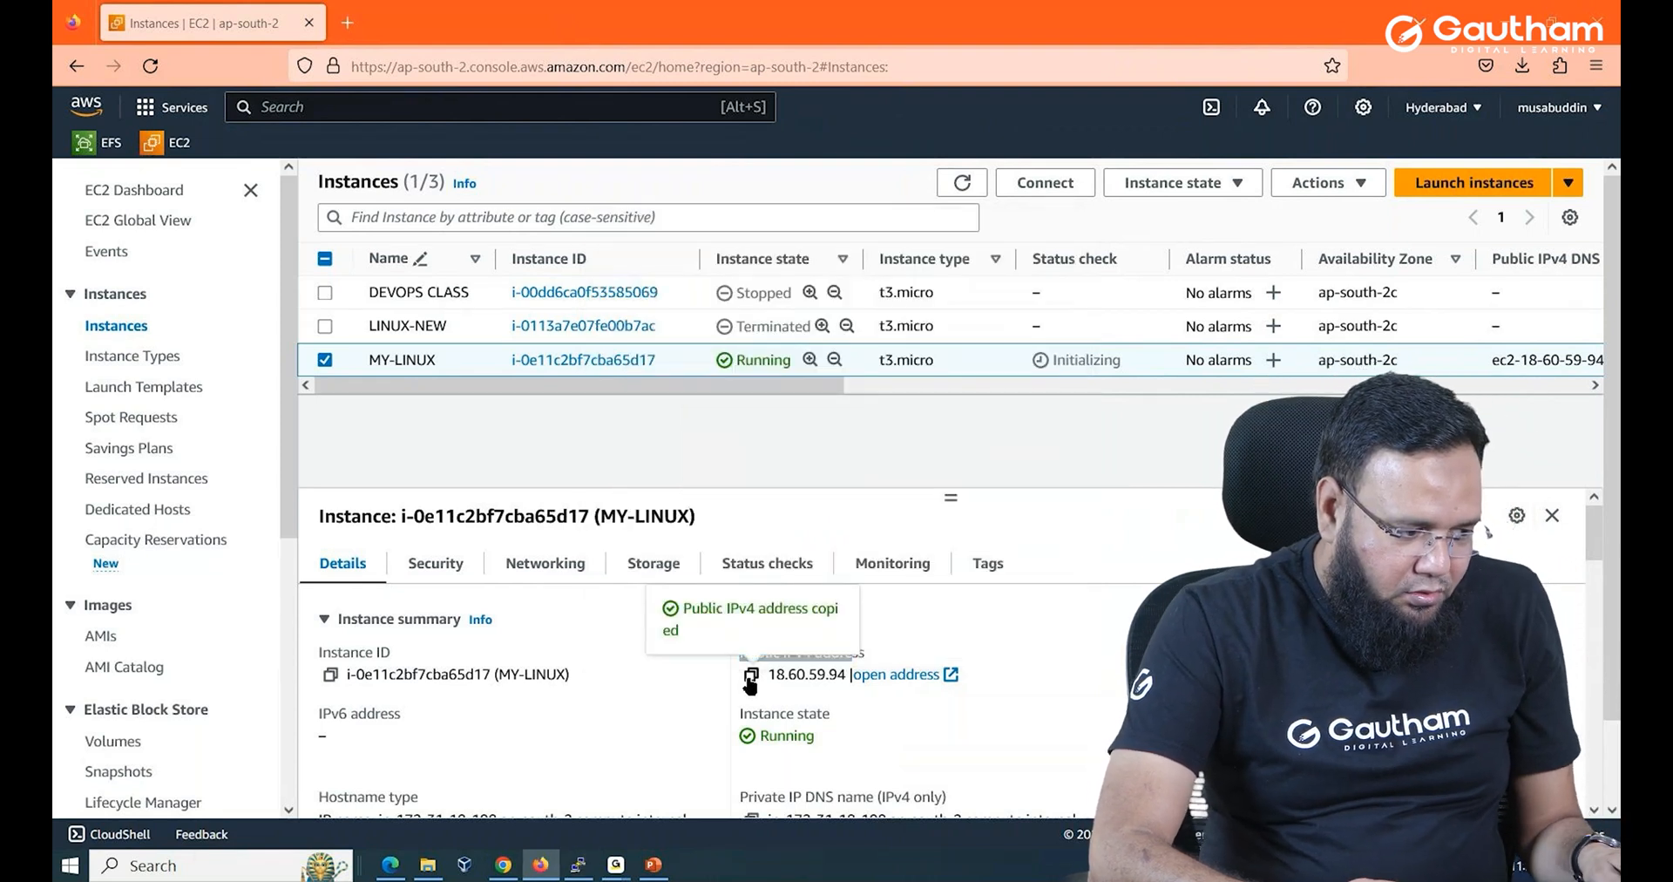
{"action": "left_click", "coordinate": [579, 865]}
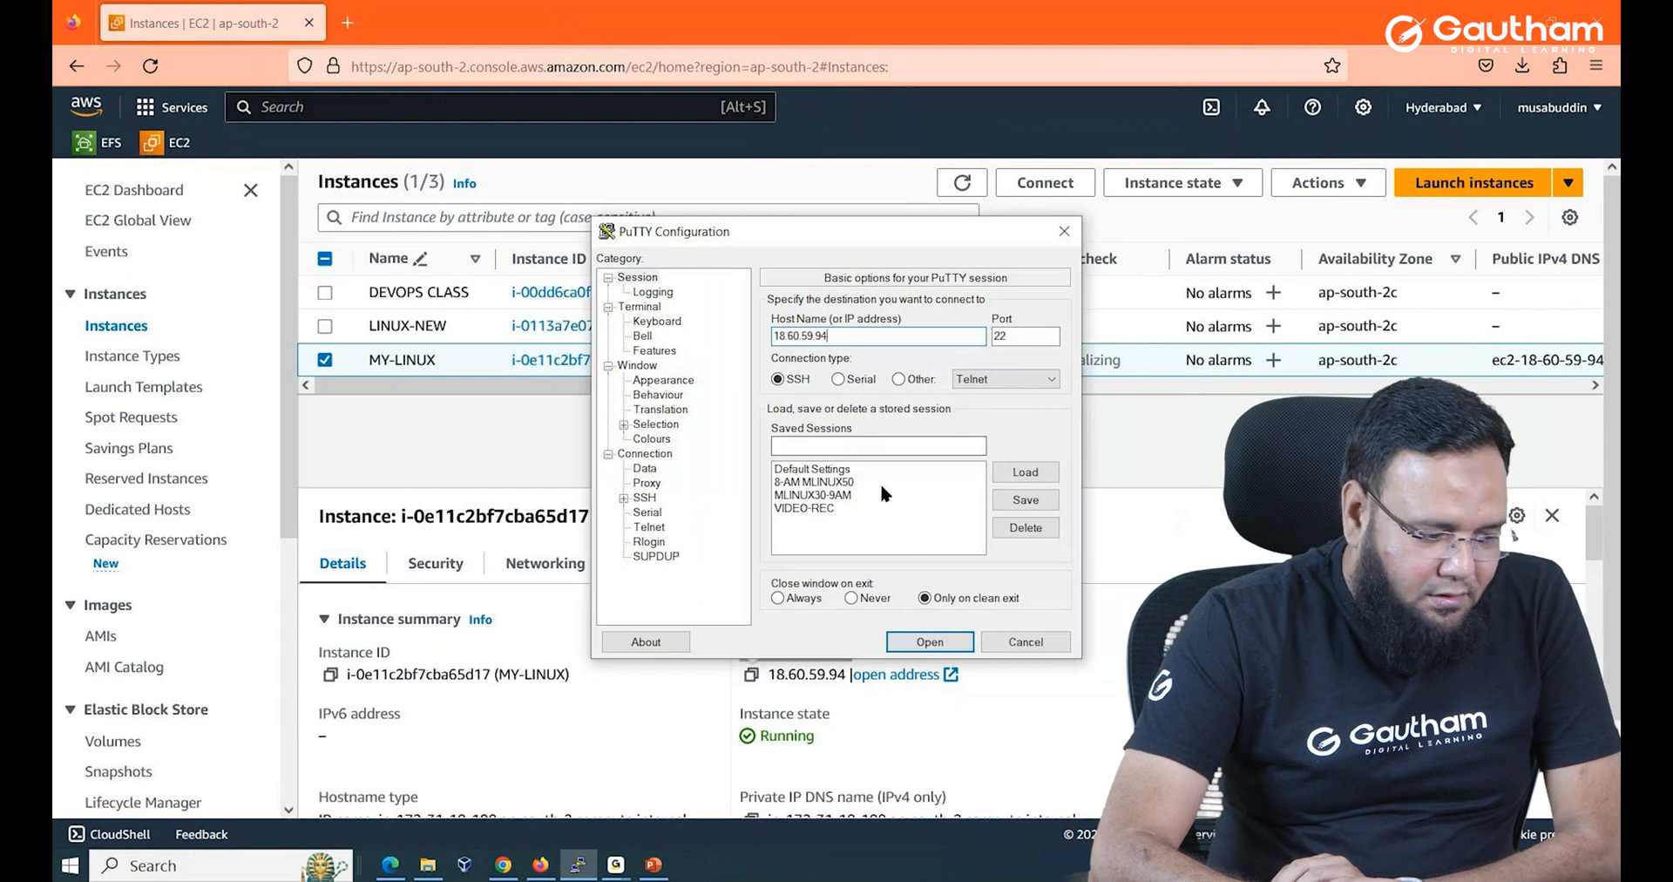
{"action": "left_click", "coordinate": [929, 642]}
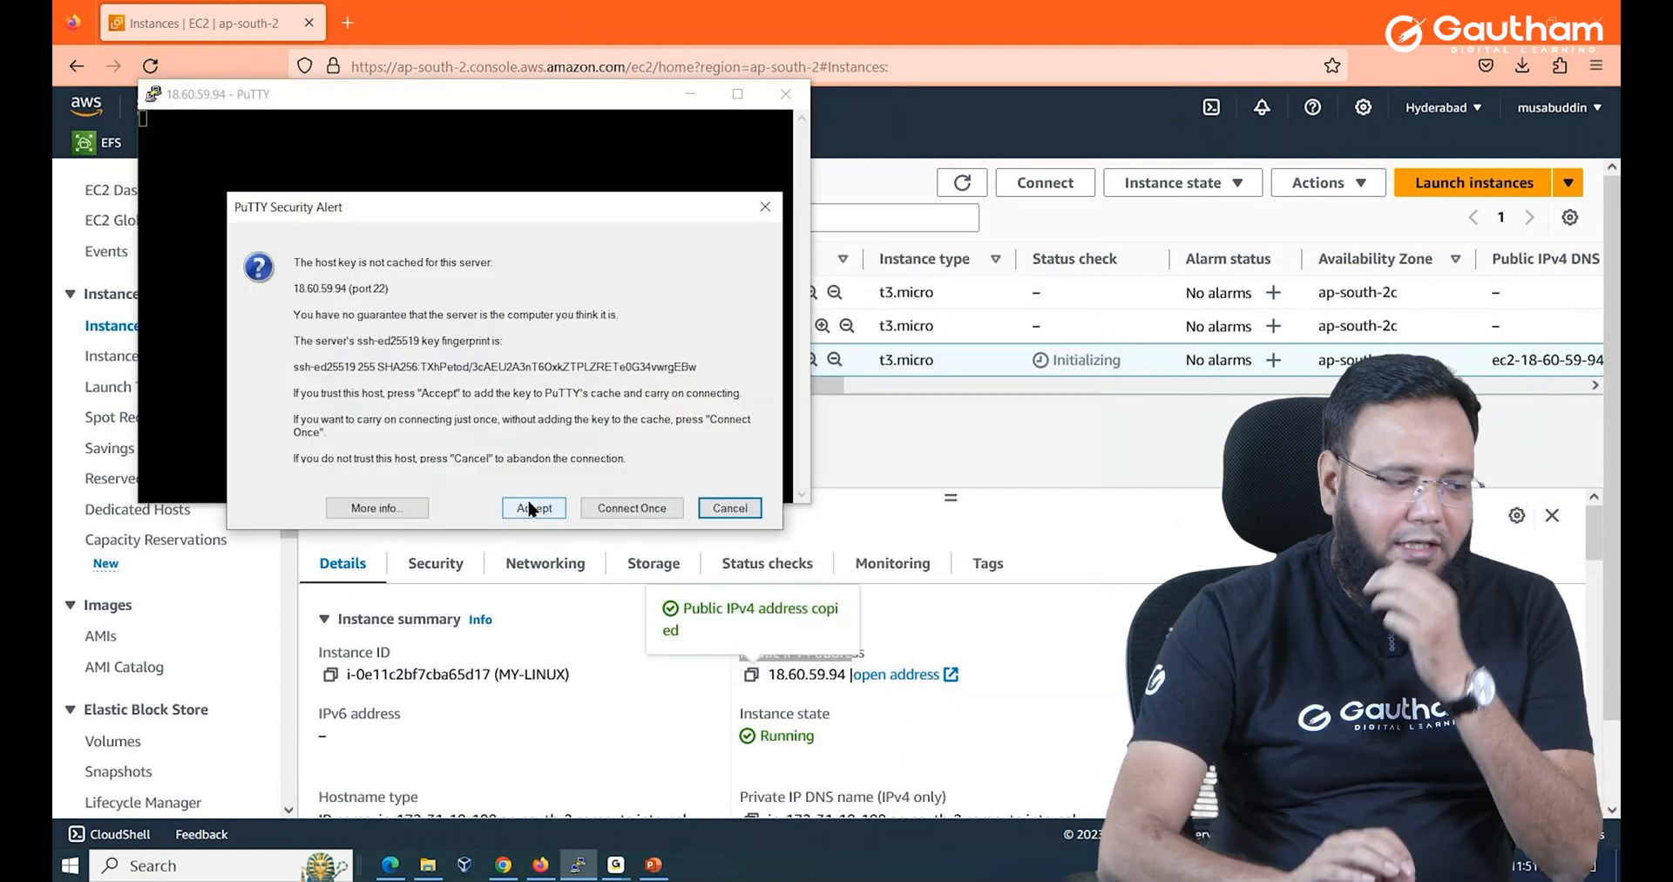
{"action": "left_click", "coordinate": [534, 507]}
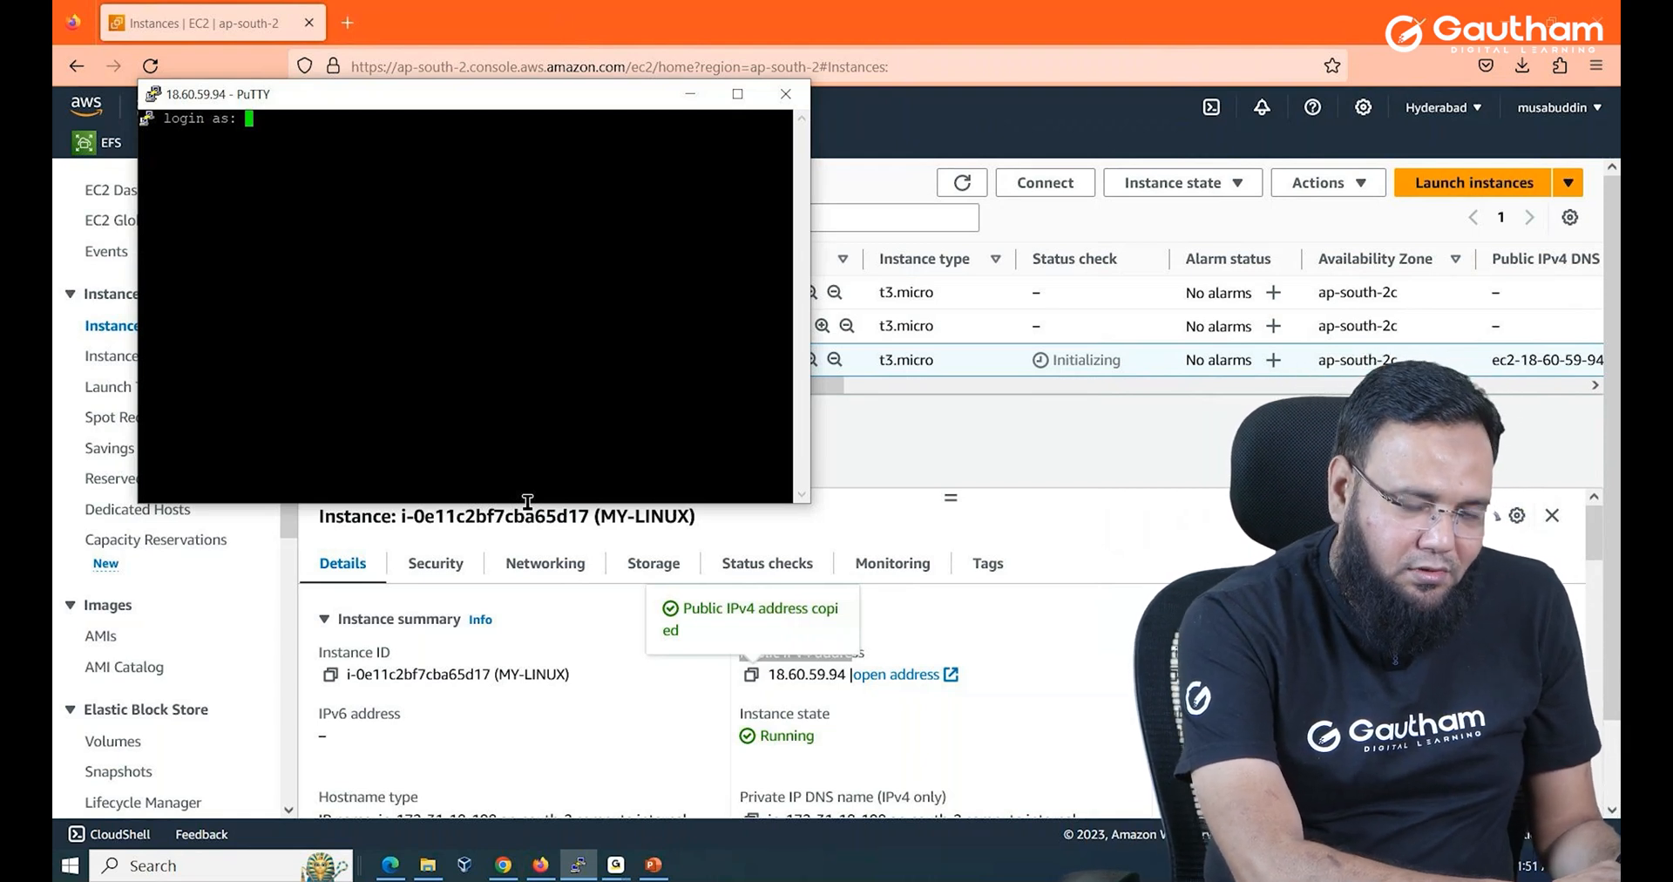
Log in as ec2-user, dismiss the authentication failure error, and close PuTTY.
{"action": "type", "text": "e"}
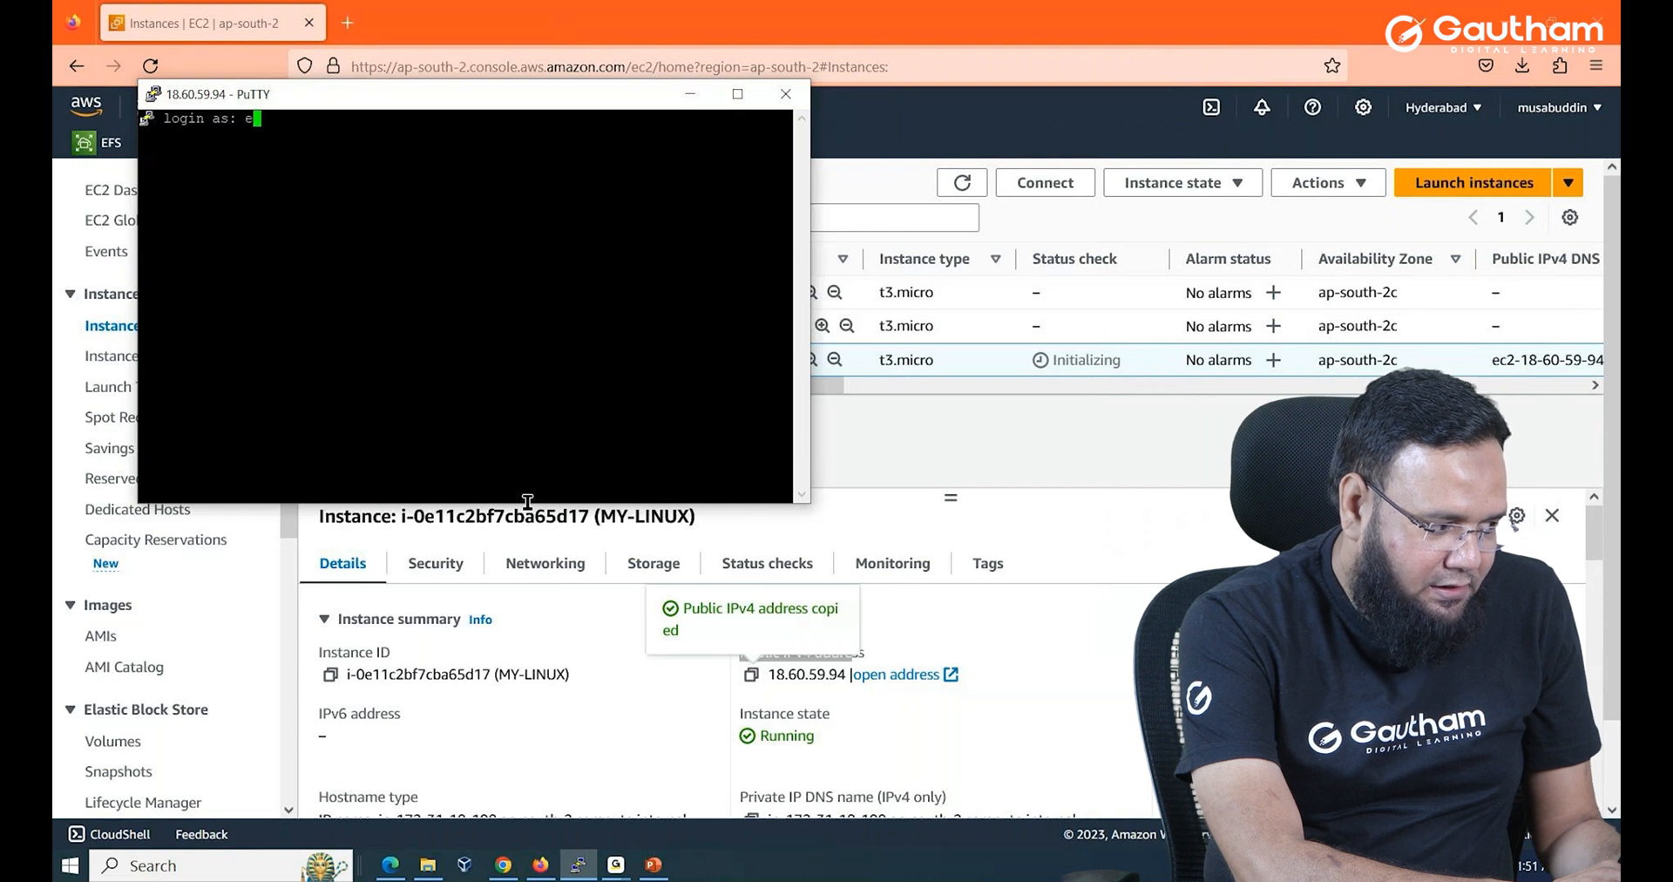
{"action": "type", "text": "c2-user"}
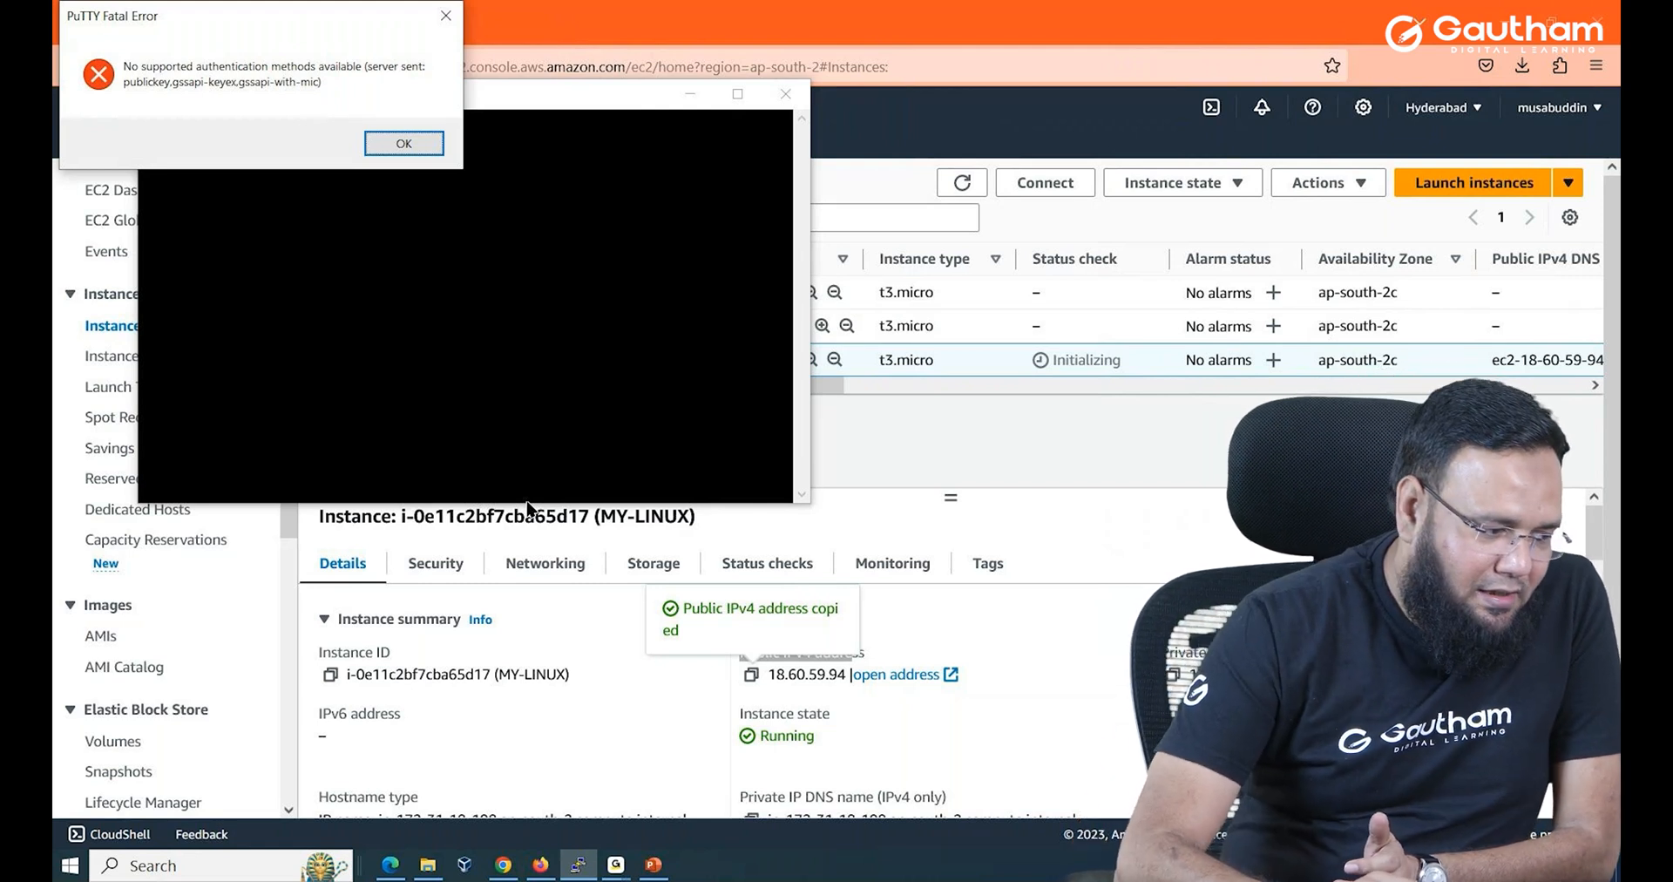
{"action": "left_click", "coordinate": [403, 143]}
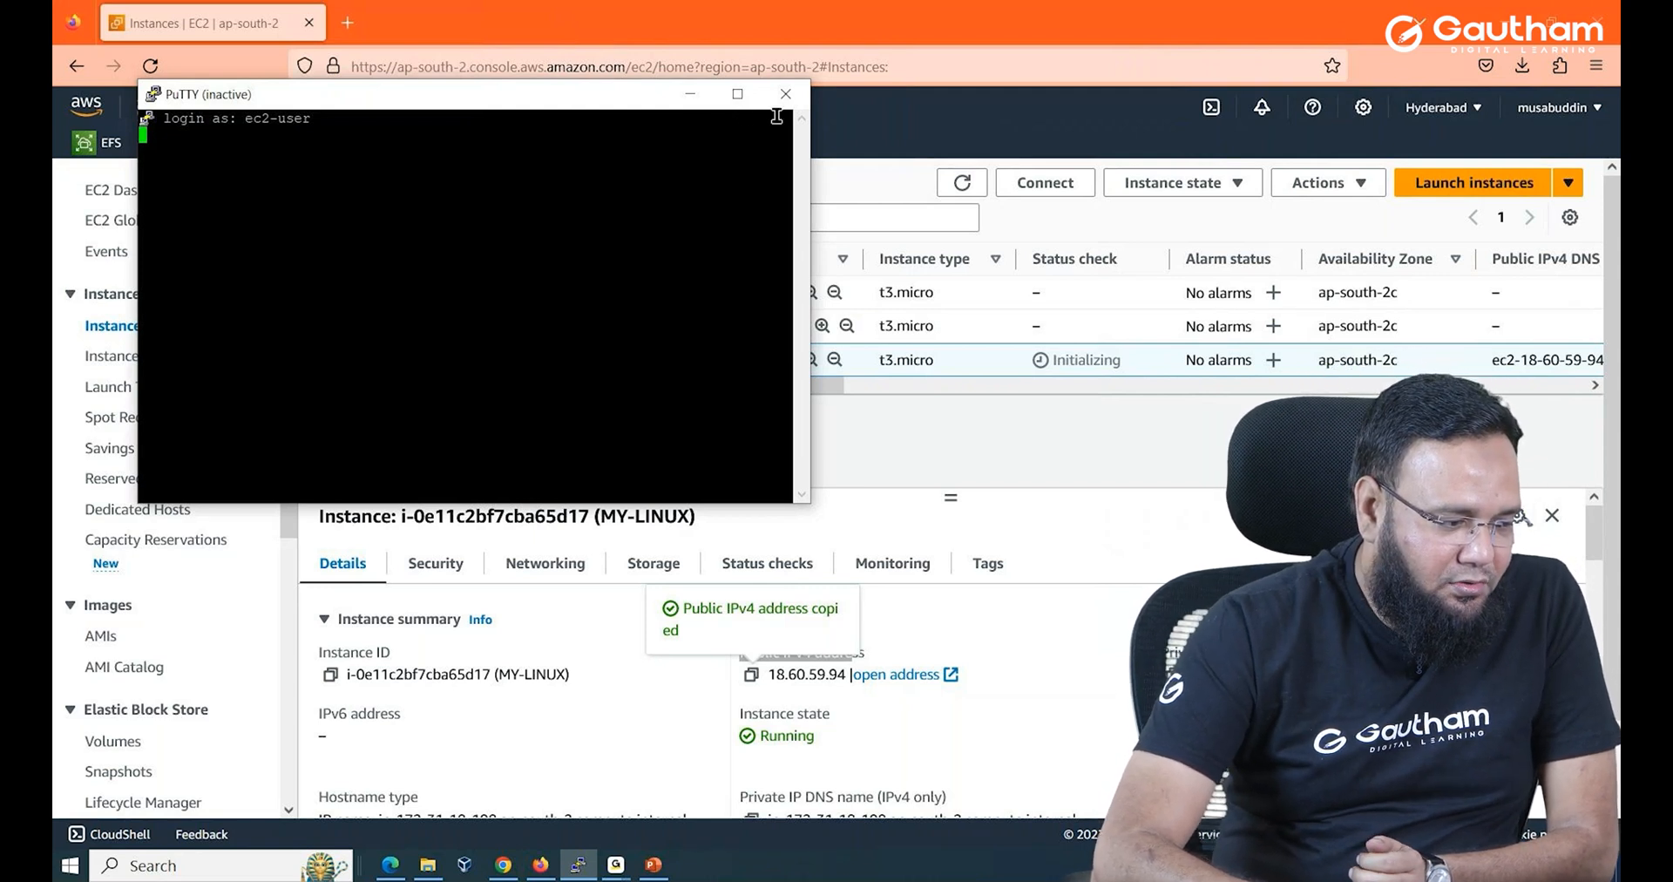
{"action": "left_click", "coordinate": [785, 93]}
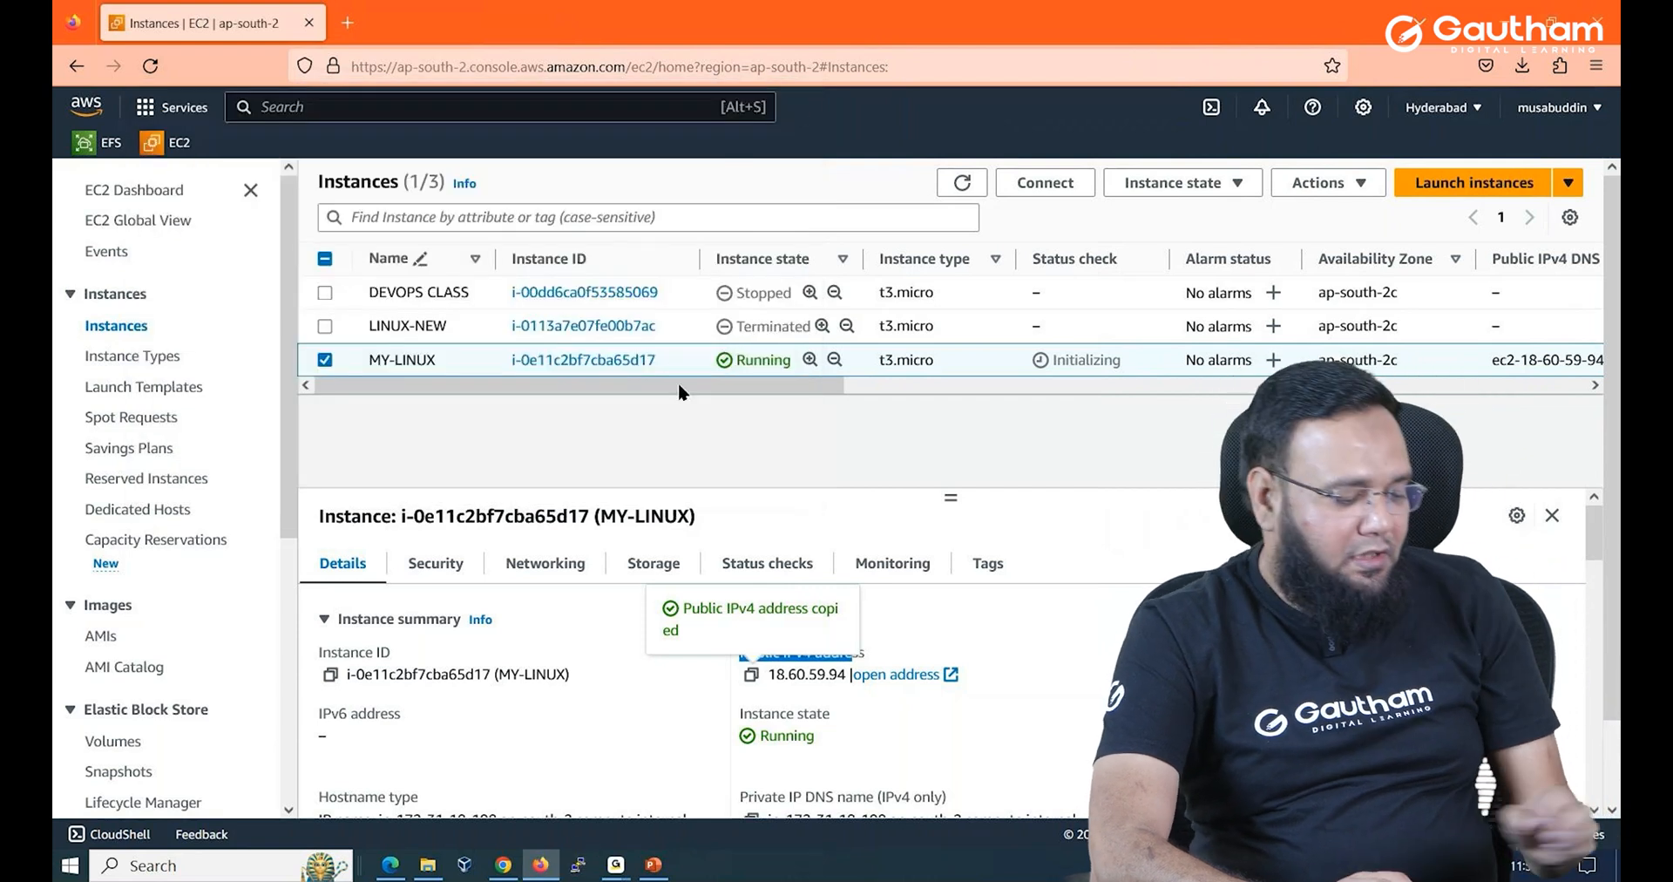
{"action": "mouse_move", "coordinate": [566, 763]}
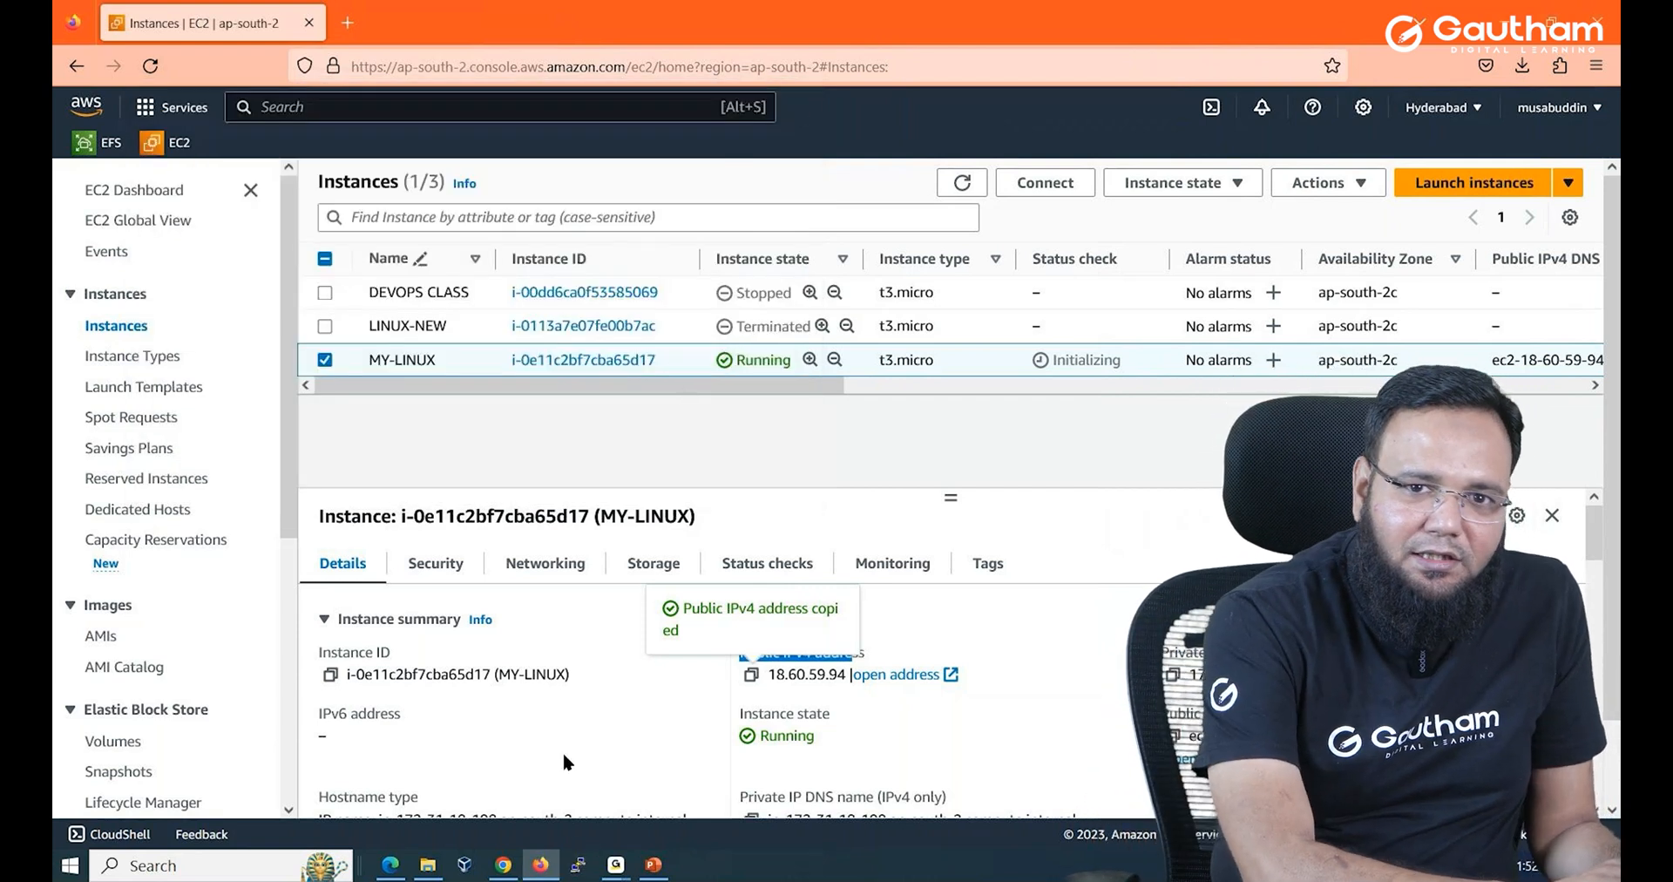
Search the Start menu for 'puttygen' and launch PuTTYgen.
{"action": "left_click", "coordinate": [68, 866]}
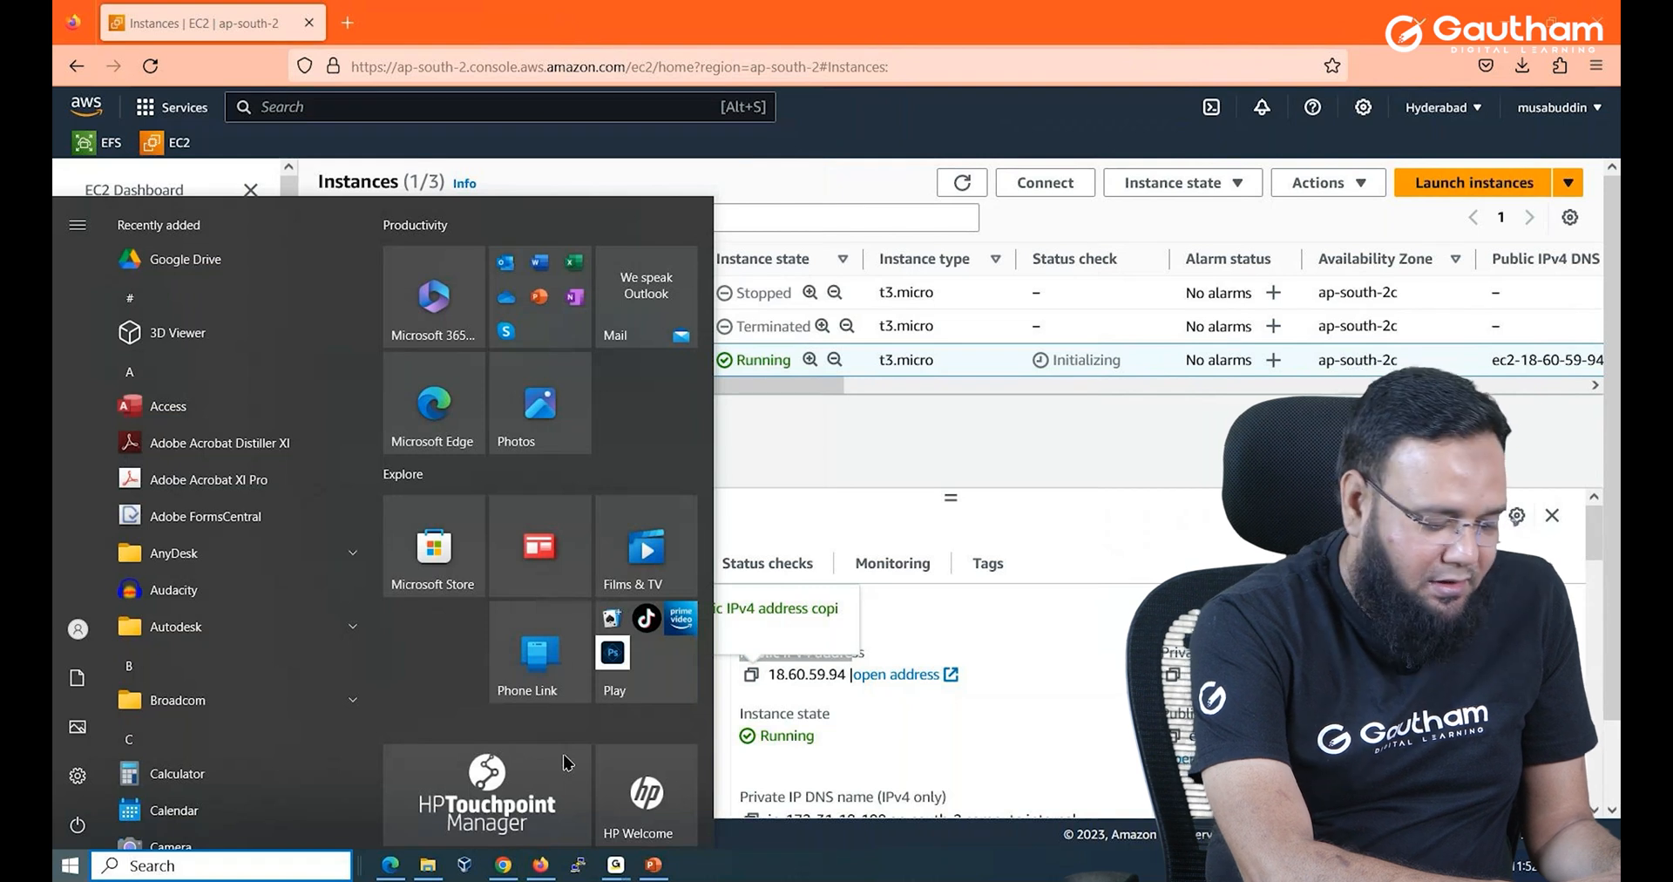
{"action": "type", "text": "puttygen"}
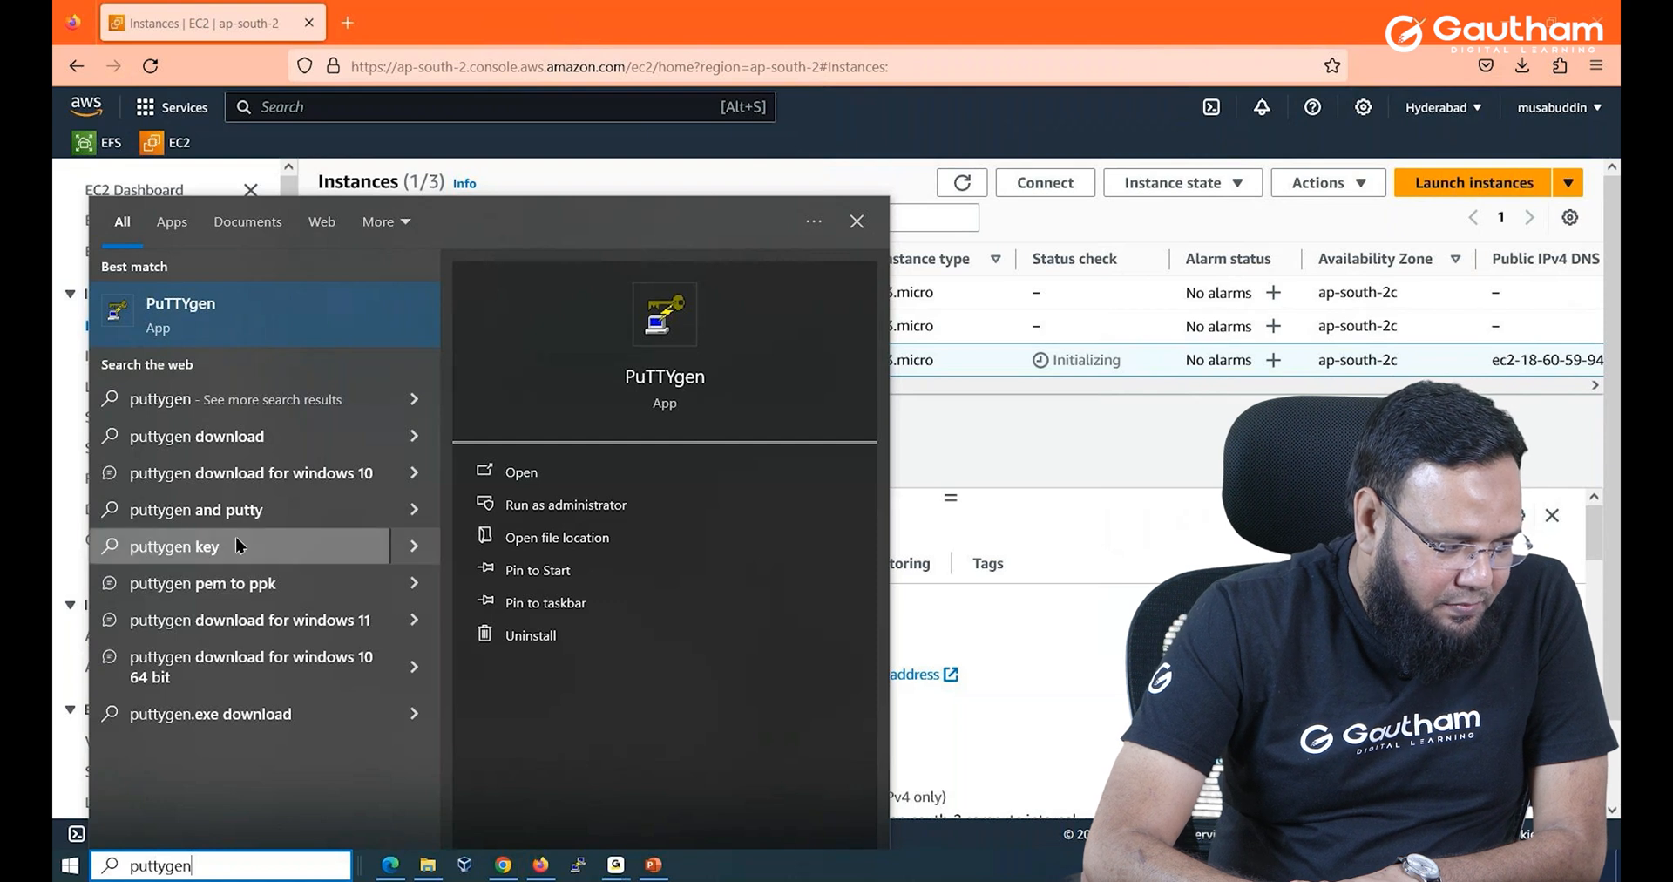
{"action": "left_click", "coordinate": [509, 472]}
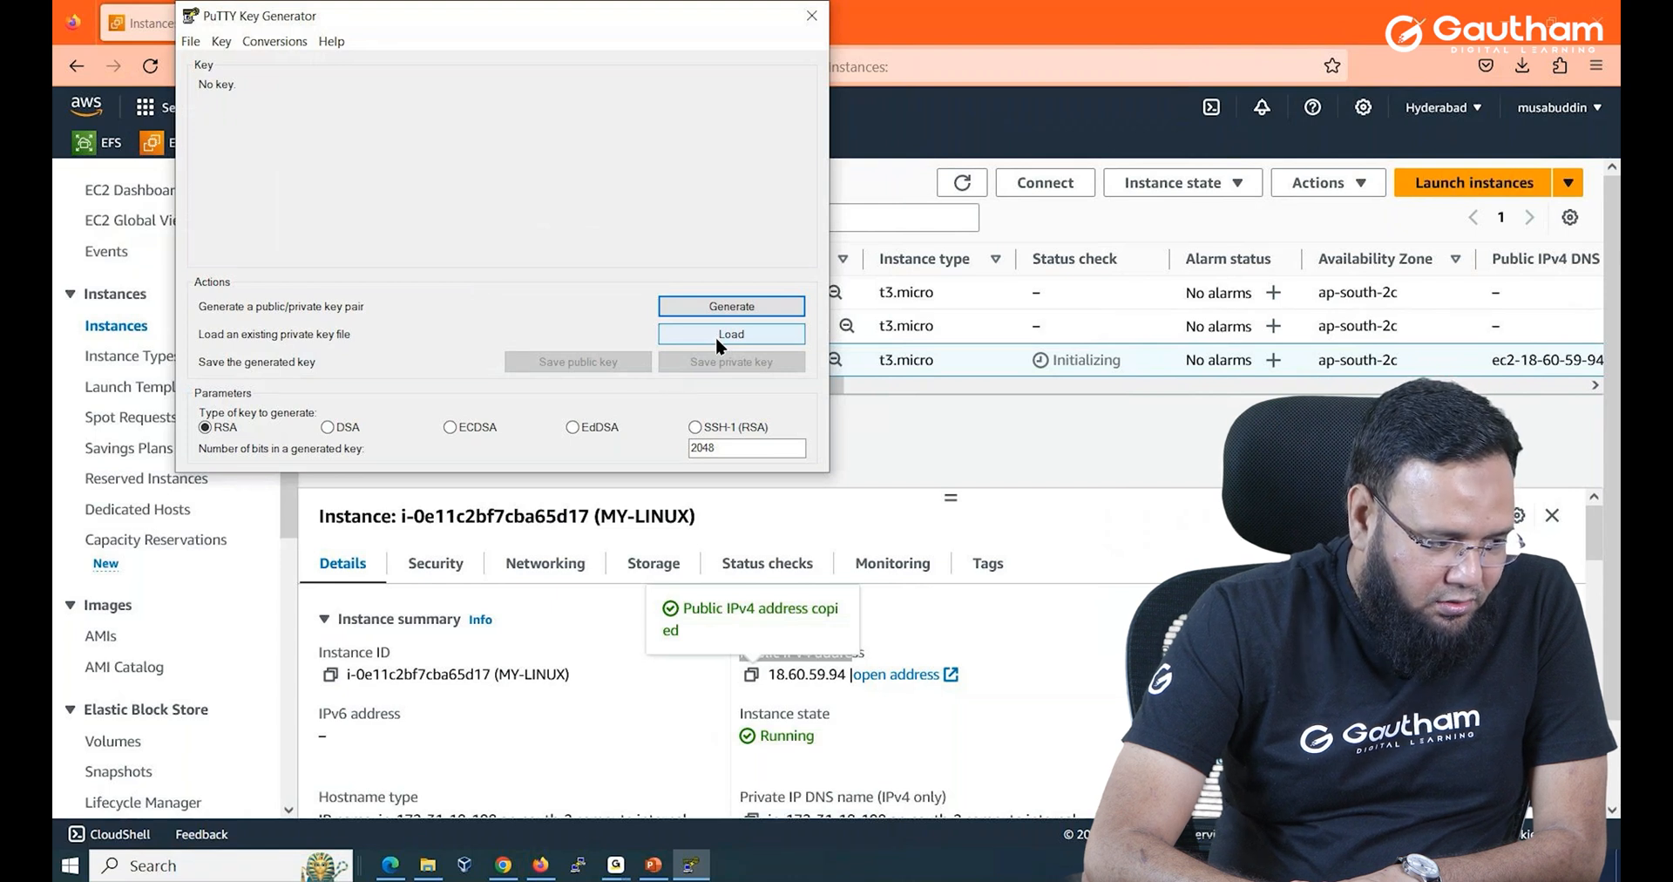
Look for the online.pem key in Downloads, checking File Explorer too.
{"action": "left_click", "coordinate": [731, 334]}
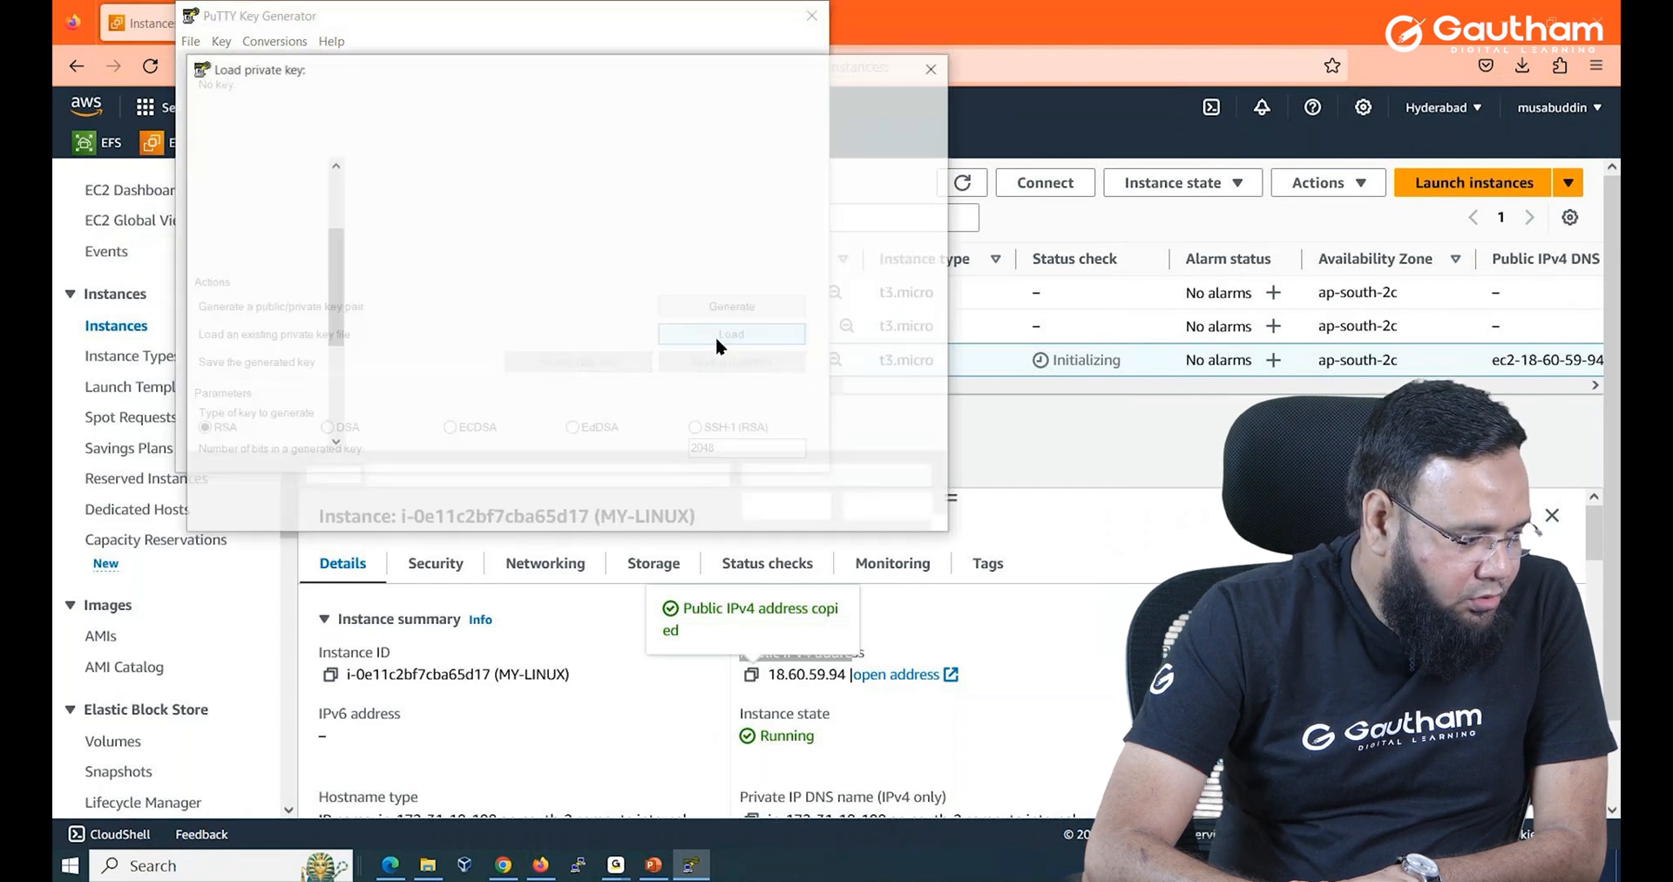
{"action": "left_click", "coordinate": [732, 334]}
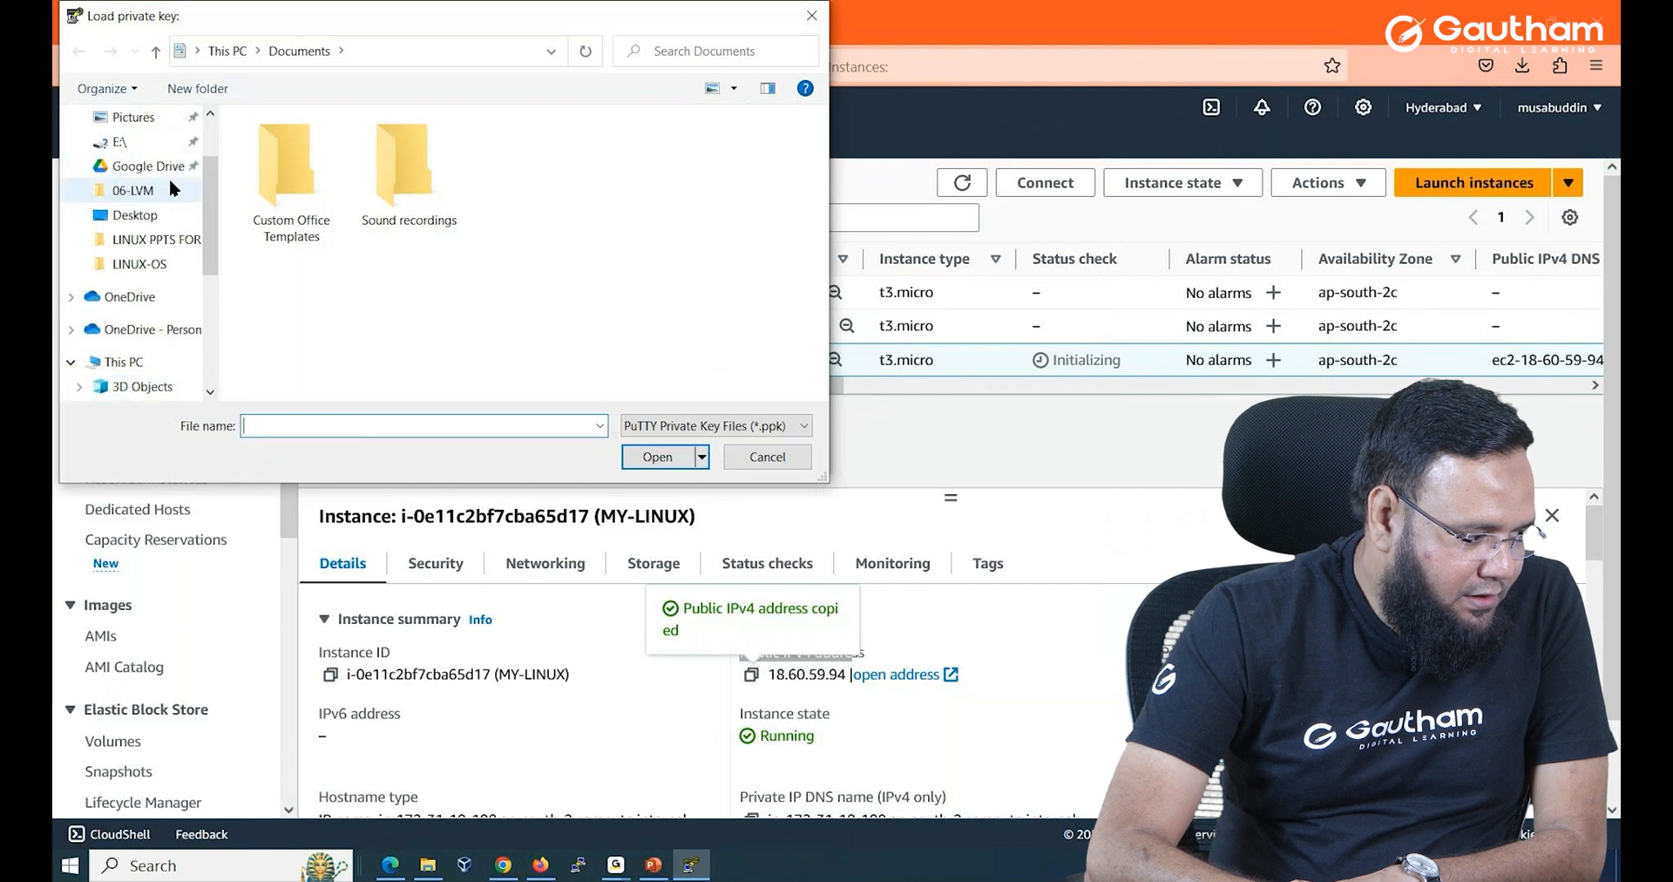
{"action": "left_click", "coordinate": [135, 116]}
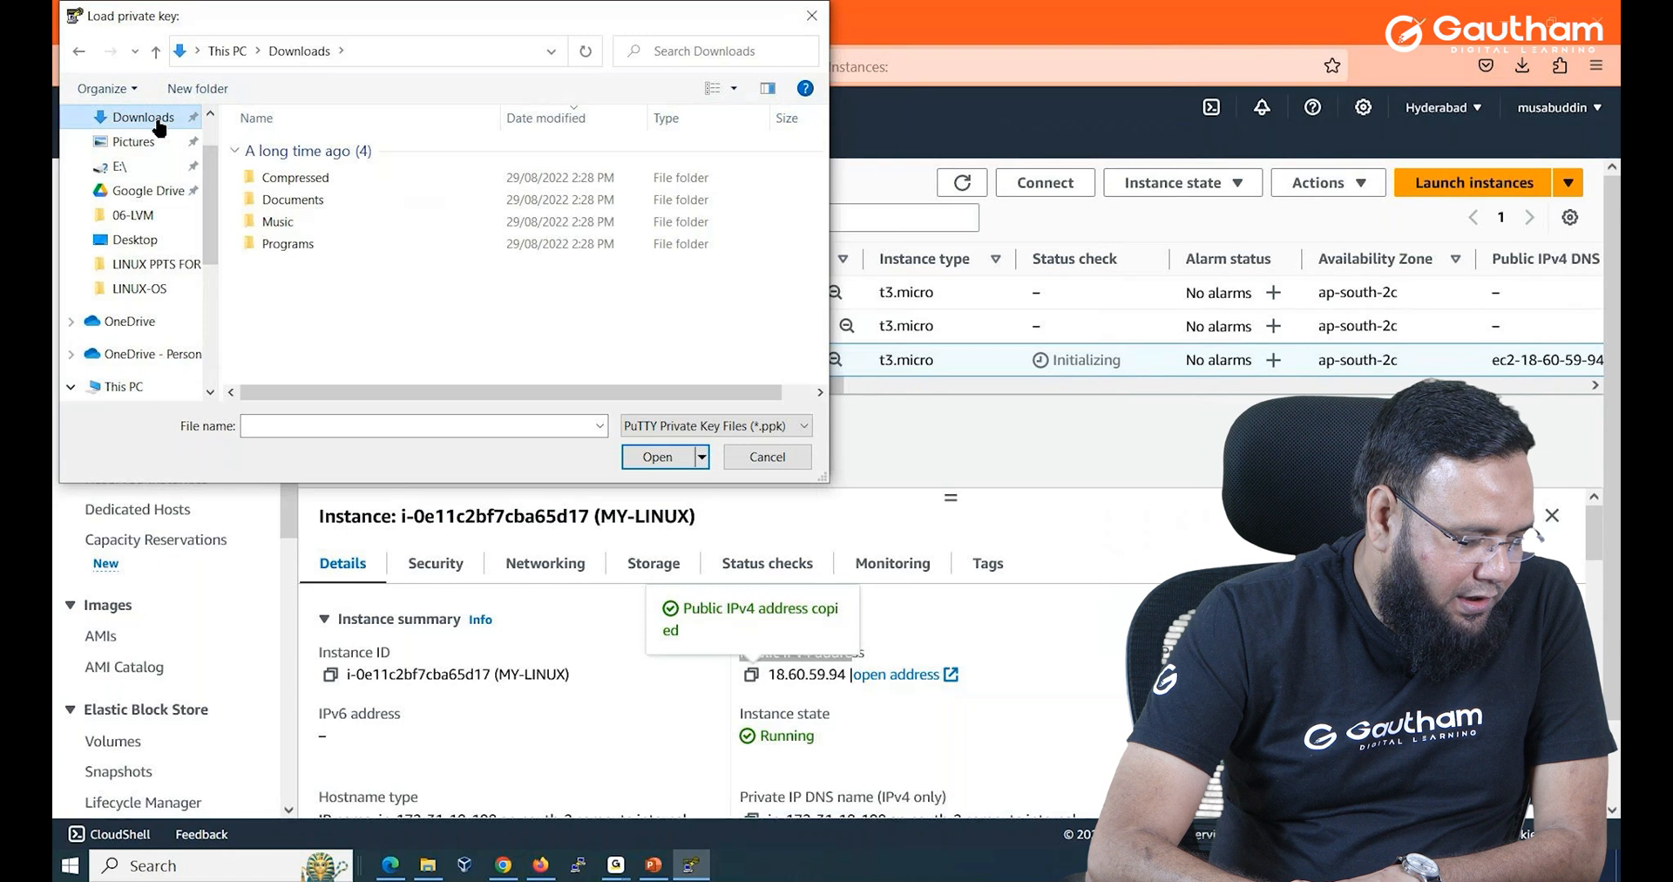
{"action": "mouse_move", "coordinate": [123, 217]}
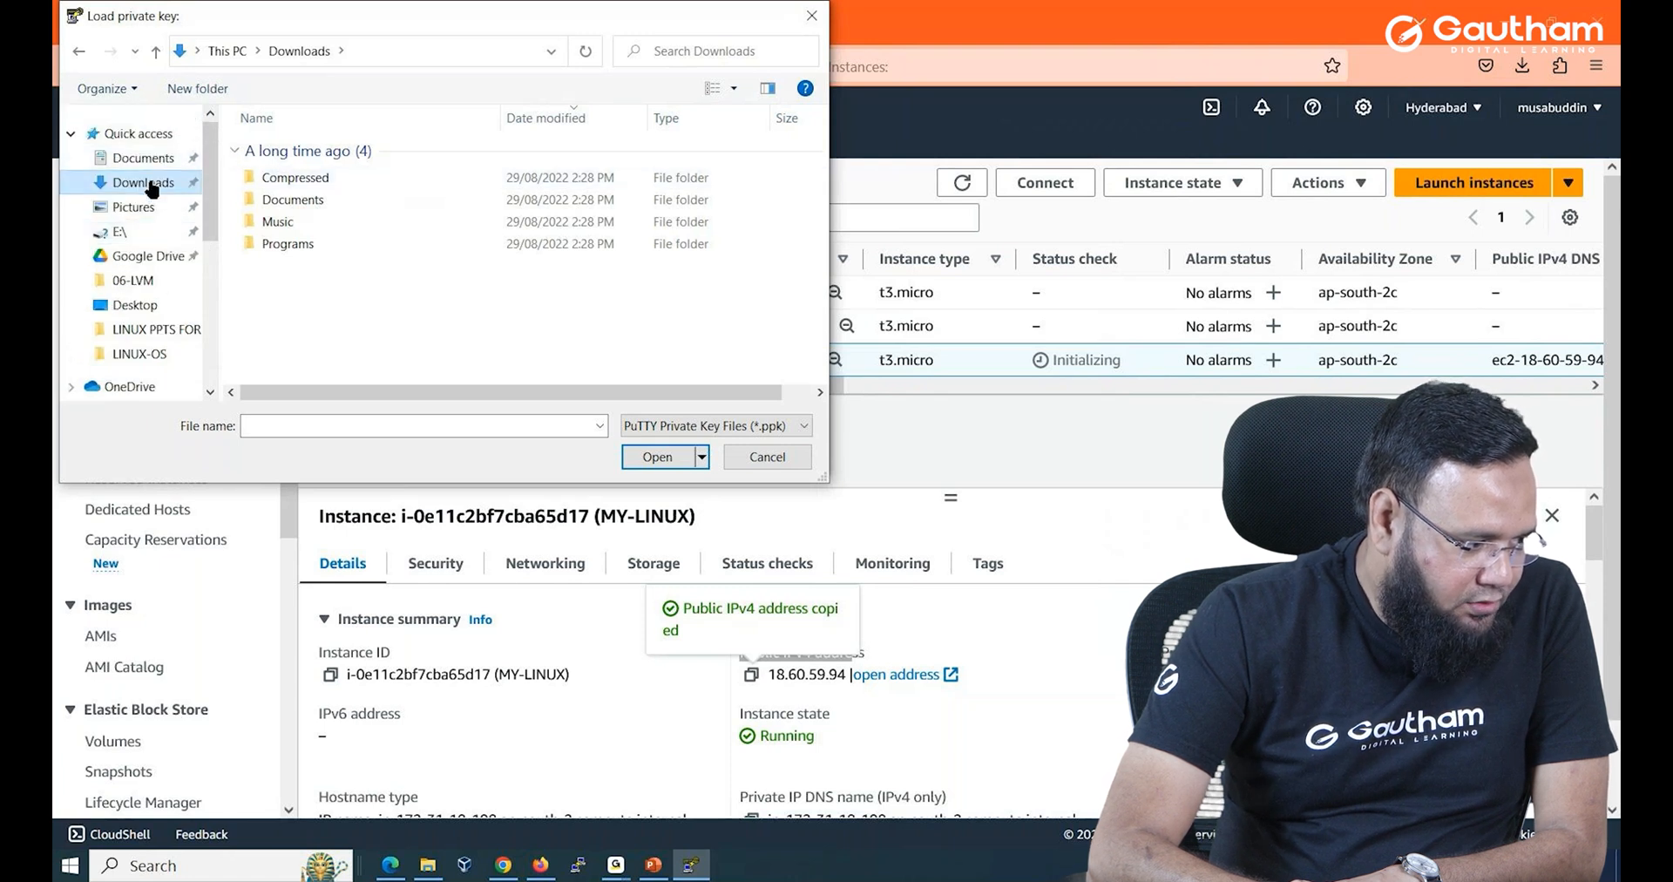
{"action": "left_click", "coordinate": [277, 221]}
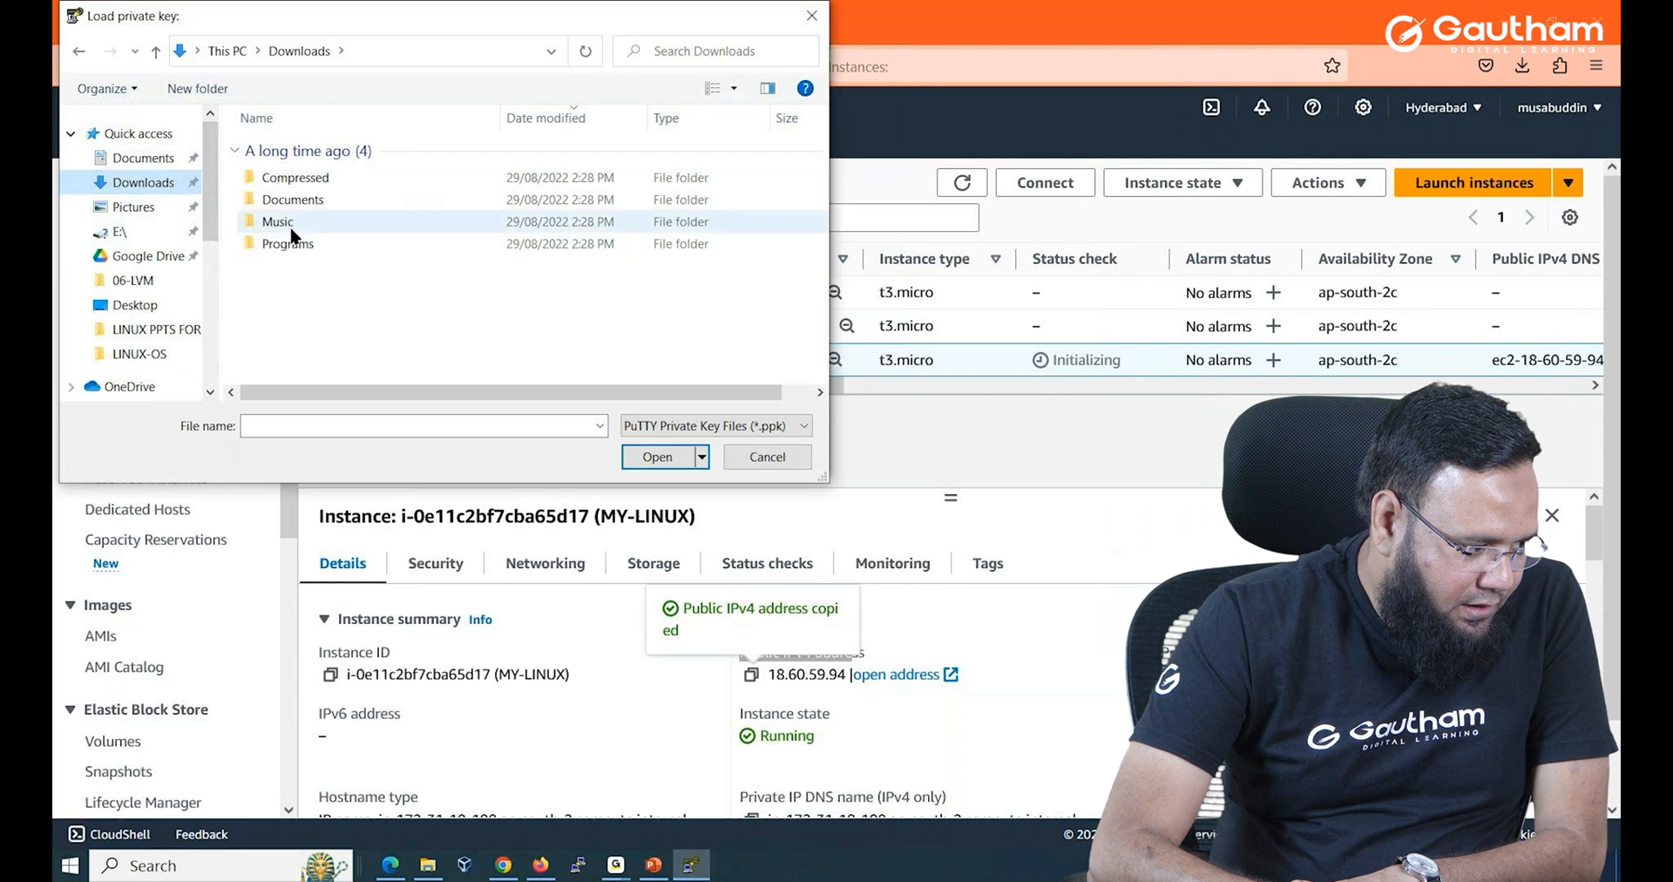
{"action": "left_click", "coordinate": [287, 243]}
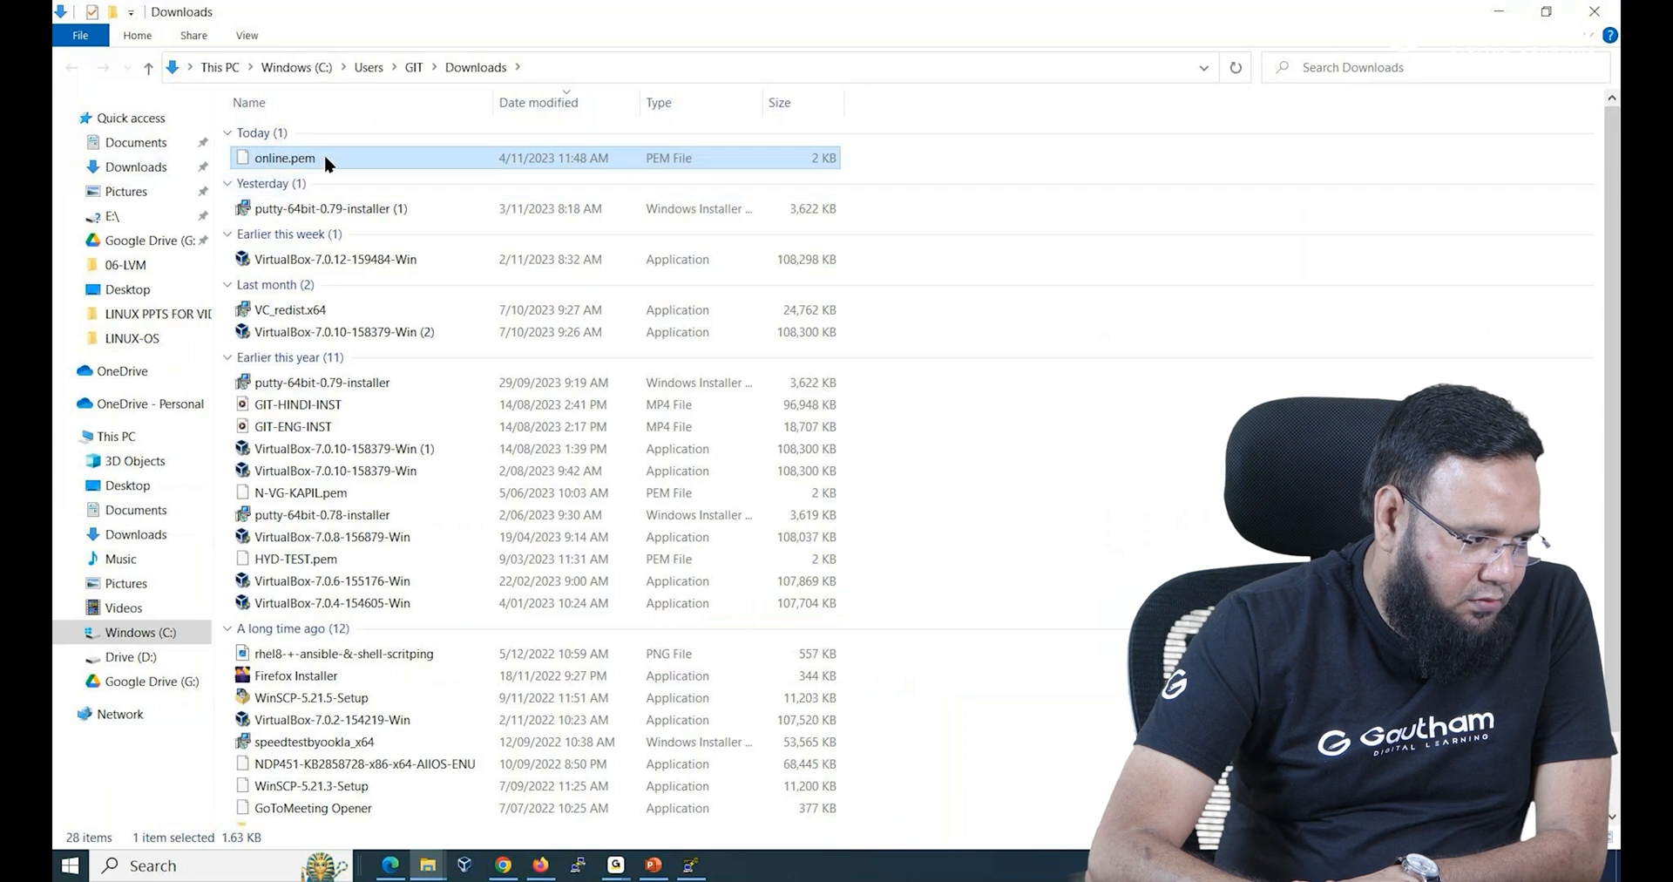
{"action": "mouse_move", "coordinate": [285, 163]}
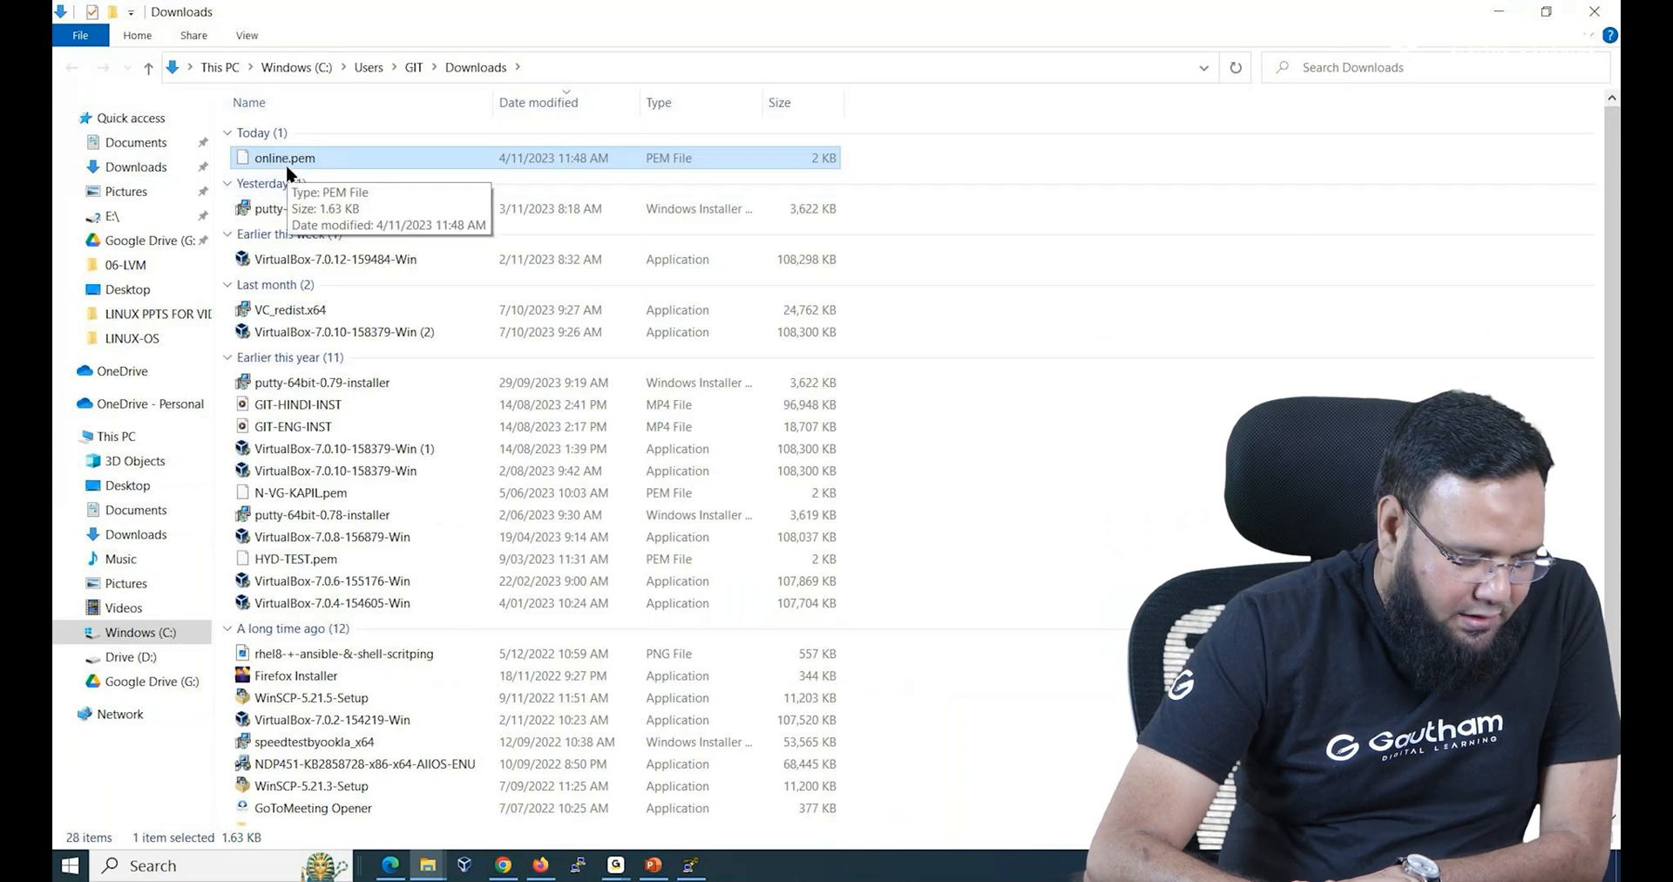
{"action": "left_click", "coordinate": [690, 865]}
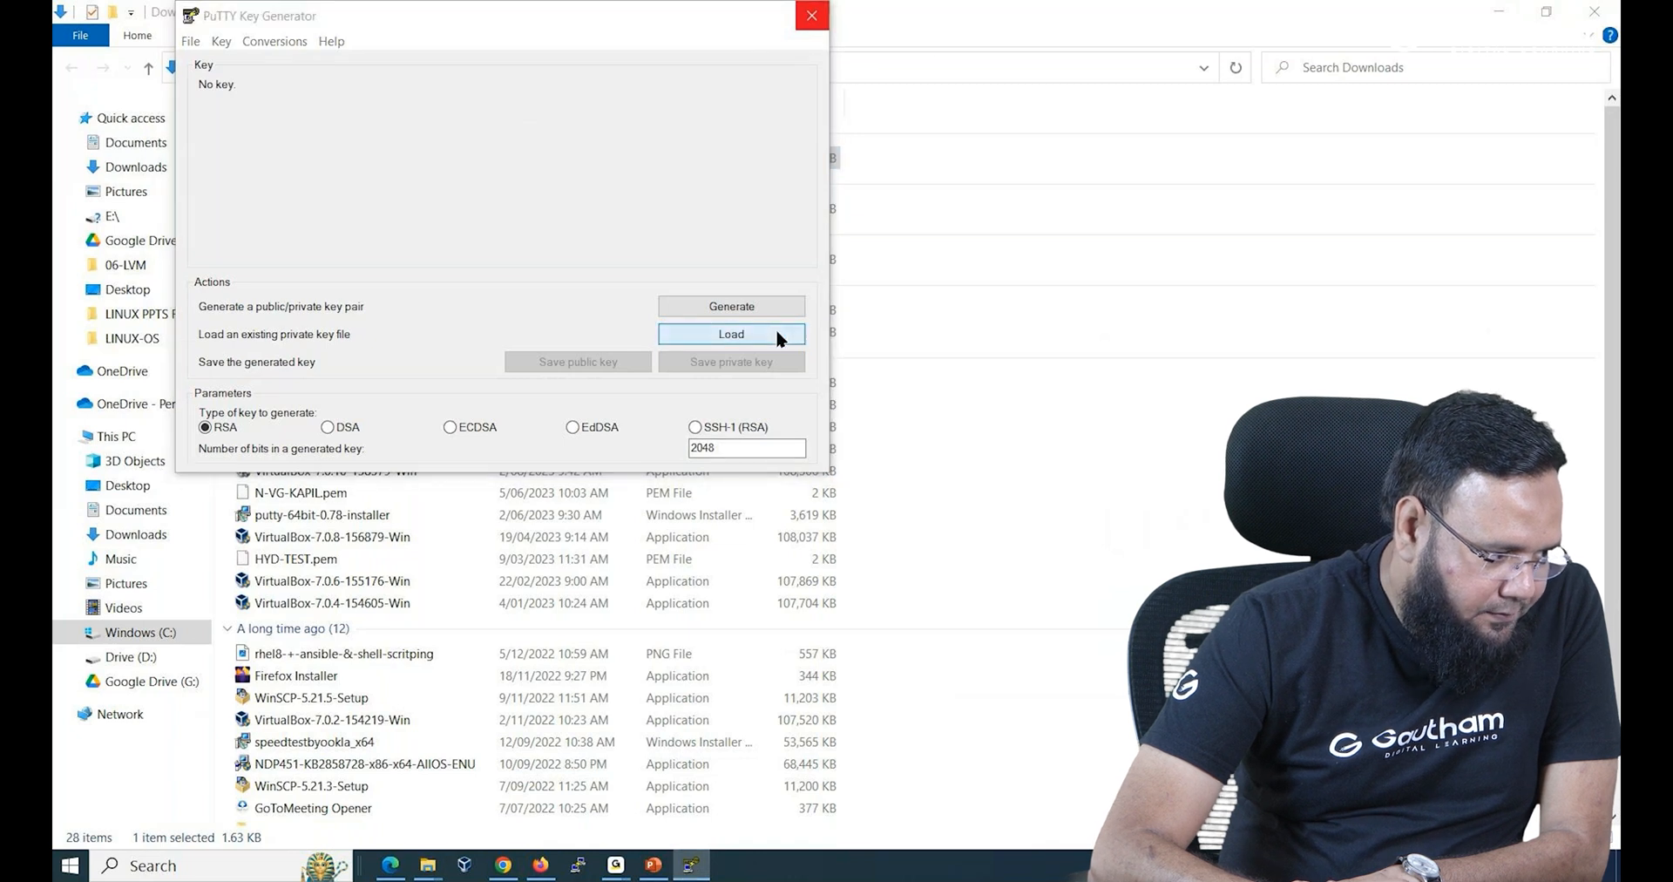
Browse again through the C: drive and Users folder, then select online.pem.
{"action": "left_click", "coordinate": [731, 334]}
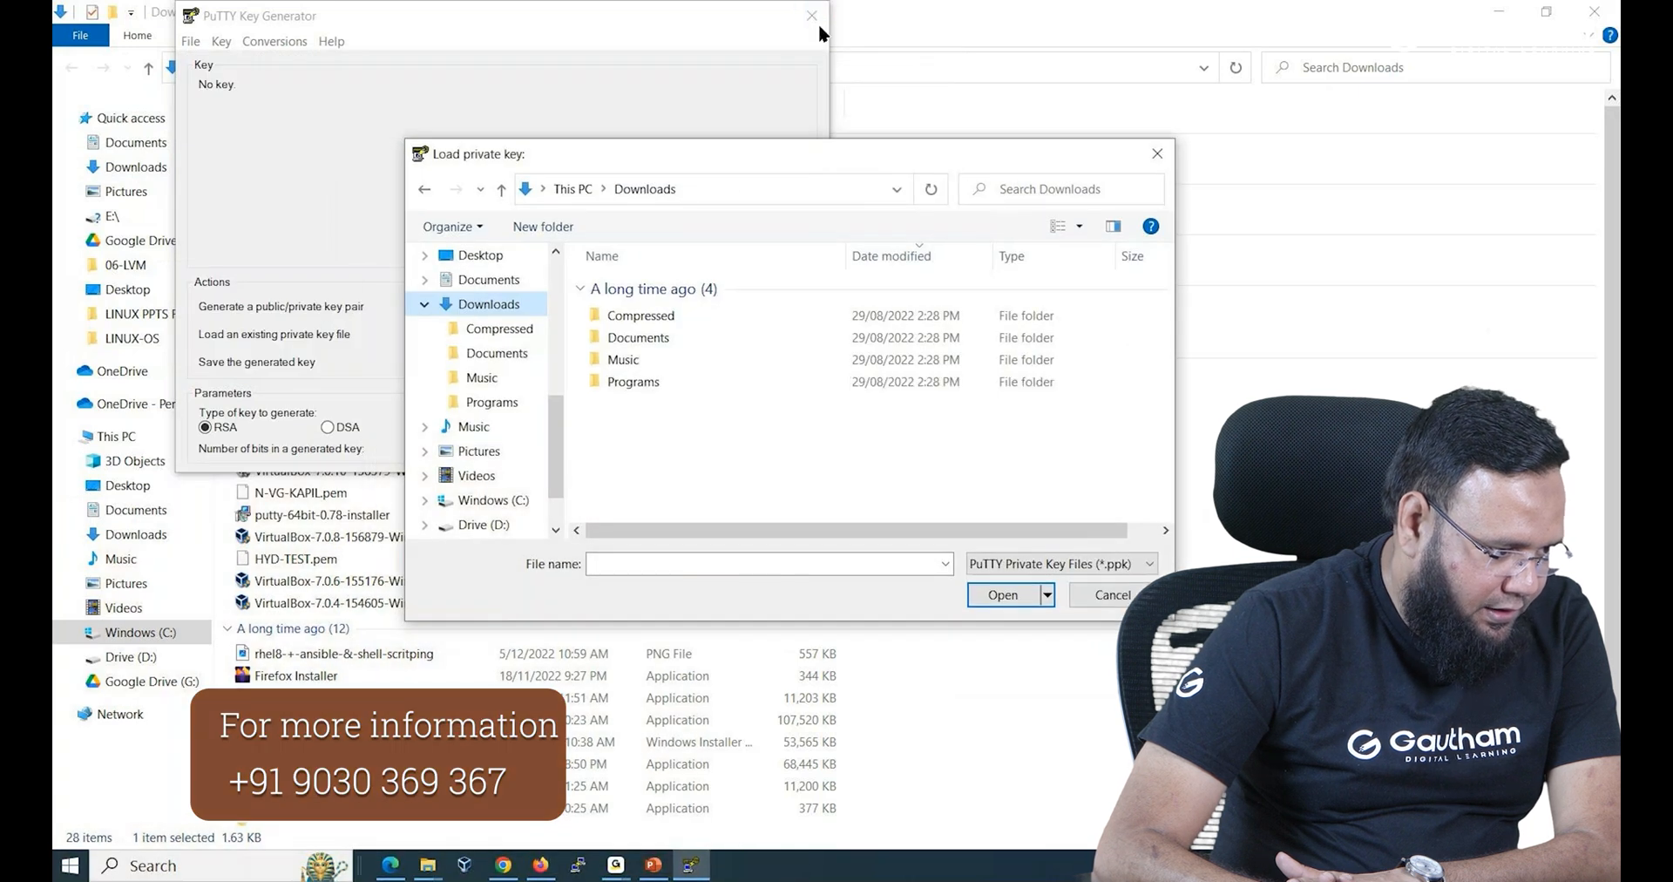
{"action": "left_click", "coordinate": [809, 16]}
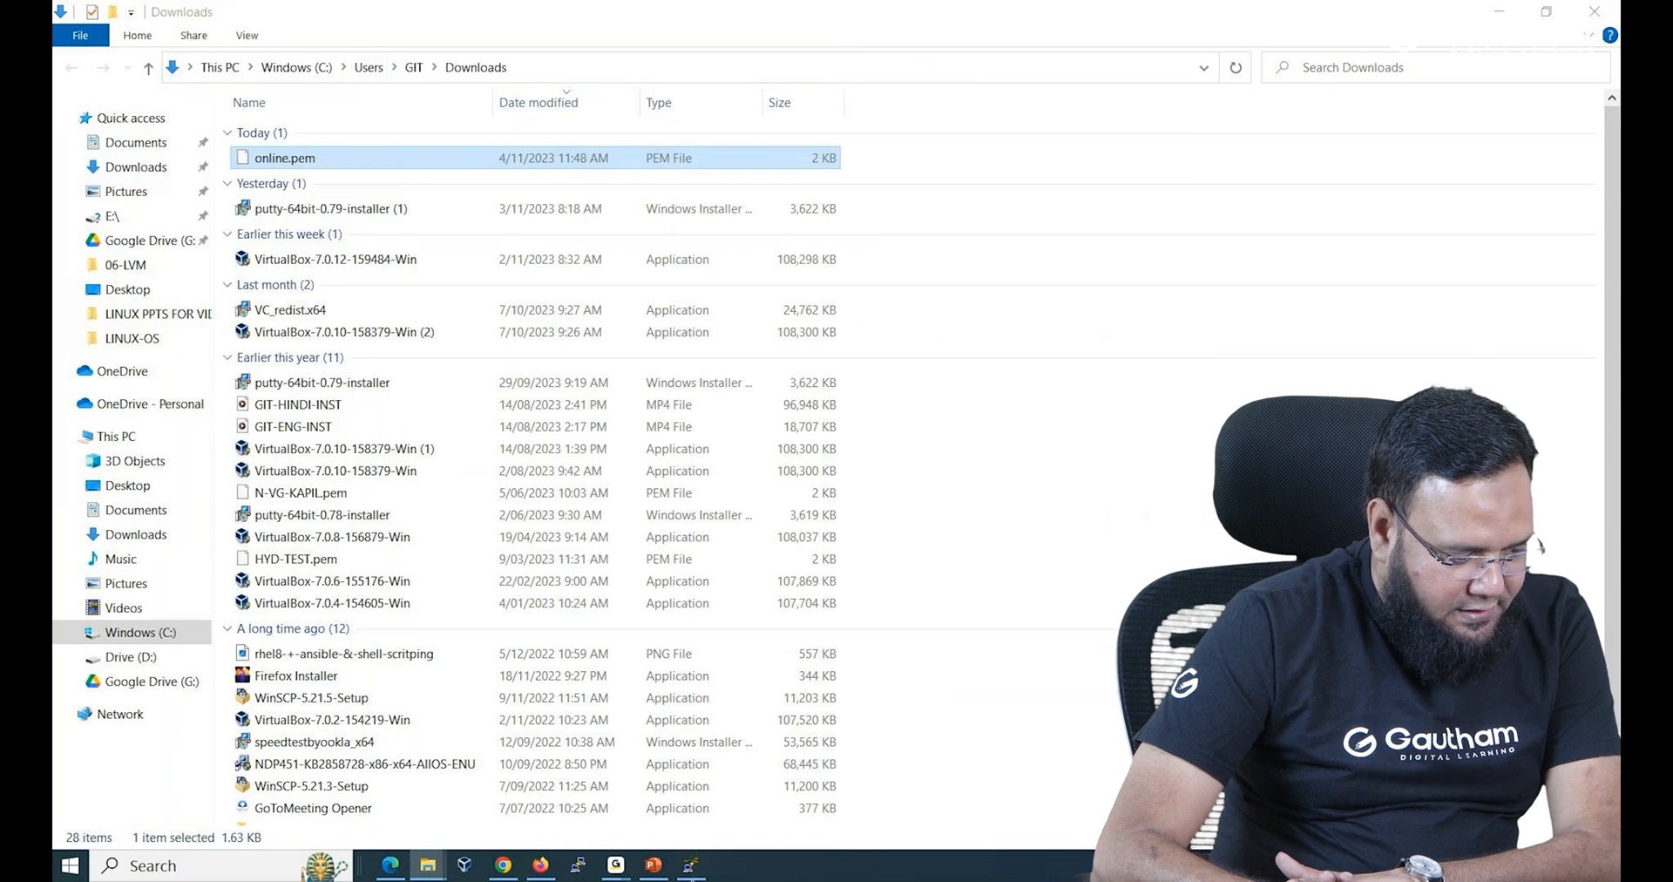
{"action": "left_click", "coordinate": [693, 865]}
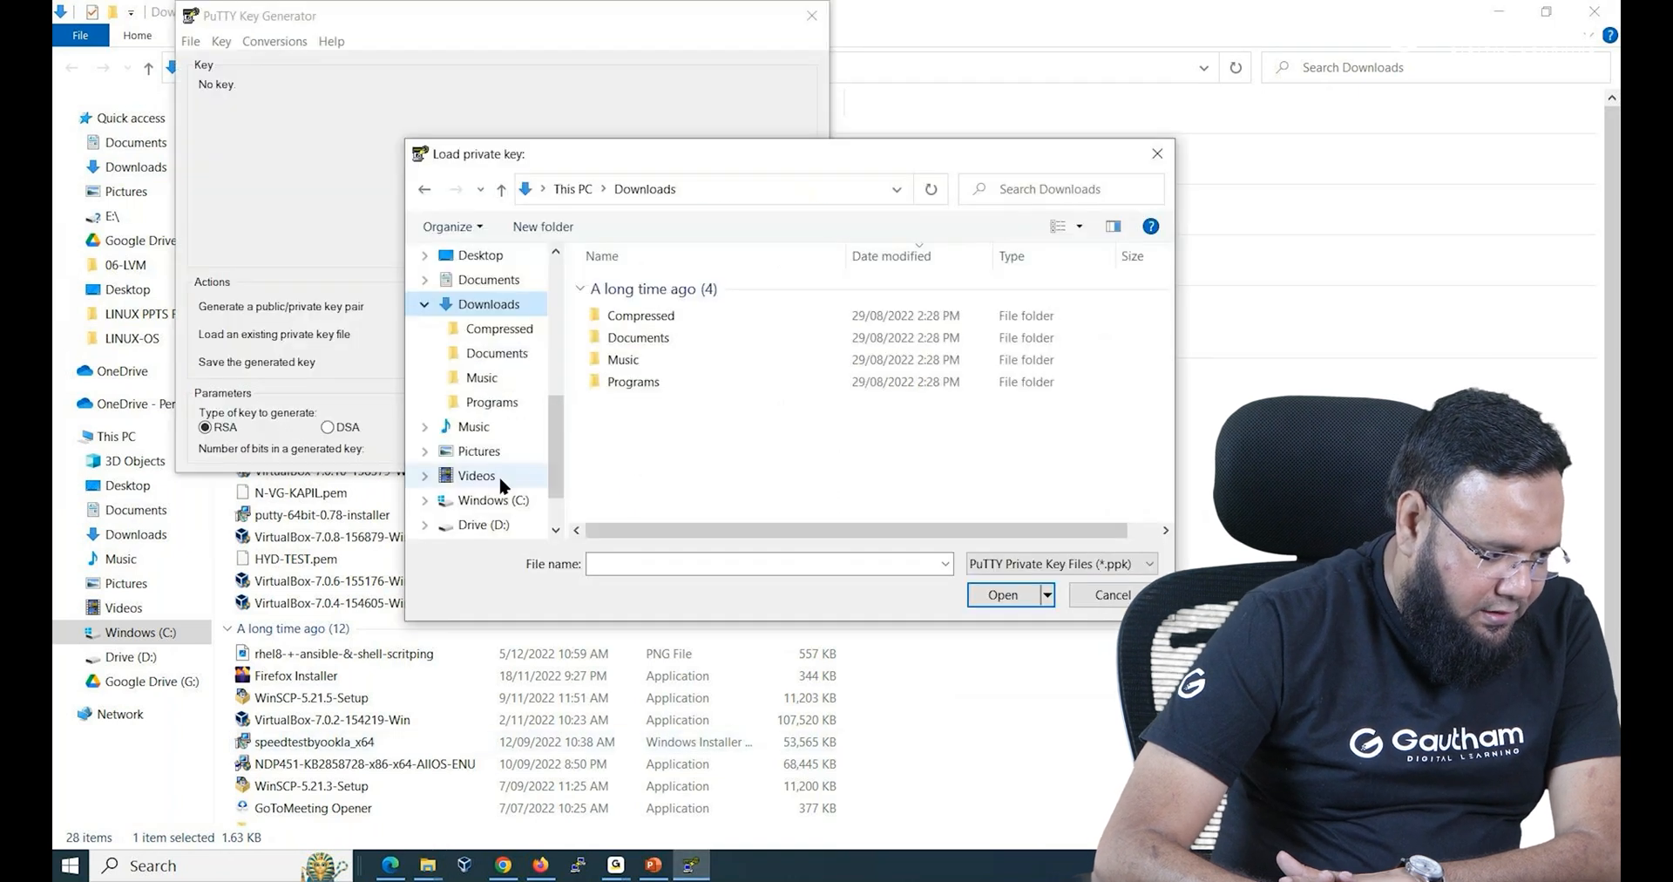
{"action": "left_click", "coordinate": [495, 501]}
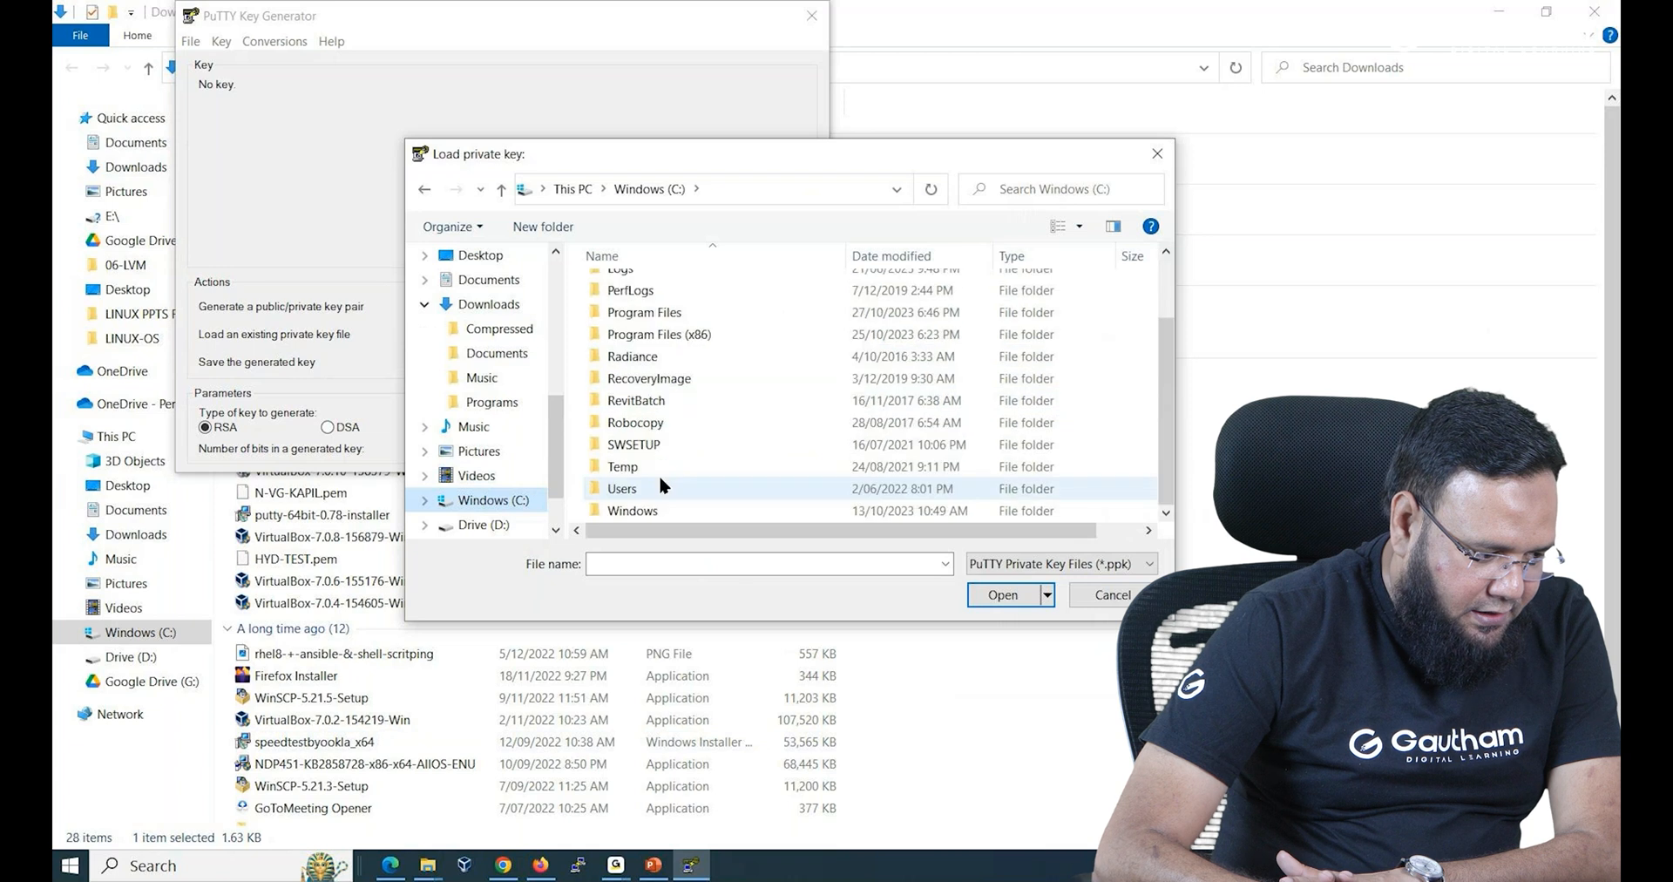
{"action": "double_click", "coordinate": [622, 488]}
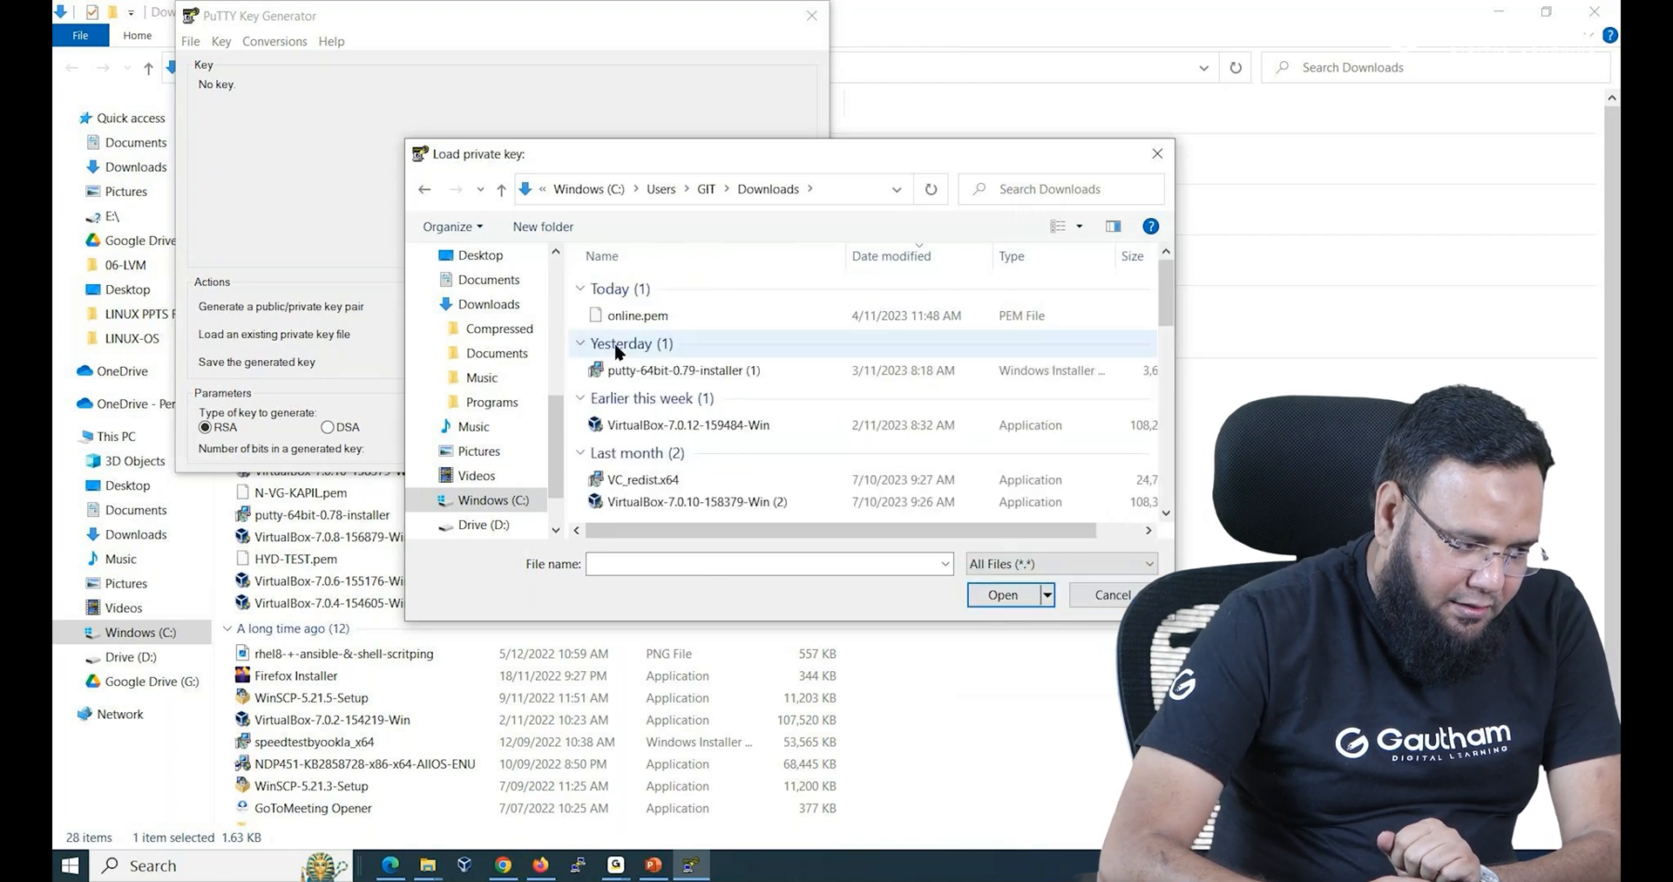
{"action": "left_click", "coordinate": [634, 315]}
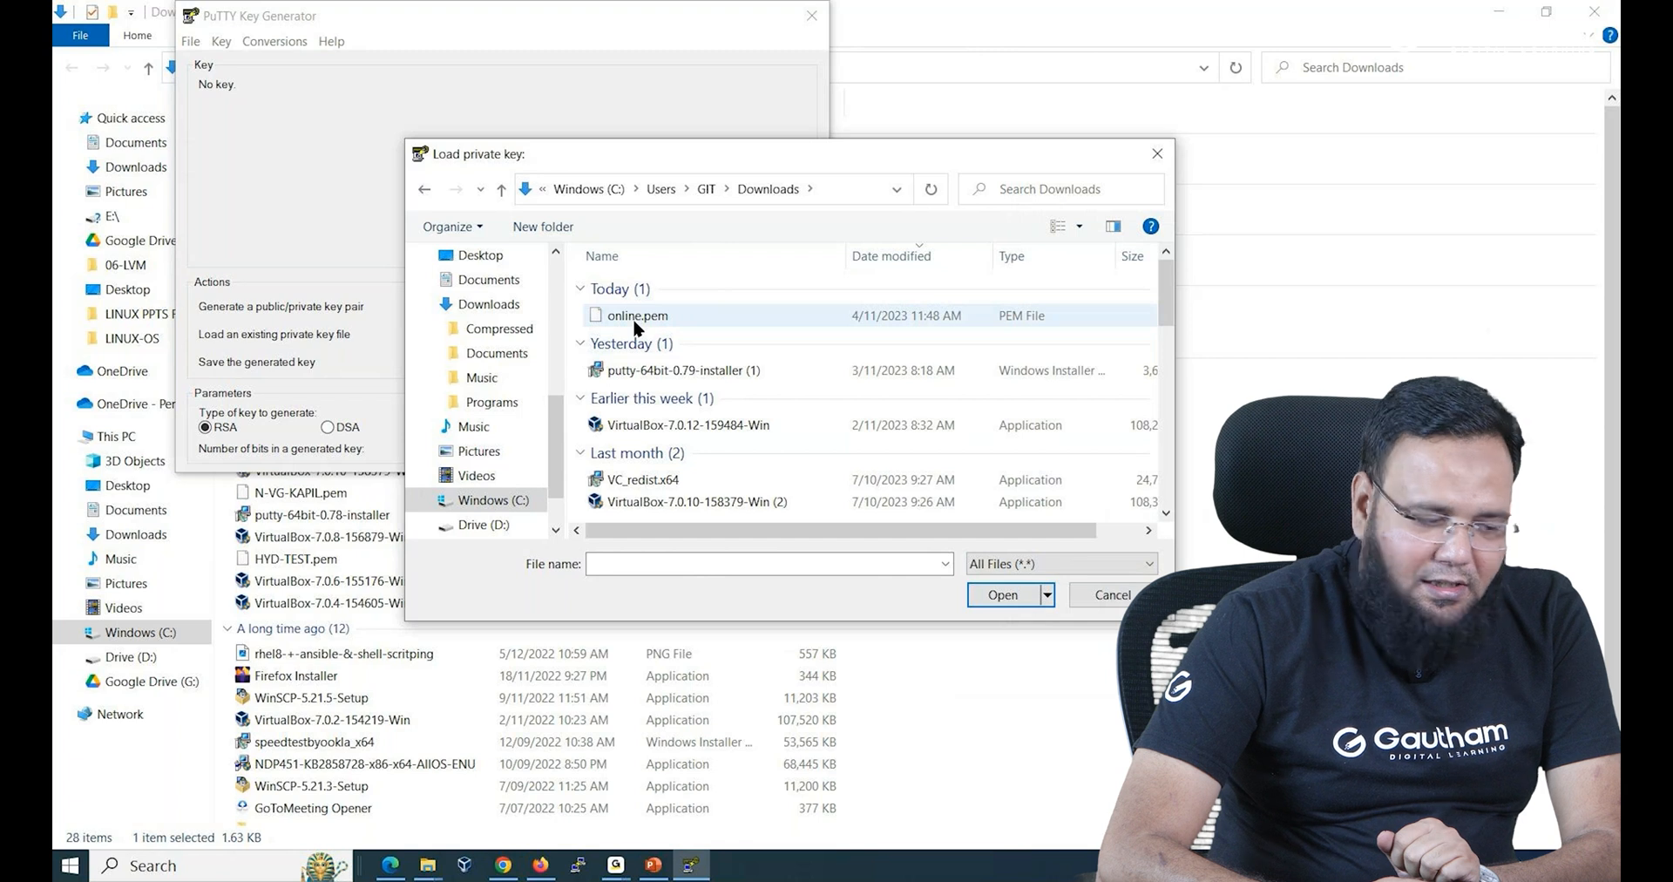
{"action": "mouse_move", "coordinate": [636, 315]}
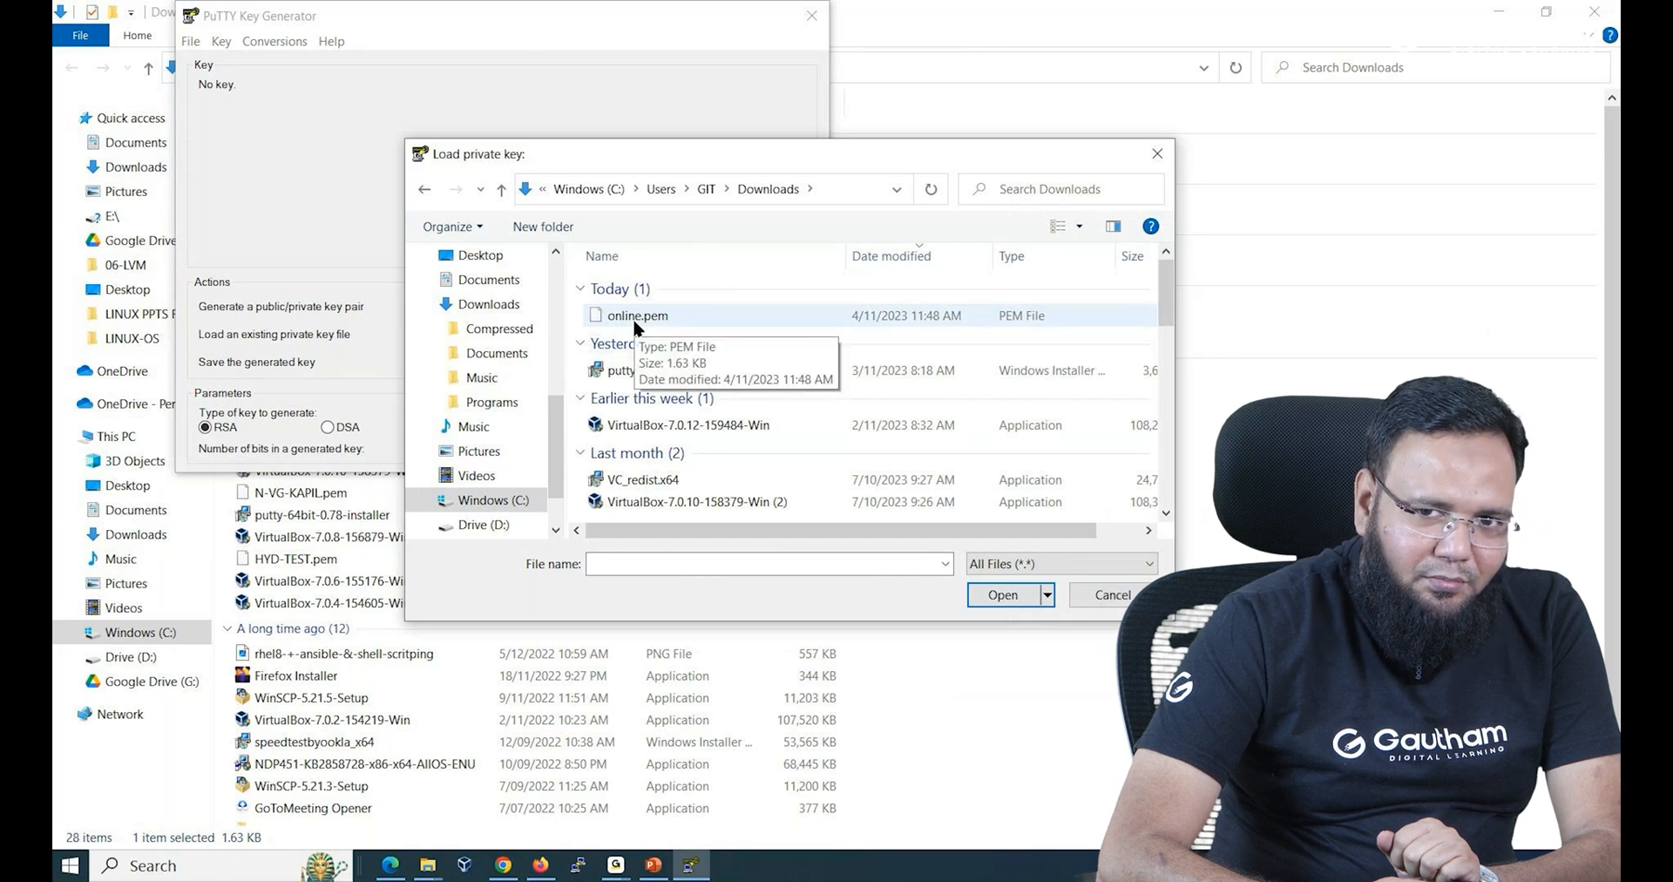
{"action": "left_click", "coordinate": [639, 315]}
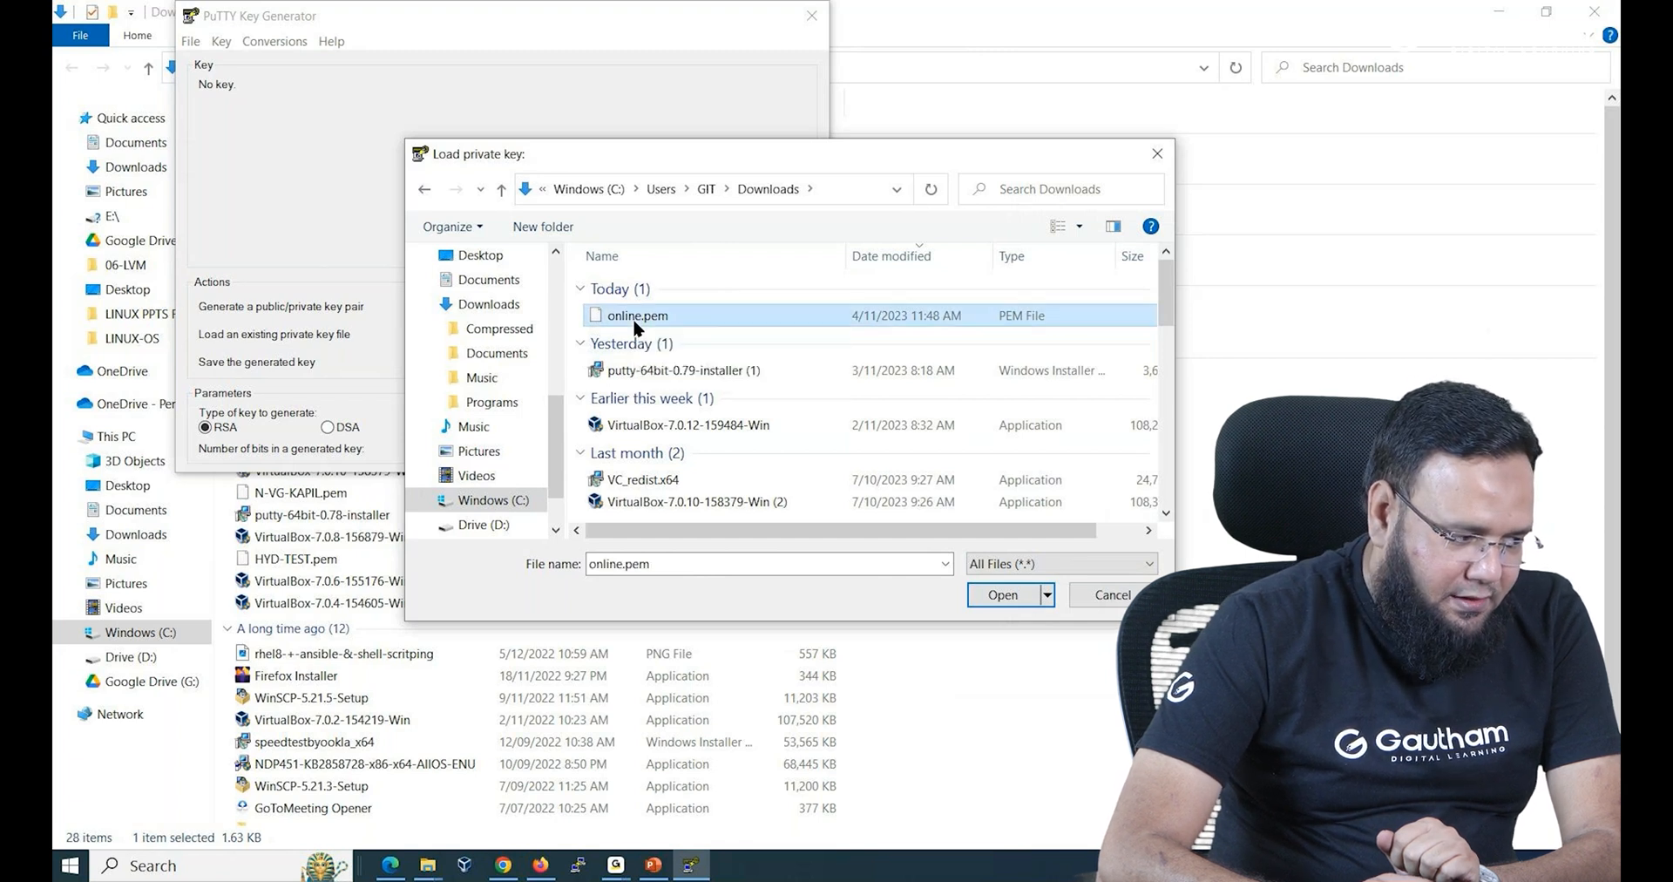
Load online.pem and save it as private key ONLINE, accepting no passphrase.
{"action": "left_click", "coordinate": [1003, 594]}
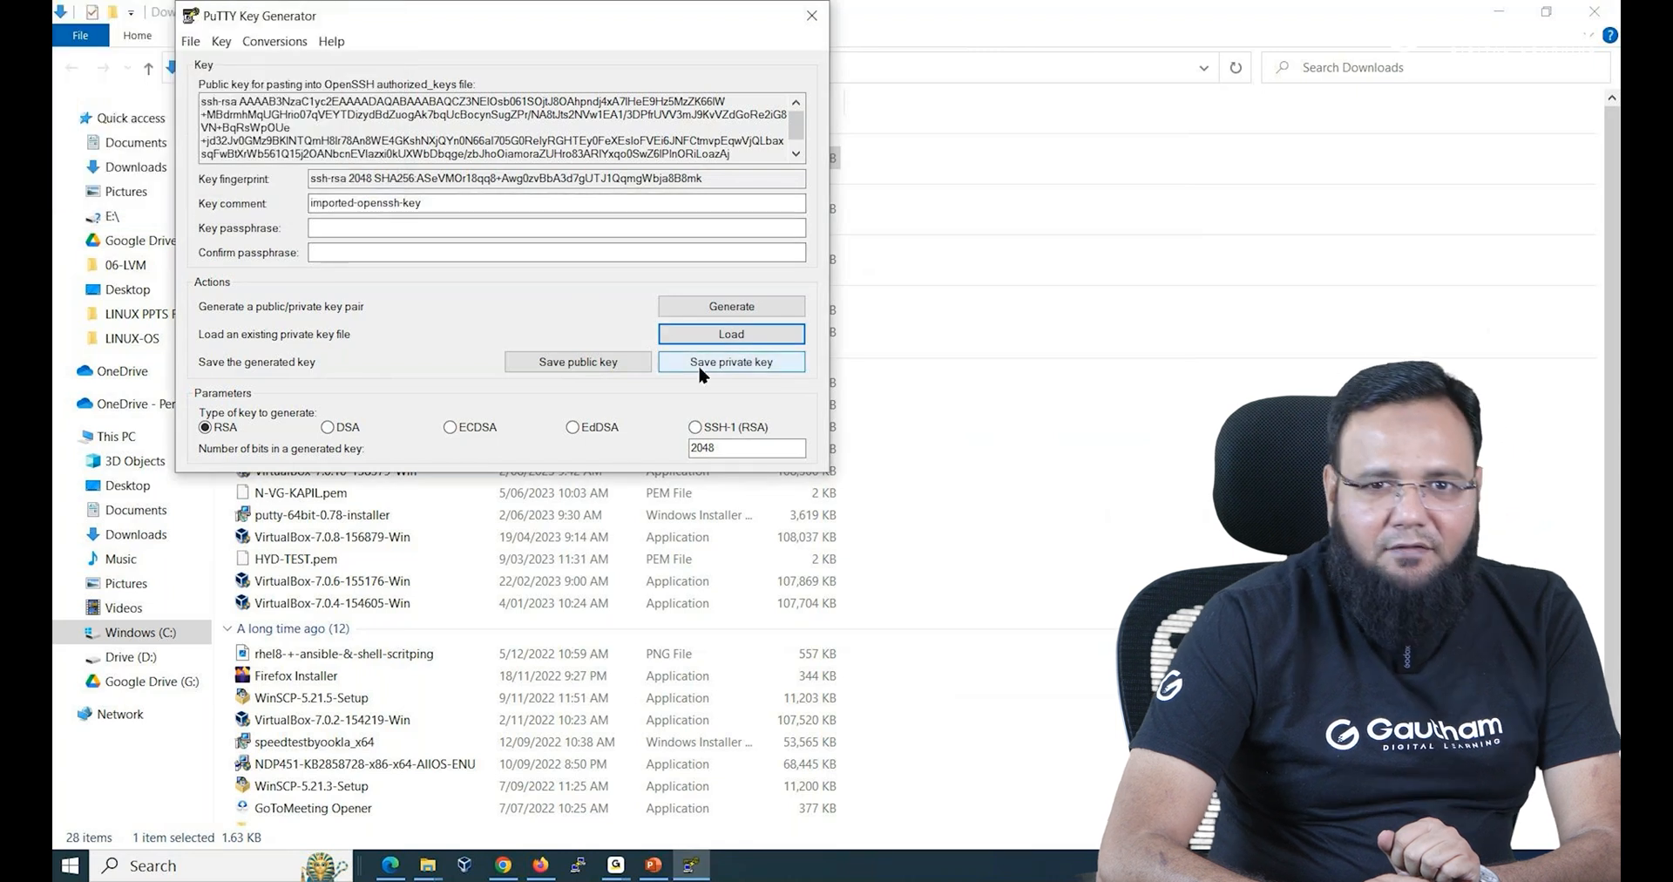
{"action": "left_click", "coordinate": [731, 362]}
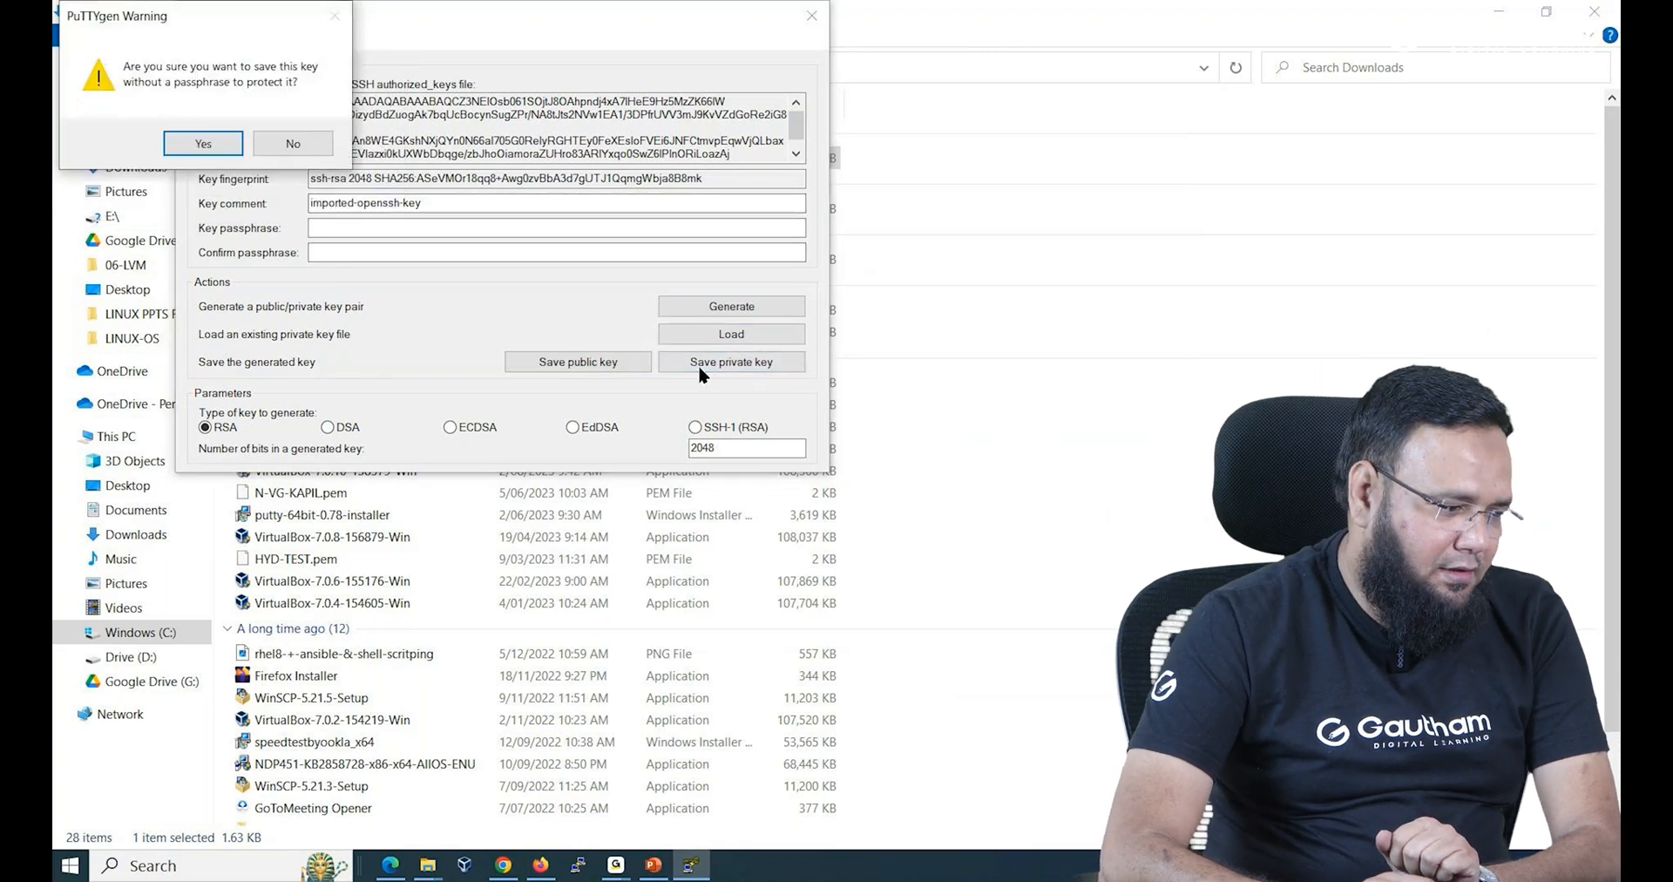
{"action": "left_click", "coordinate": [202, 143]}
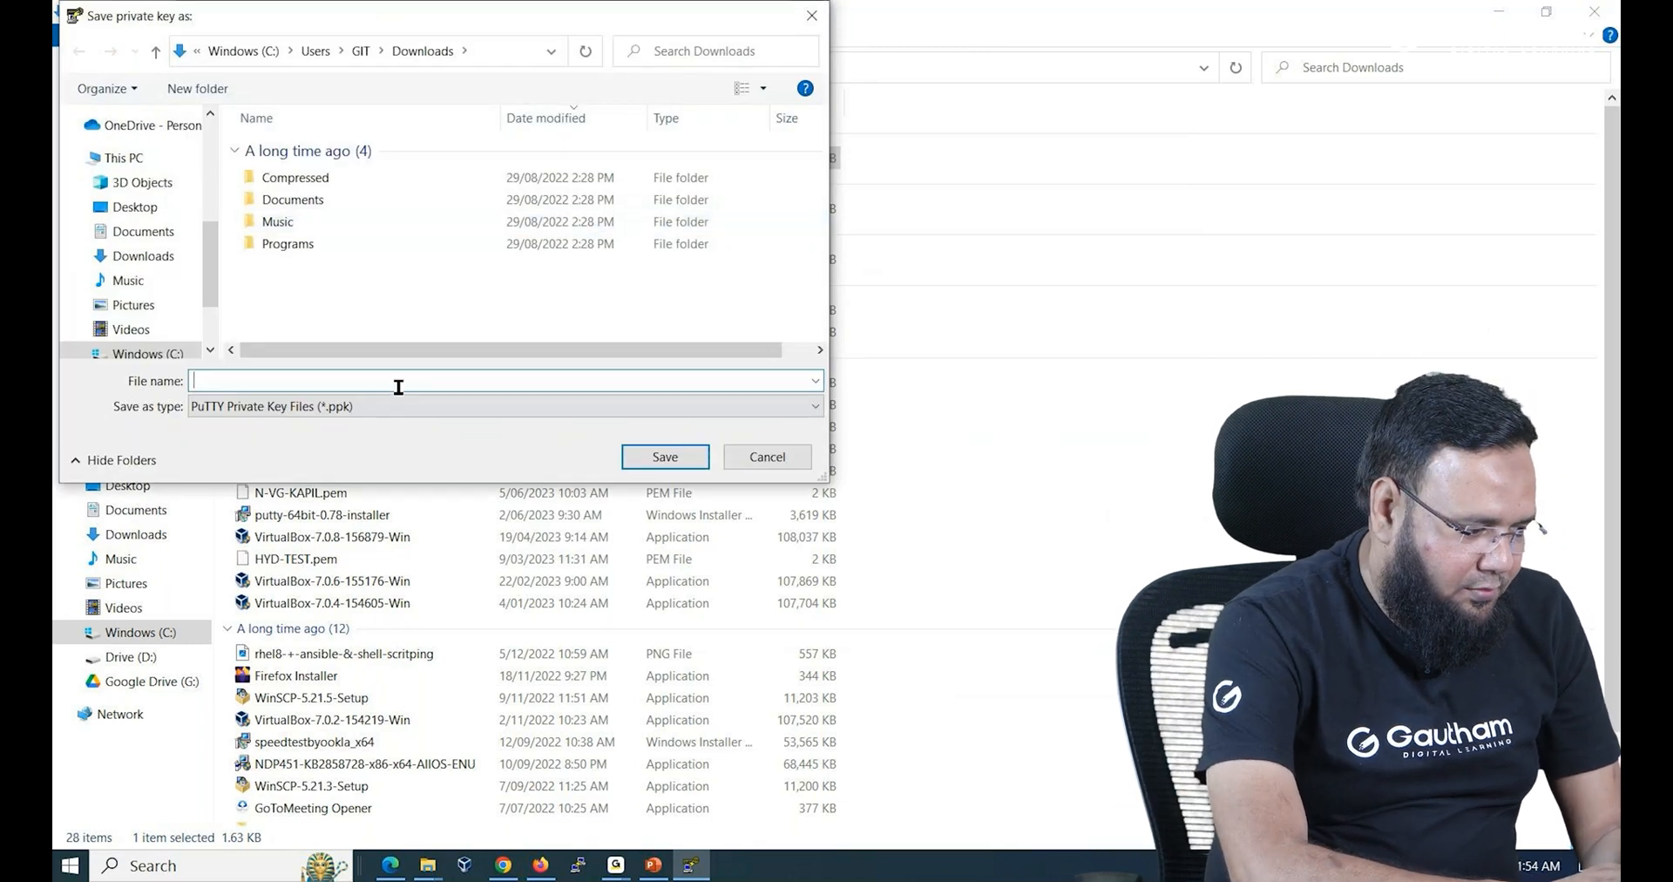
{"action": "type", "text": "ONLINE"}
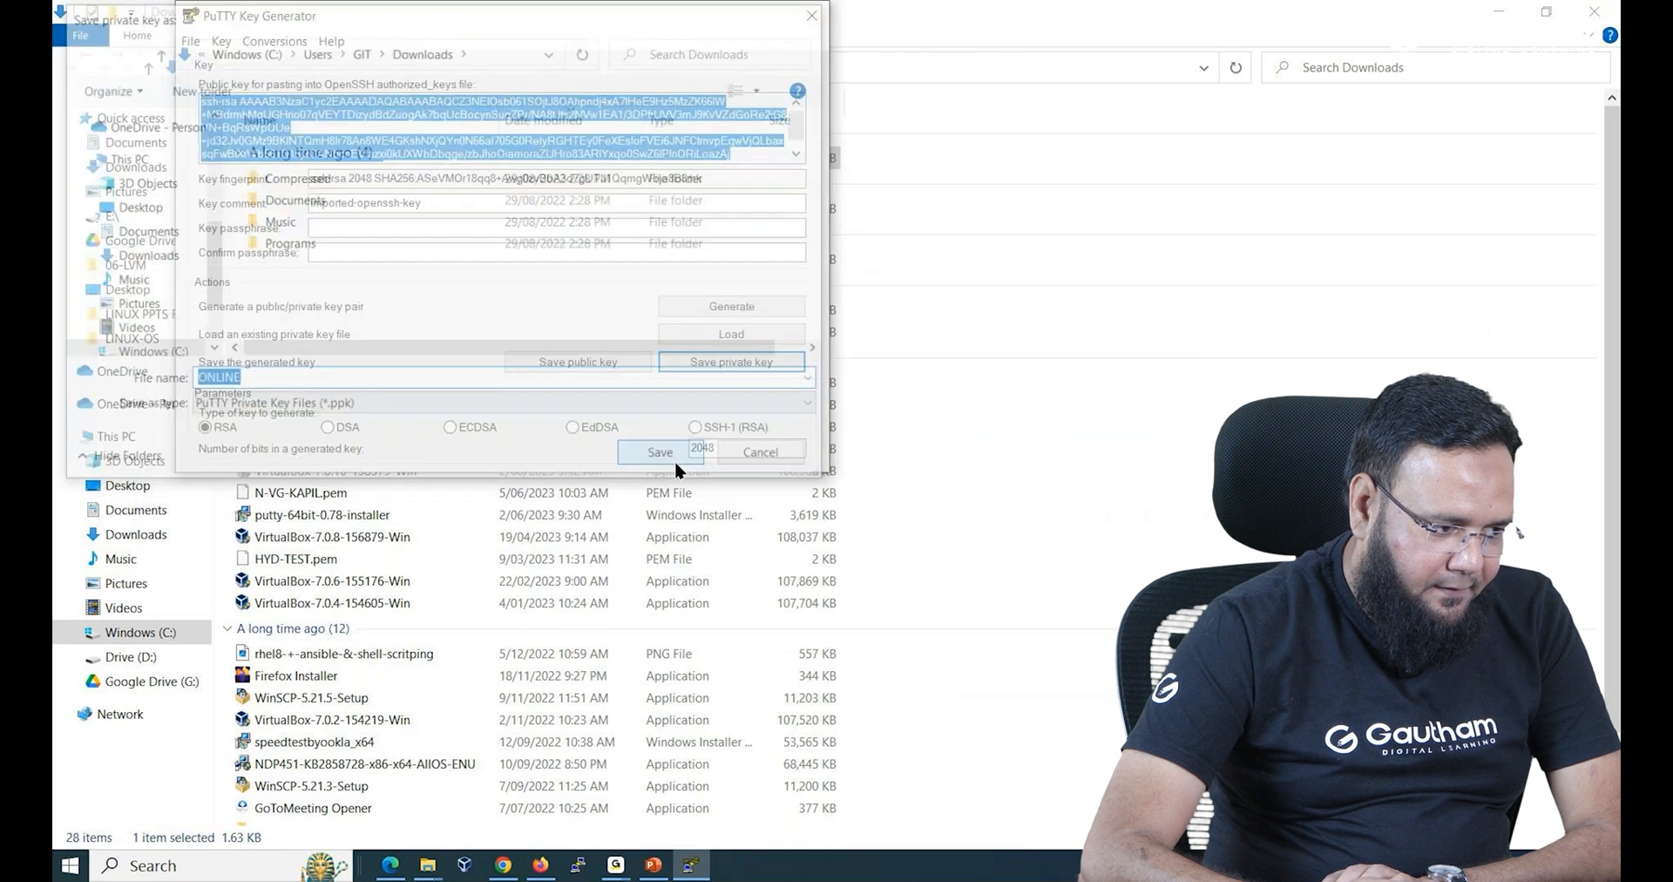
{"action": "left_click", "coordinate": [660, 453]}
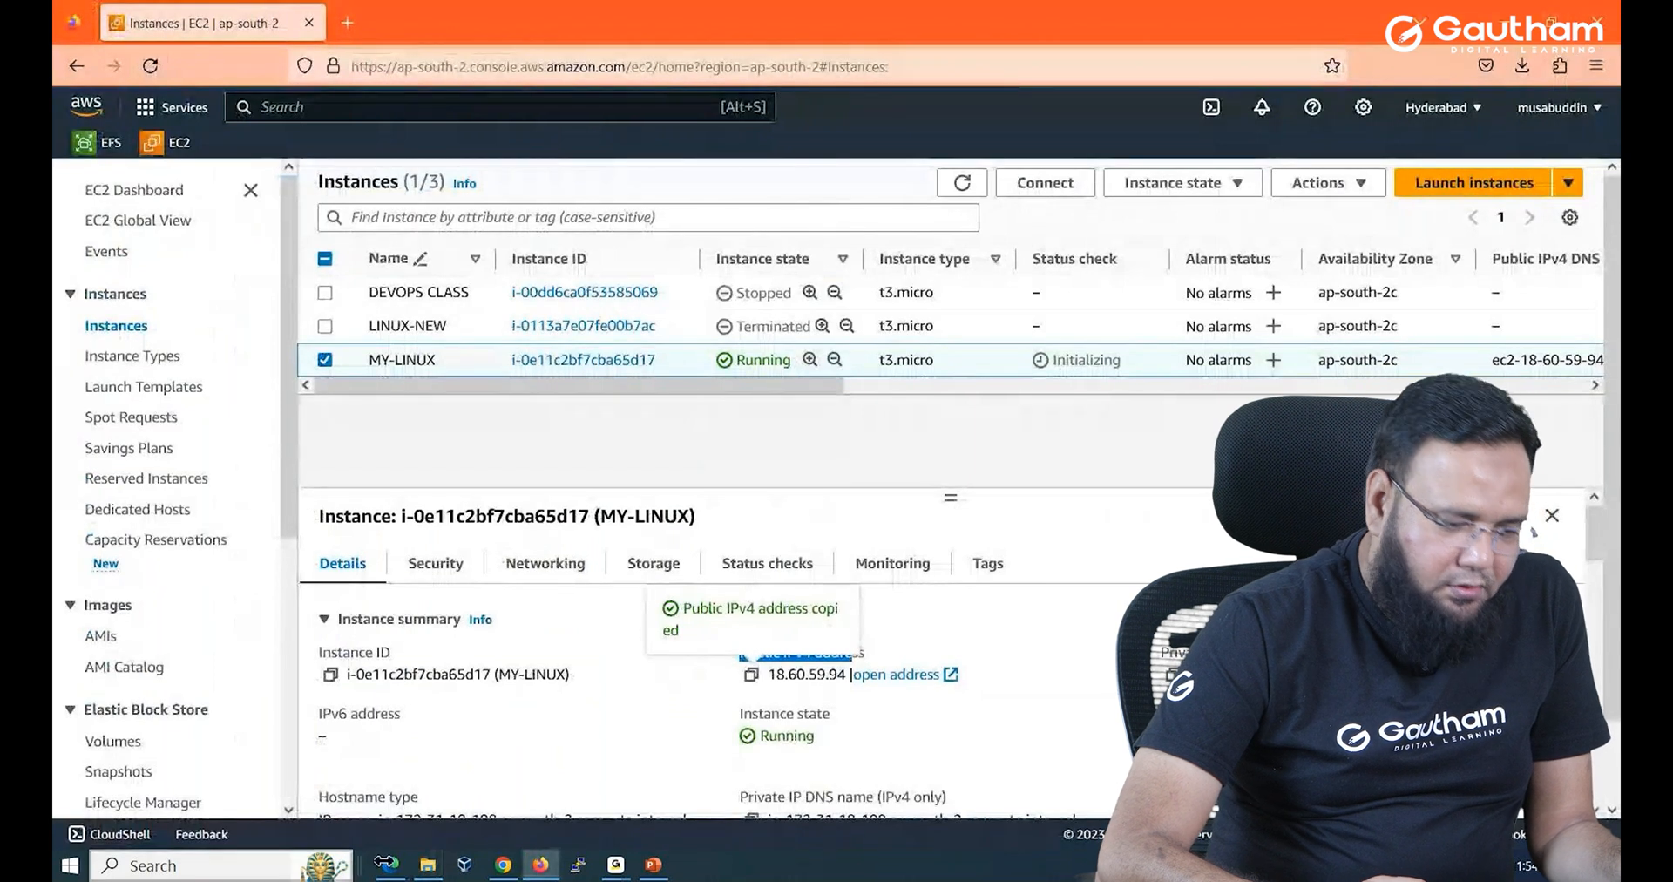
Enter host 18.60.59.94 and browse SSH Auth Credentials for ONLINE.ppk in Downloads.
{"action": "left_click", "coordinate": [578, 863]}
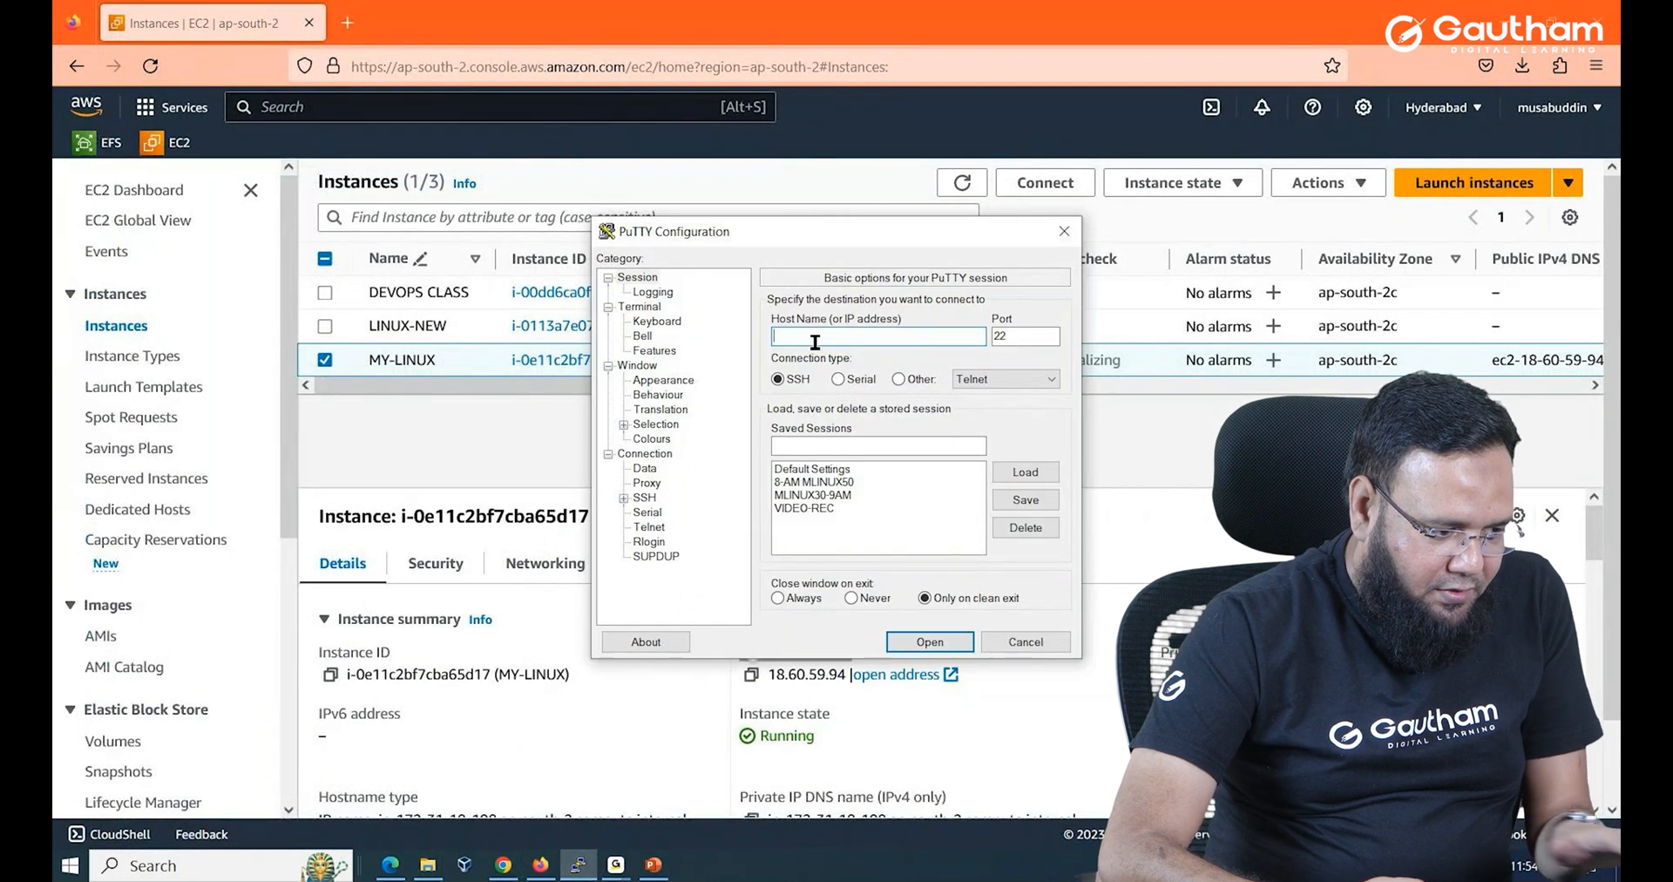
{"action": "type", "text": "18.60.59.94"}
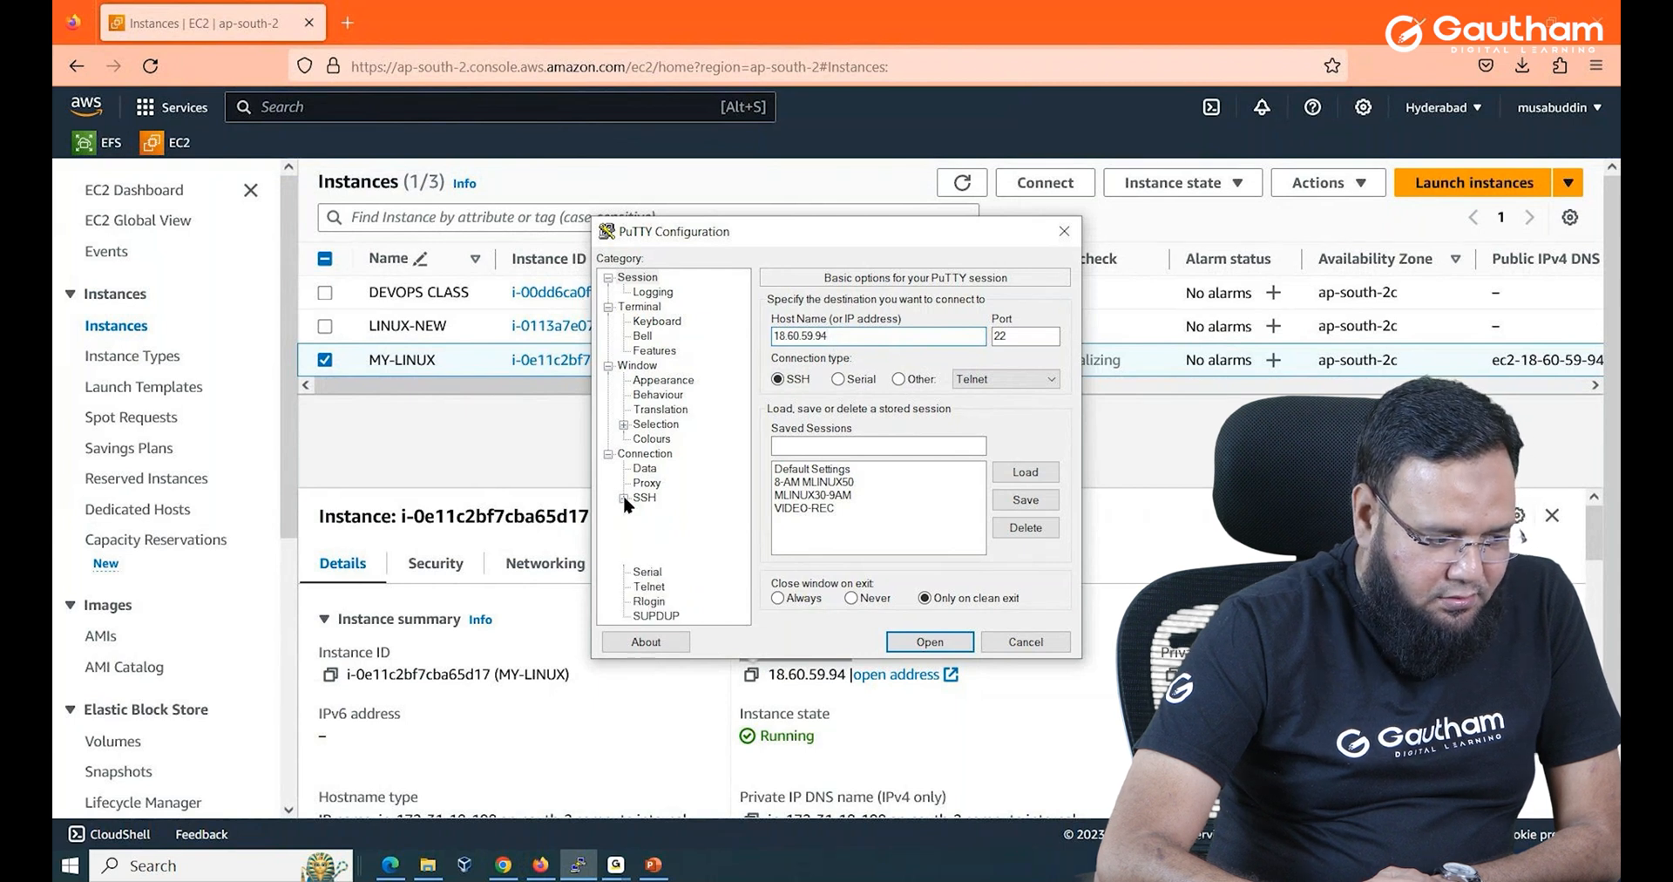
{"action": "left_click", "coordinate": [611, 497]}
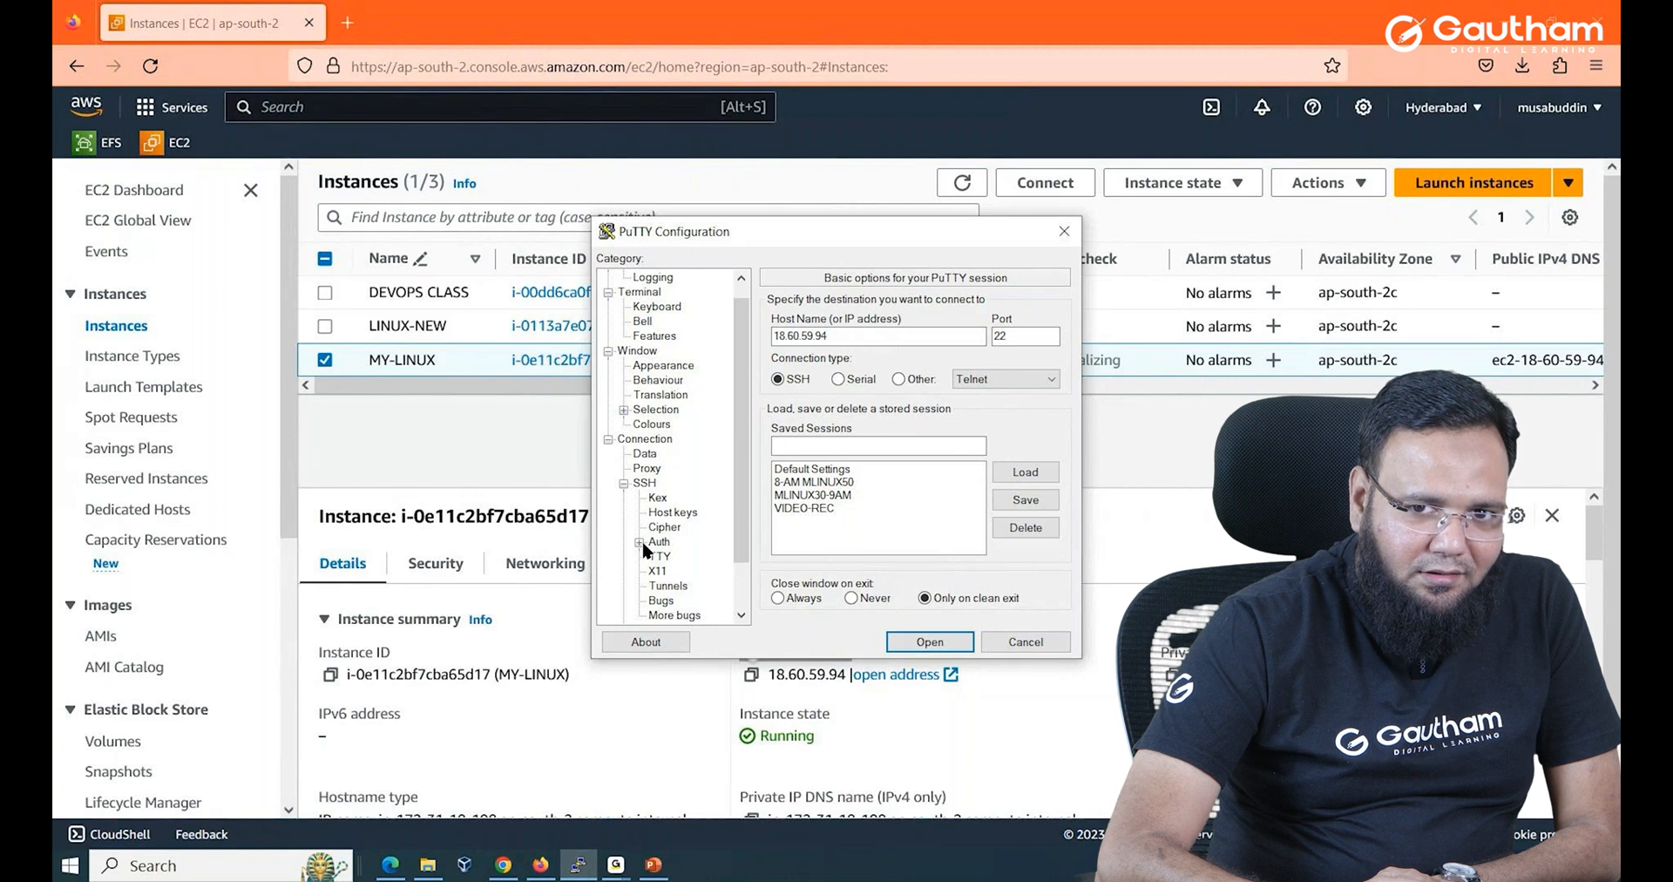
{"action": "left_click", "coordinate": [638, 541]}
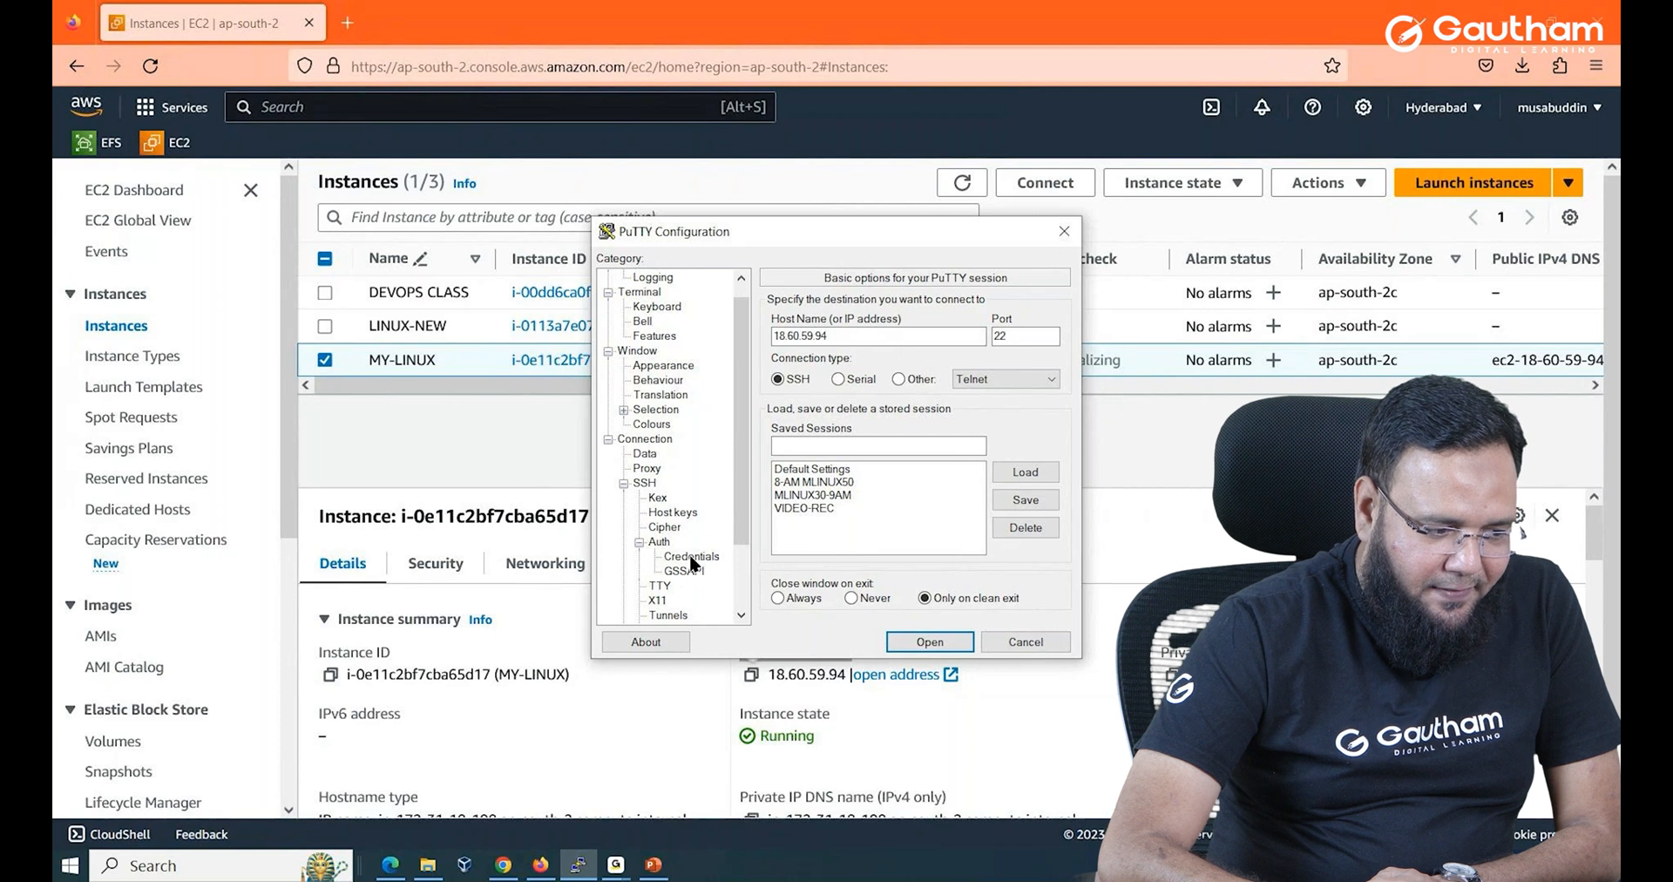
{"action": "left_click", "coordinate": [691, 556]}
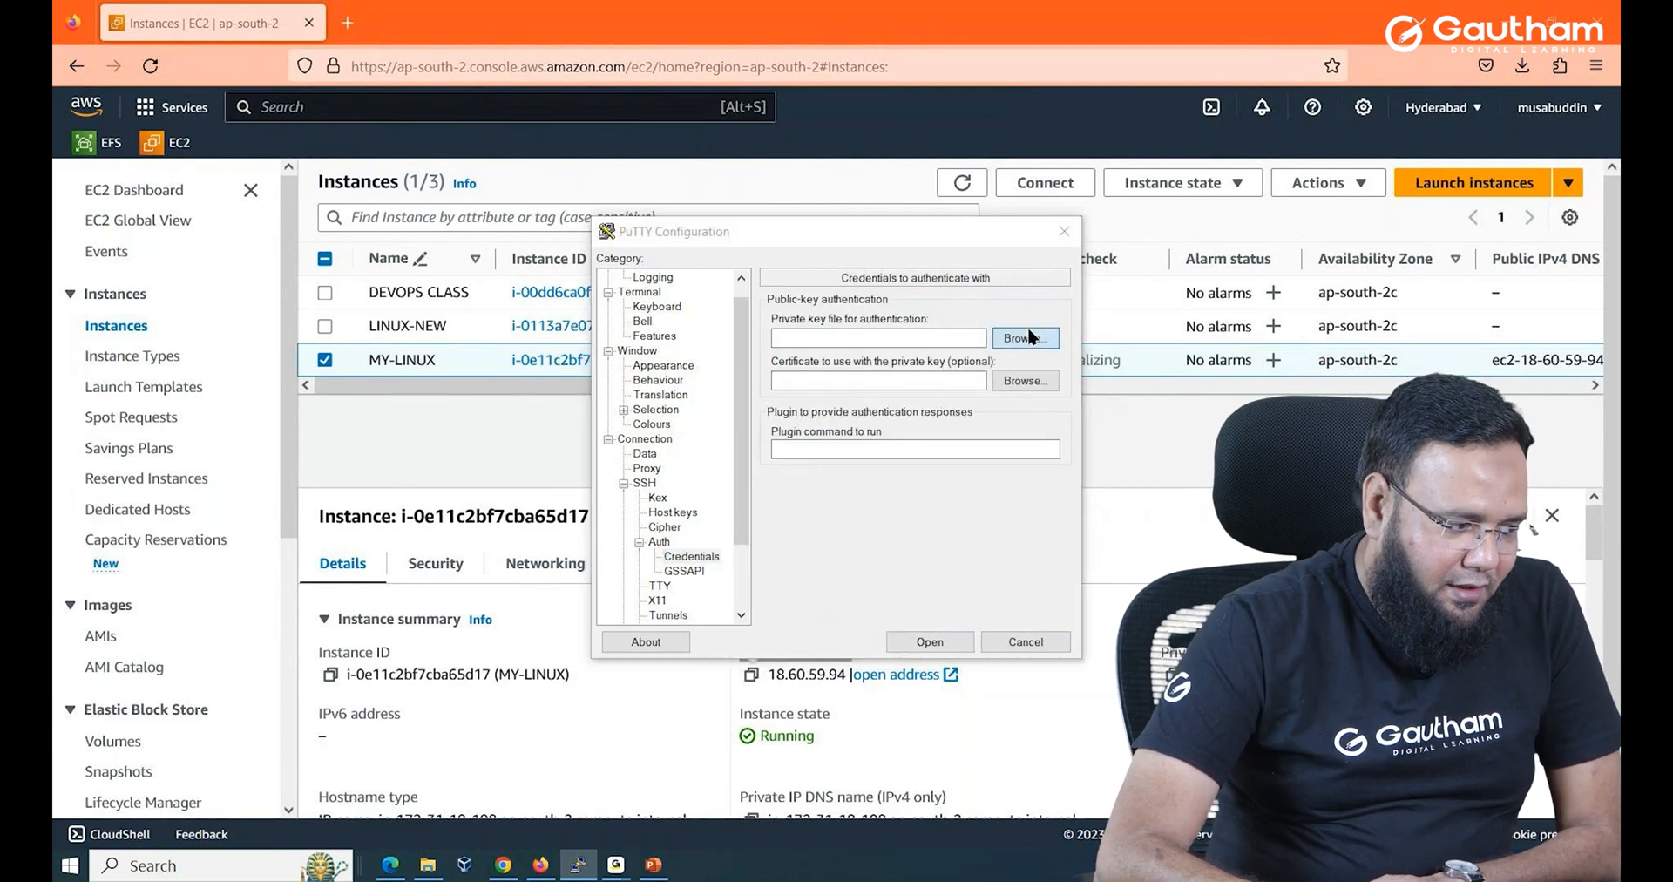
{"action": "left_click", "coordinate": [1025, 338]}
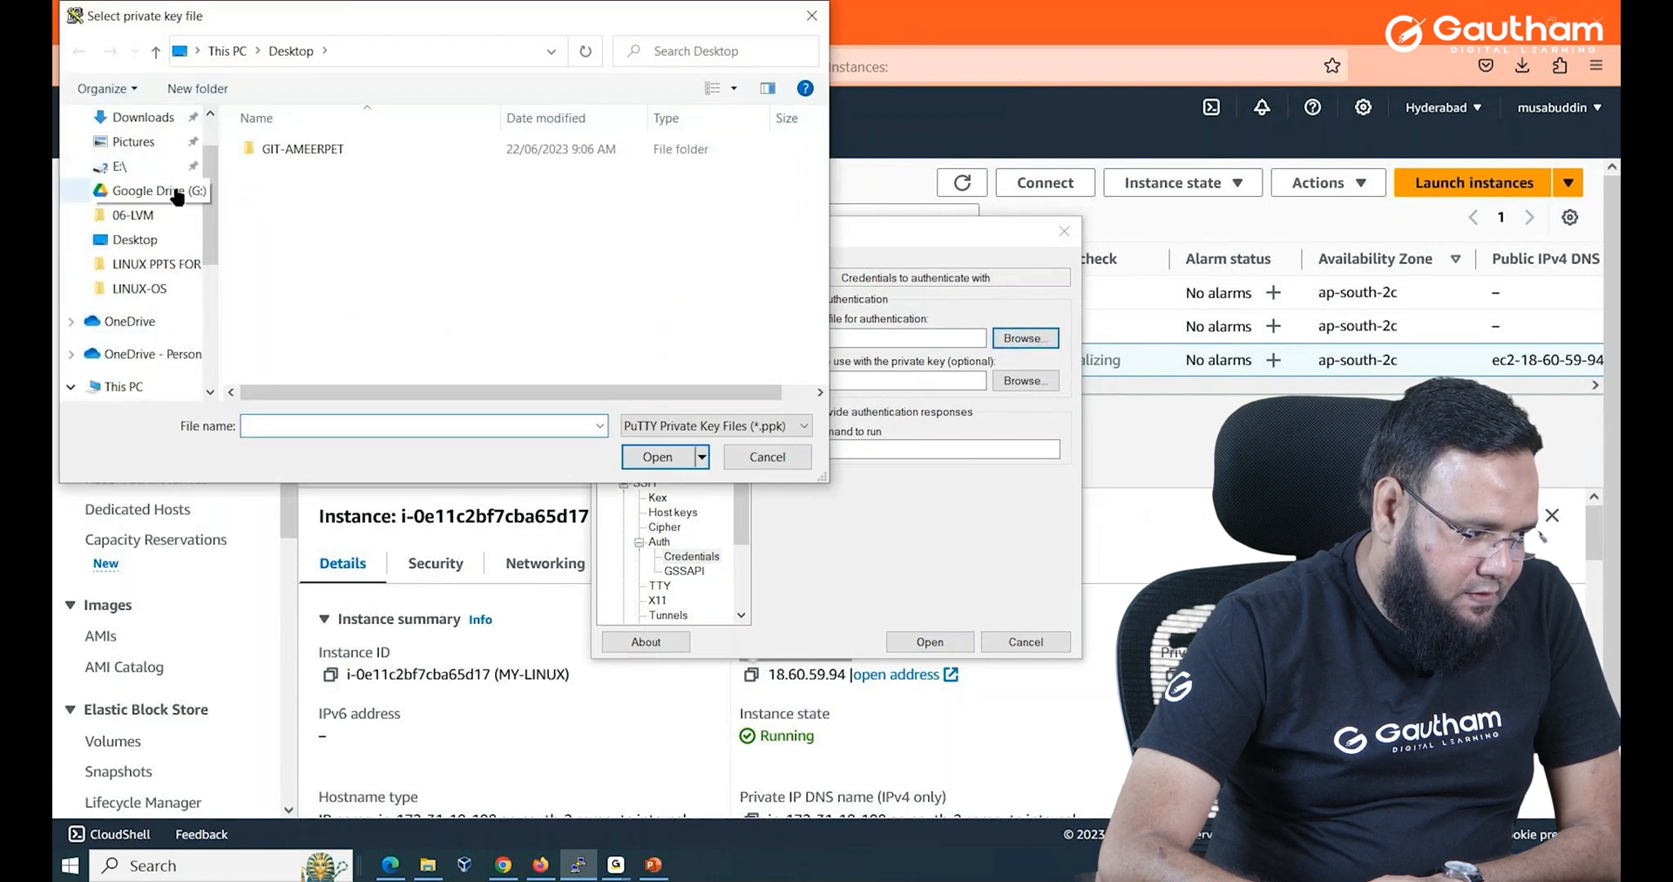
{"action": "left_click", "coordinate": [142, 117]}
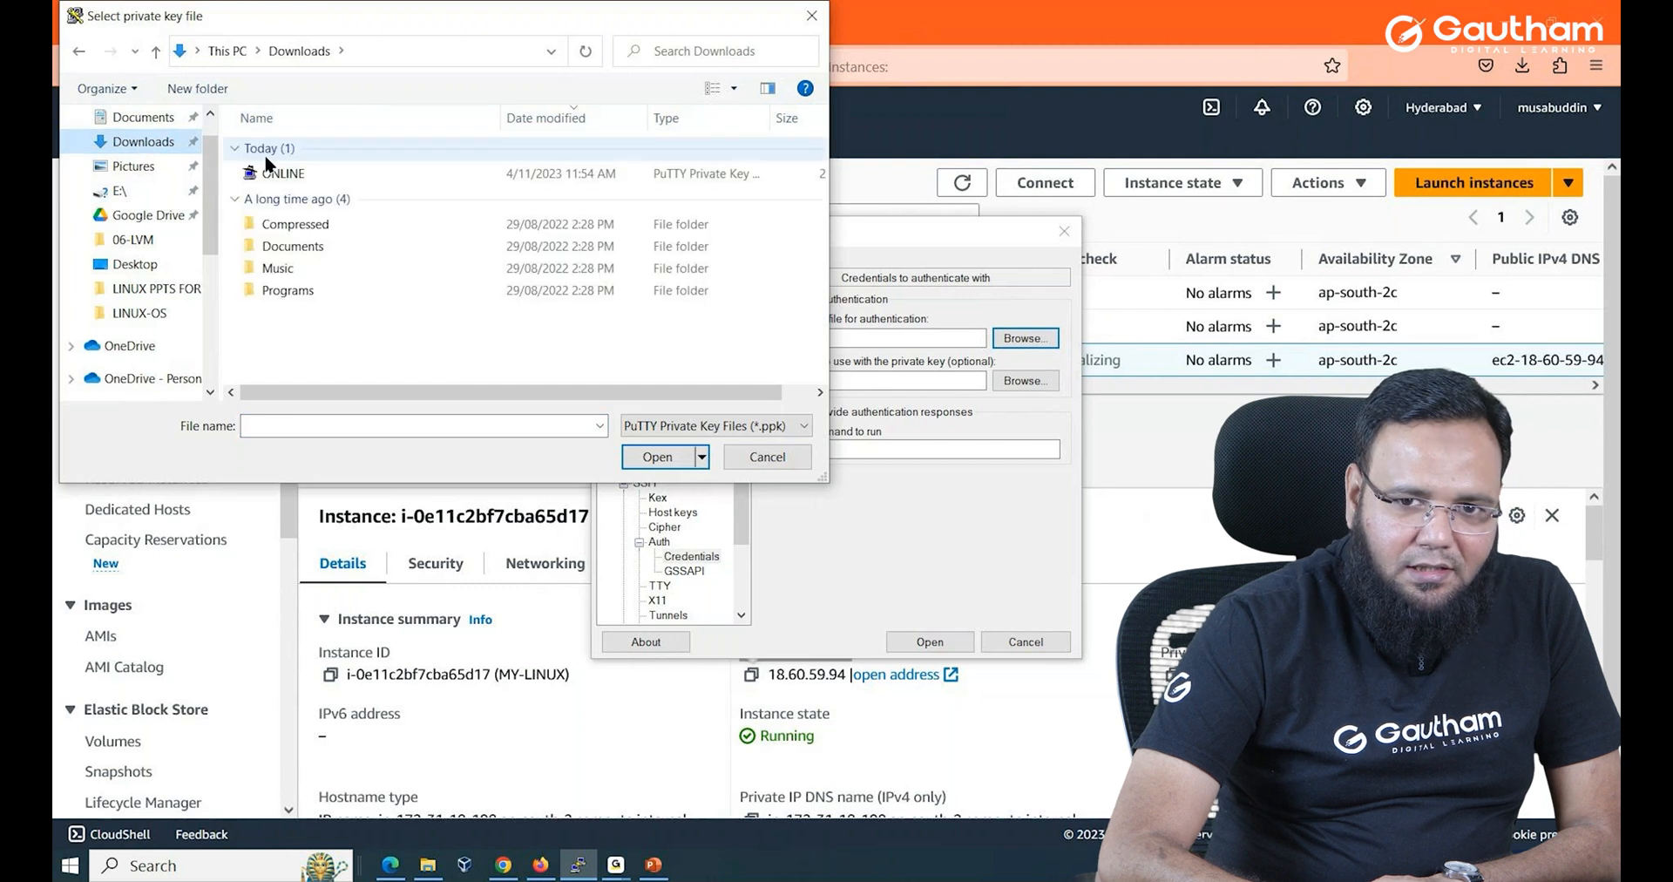
{"action": "mouse_move", "coordinate": [288, 183]}
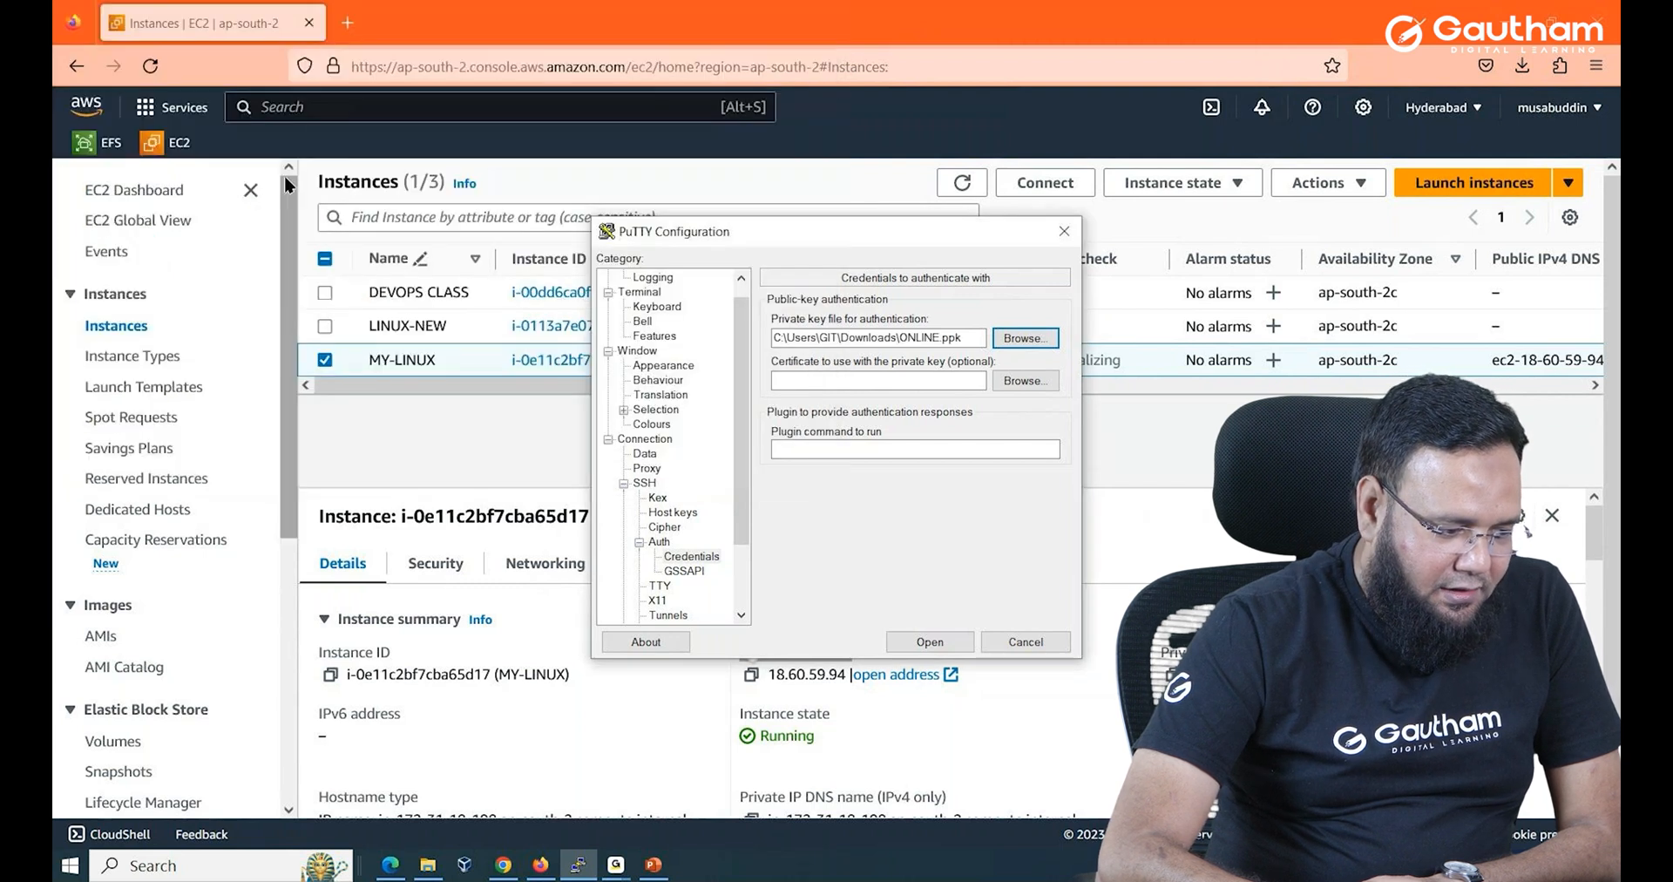
{"action": "mouse_move", "coordinate": [626, 415]}
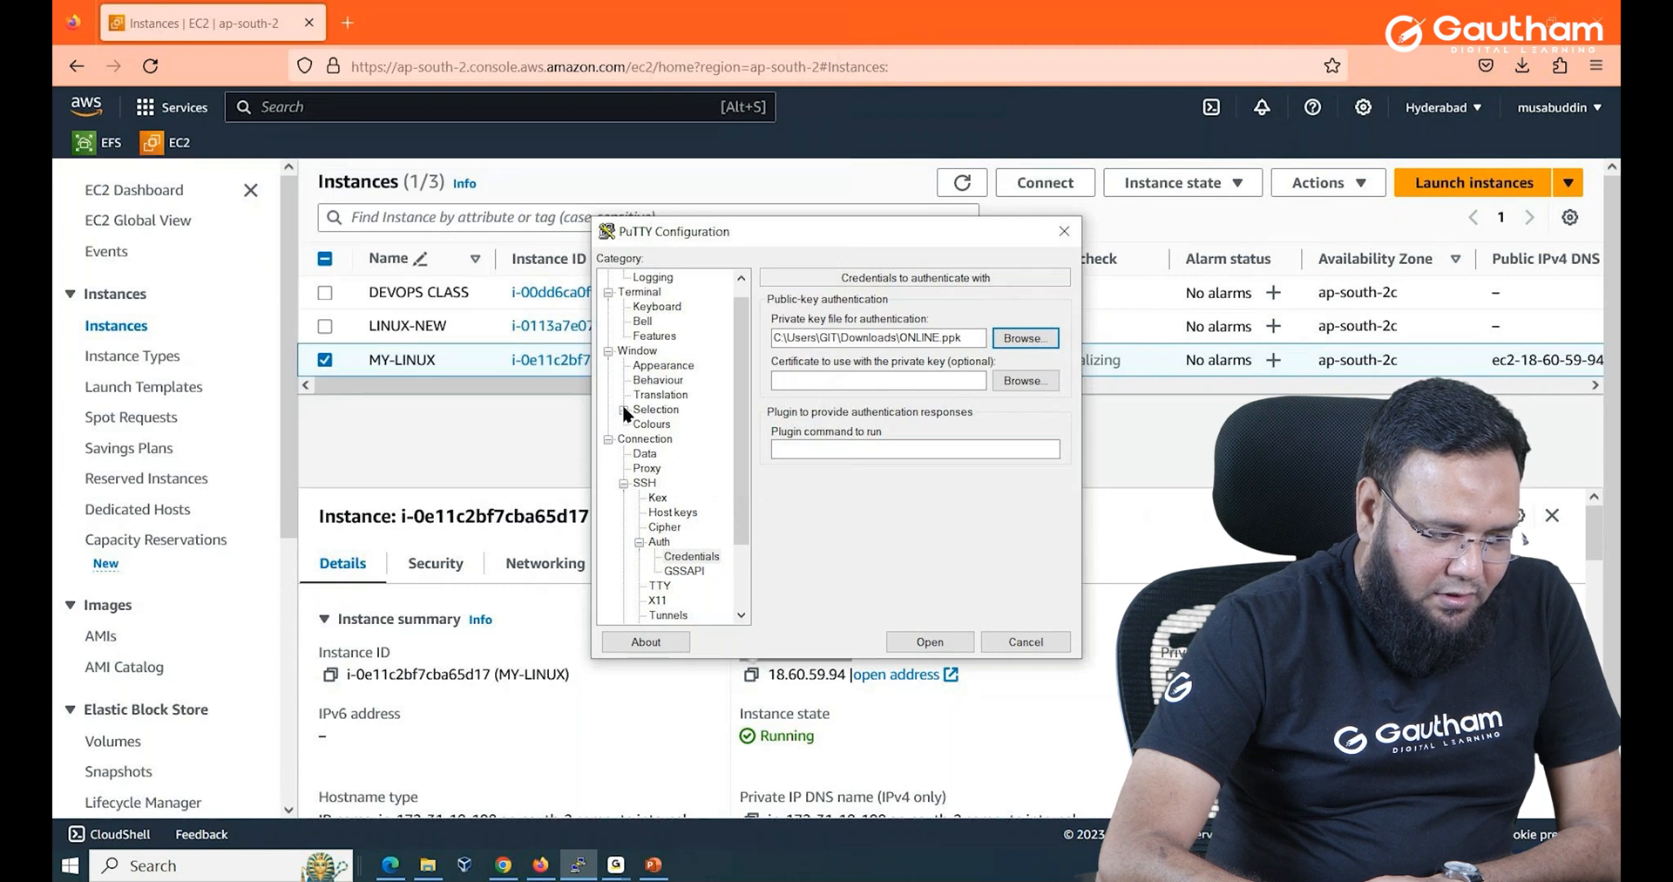
Under Window > Appearance, change the terminal font to Courier New bold 18-point.
{"action": "left_click", "coordinate": [651, 423]}
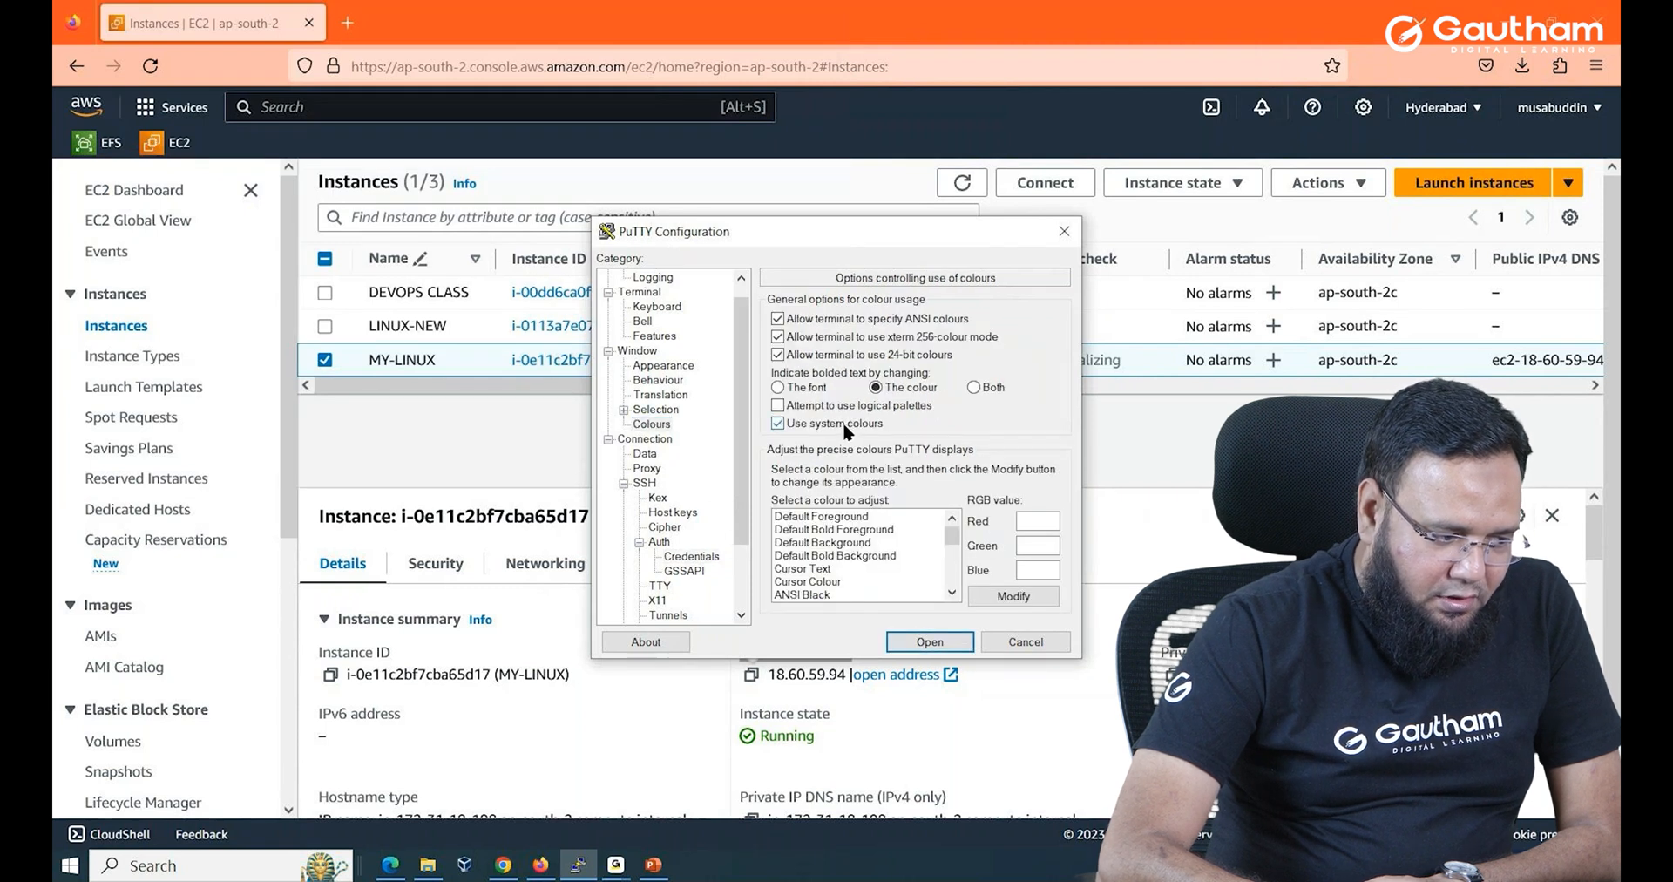
{"action": "left_click", "coordinate": [662, 365]}
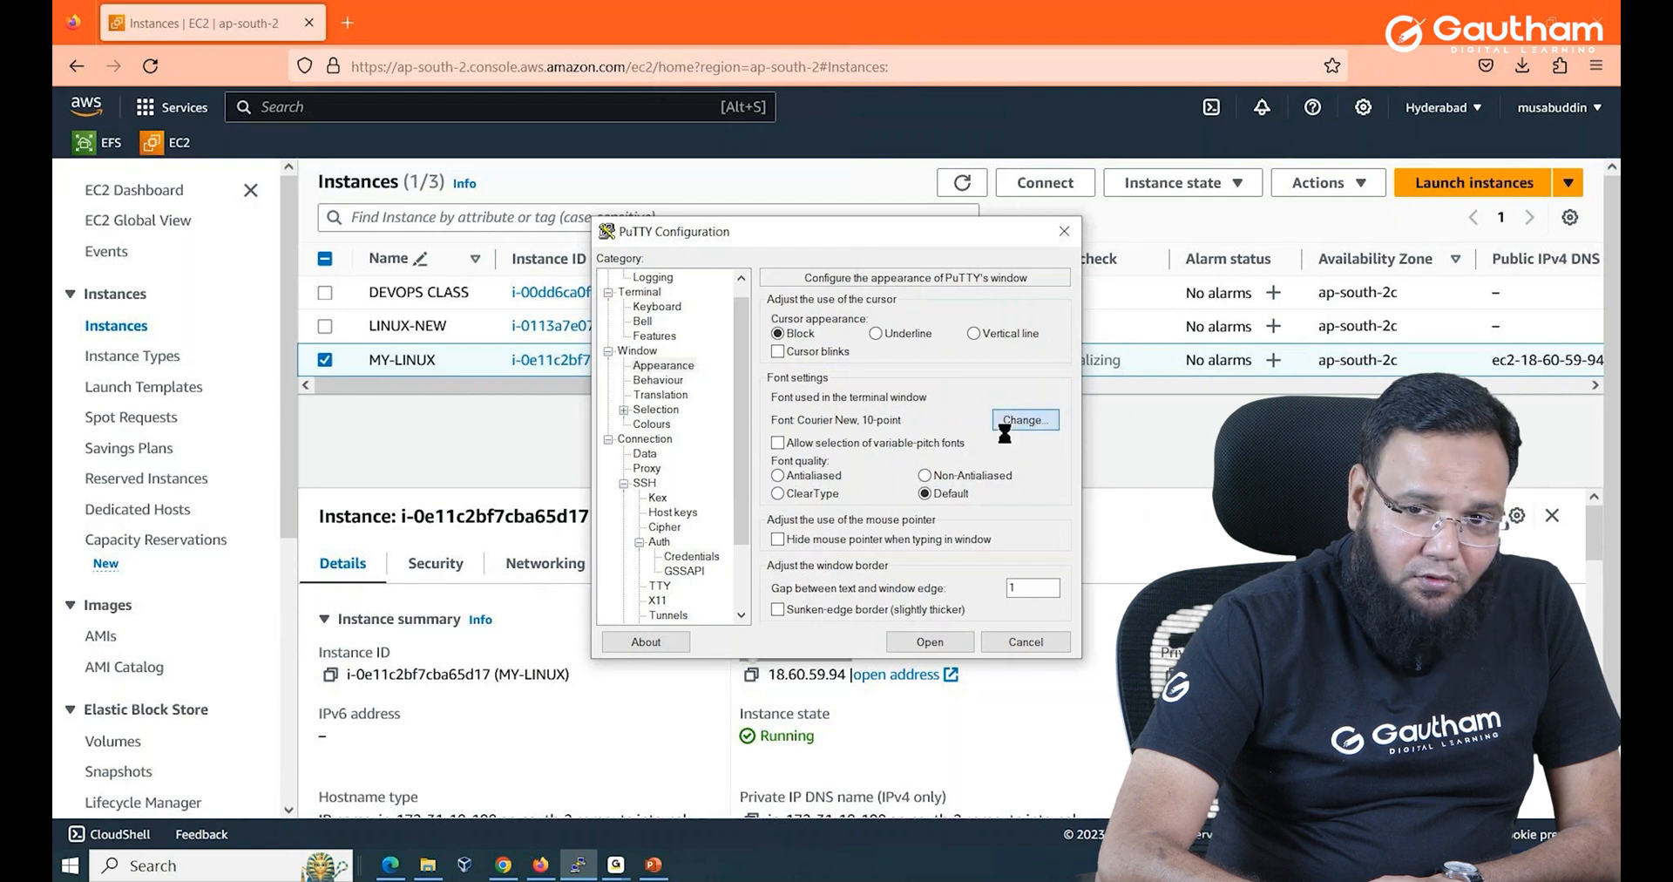
{"action": "left_click", "coordinate": [1025, 420]}
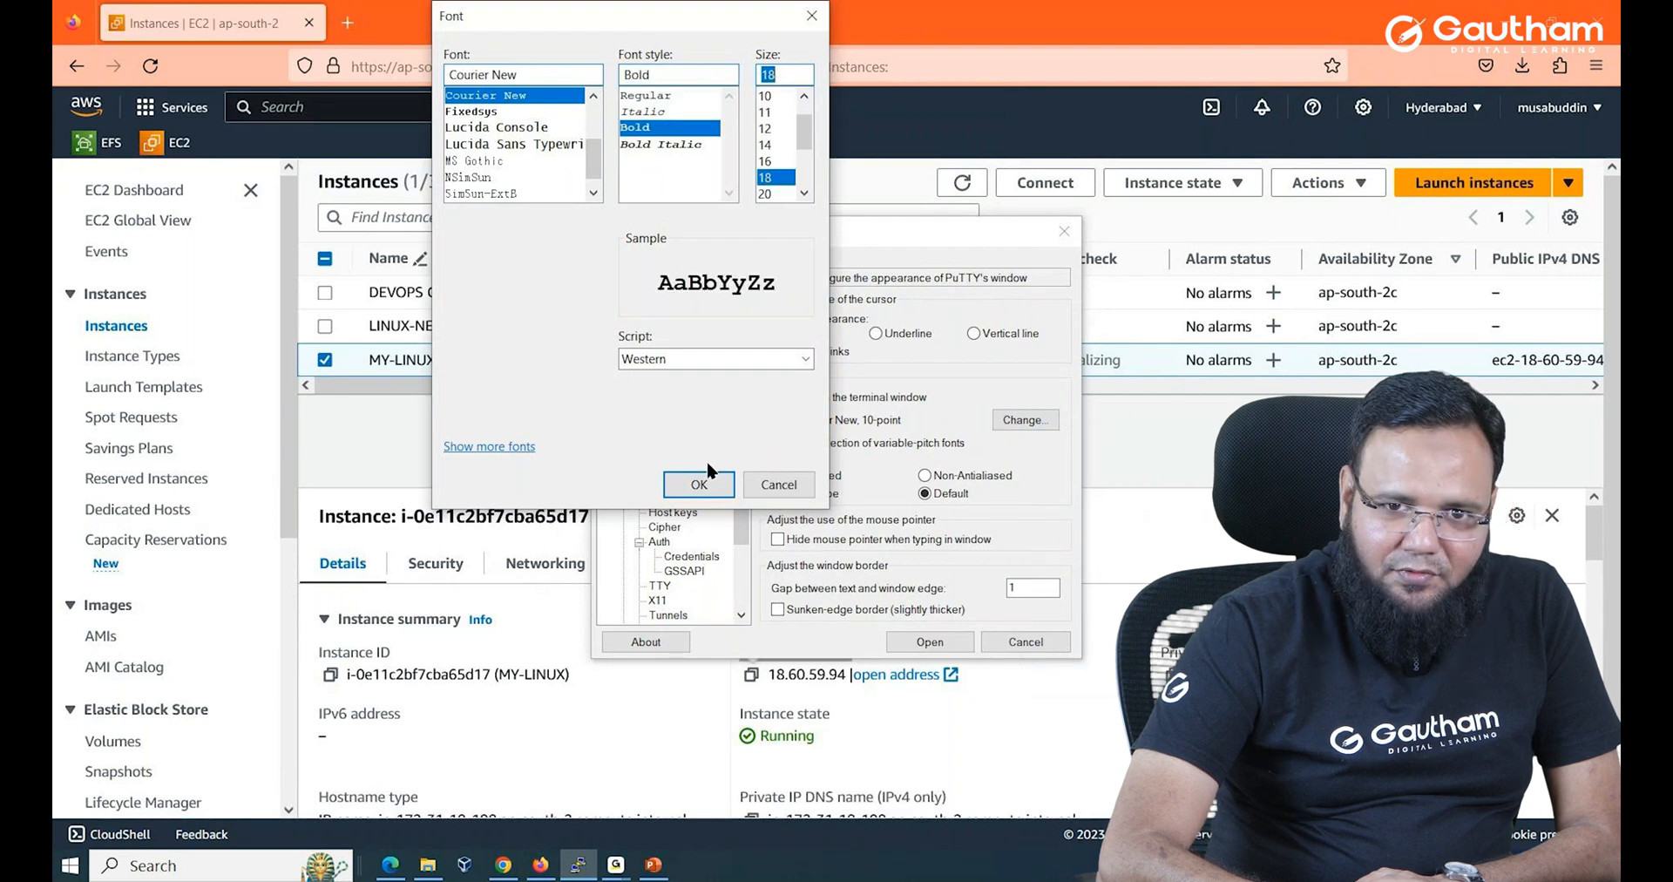
{"action": "left_click", "coordinate": [698, 484]}
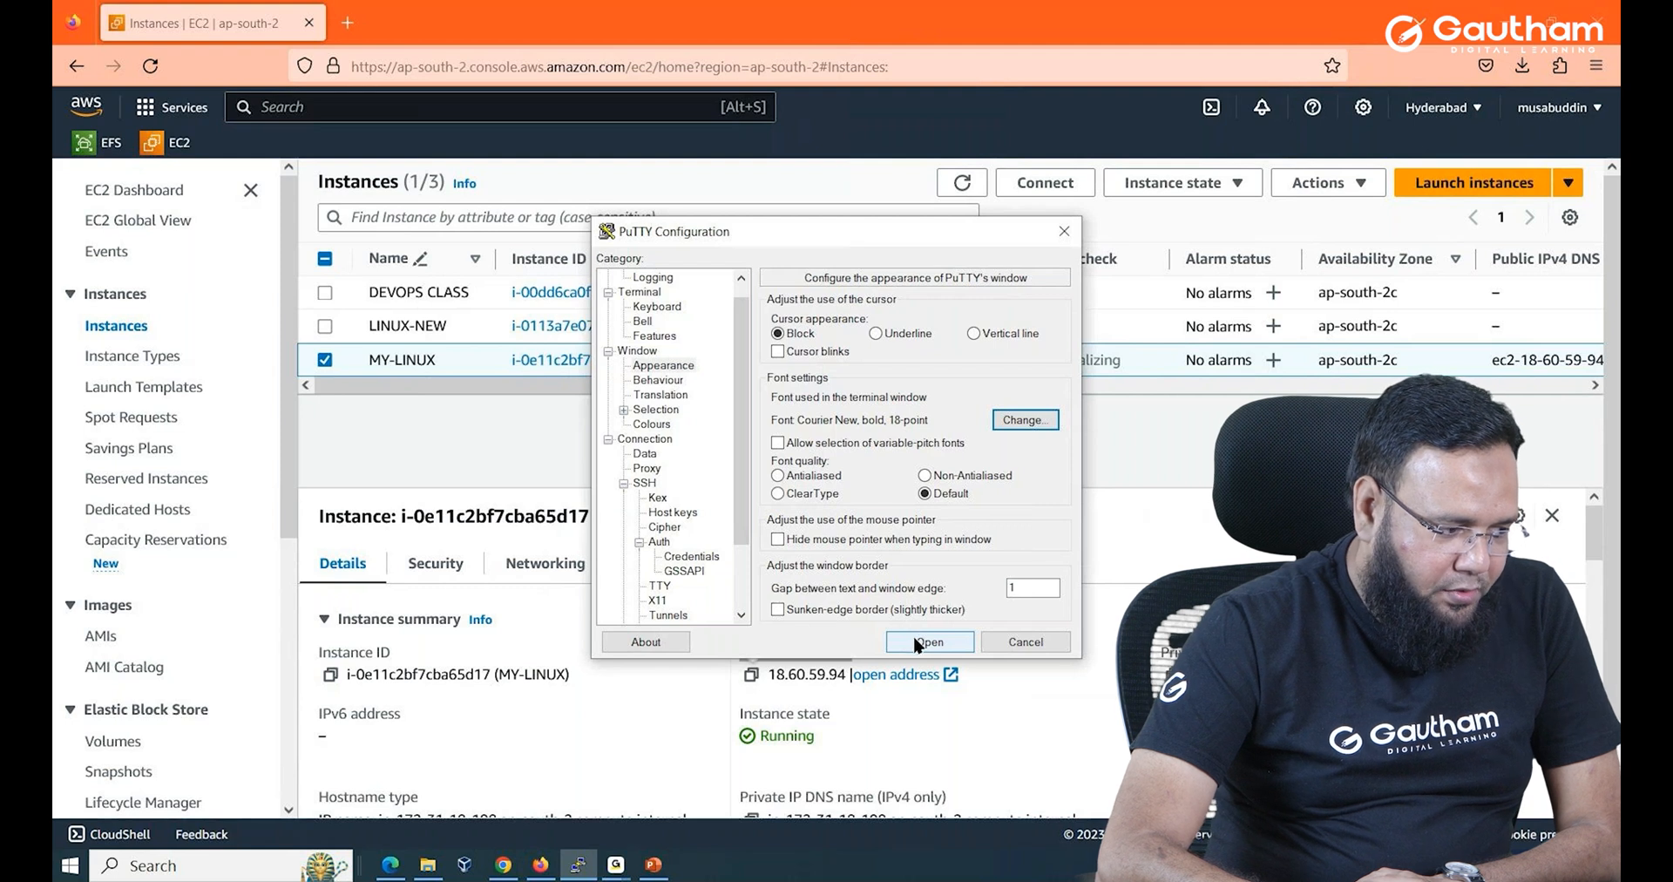
Open the SSH session, log in as ec2-user, then close and confirm exit.
{"action": "left_click", "coordinate": [929, 642]}
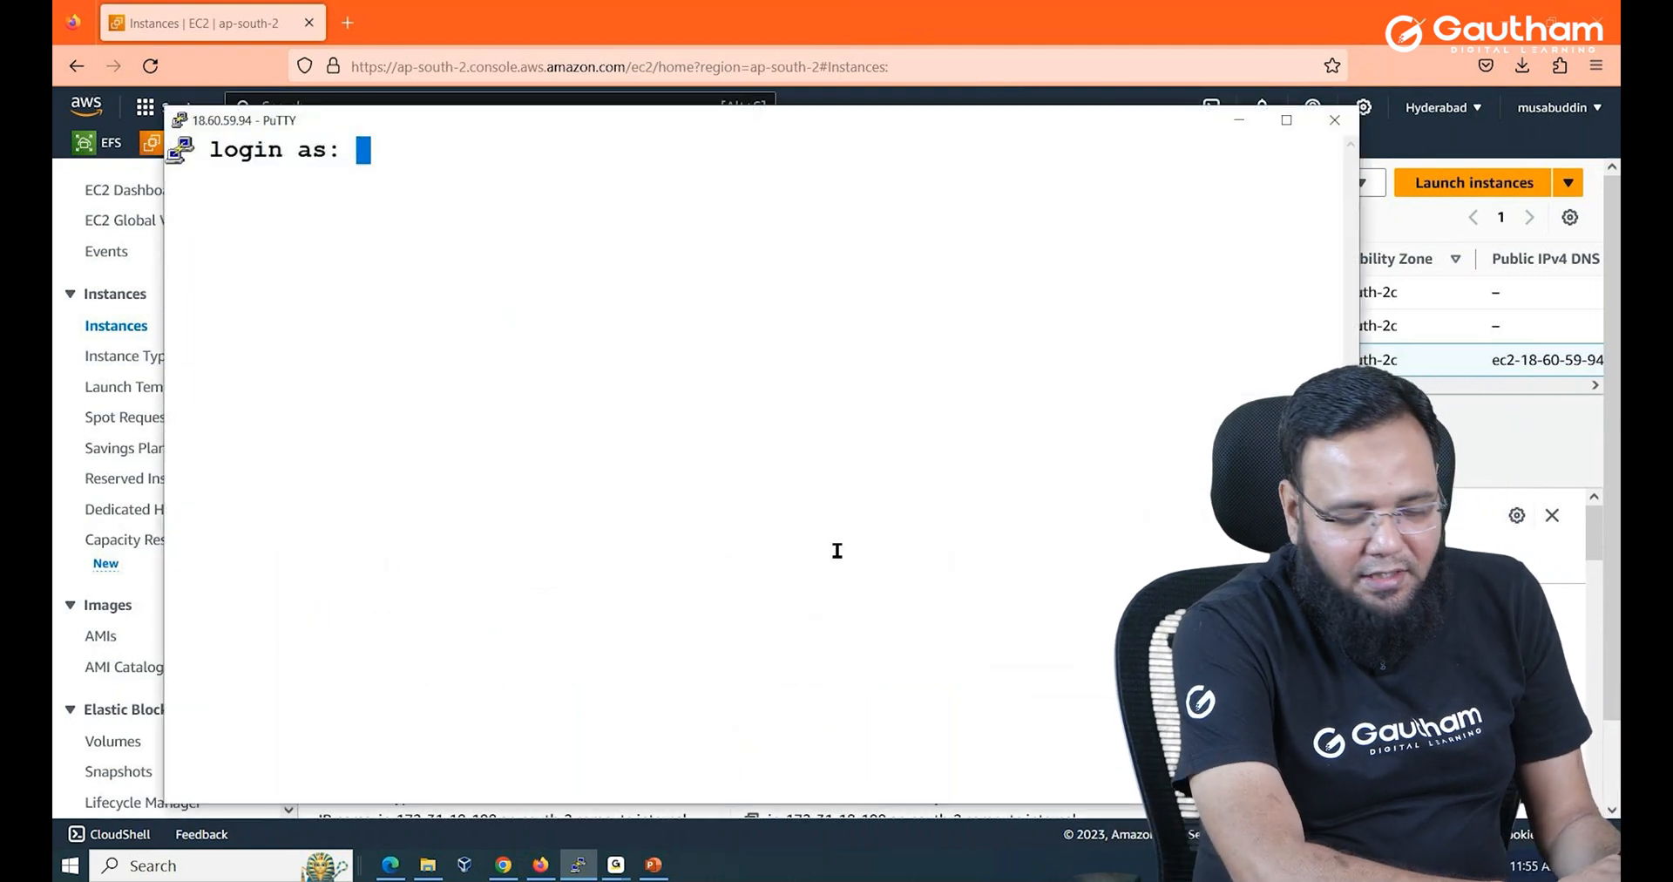
{"action": "type", "text": "ec2"}
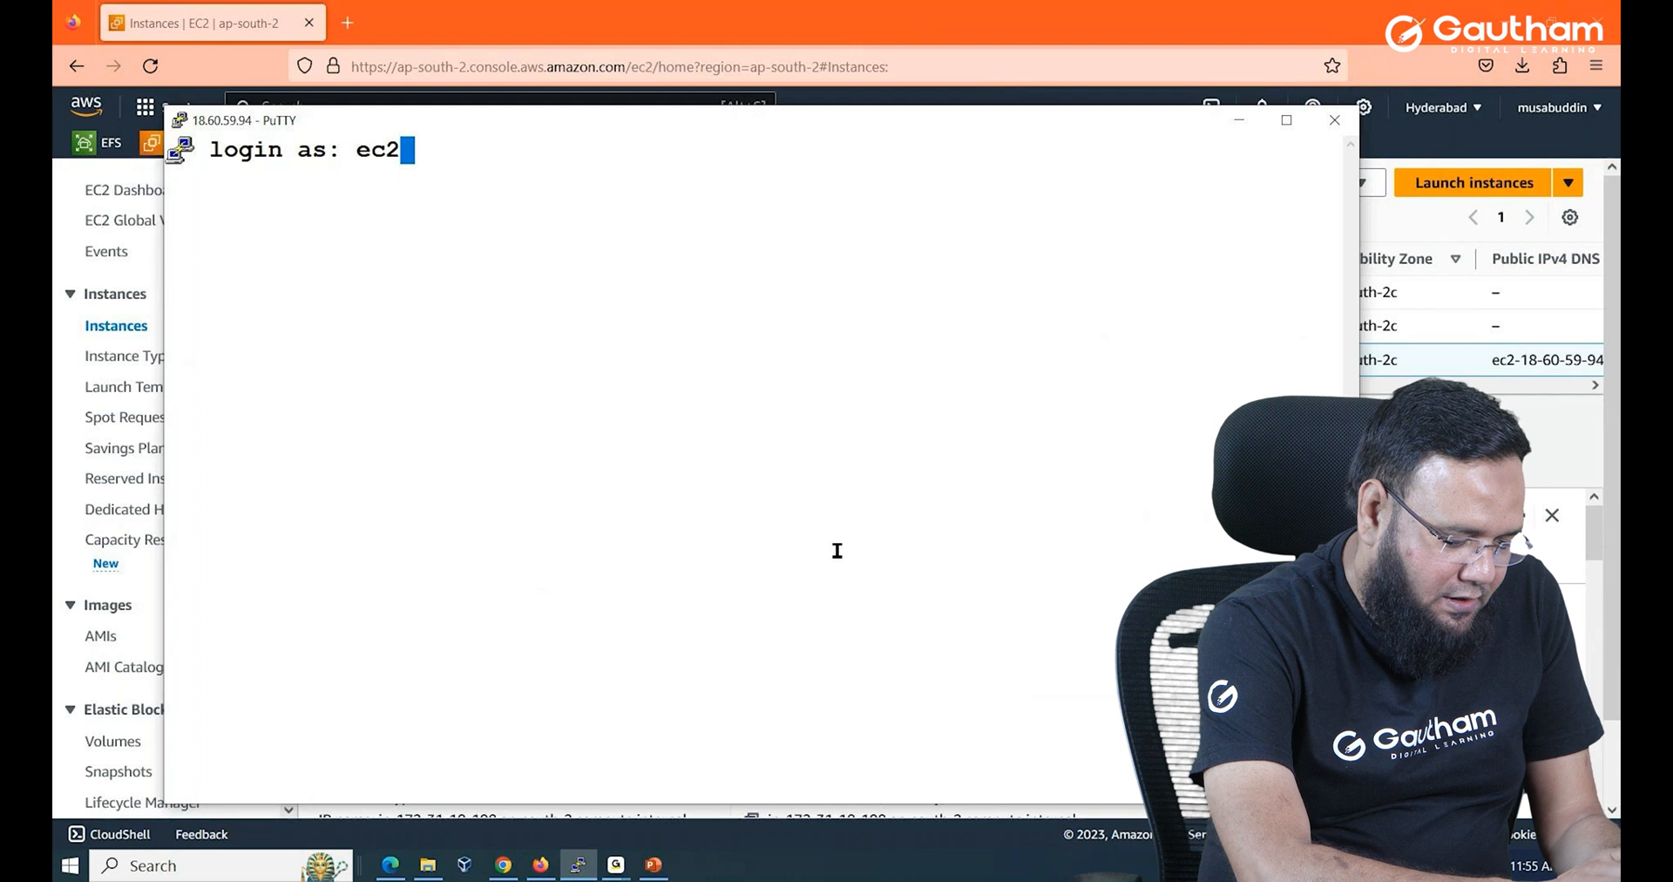
{"action": "type", "text": "-user"}
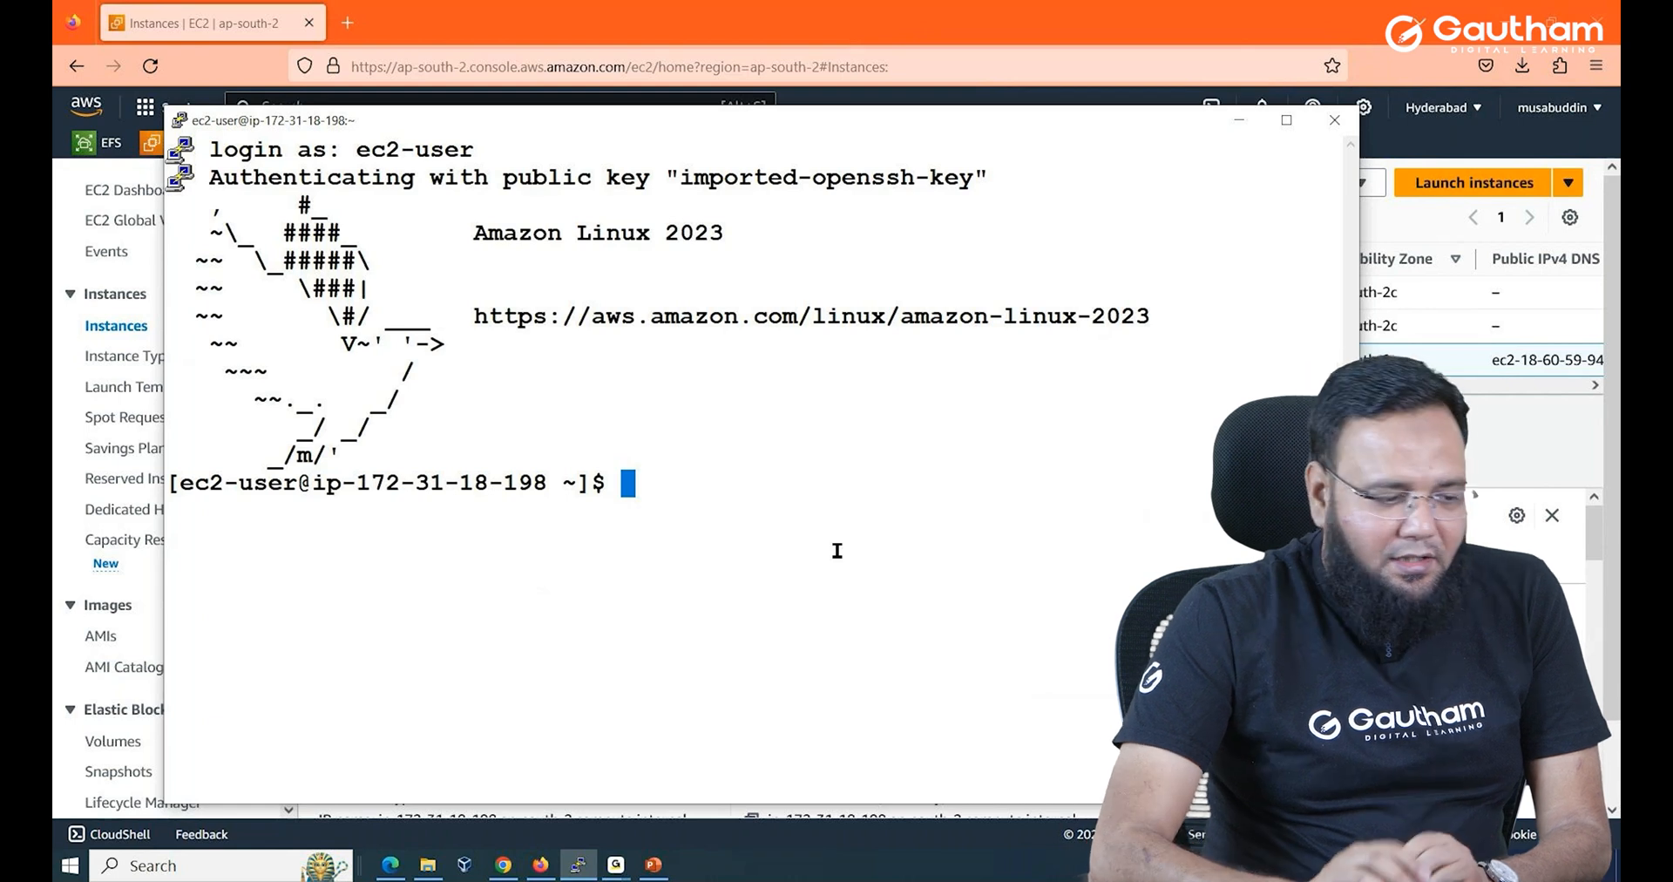
{"action": "left_click", "coordinate": [1335, 119]}
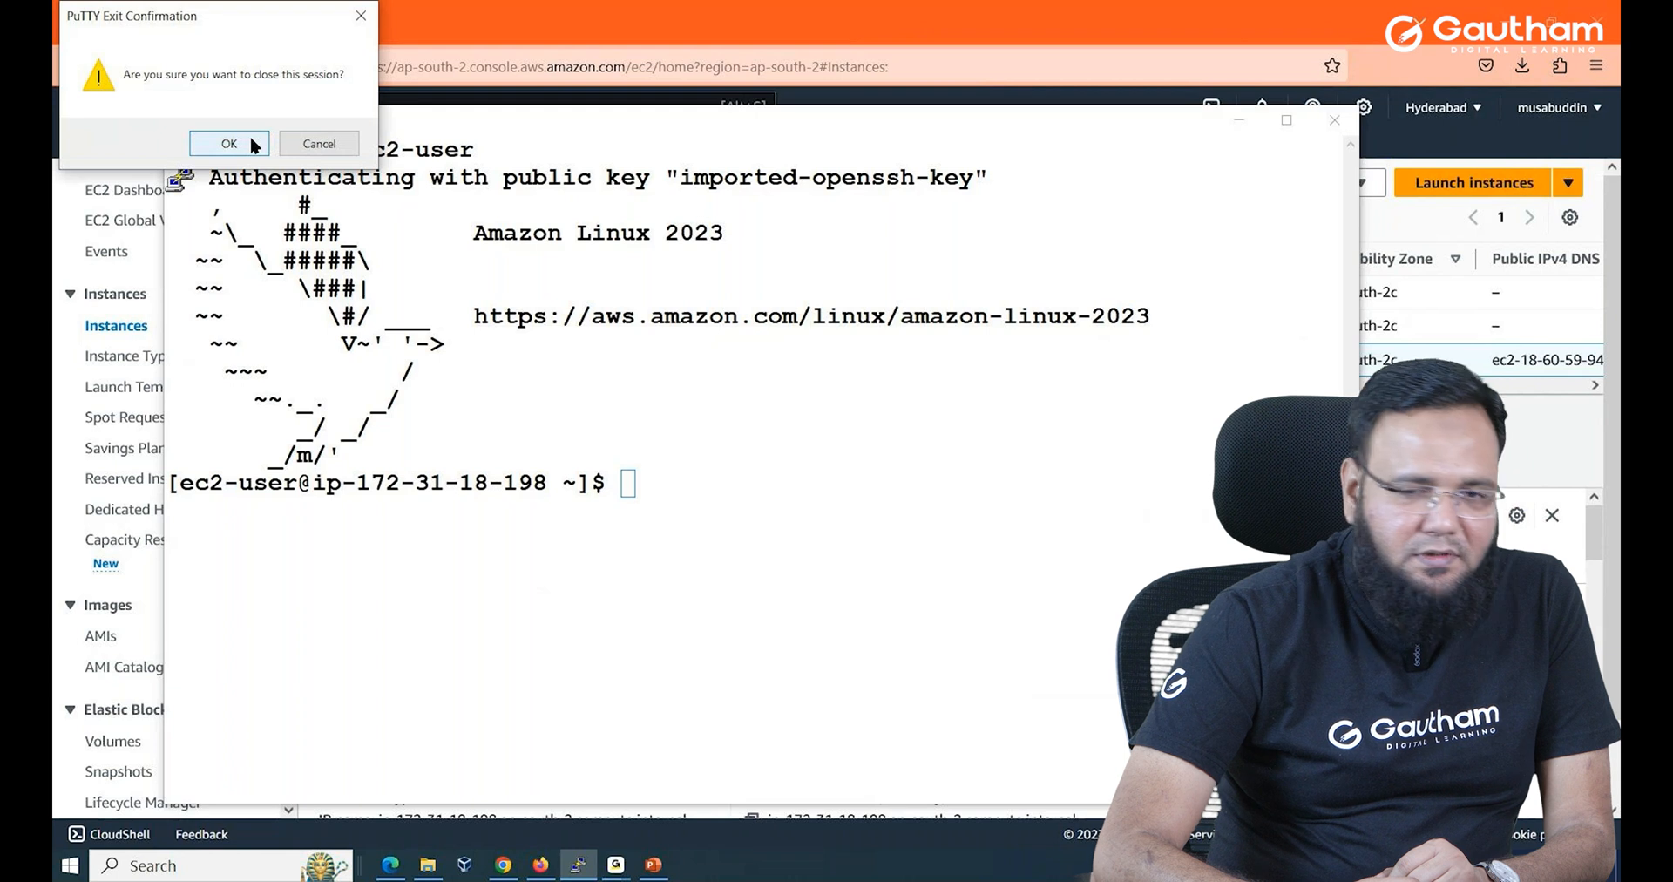
{"action": "left_click", "coordinate": [229, 143]}
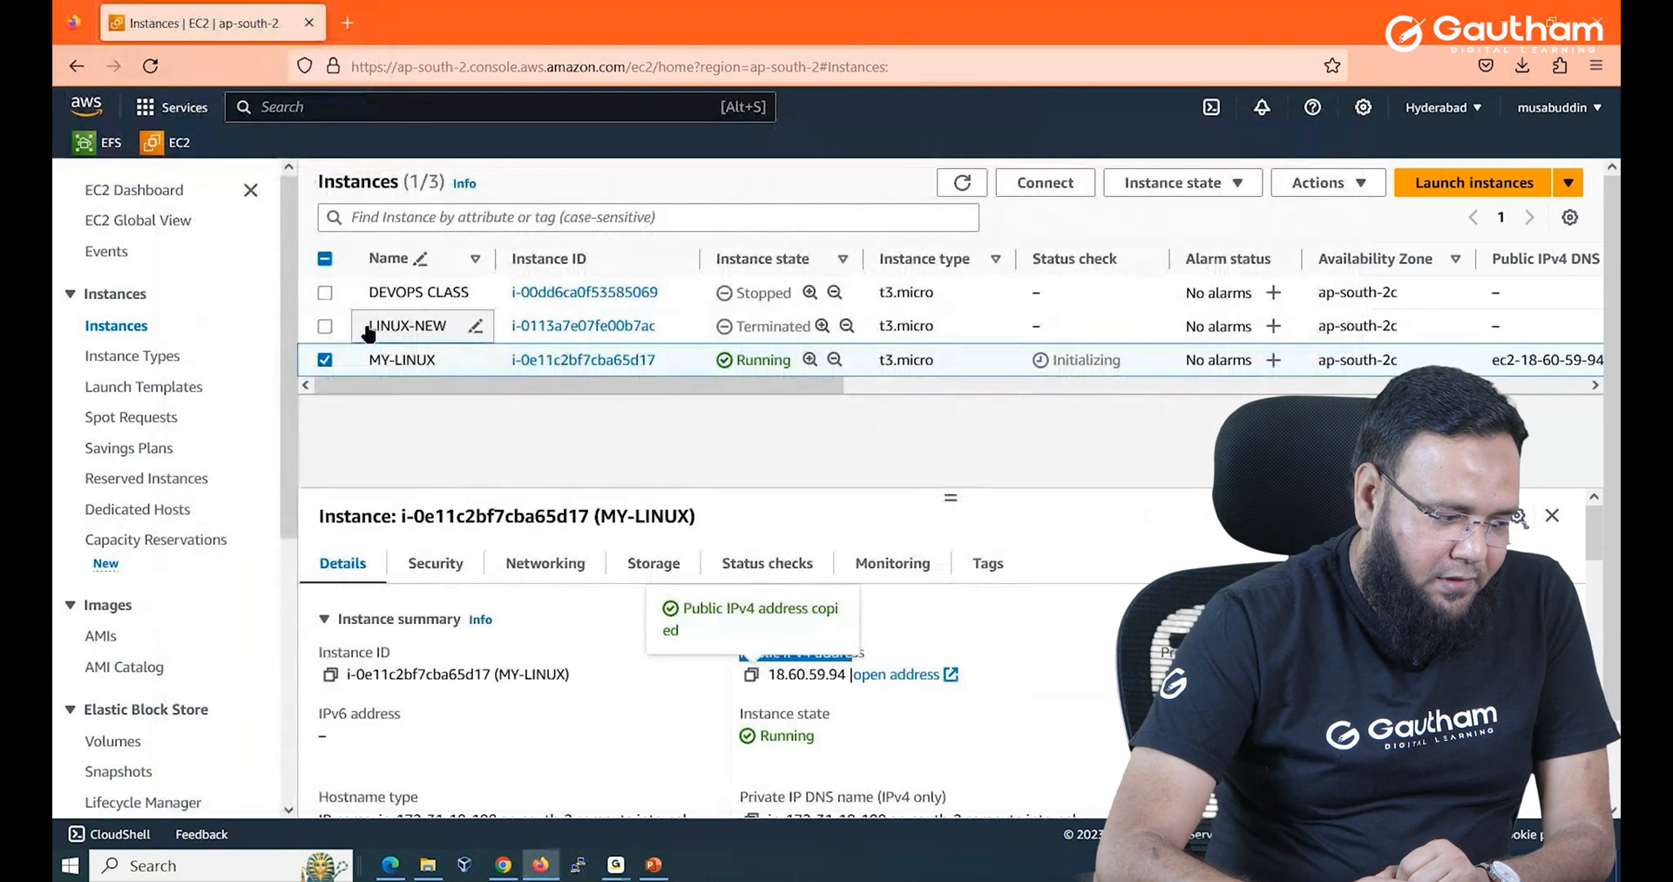
From MY-LINUX's context menu, connect through EC2 Instance Connect as ec2-user.
{"action": "right_click", "coordinate": [402, 359]}
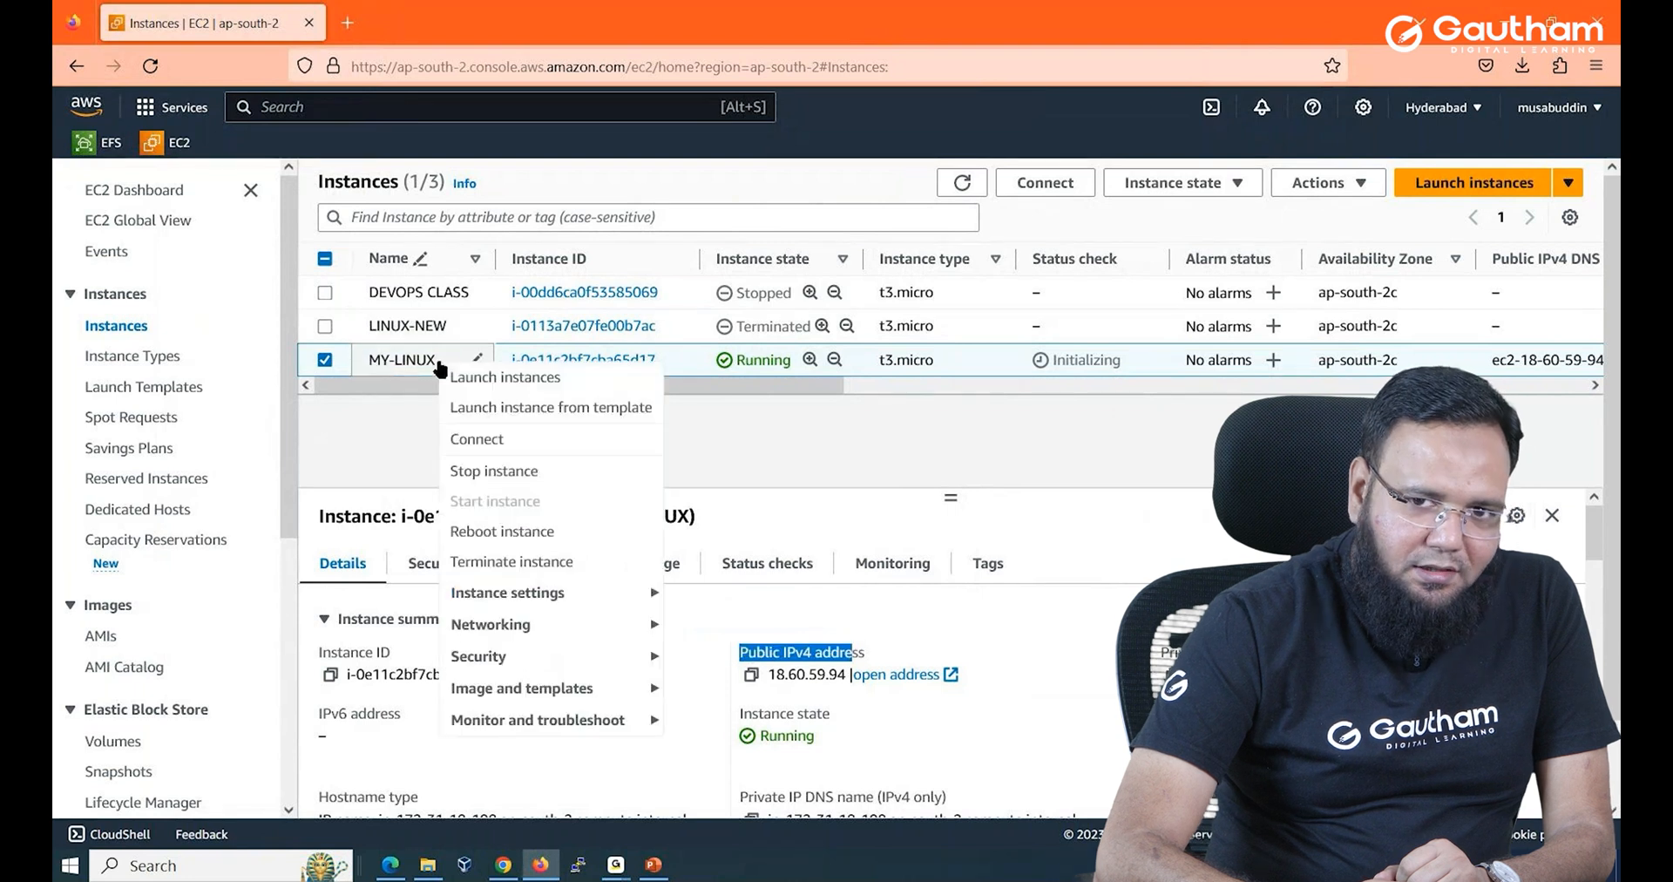
{"action": "mouse_move", "coordinate": [448, 393]}
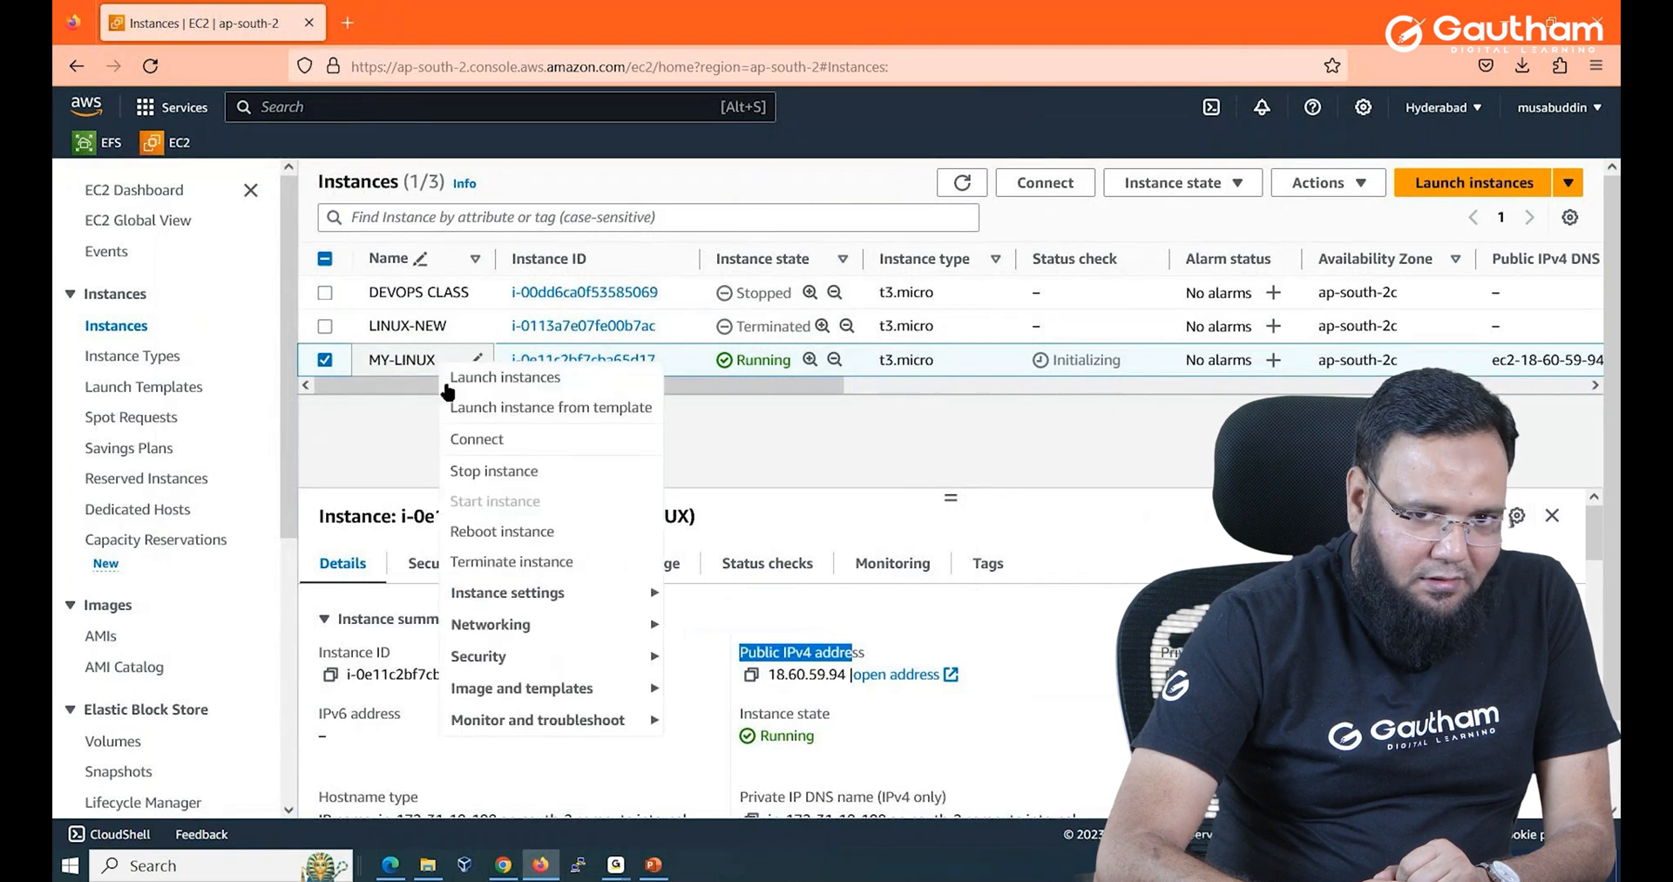
{"action": "left_click", "coordinate": [477, 439]}
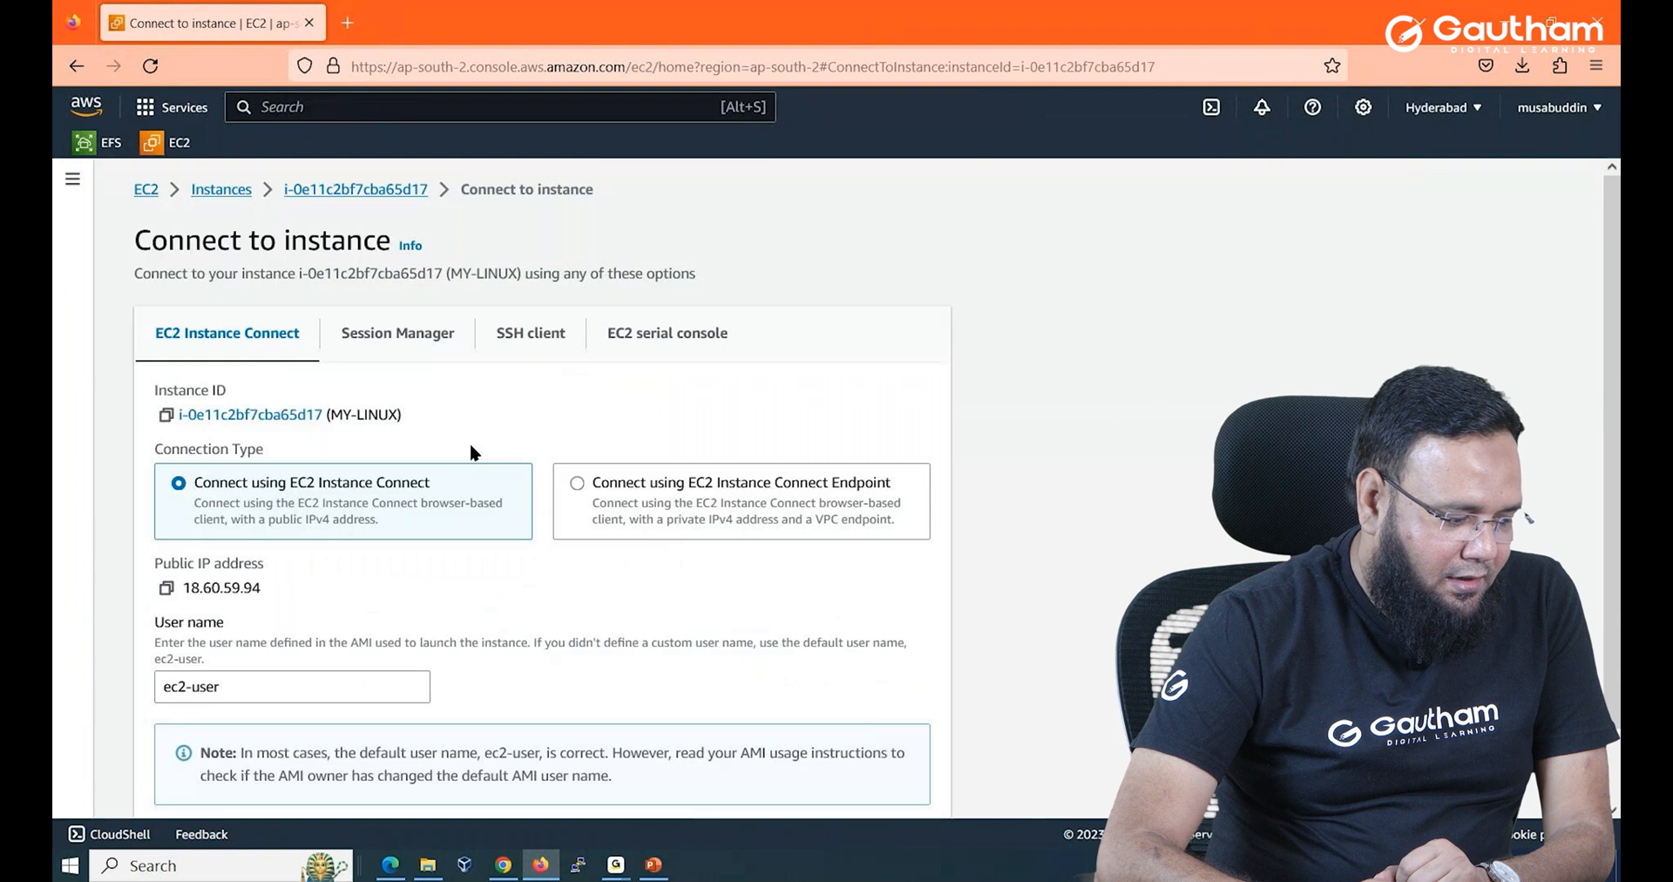
{"action": "scroll", "scroll_direction": "down", "scroll_amount": 3}
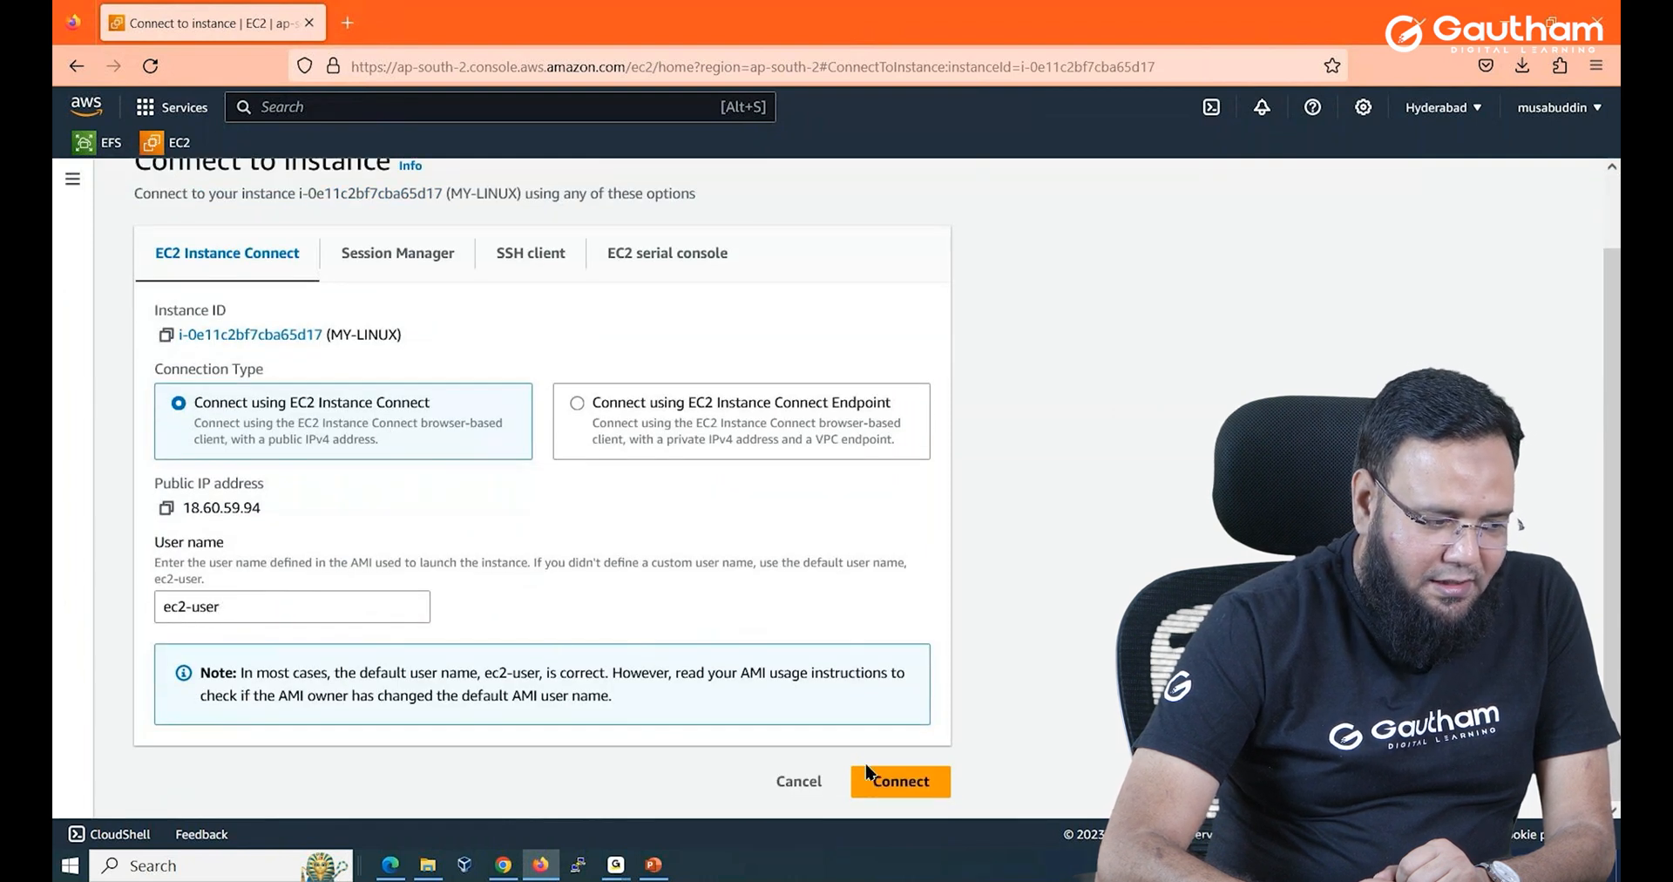
{"action": "left_click", "coordinate": [900, 782]}
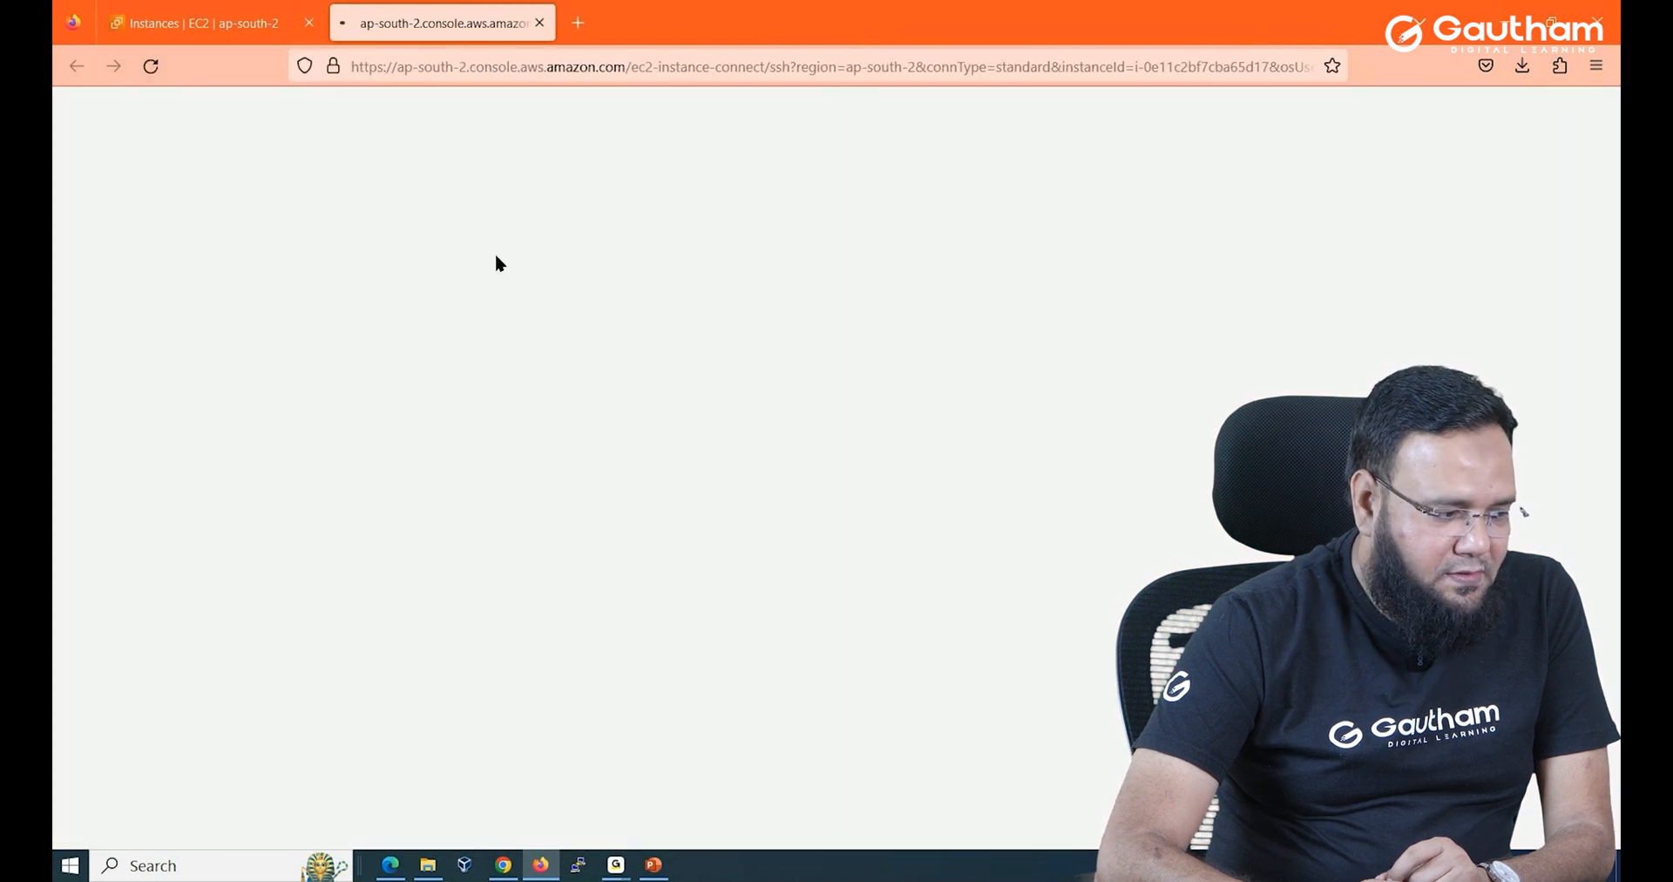